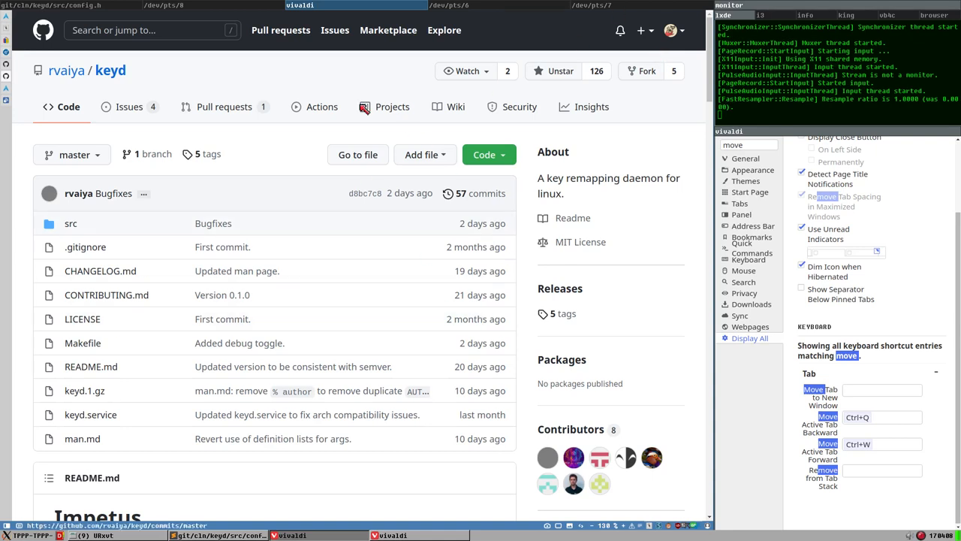
pyautogui.moveTo(120, 84)
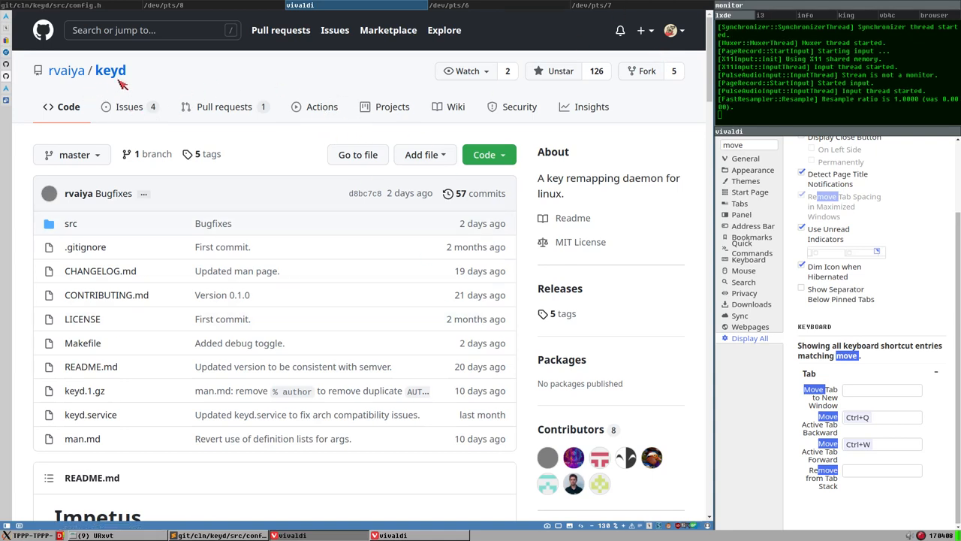
pyautogui.moveTo(162, 102)
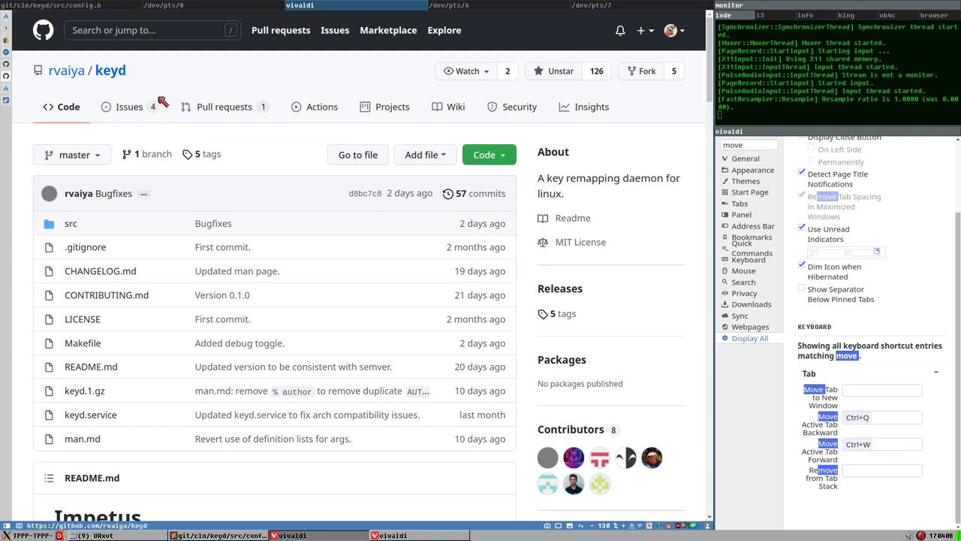
# Open the keyd repository's tags list, showing releases v1.1.2 back to v0.0.2.
pyautogui.scroll(-3)
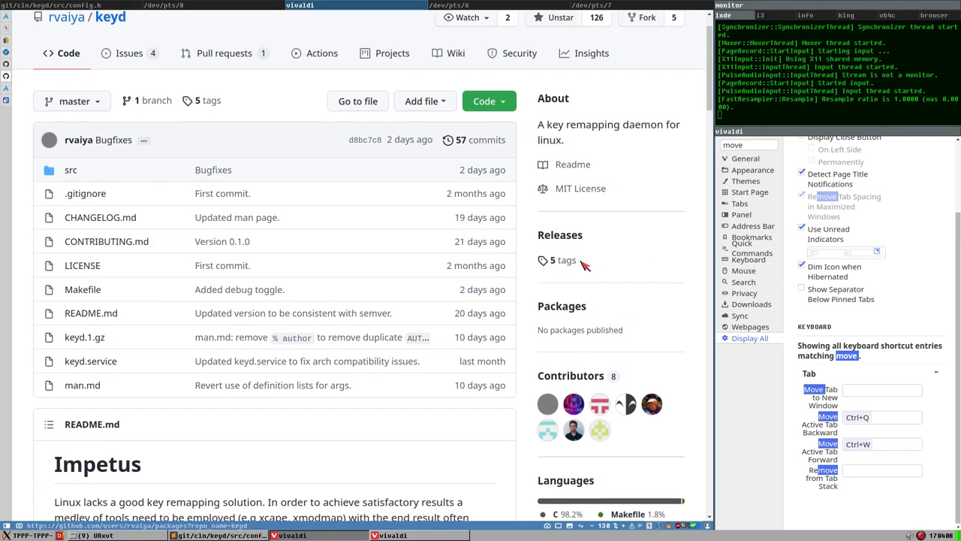
pyautogui.click(561, 260)
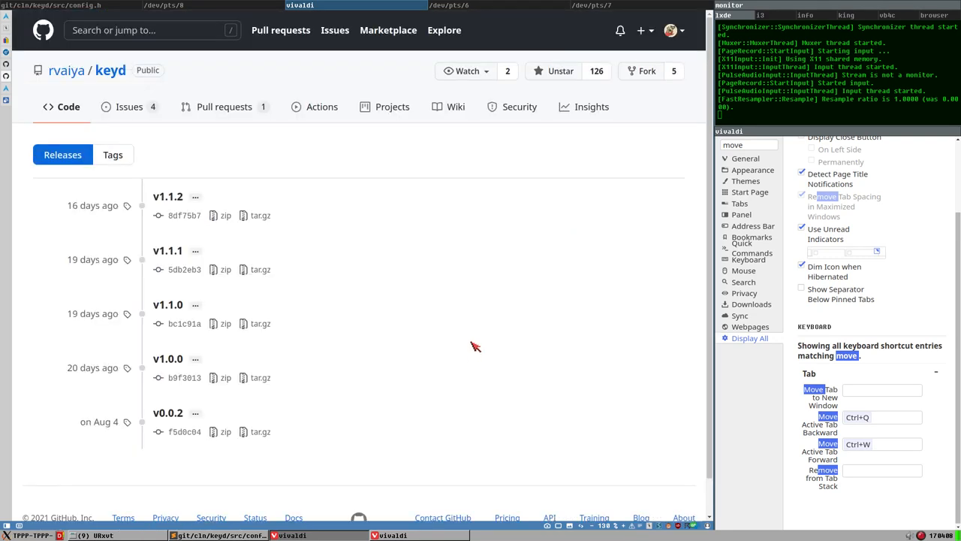
pyautogui.moveTo(154, 431)
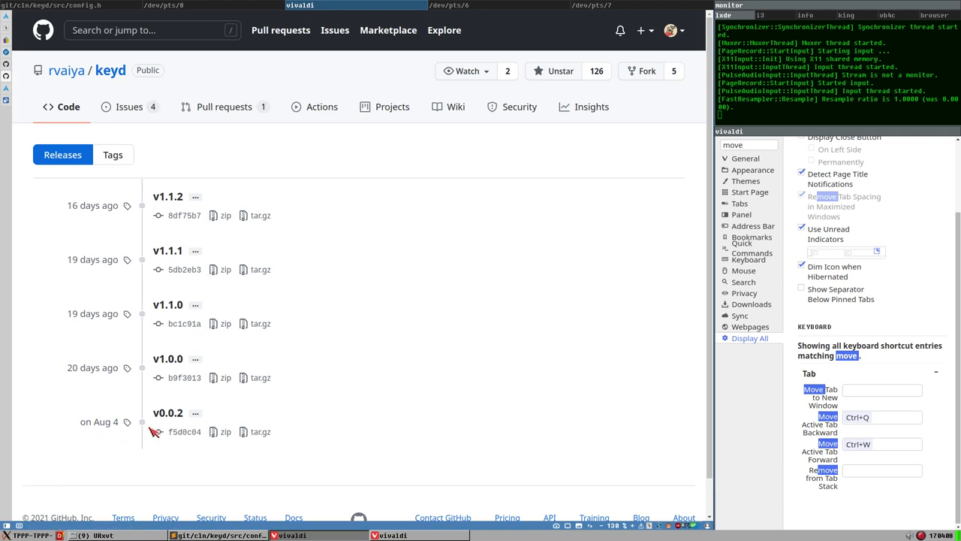
pyautogui.moveTo(129, 106)
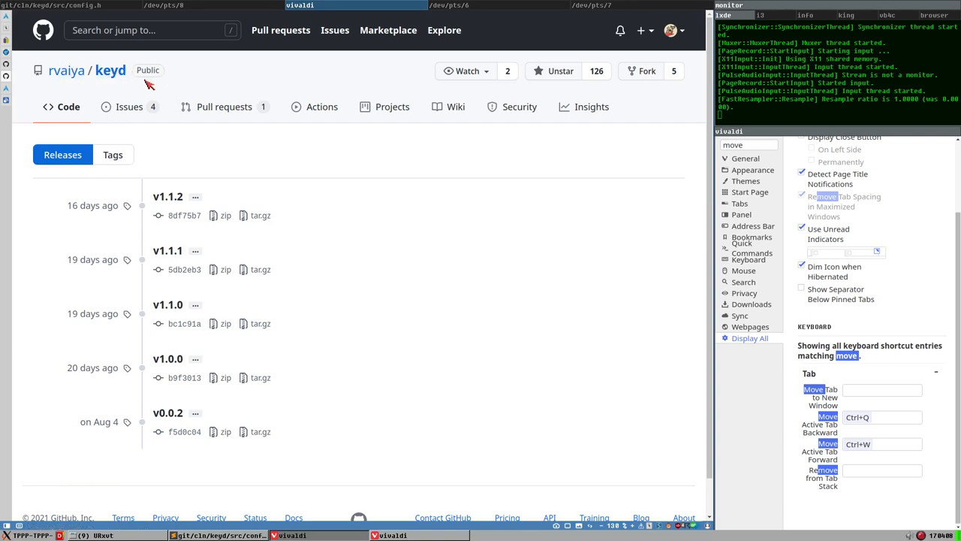
# Return to the keyd repository home page and scroll its README to the Impetus section.
pyautogui.click(68, 106)
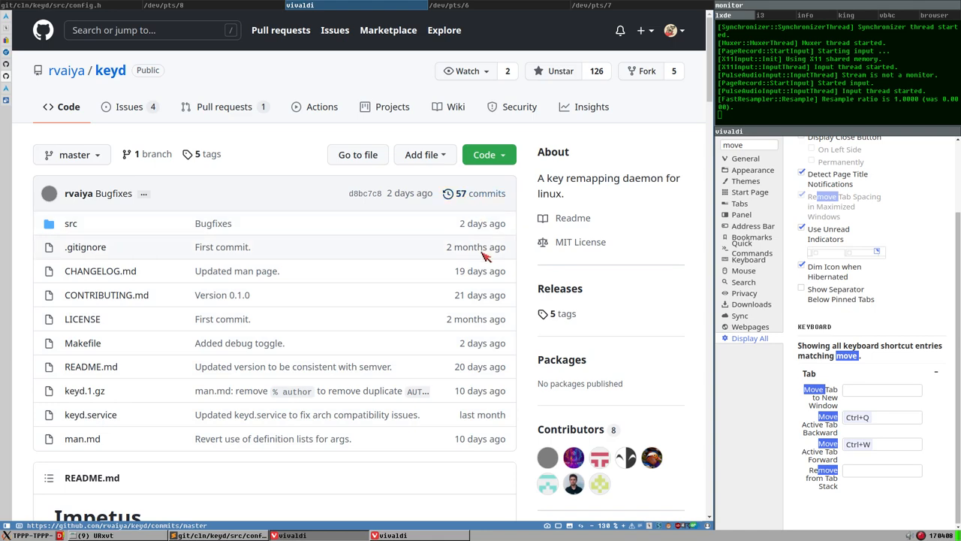
pyautogui.scroll(-3)
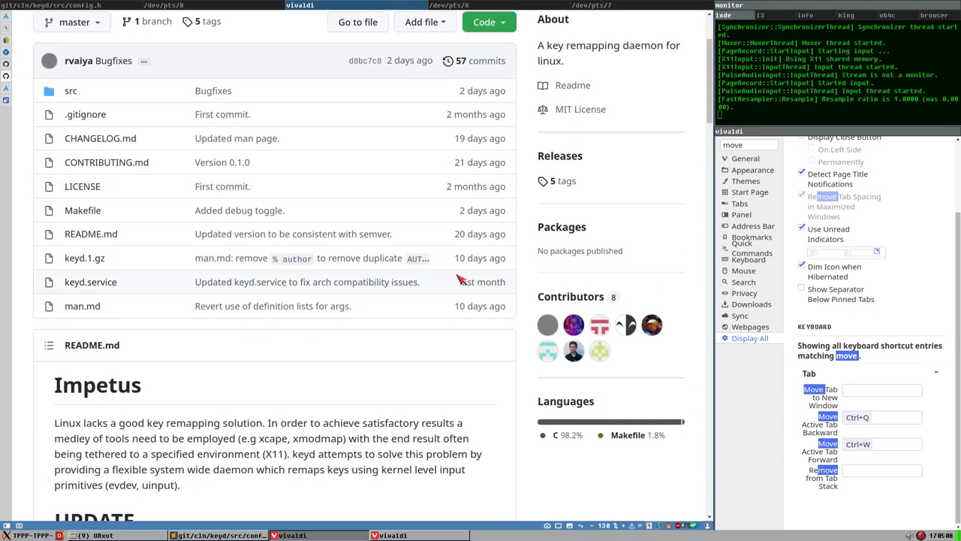
pyautogui.moveTo(450, 284)
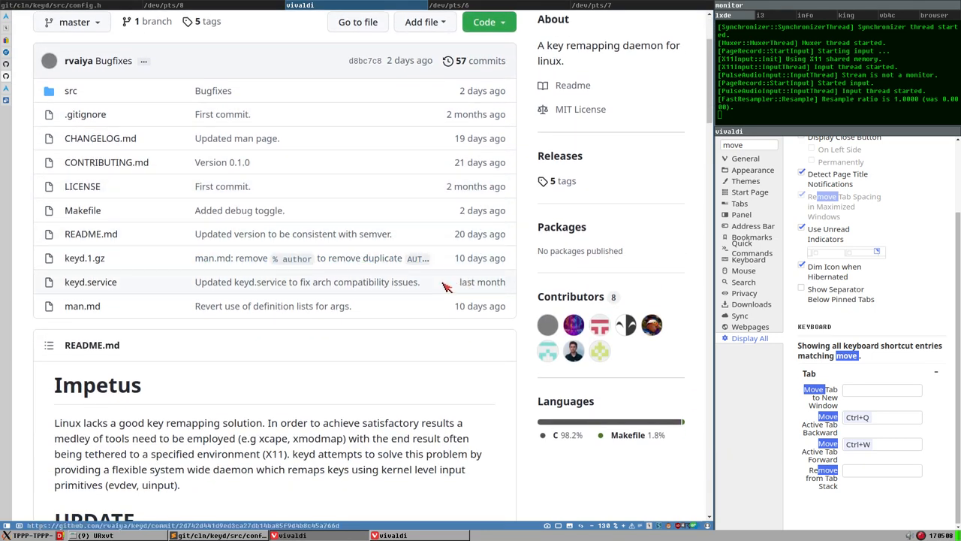
pyautogui.scroll(3)
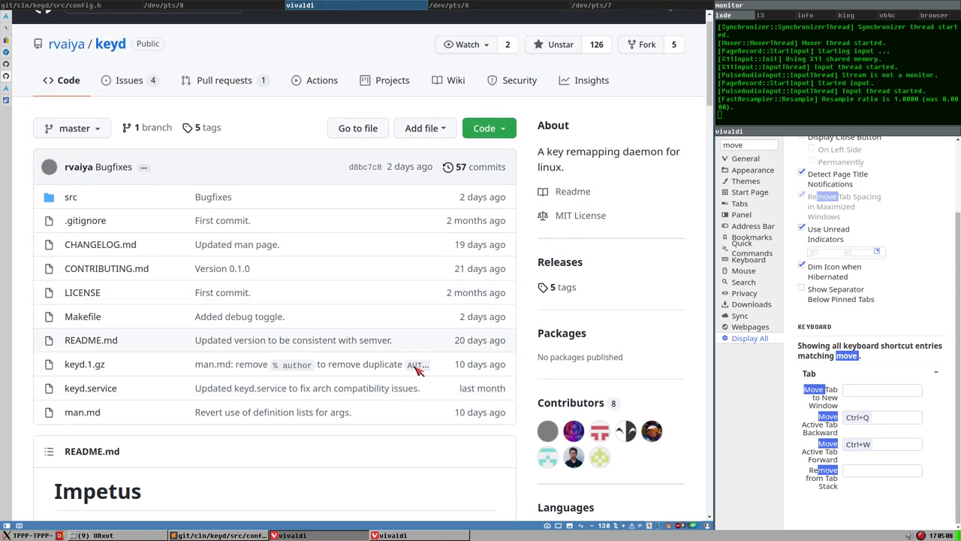
pyautogui.moveTo(466, 441)
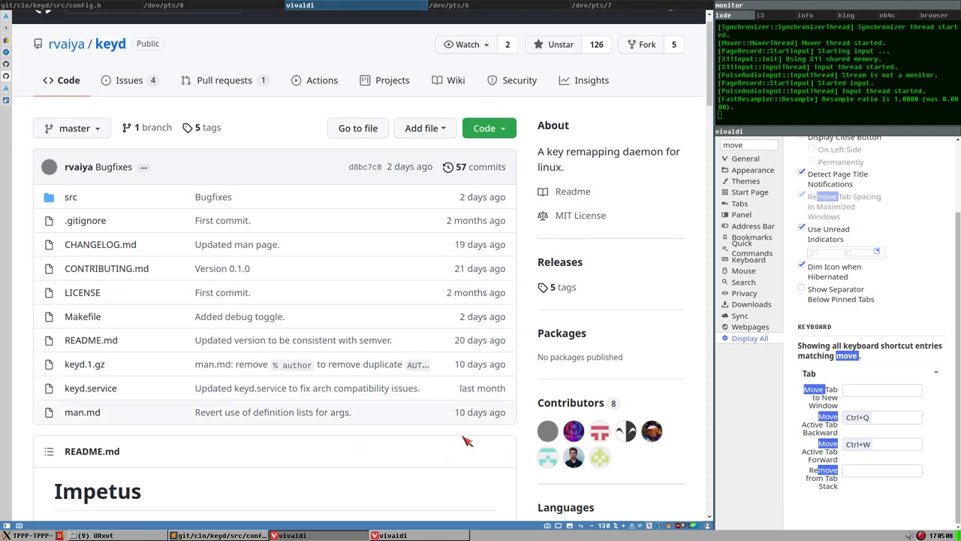
pyautogui.moveTo(508, 212)
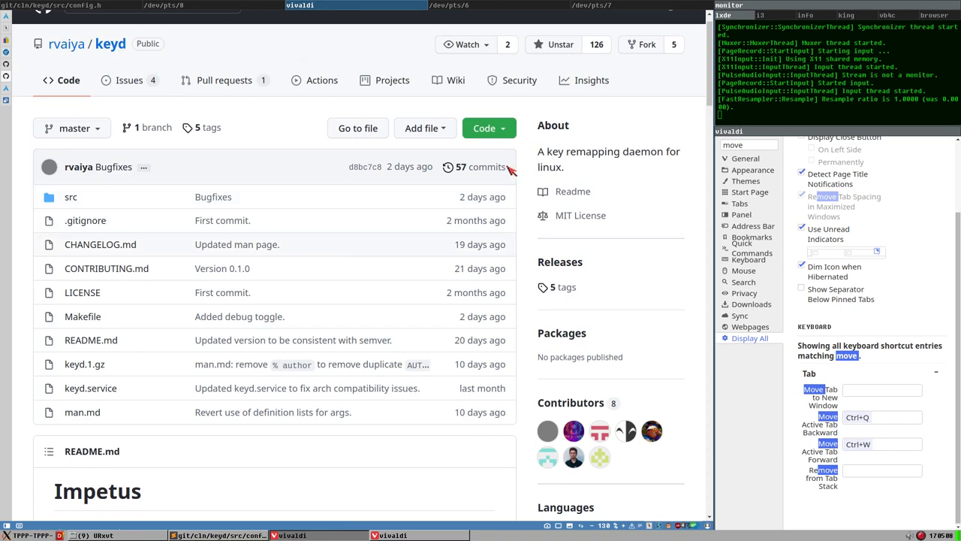
pyautogui.scroll(3)
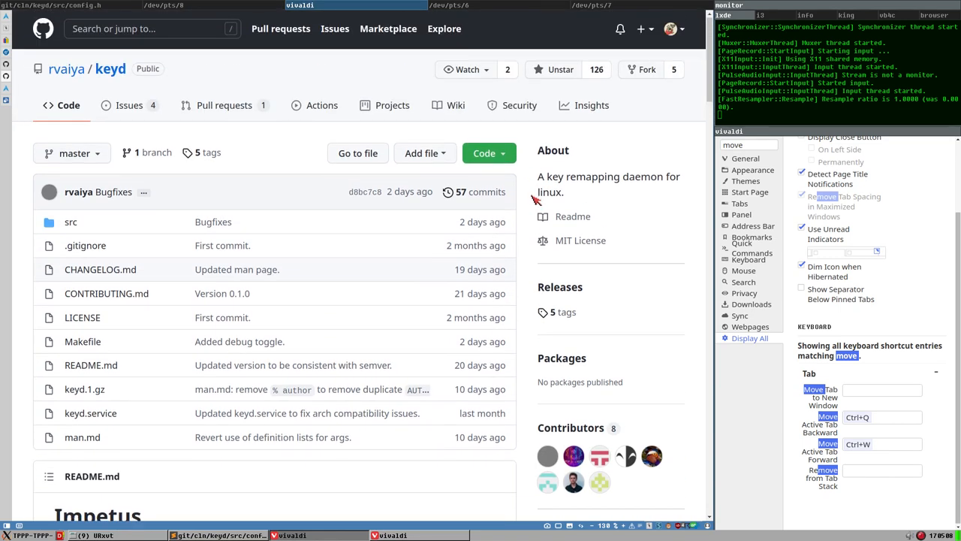
pyautogui.scroll(-3)
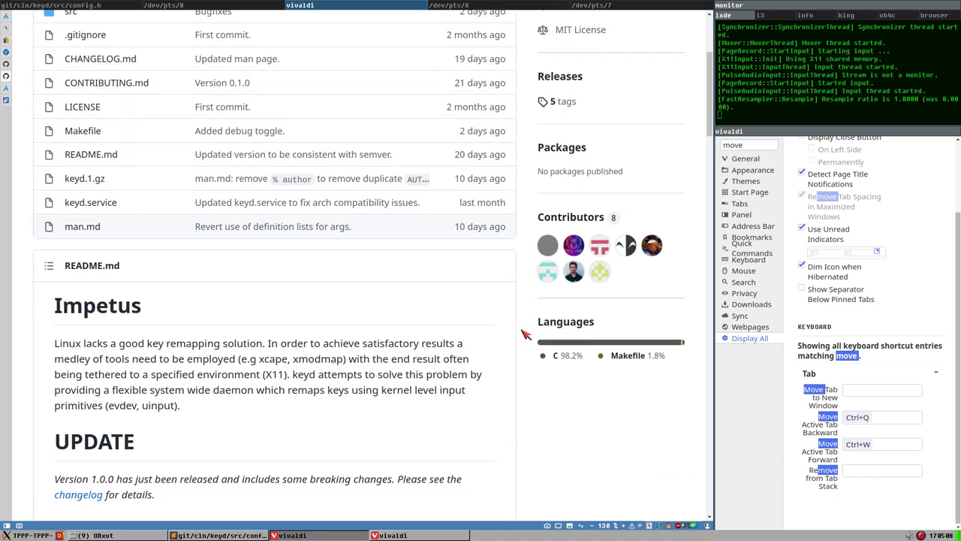
pyautogui.scroll(3)
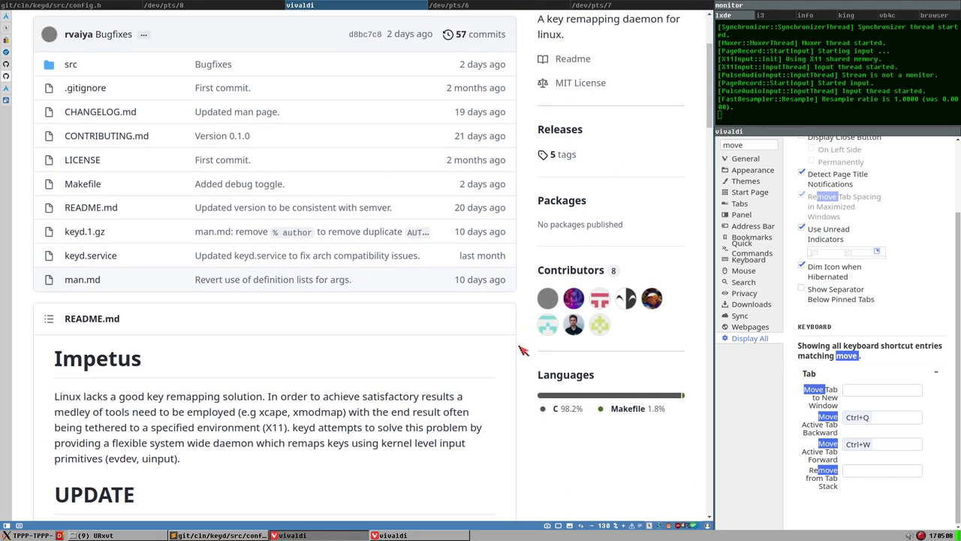
pyautogui.moveTo(137, 480)
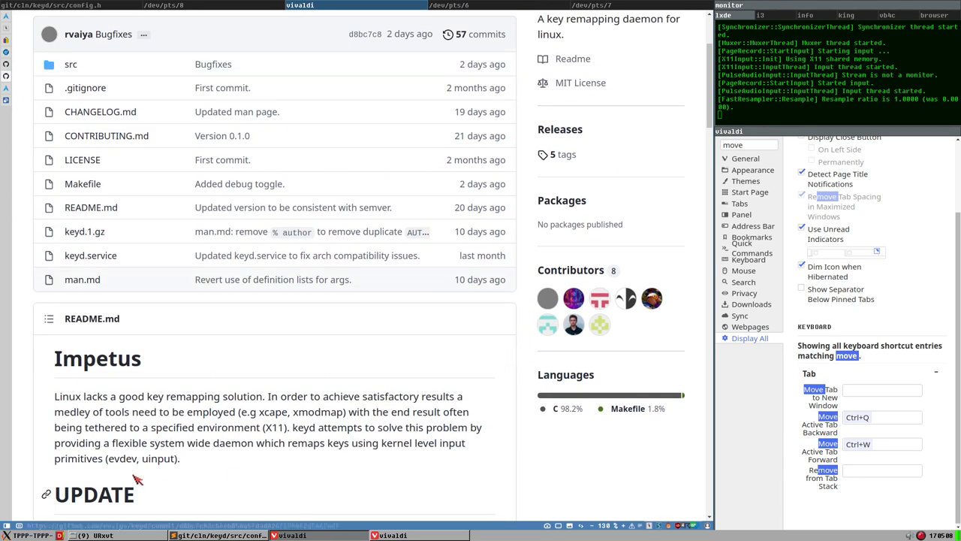
pyautogui.moveTo(557, 332)
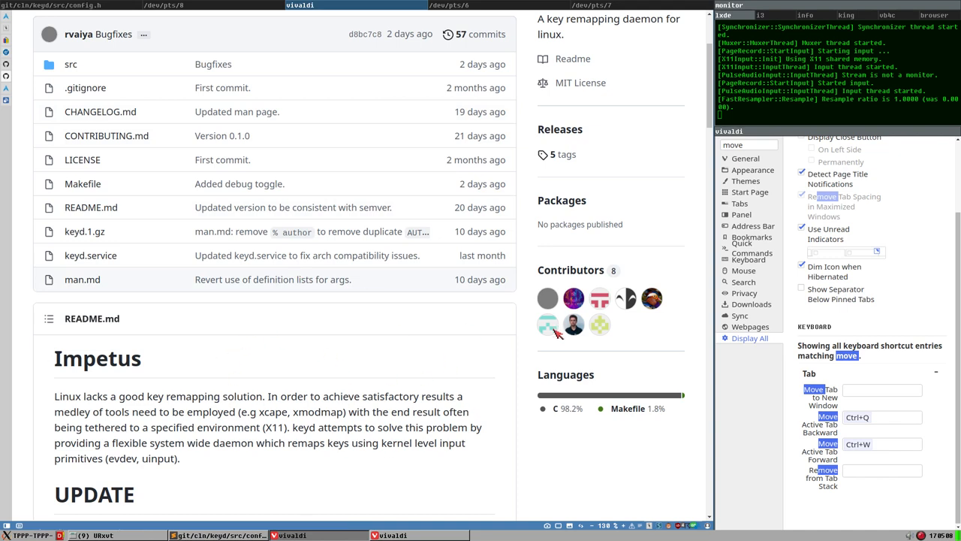
pyautogui.moveTo(375, 350)
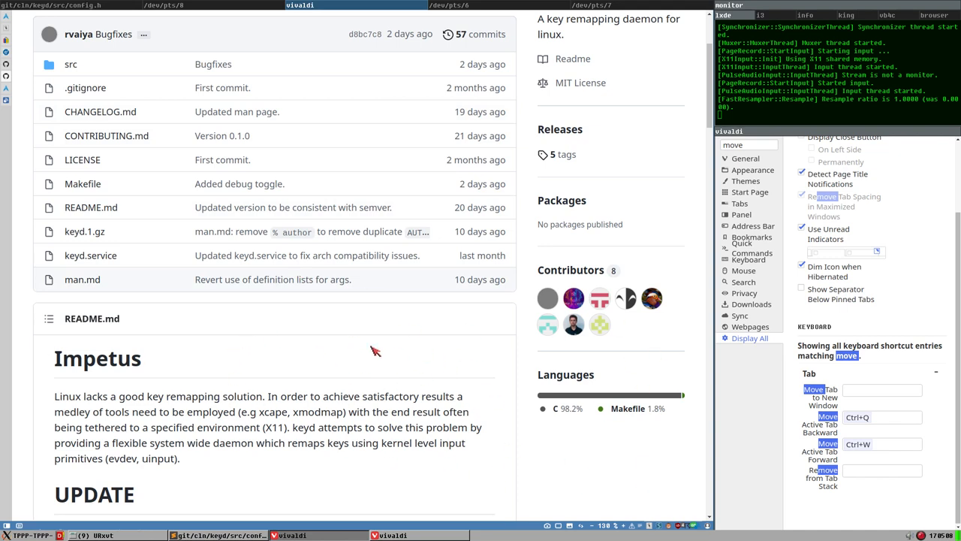
pyautogui.scroll(-3)
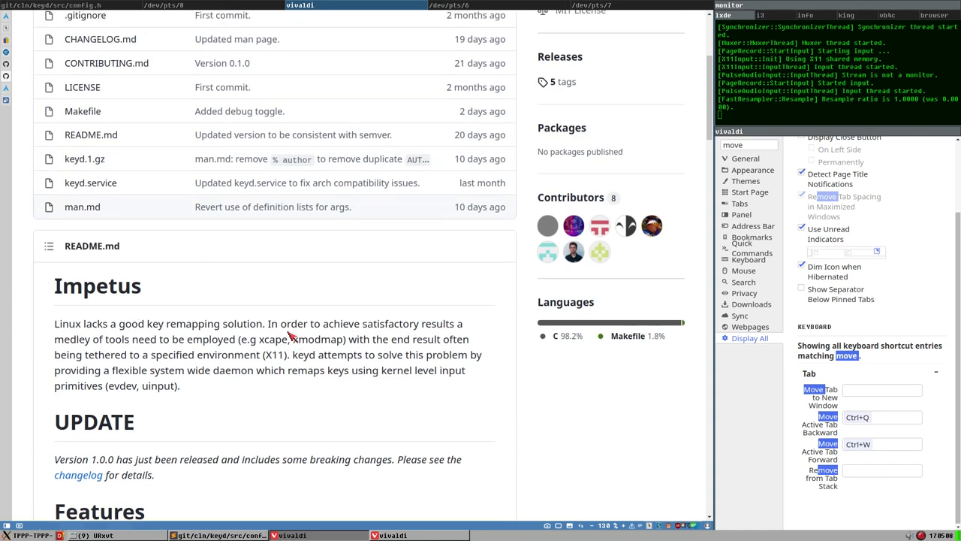
# Scroll the keyd README down past Impetus to the Features section on QMK-like capabilities.
pyautogui.scroll(3)
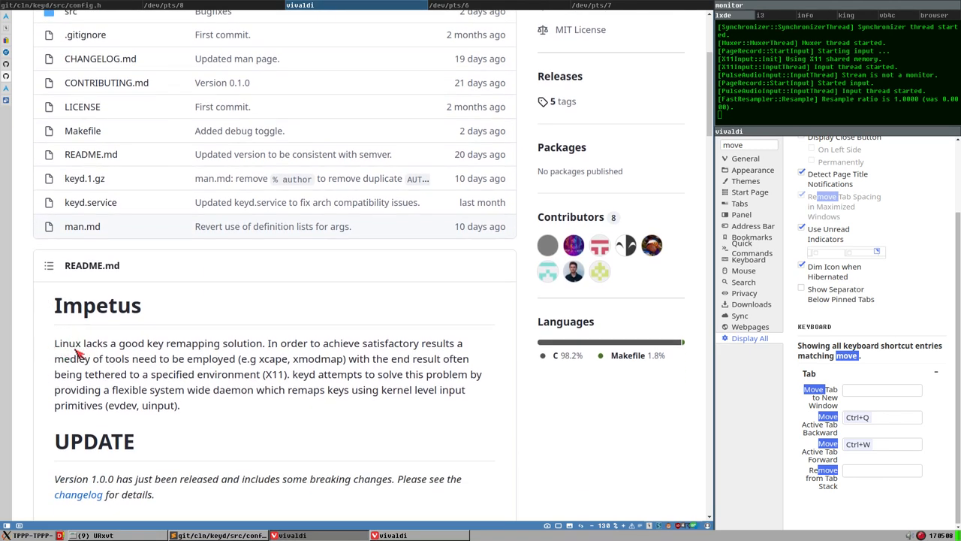
pyautogui.moveTo(165, 353)
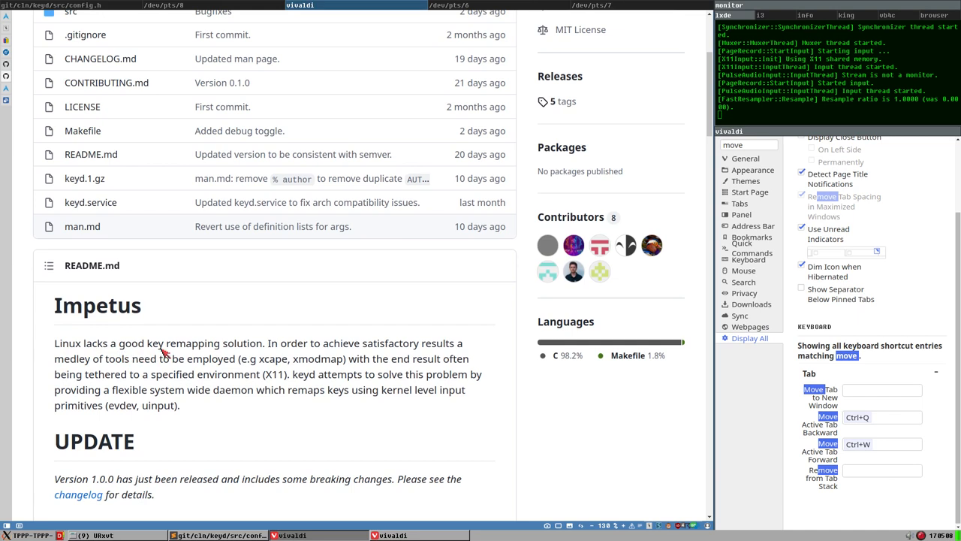
pyautogui.moveTo(321, 356)
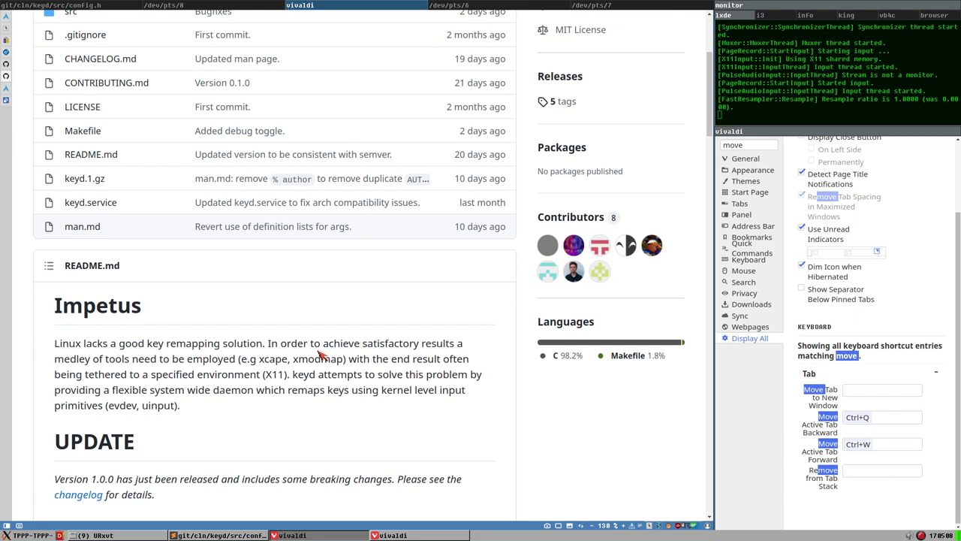
pyautogui.moveTo(52, 385)
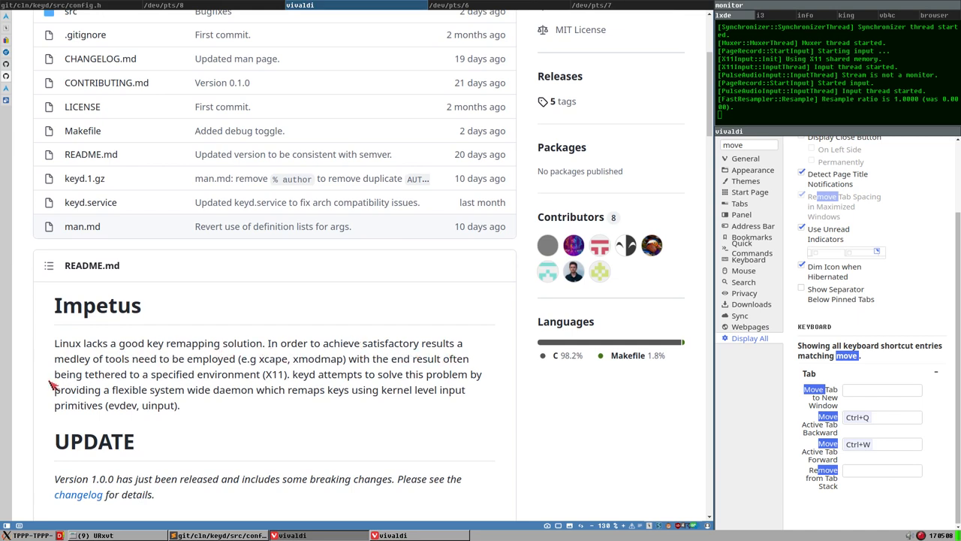
pyautogui.moveTo(171, 369)
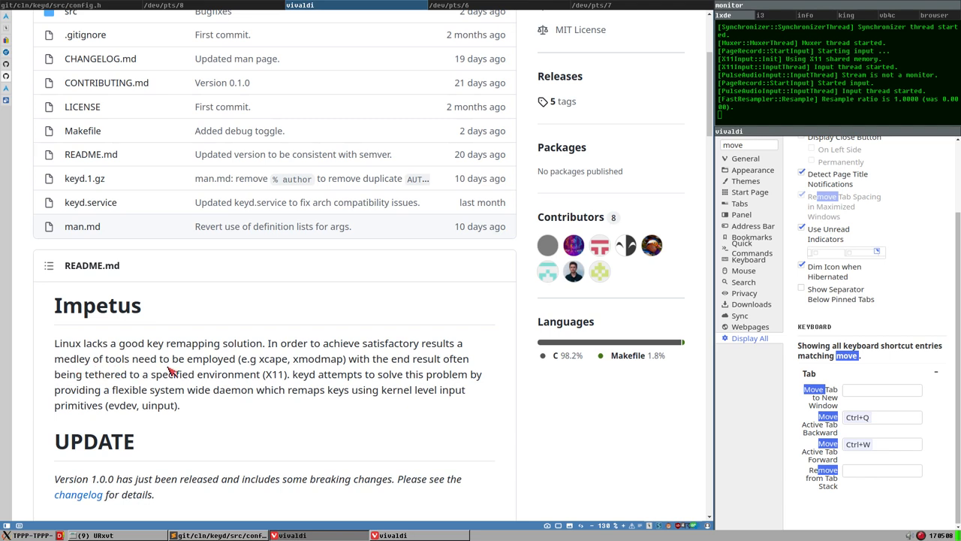
pyautogui.moveTo(255, 371)
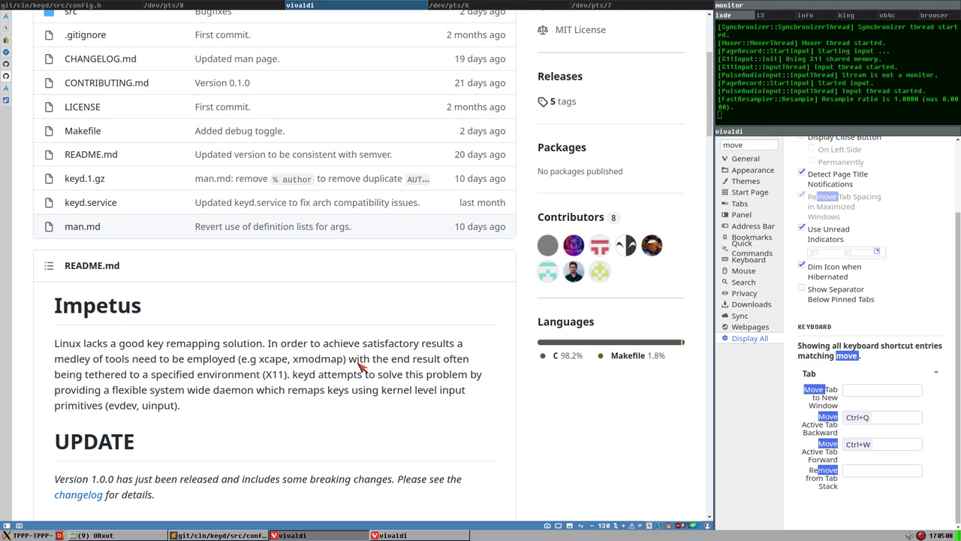
pyautogui.moveTo(338, 363)
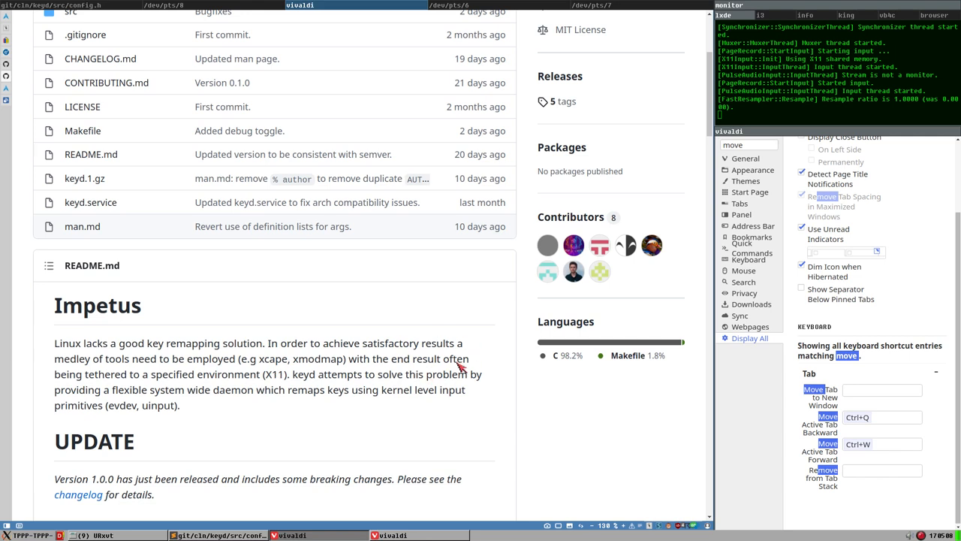
pyautogui.moveTo(351, 382)
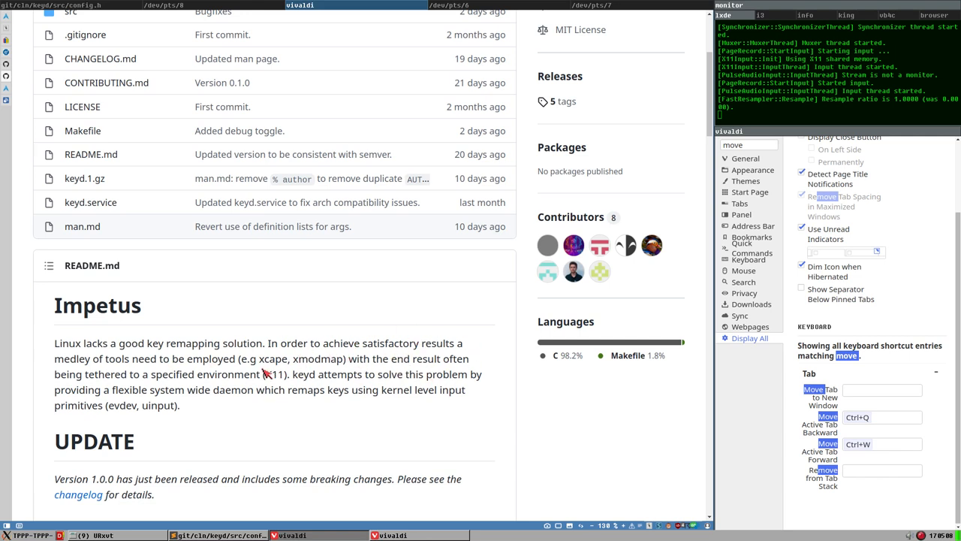
pyautogui.moveTo(417, 368)
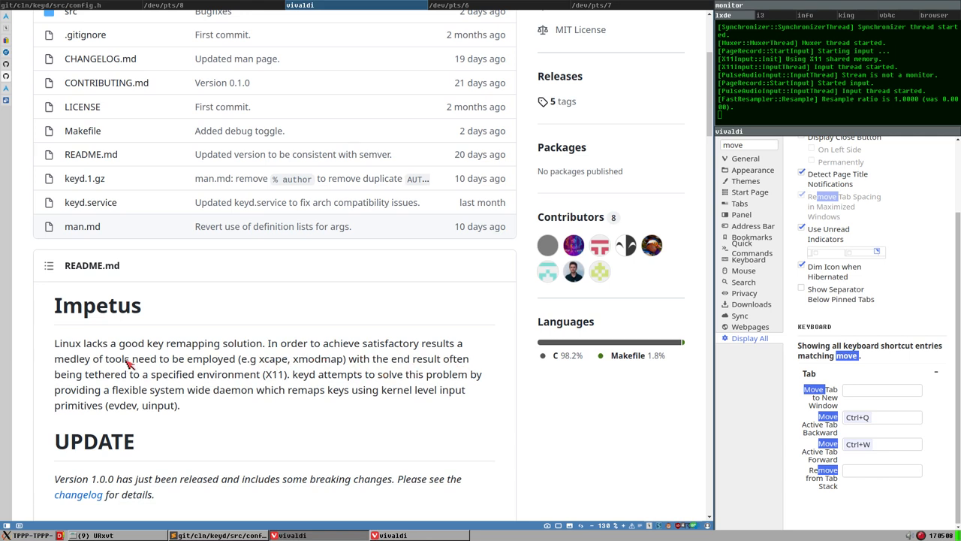
pyautogui.moveTo(244, 381)
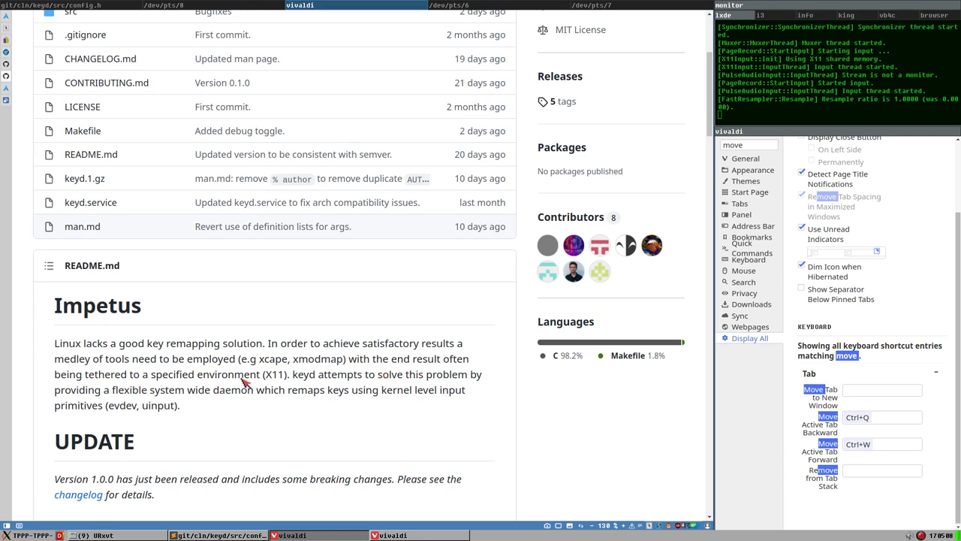
pyautogui.moveTo(304, 354)
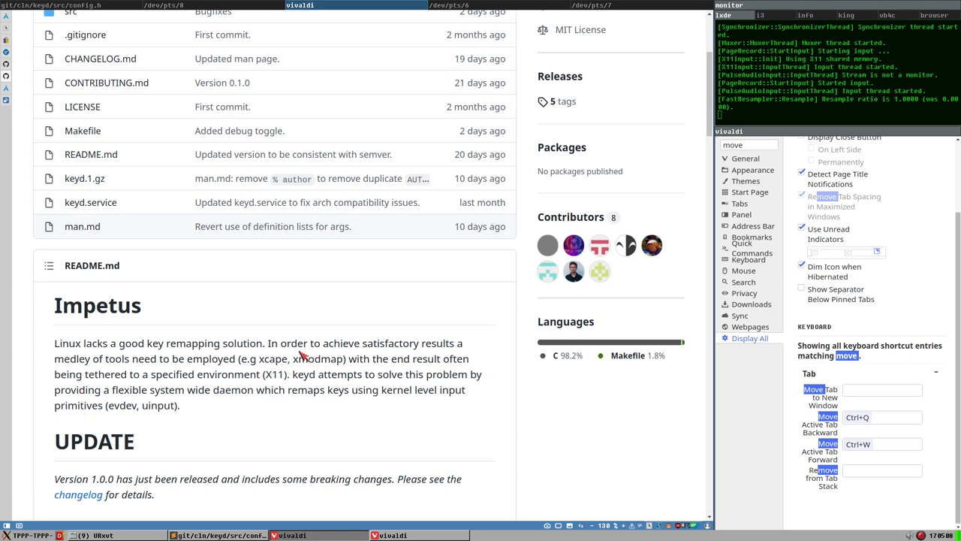
pyautogui.moveTo(340, 254)
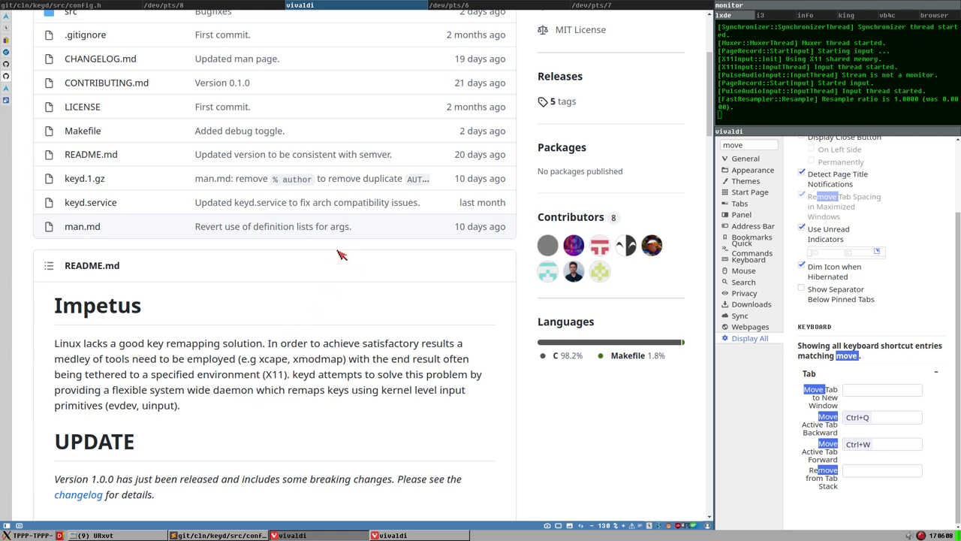
pyautogui.scroll(-3)
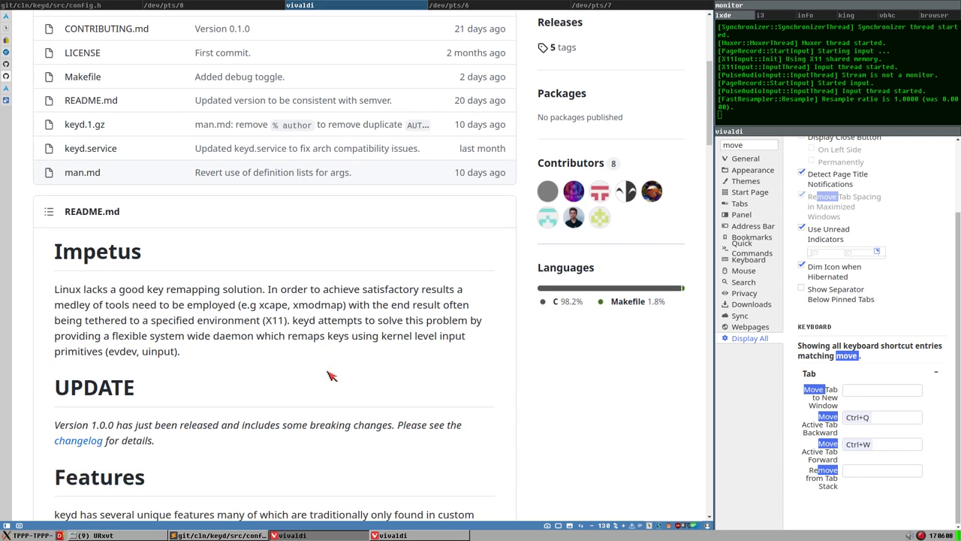
pyautogui.scroll(-3)
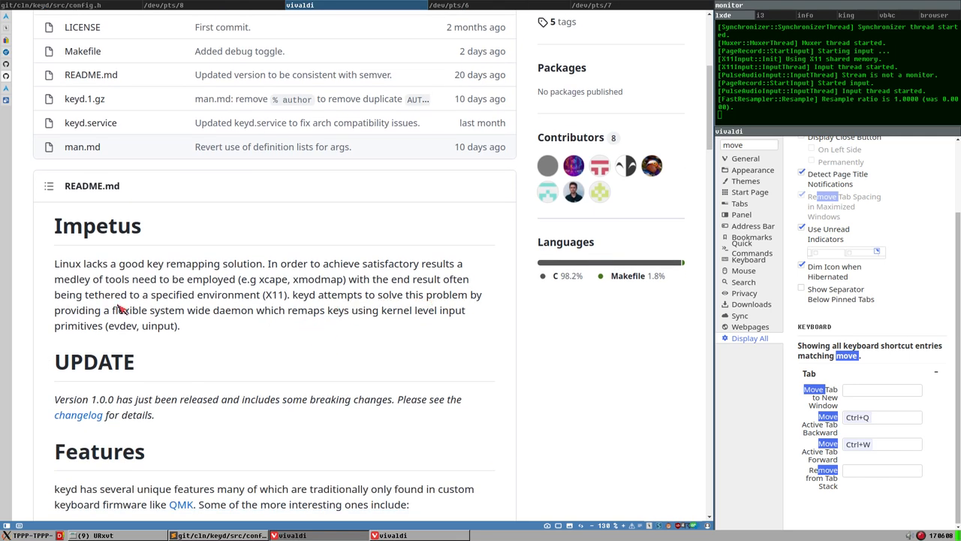
pyautogui.moveTo(201, 321)
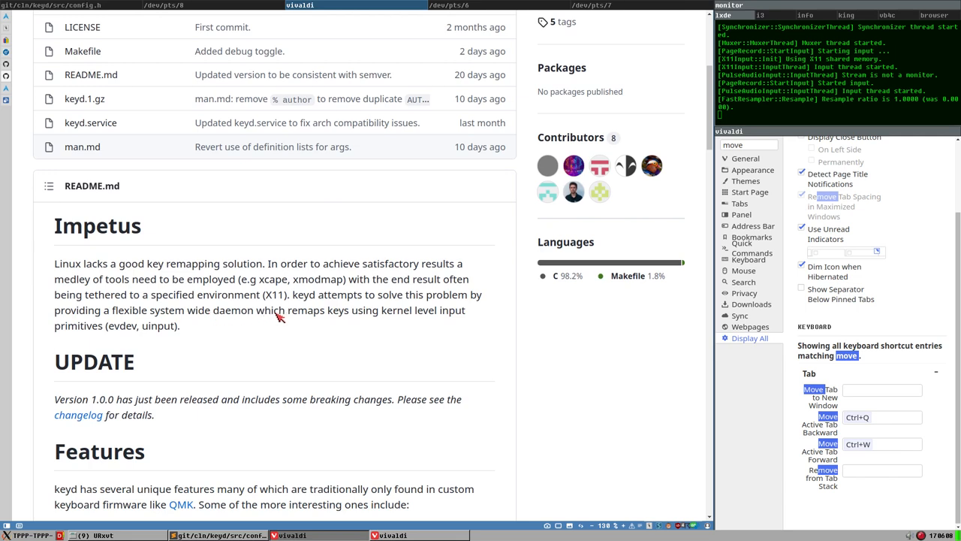
pyautogui.moveTo(383, 314)
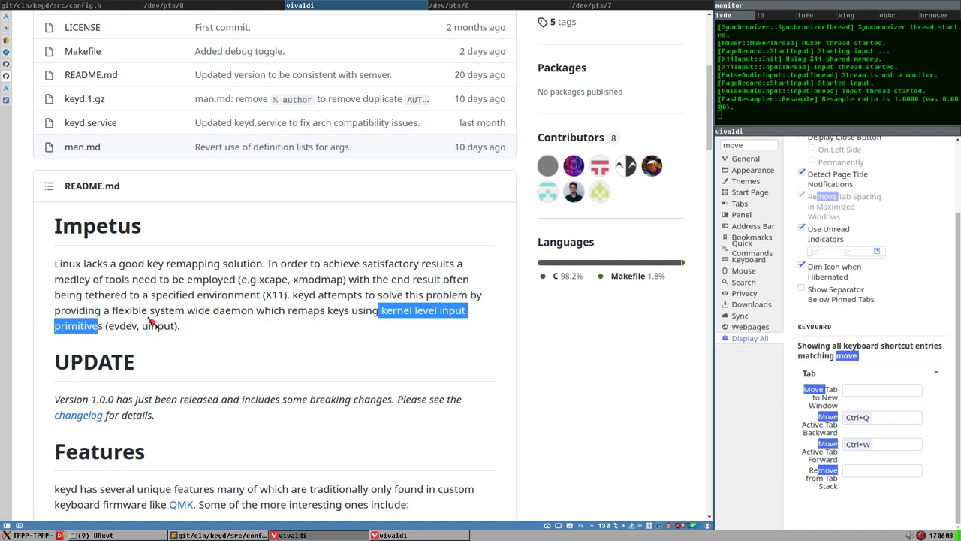
pyautogui.moveTo(375, 315)
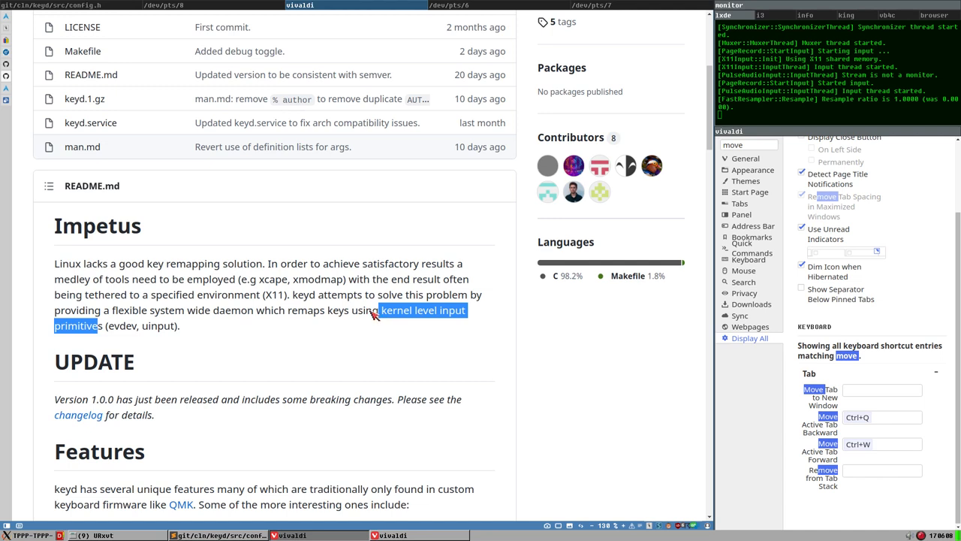
pyautogui.moveTo(353, 311)
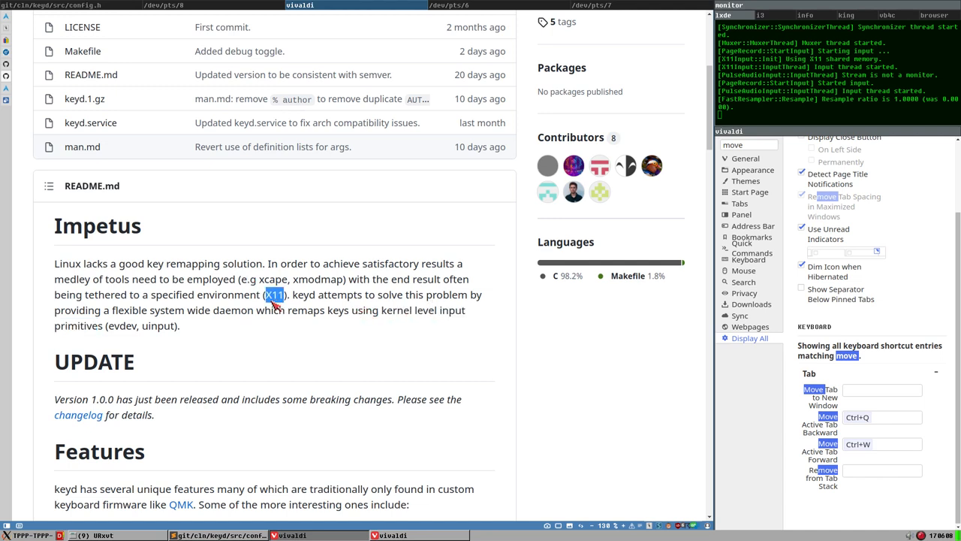
pyautogui.moveTo(233, 323)
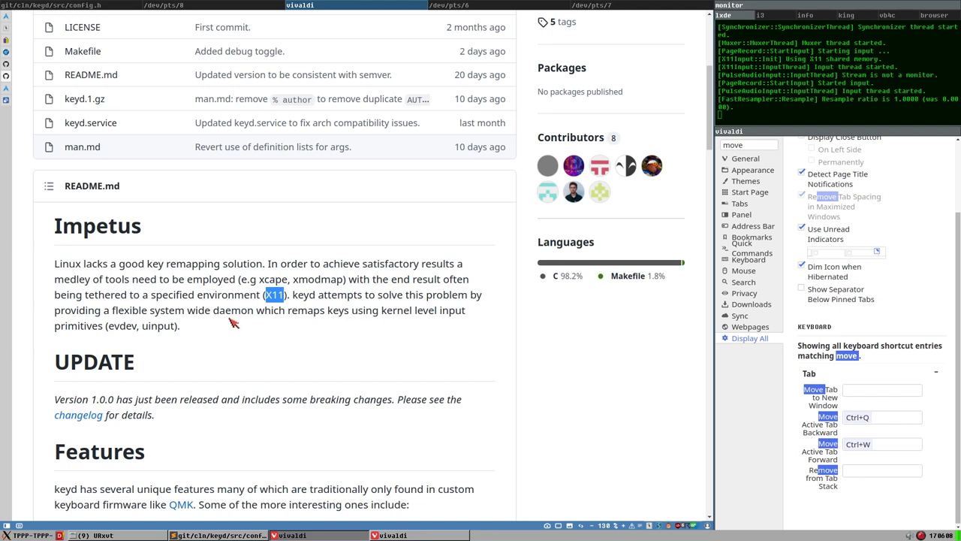
pyautogui.moveTo(402, 321)
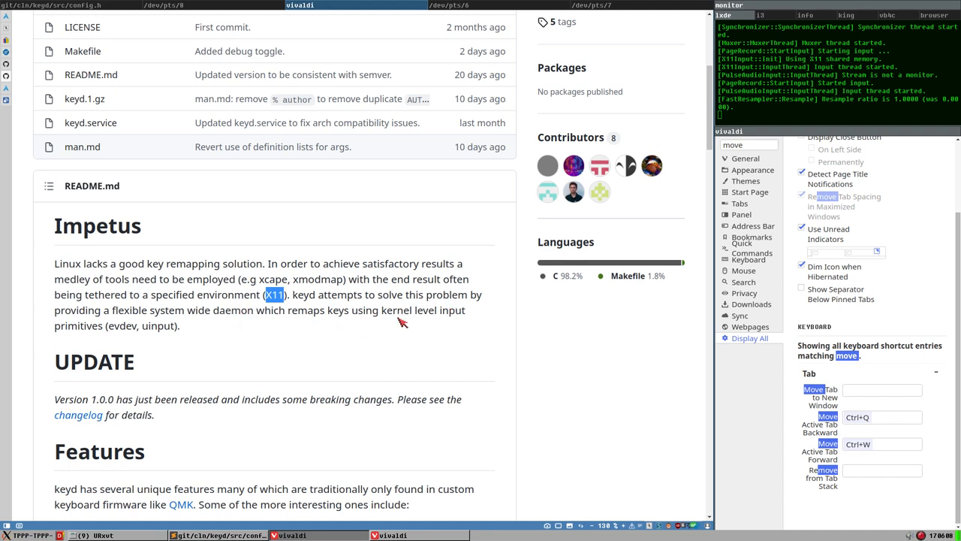
pyautogui.moveTo(288, 288)
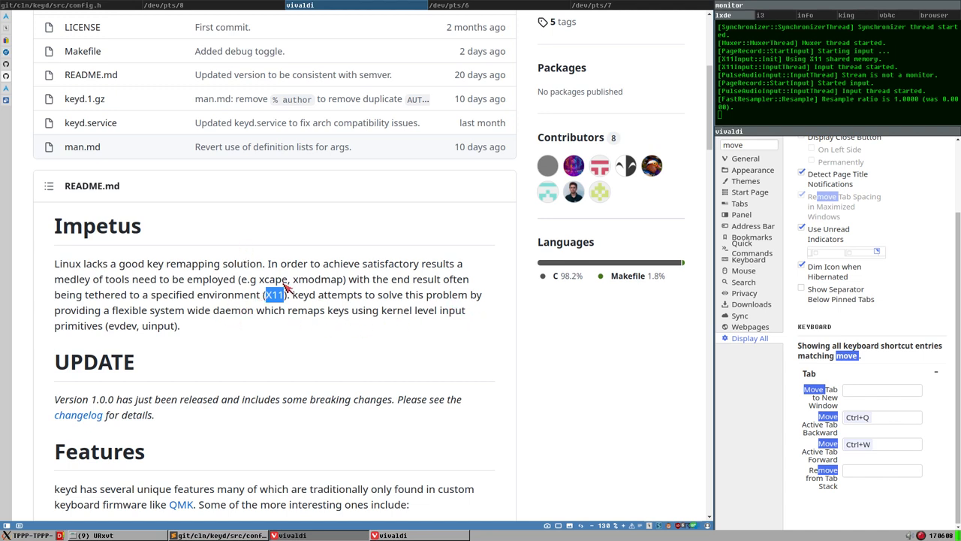
pyautogui.moveTo(259, 306)
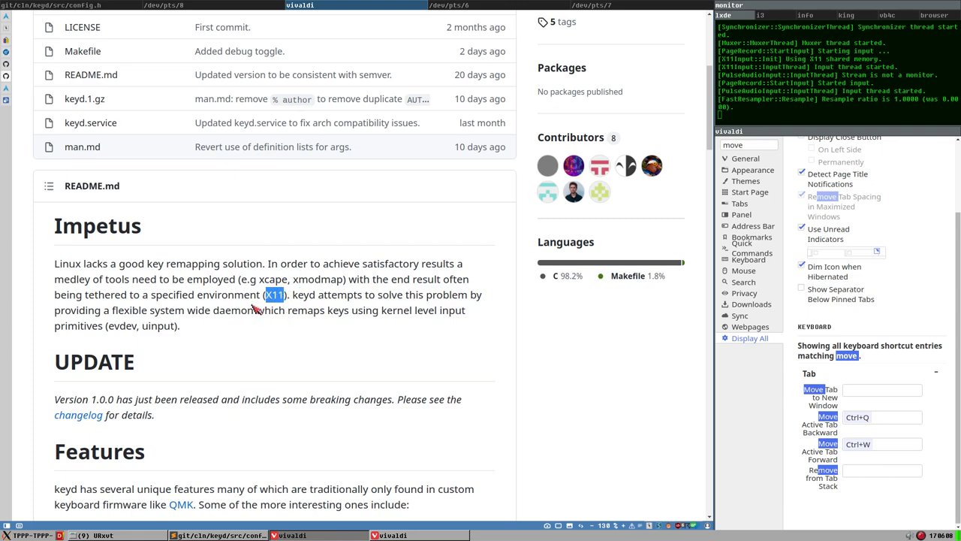
pyautogui.moveTo(404, 512)
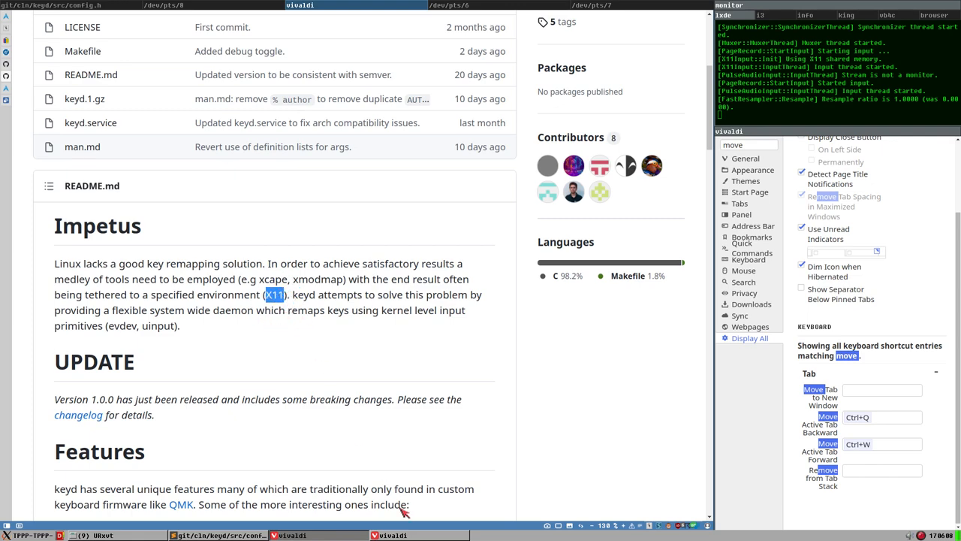
# Scroll the keyd README down to its list of features.
pyautogui.scroll(-3)
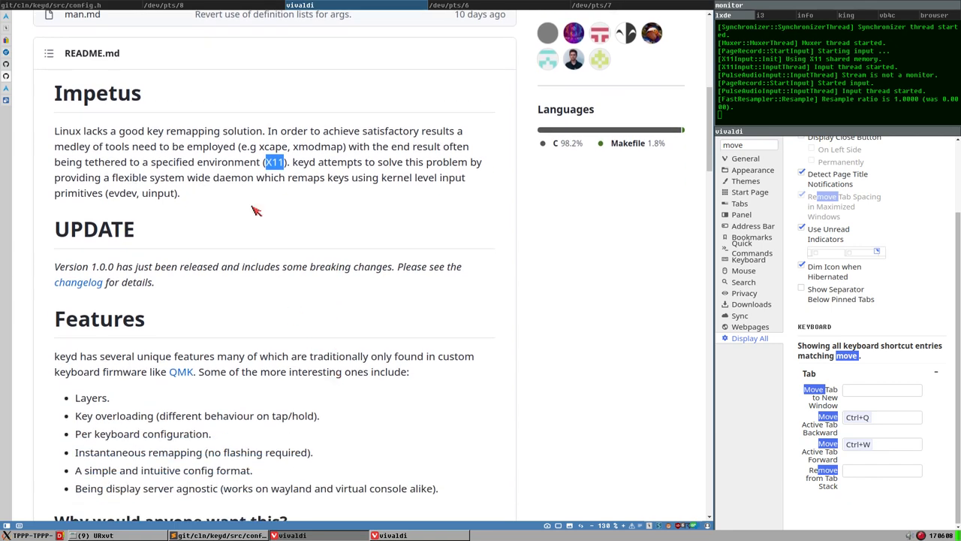
pyautogui.scroll(-3)
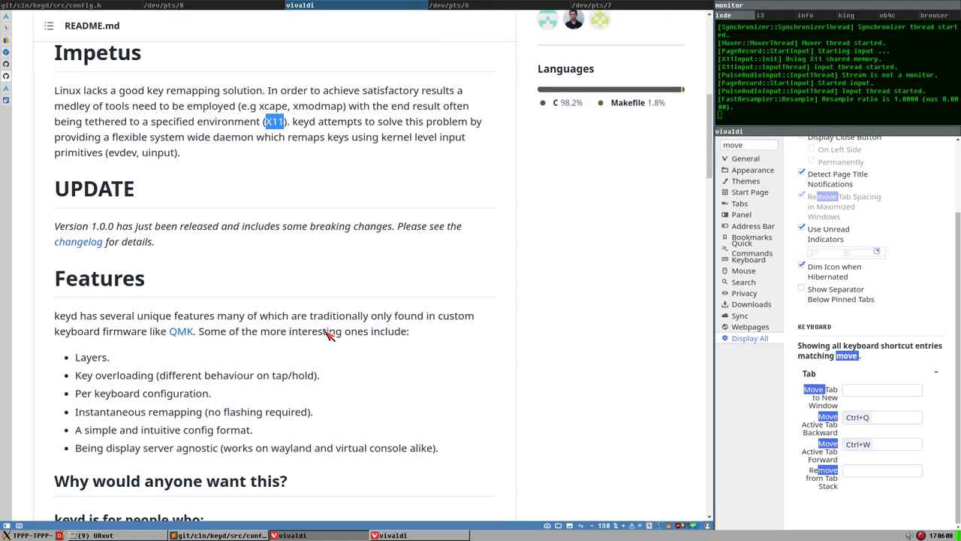
pyautogui.scroll(3)
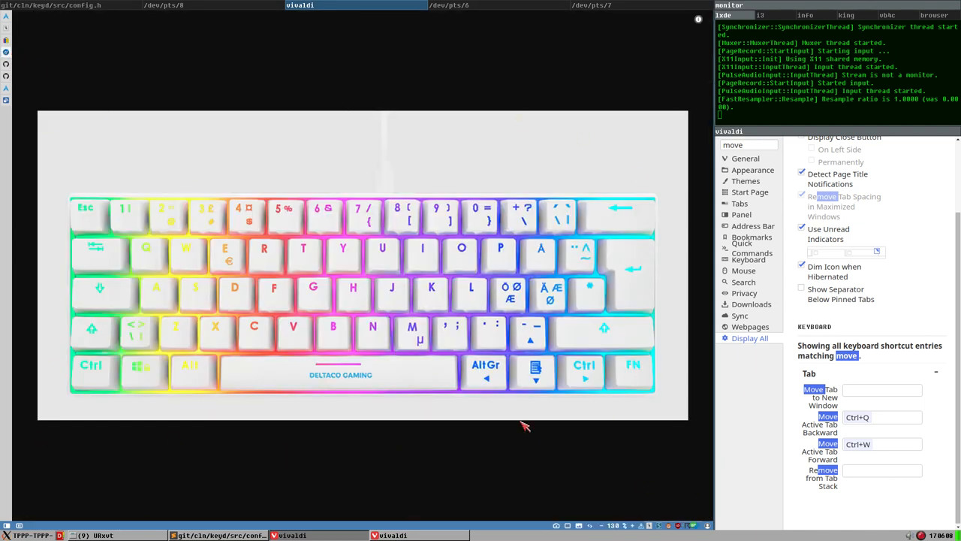
pyautogui.moveTo(611, 220)
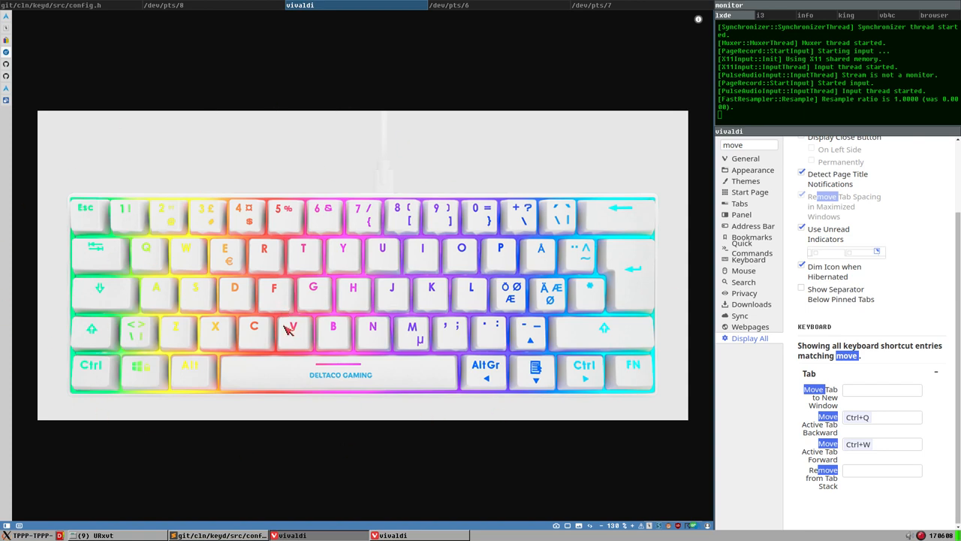
pyautogui.moveTo(512, 293)
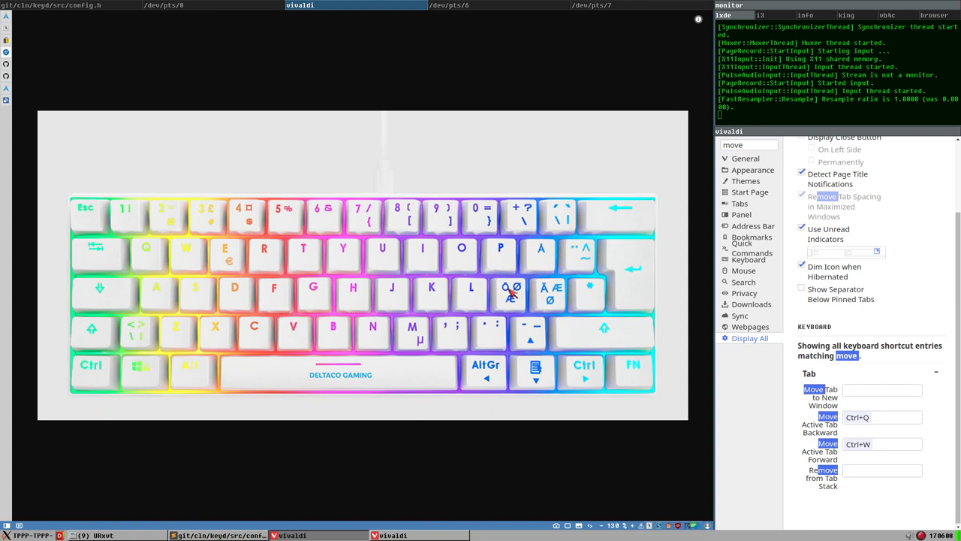
pyautogui.moveTo(405, 258)
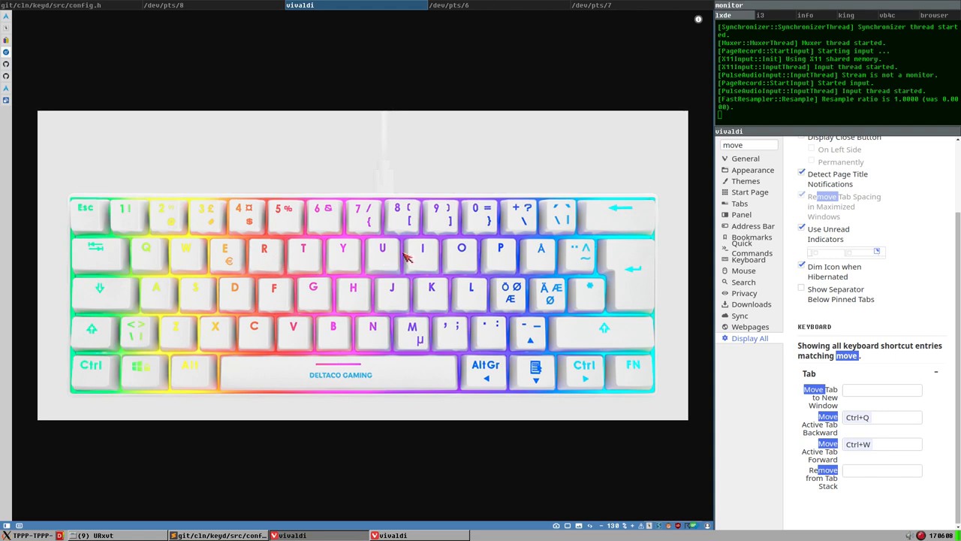
pyautogui.moveTo(547, 295)
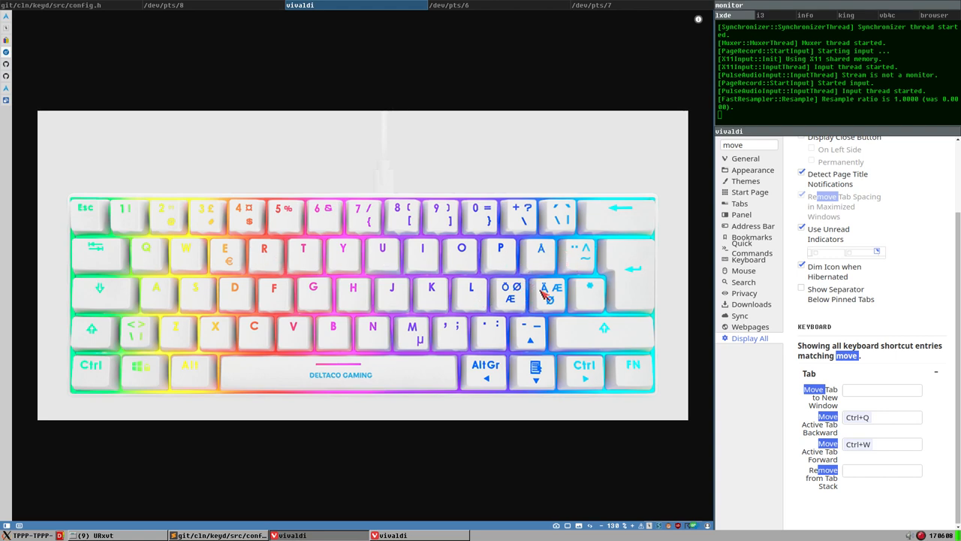
pyautogui.moveTo(432, 308)
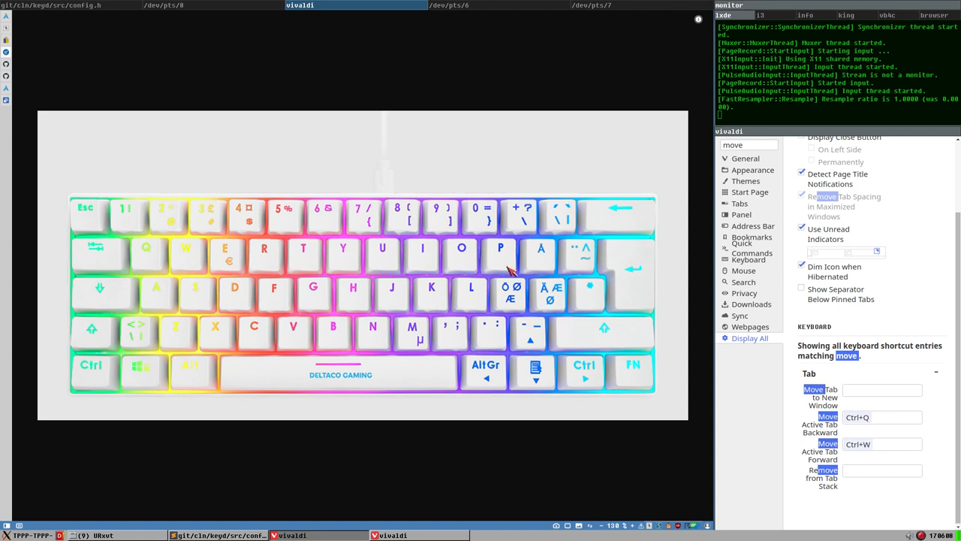
pyautogui.moveTo(532, 295)
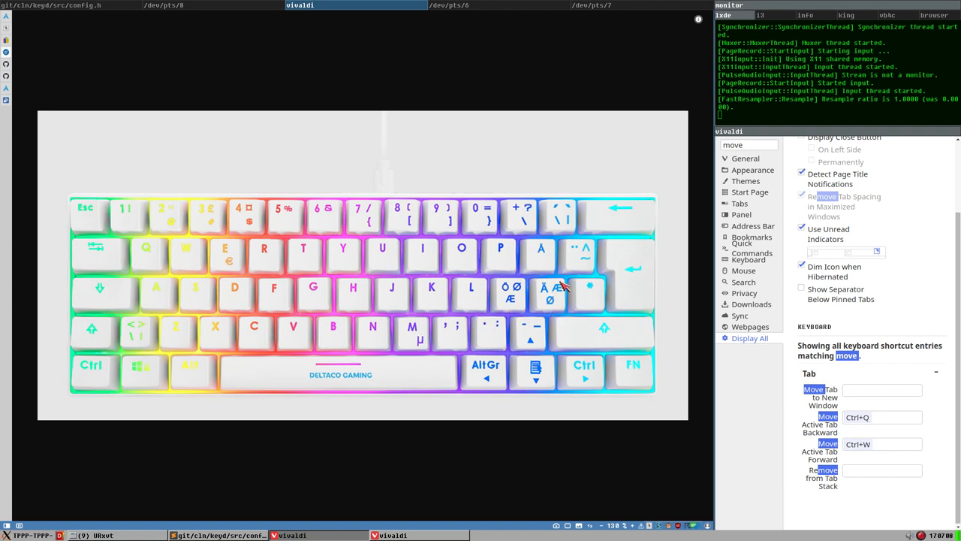
pyautogui.moveTo(530, 290)
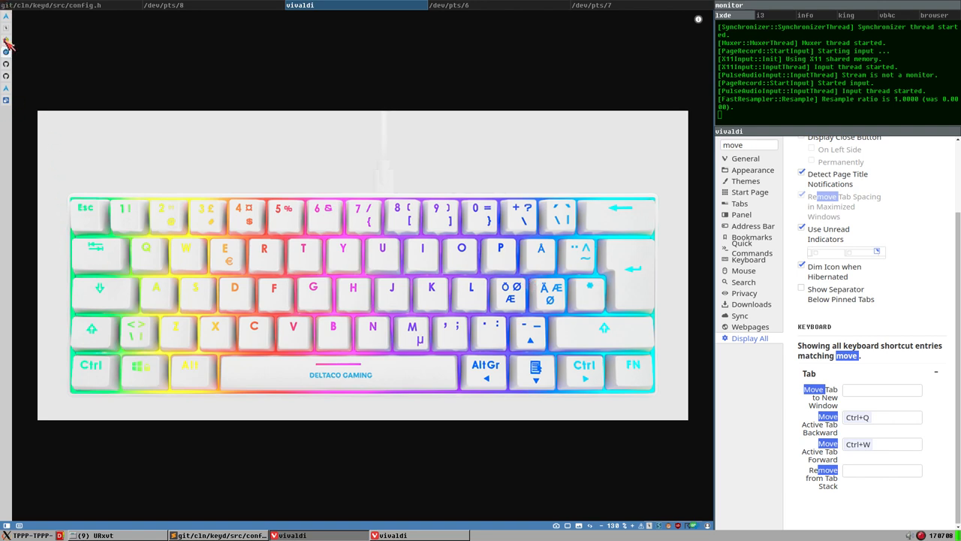
pyautogui.moveTo(176, 365)
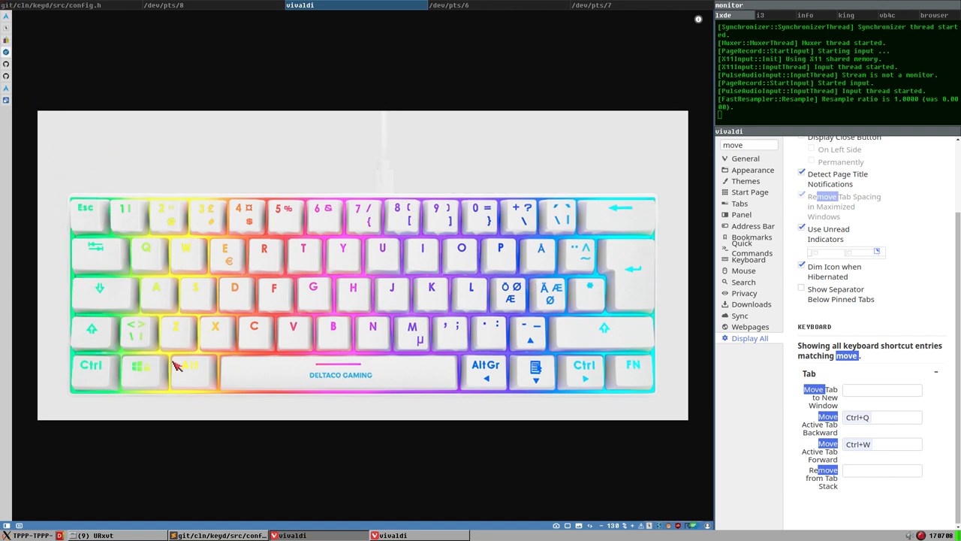
pyautogui.moveTo(69, 198)
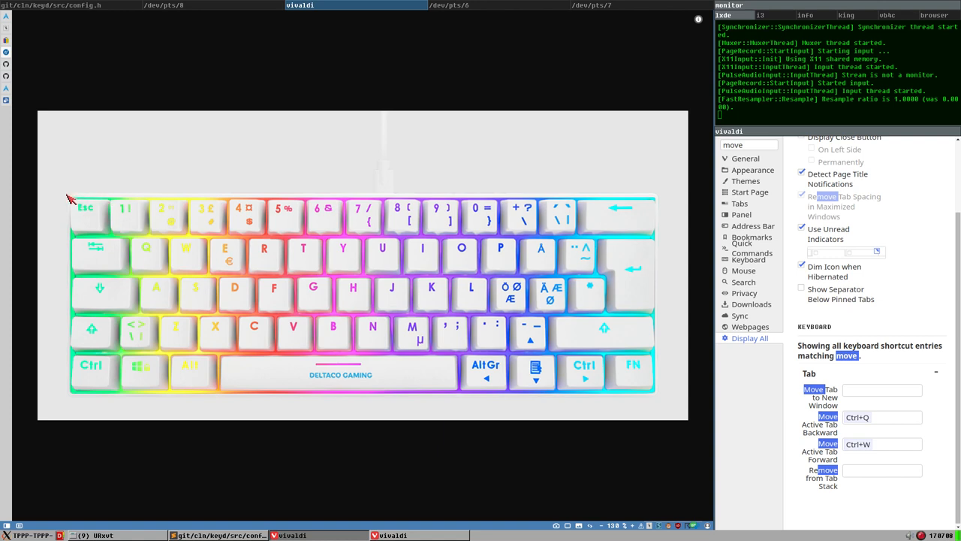
pyautogui.moveTo(111, 229)
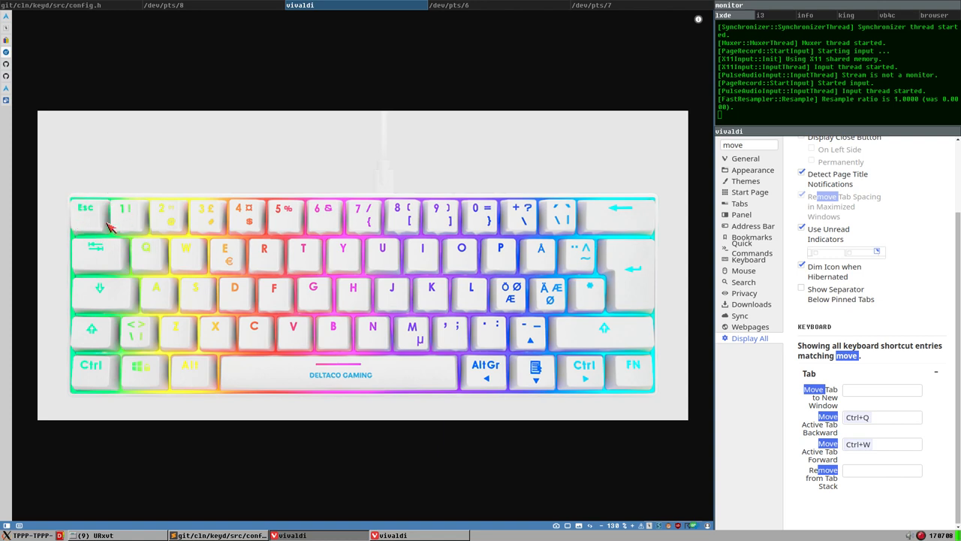
pyautogui.moveTo(9, 49)
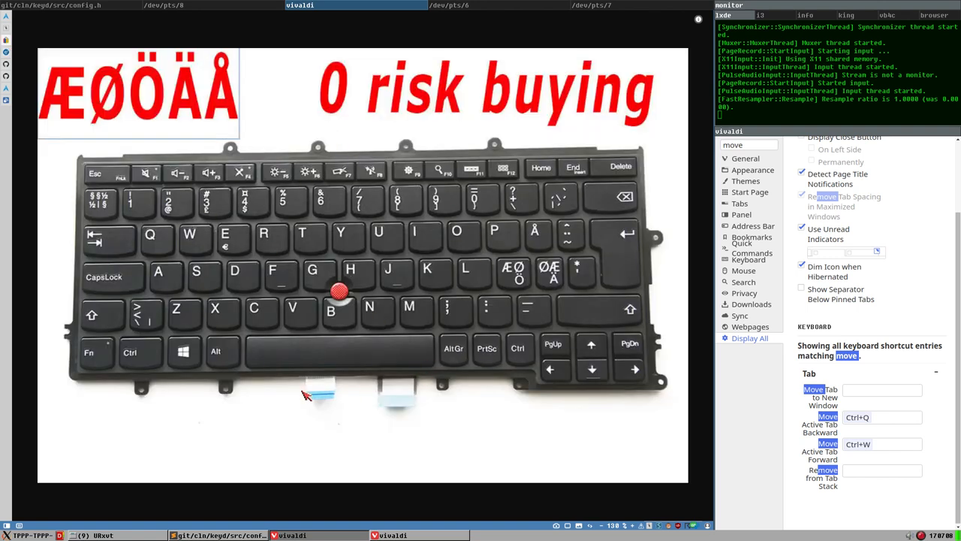
pyautogui.moveTo(509, 398)
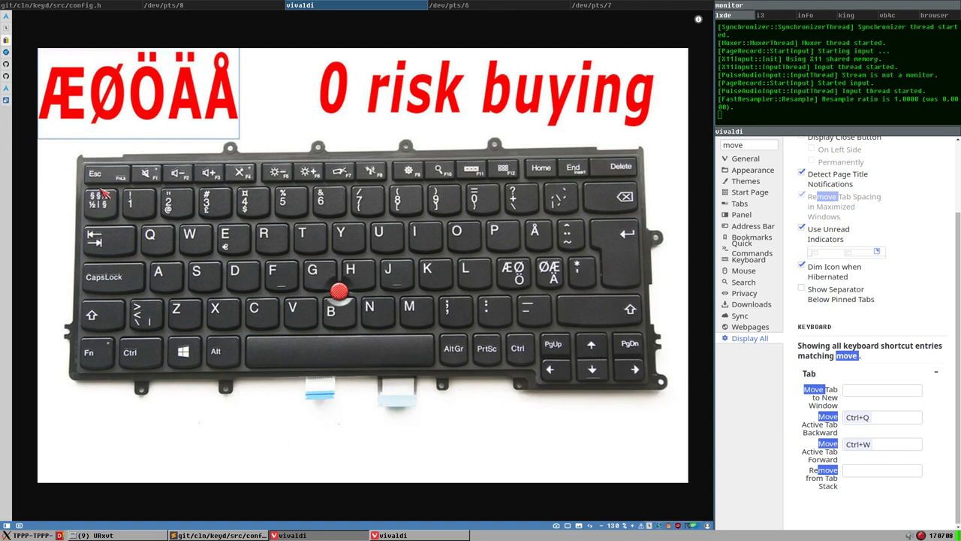
pyautogui.moveTo(122, 194)
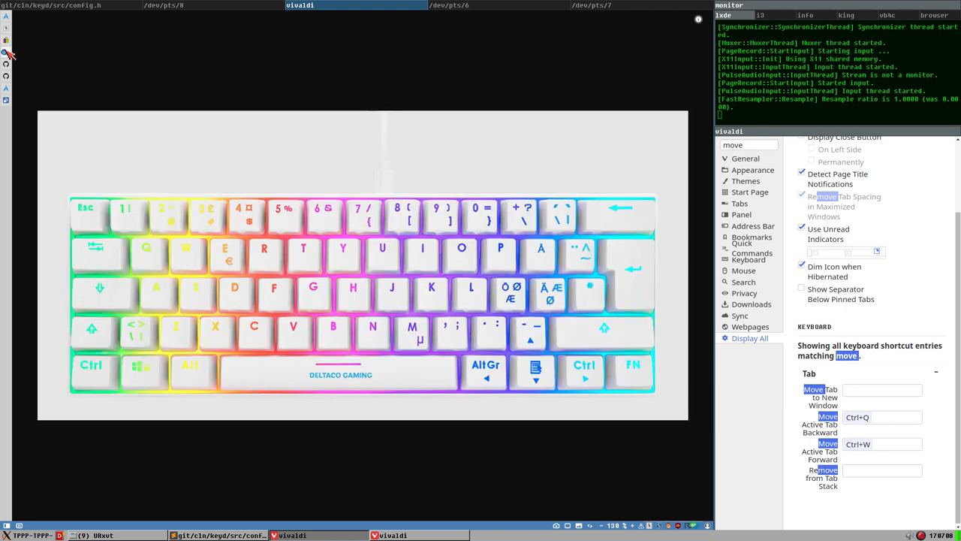
pyautogui.moveTo(104, 222)
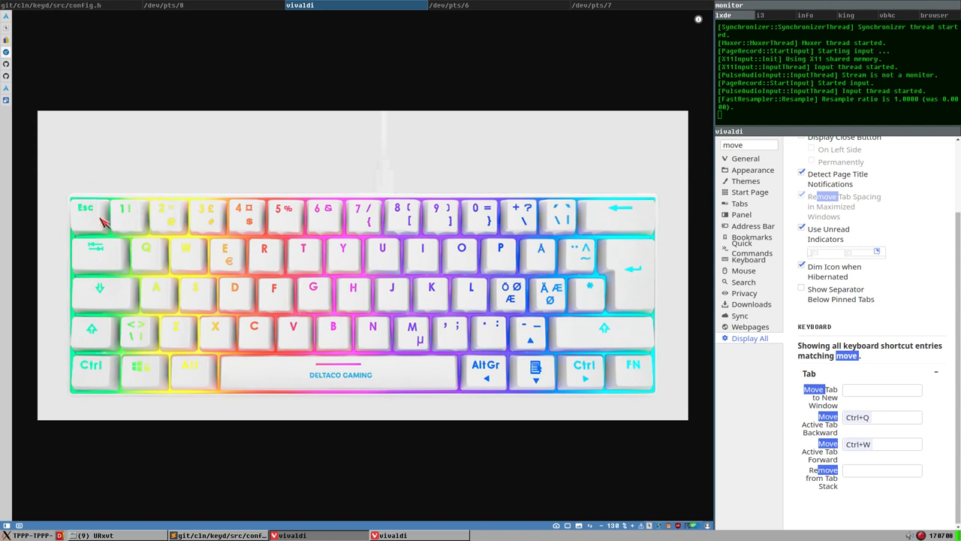
pyautogui.moveTo(10, 36)
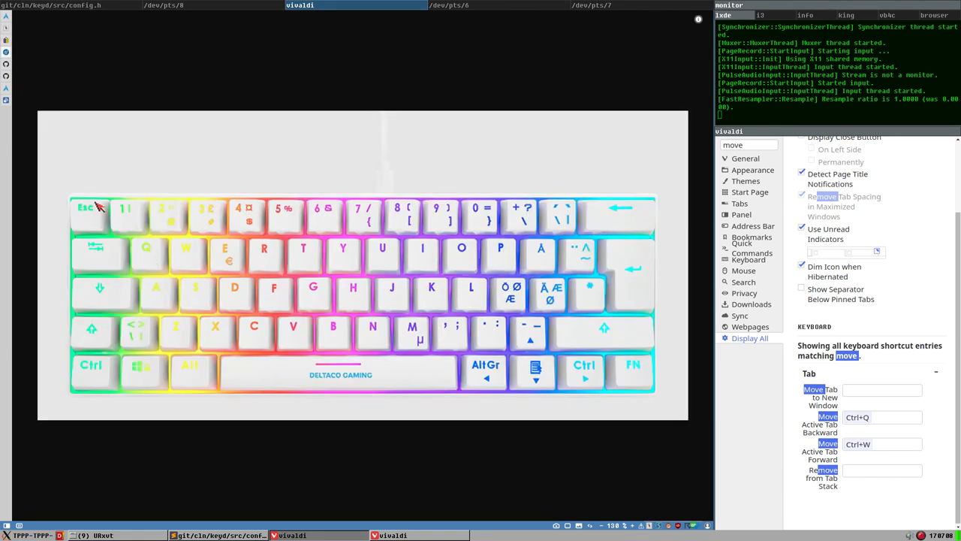
pyautogui.moveTo(81, 295)
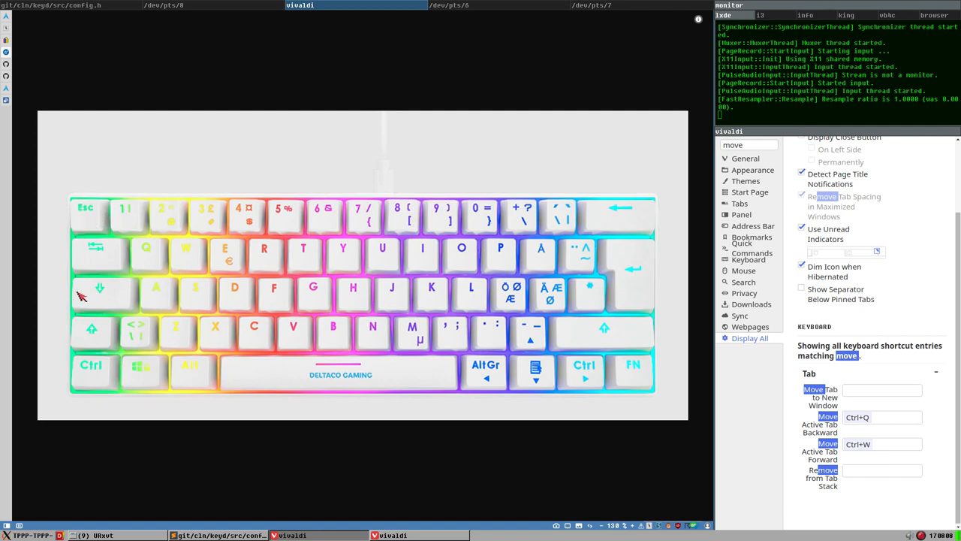
pyautogui.moveTo(293, 249)
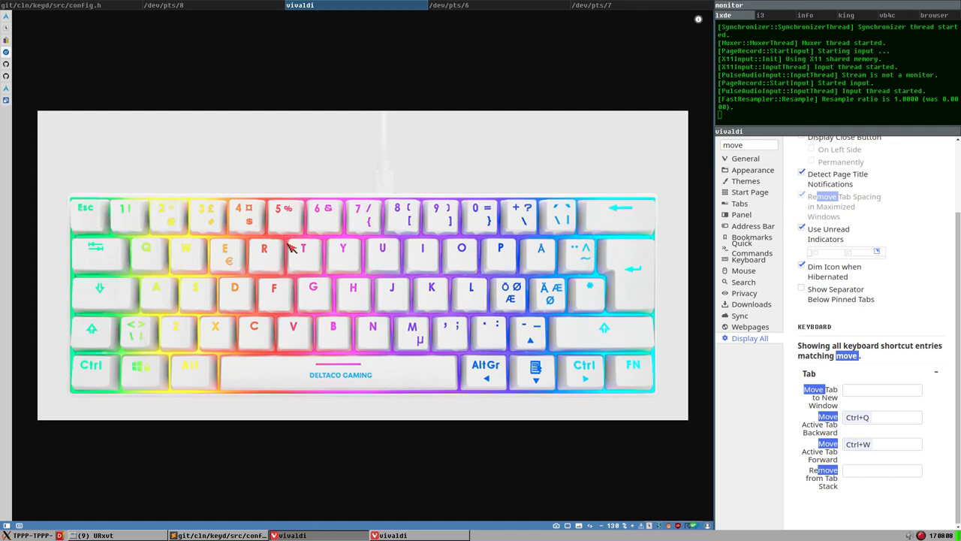
pyautogui.moveTo(106, 203)
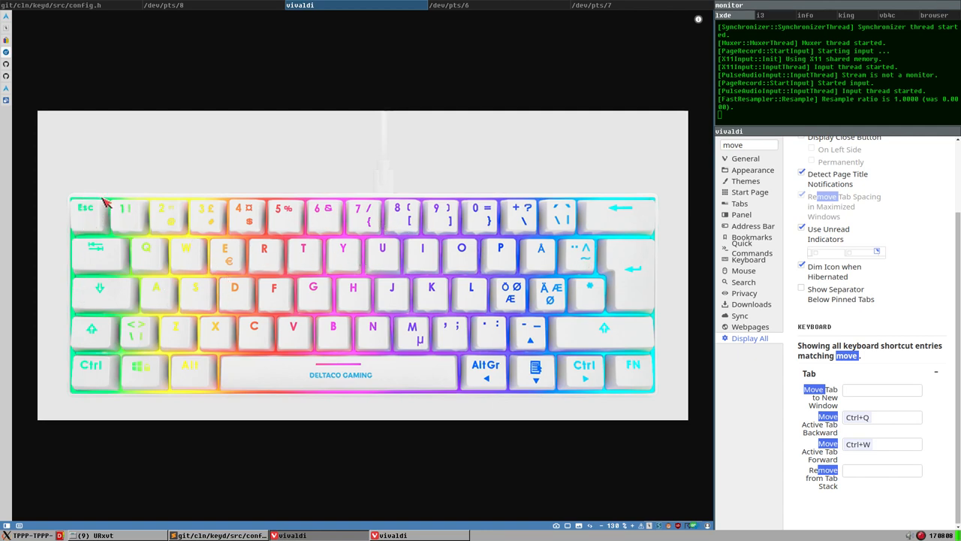
pyautogui.moveTo(443, 313)
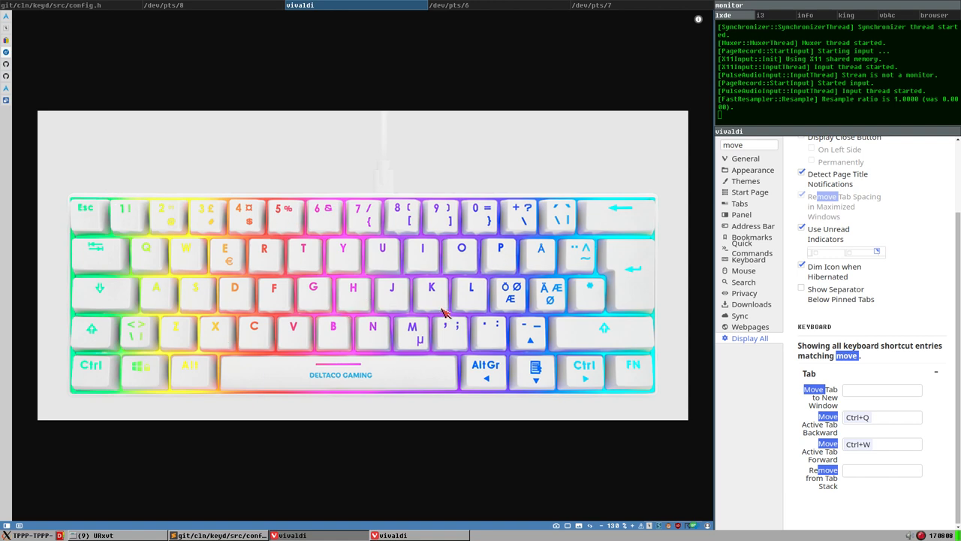
pyautogui.moveTo(109, 213)
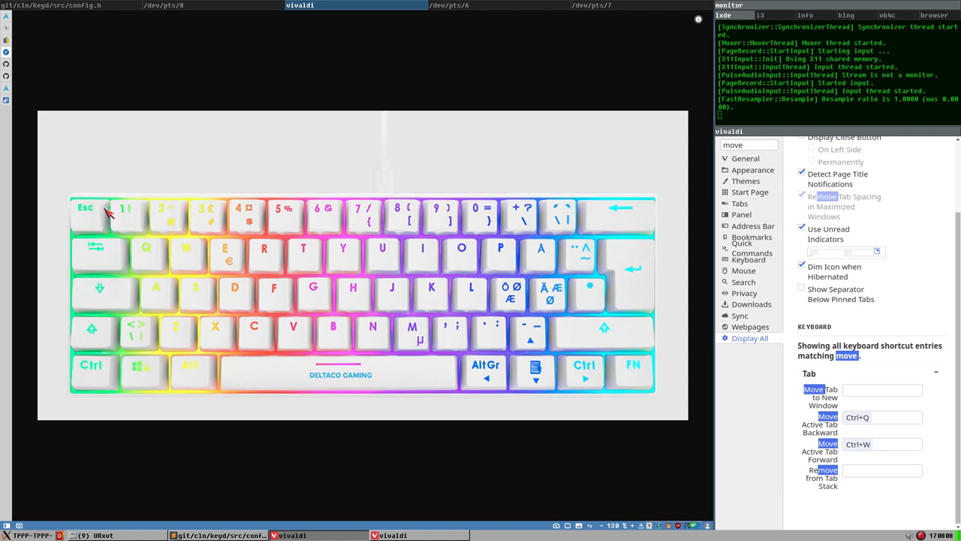
pyautogui.moveTo(83, 177)
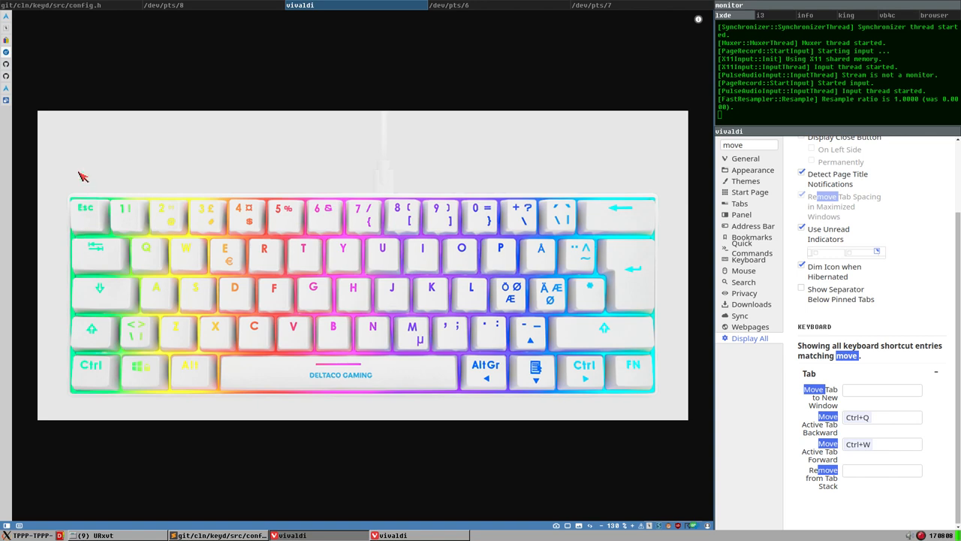
pyautogui.moveTo(283, 344)
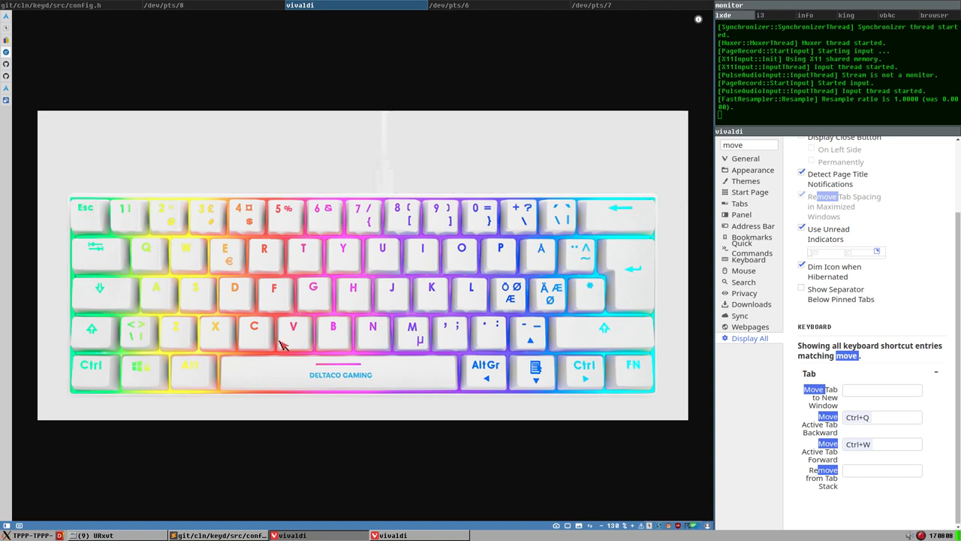
pyautogui.moveTo(161, 214)
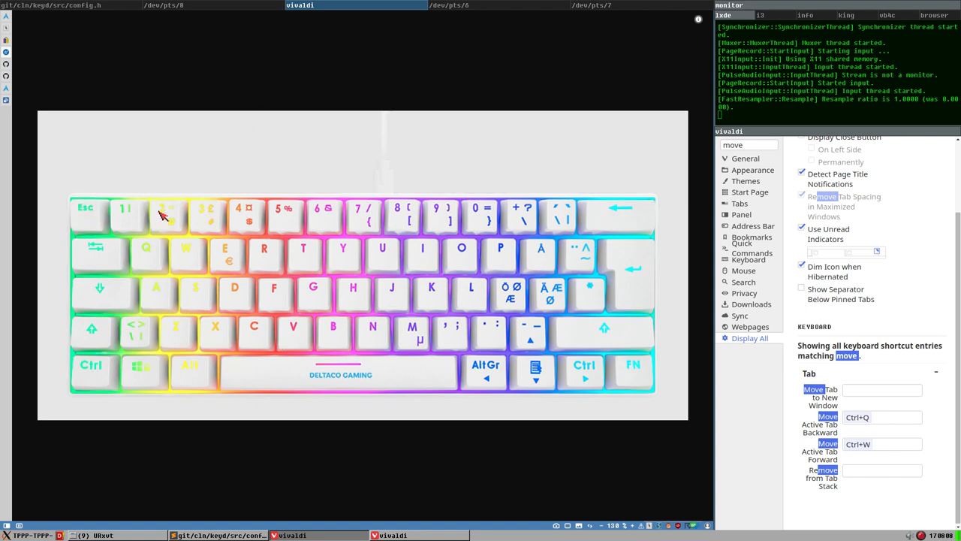
pyautogui.moveTo(524, 211)
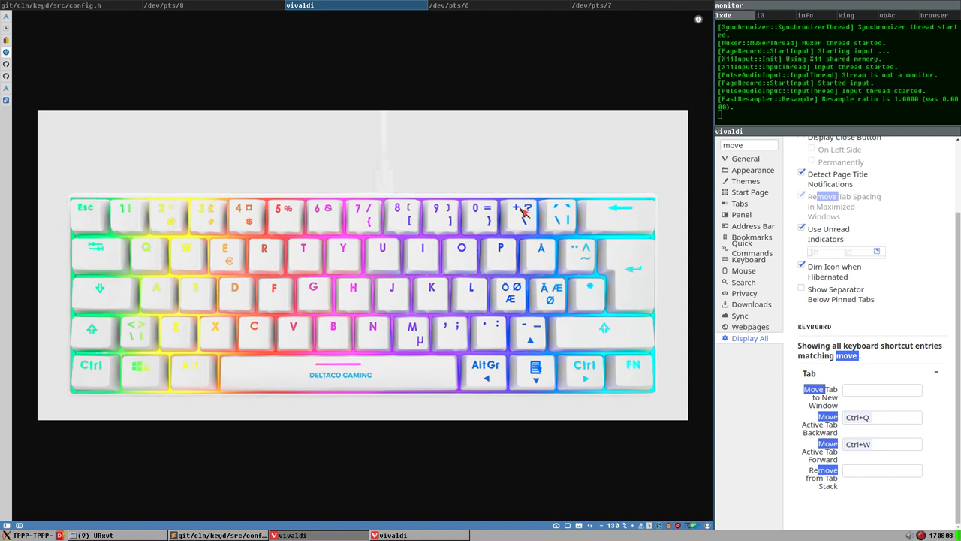
pyautogui.moveTo(90, 229)
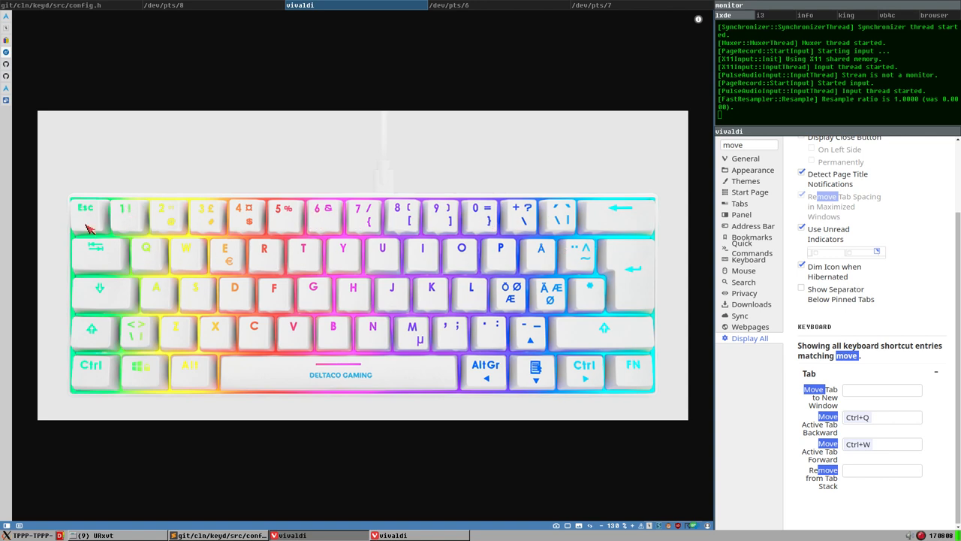
pyautogui.moveTo(220, 219)
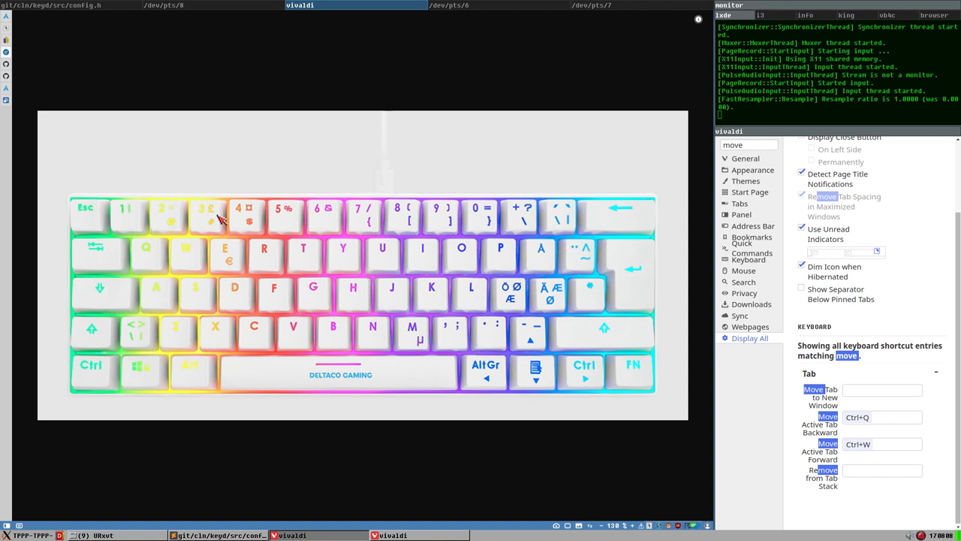
pyautogui.moveTo(97, 230)
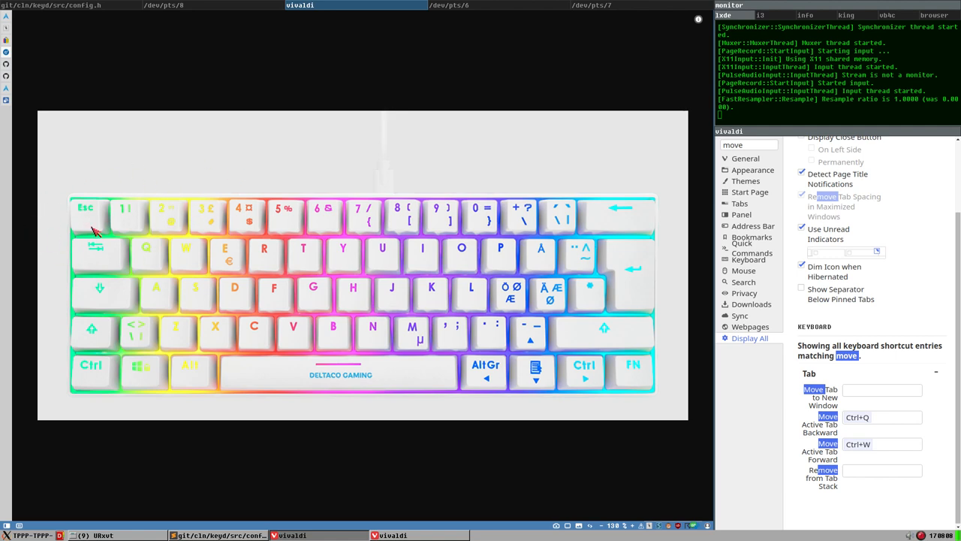
pyautogui.moveTo(96, 201)
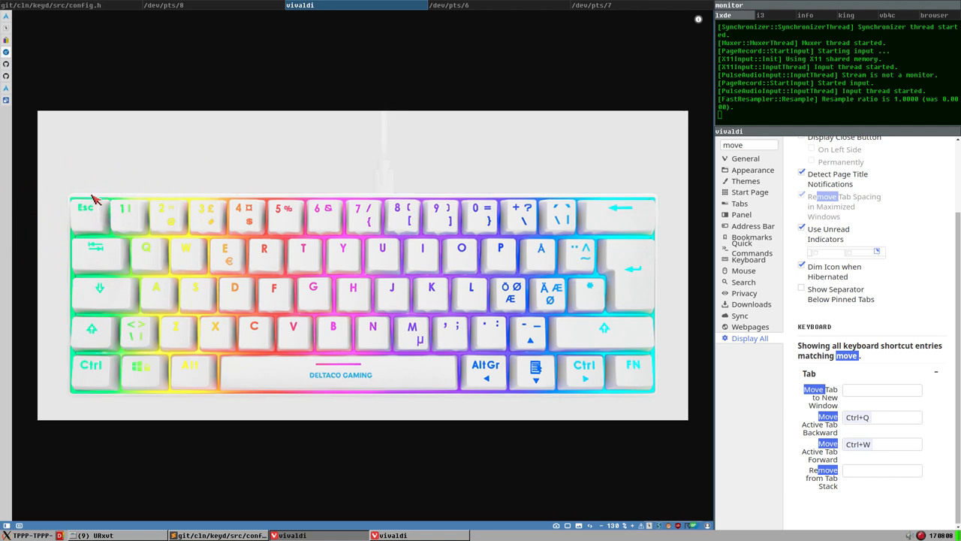
pyautogui.moveTo(79, 214)
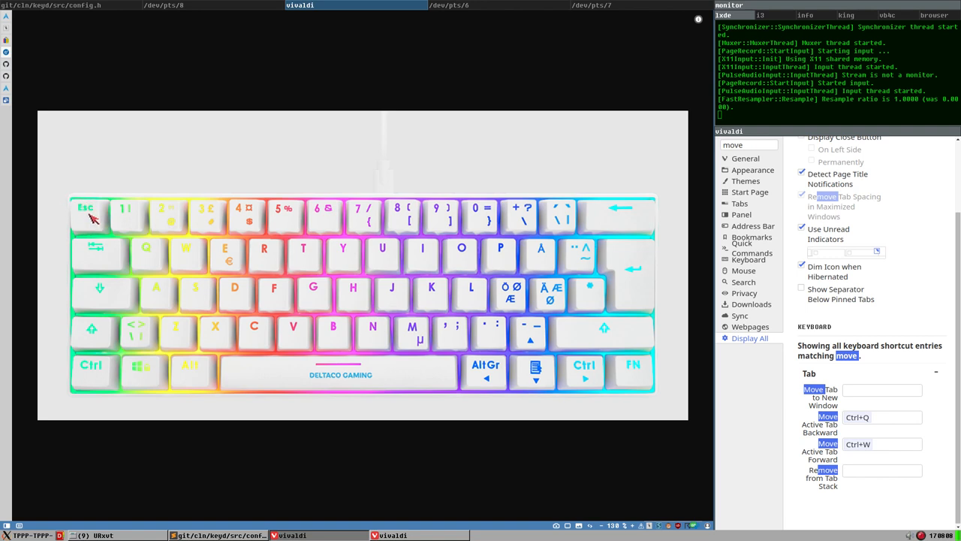
pyautogui.moveTo(119, 280)
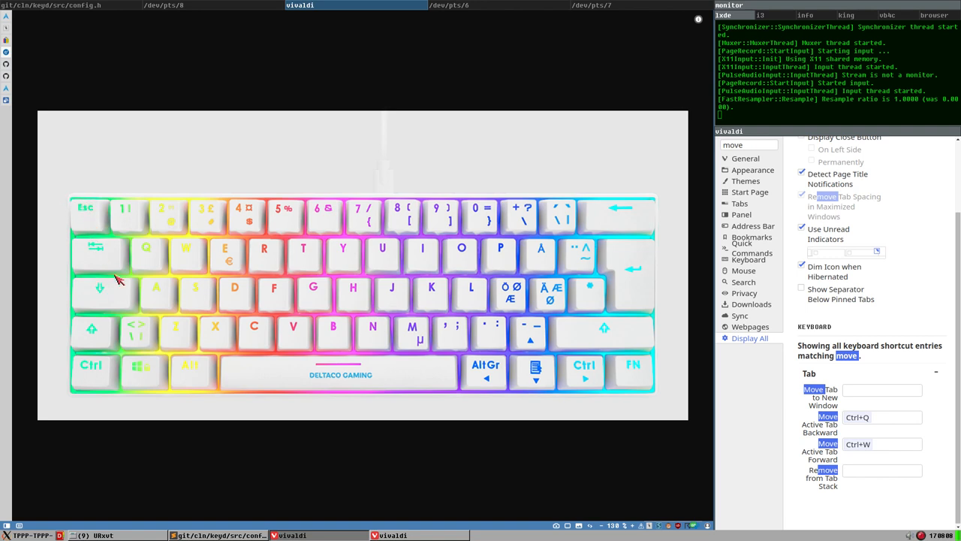
pyautogui.moveTo(128, 249)
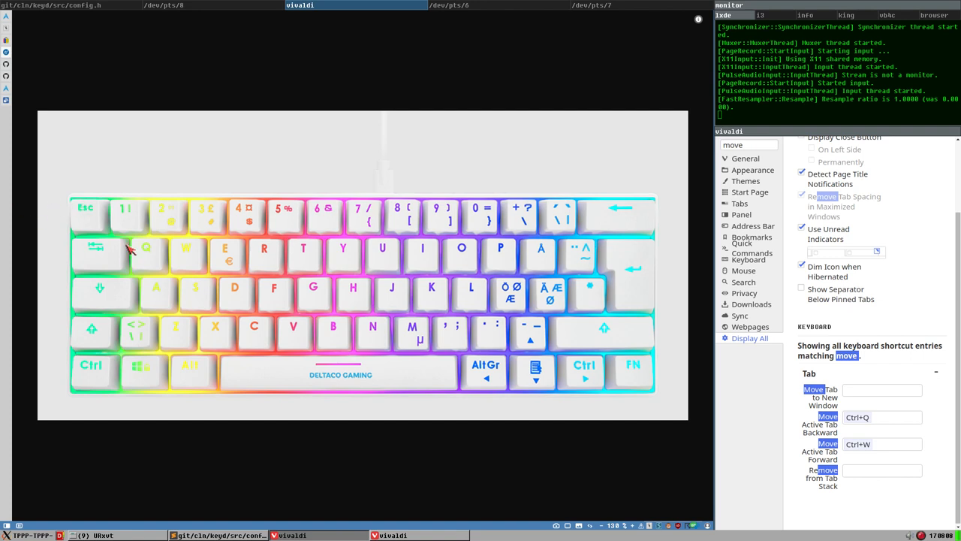
pyautogui.moveTo(105, 307)
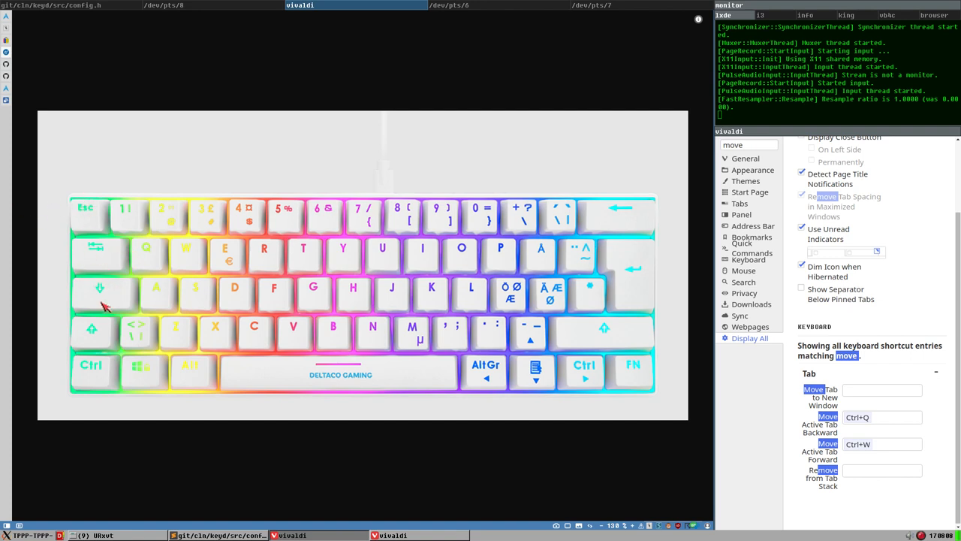
pyautogui.moveTo(103, 287)
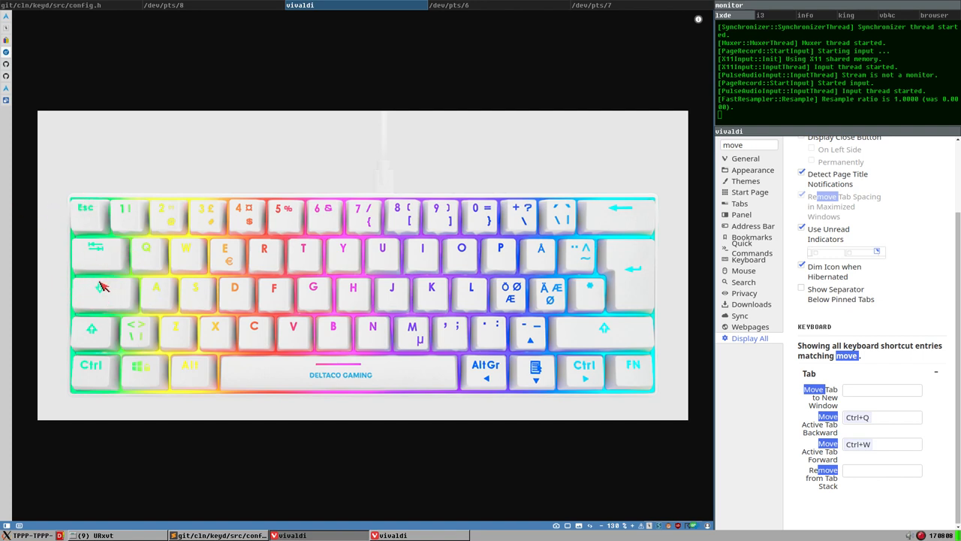
pyautogui.moveTo(218, 295)
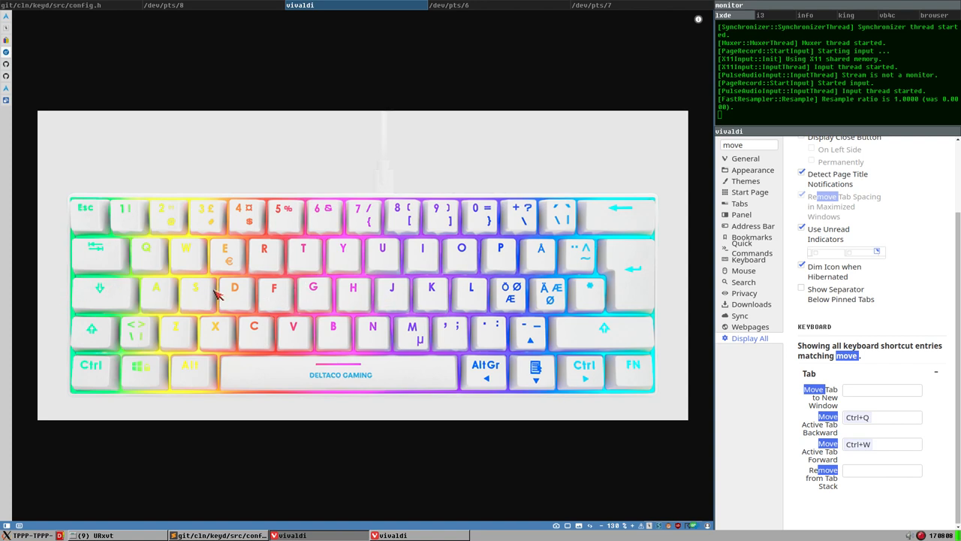
pyautogui.moveTo(571, 308)
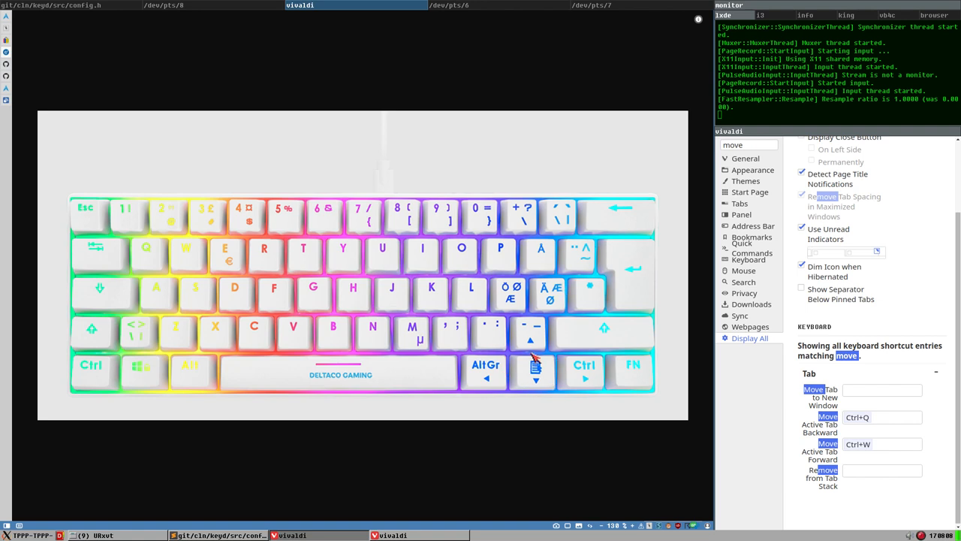
pyautogui.moveTo(585, 363)
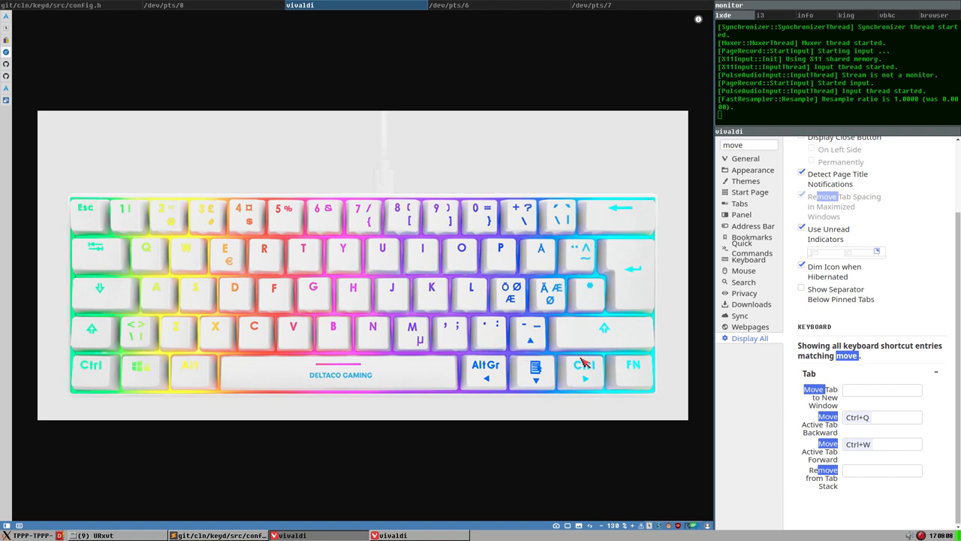
pyautogui.moveTo(582, 368)
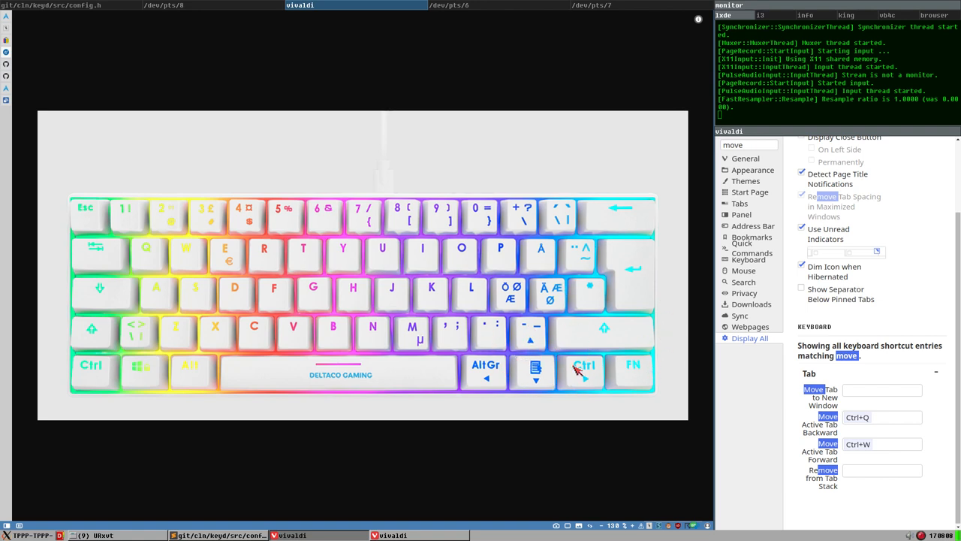
pyautogui.moveTo(623, 312)
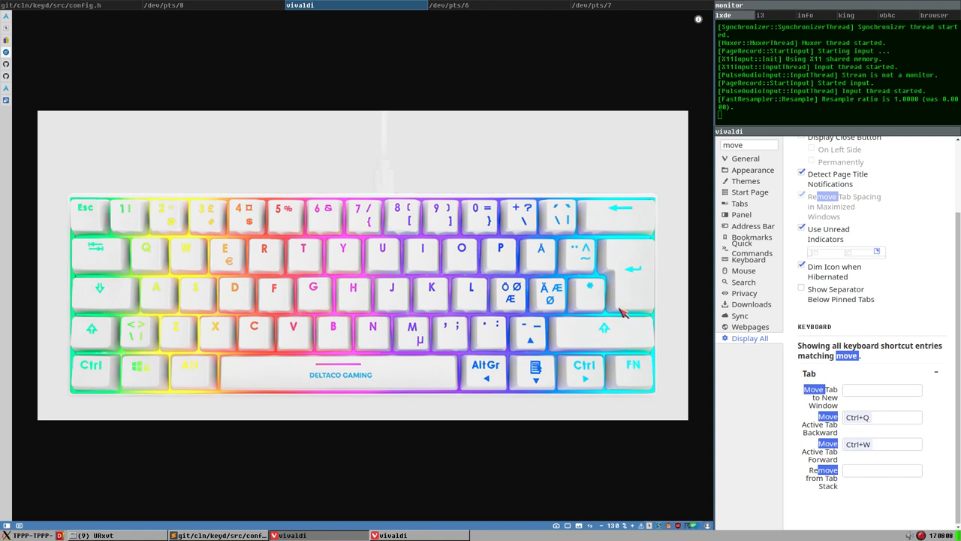
pyautogui.moveTo(629, 377)
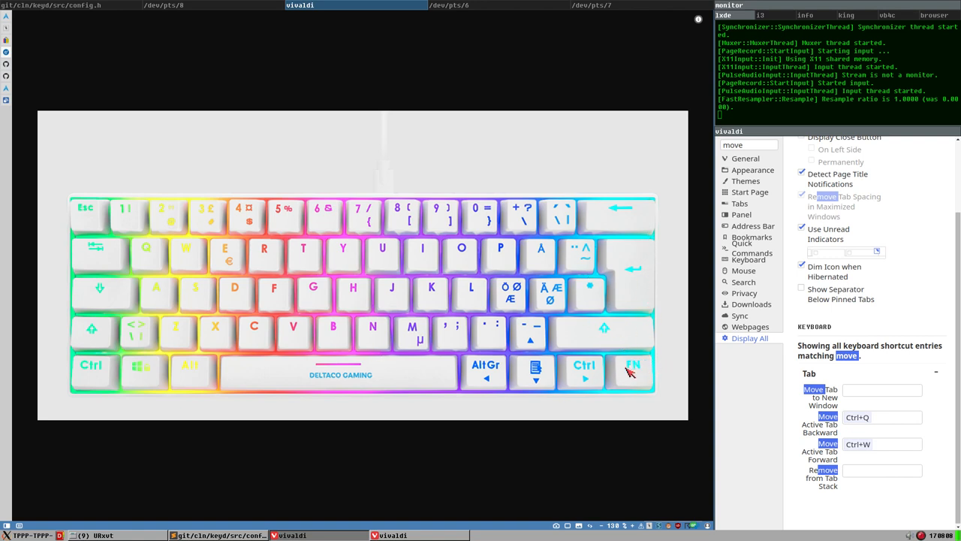
pyautogui.moveTo(575, 361)
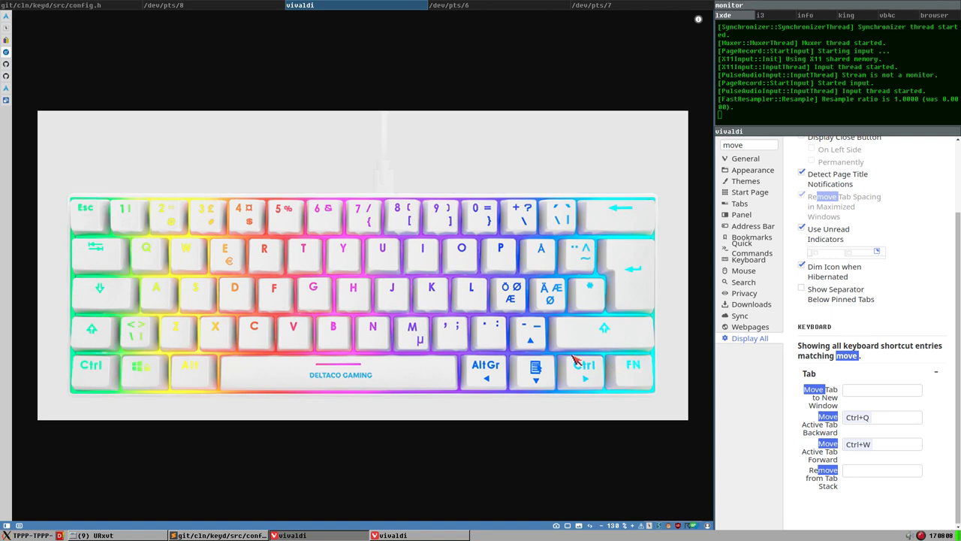
pyautogui.moveTo(466, 363)
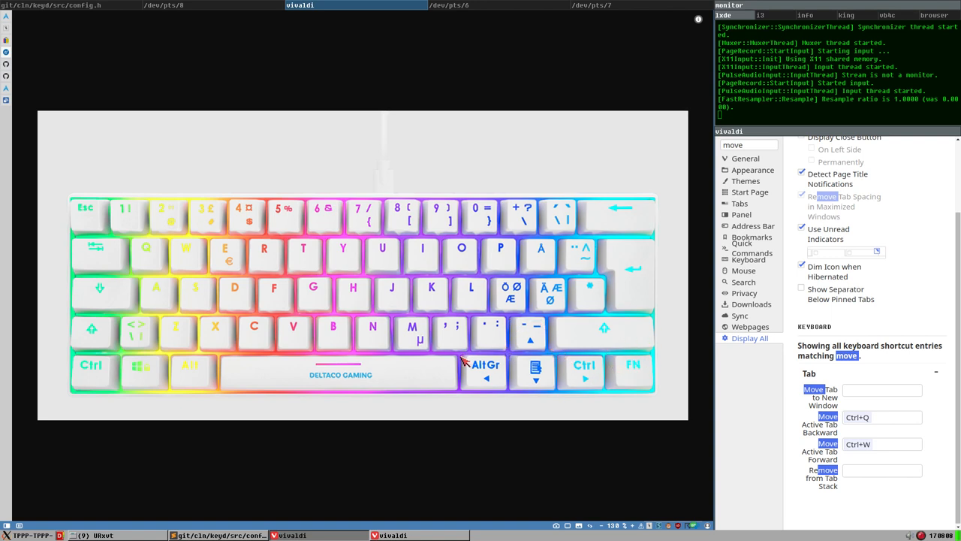
pyautogui.moveTo(541, 353)
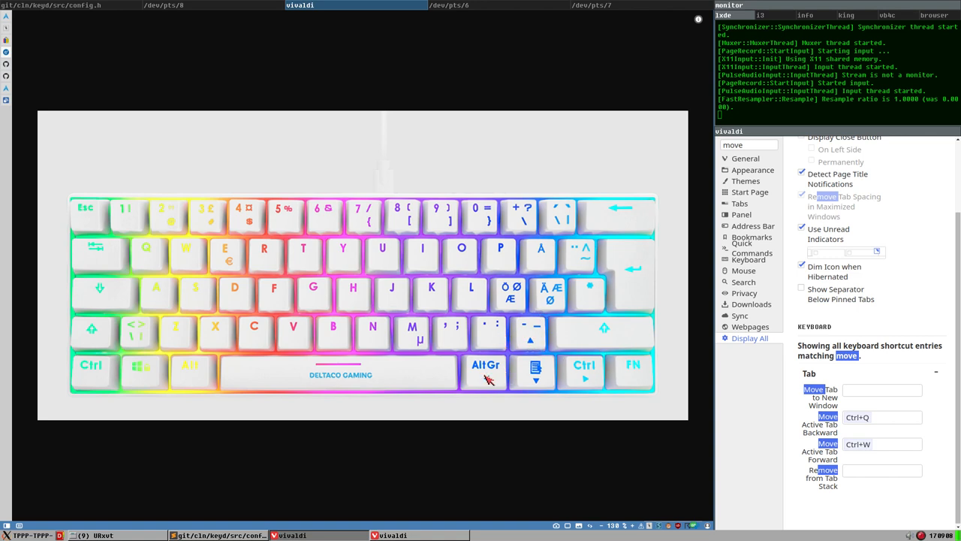
pyautogui.moveTo(563, 383)
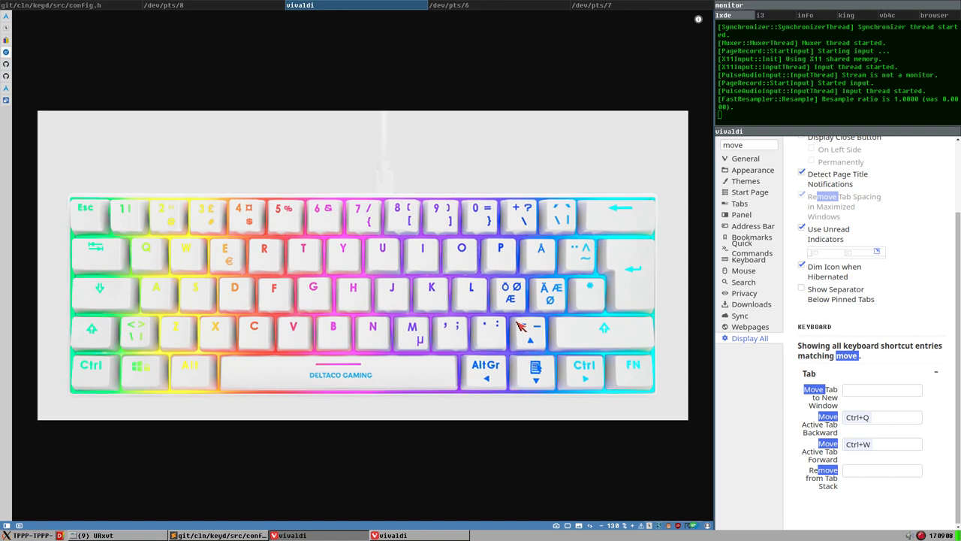
pyautogui.moveTo(631, 364)
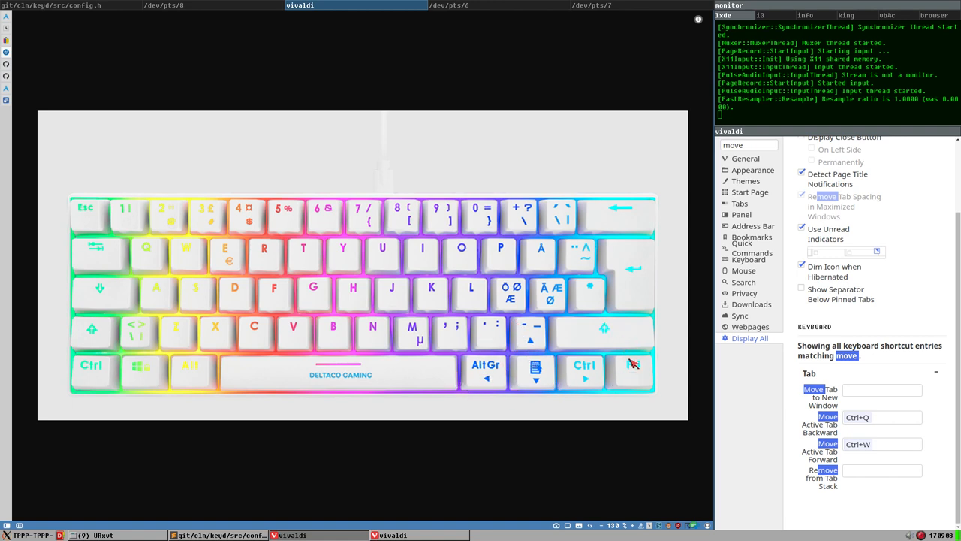
pyautogui.moveTo(536, 364)
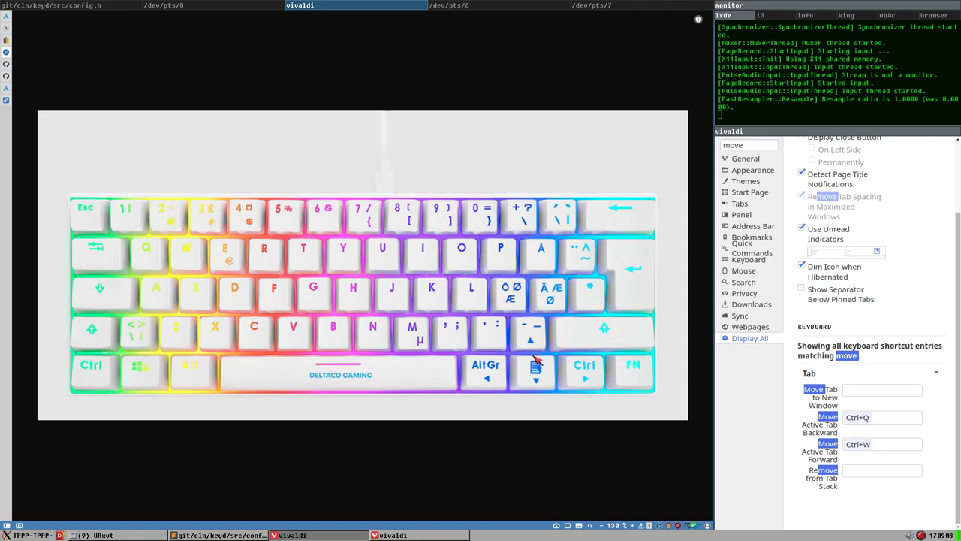
pyautogui.moveTo(642, 369)
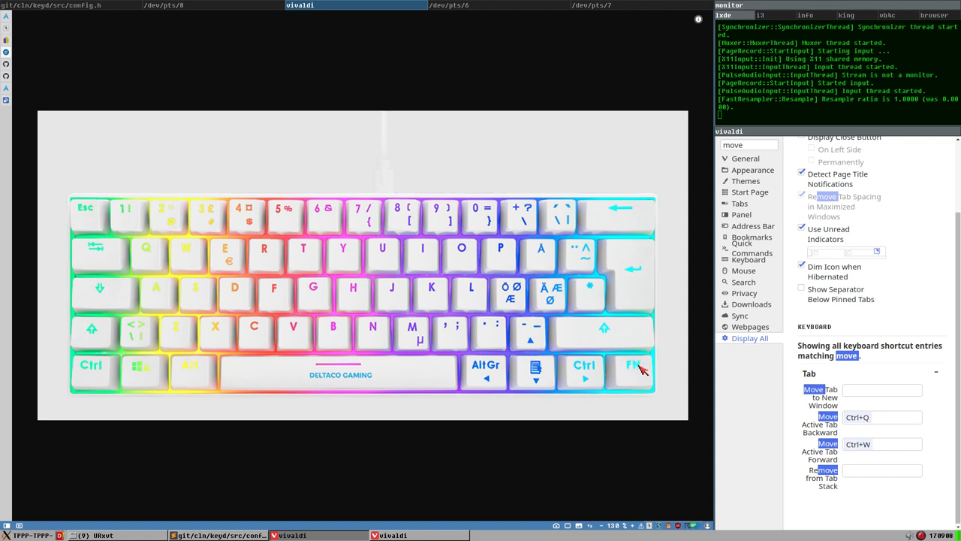
pyautogui.moveTo(638, 351)
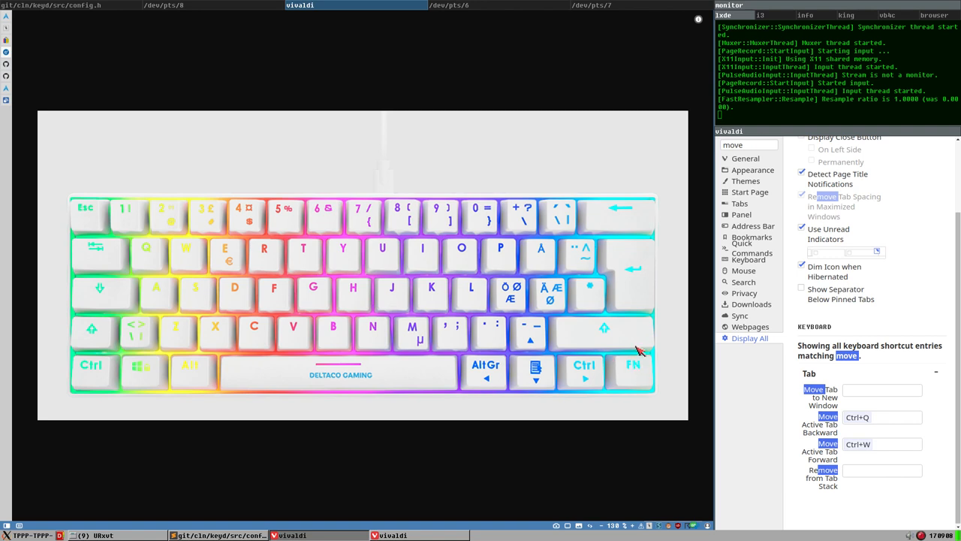
pyautogui.moveTo(545, 331)
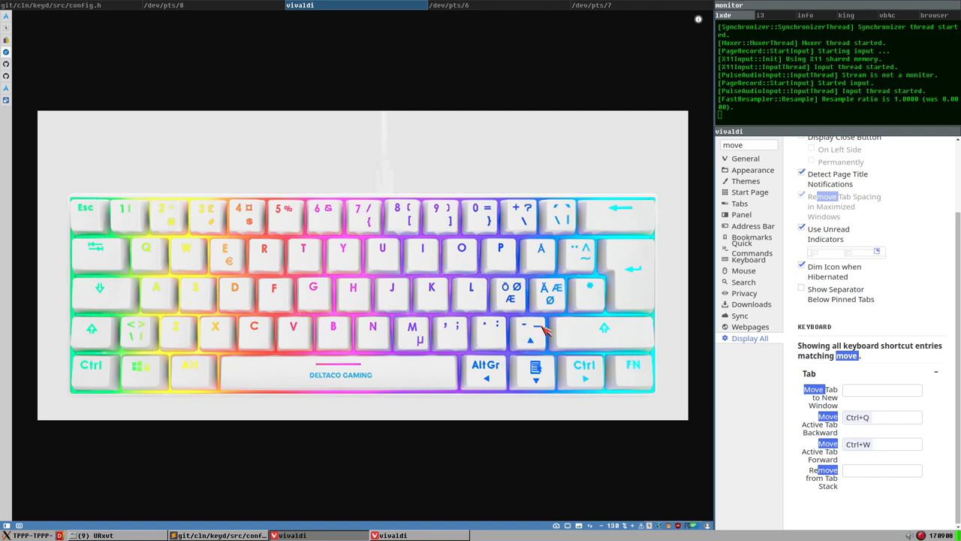
pyautogui.moveTo(548, 349)
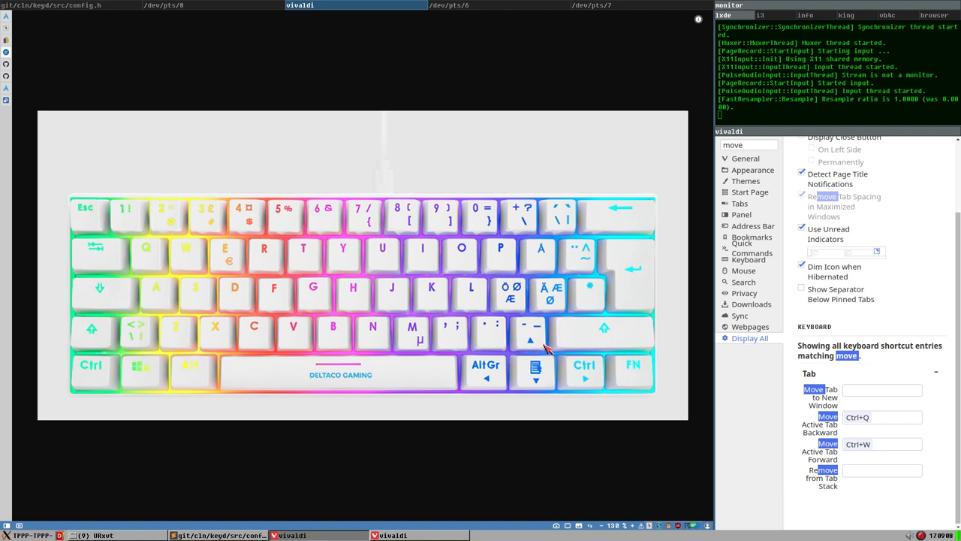
pyautogui.moveTo(533, 347)
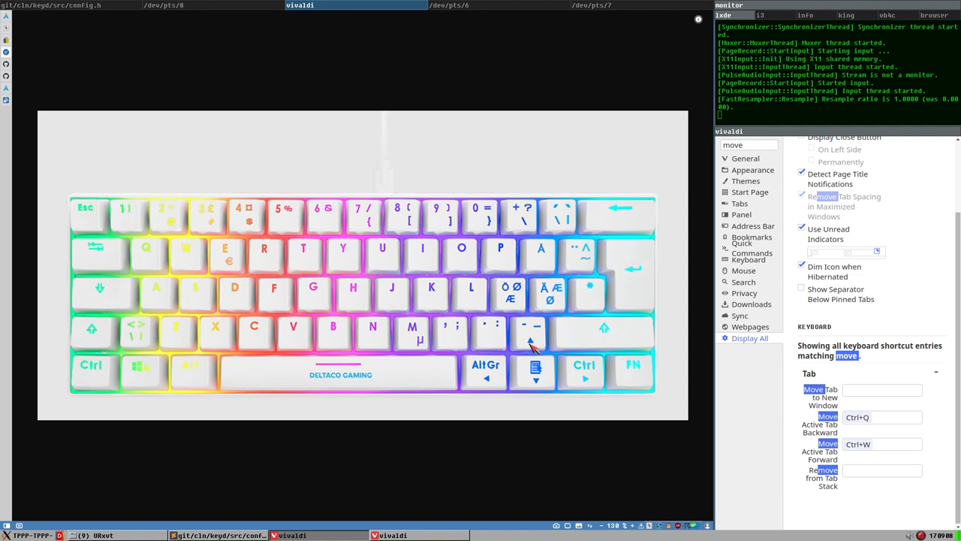
pyautogui.moveTo(573, 323)
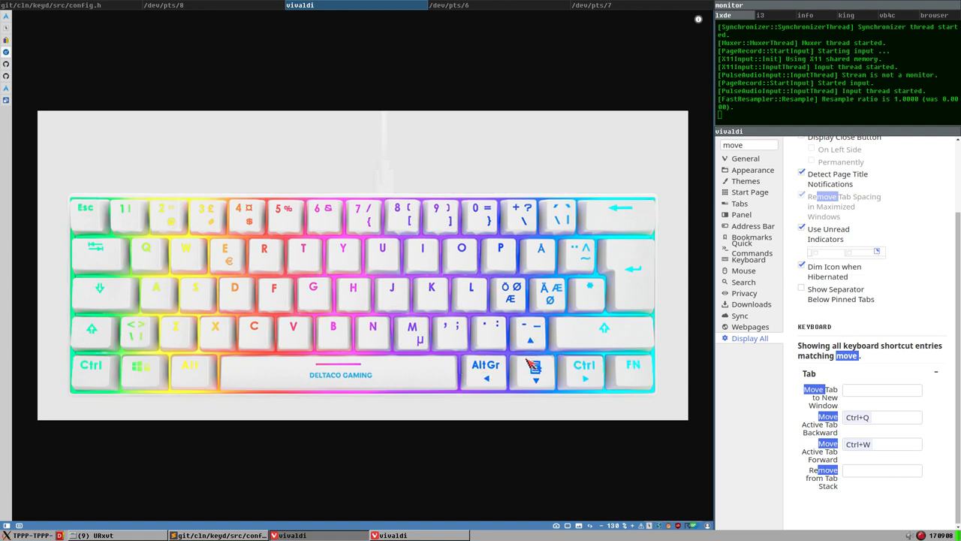
pyautogui.moveTo(546, 357)
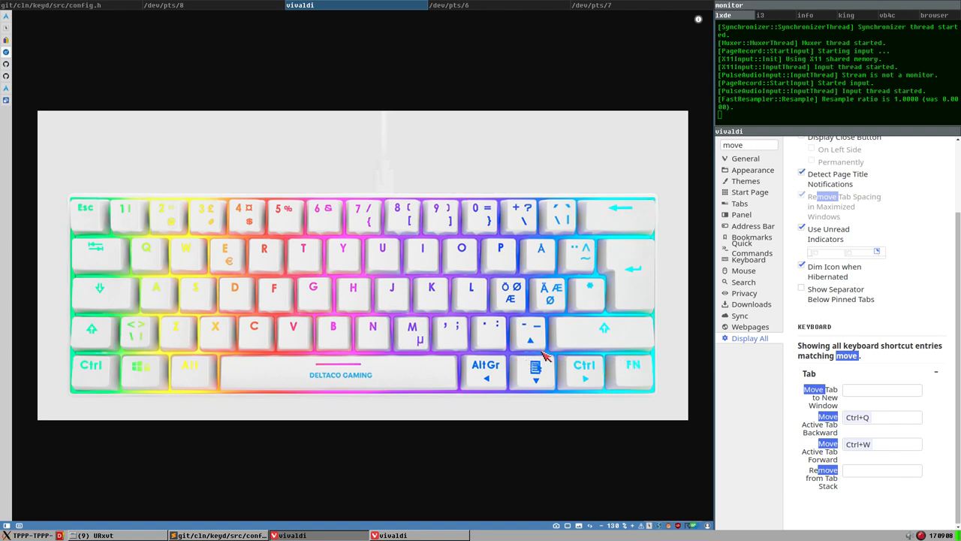
pyautogui.moveTo(575, 331)
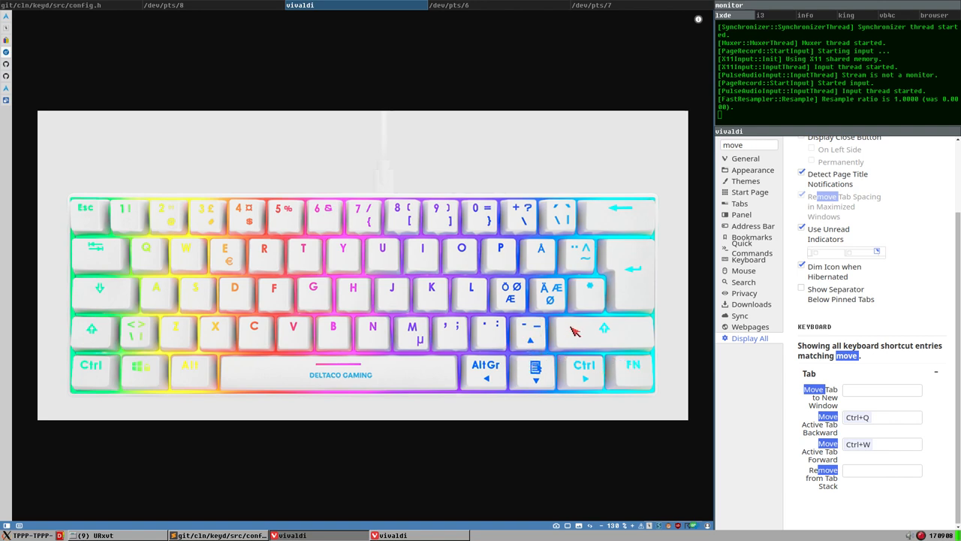
pyautogui.moveTo(559, 325)
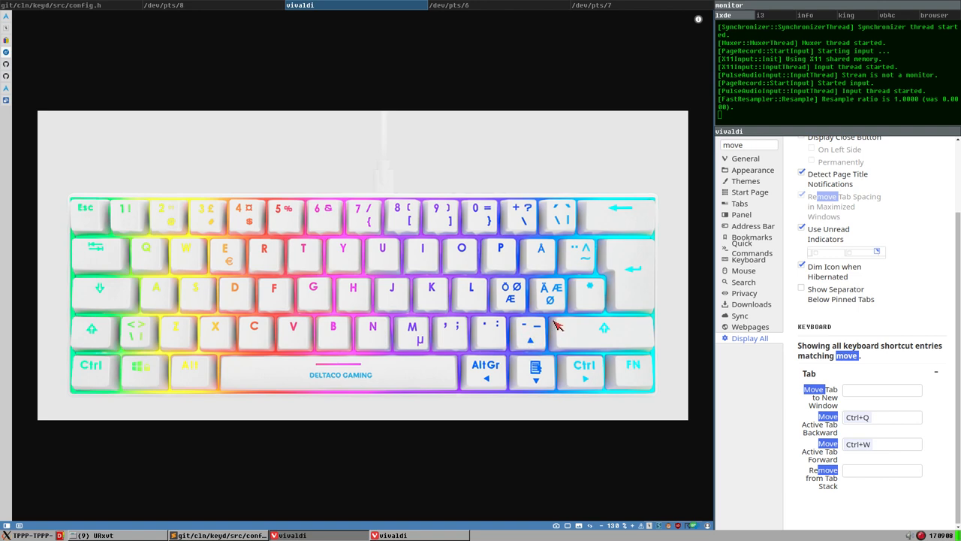
pyautogui.moveTo(542, 331)
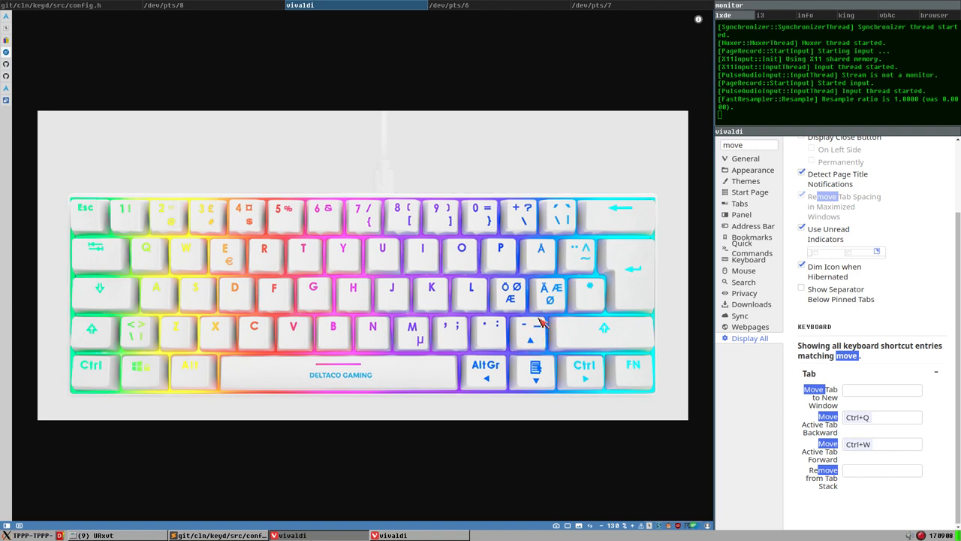
pyautogui.moveTo(530, 349)
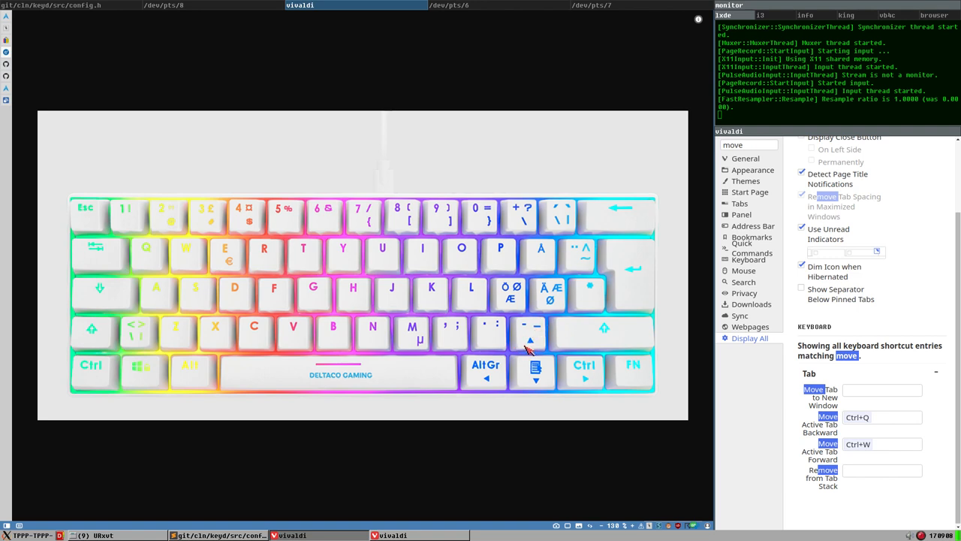
pyautogui.moveTo(601, 359)
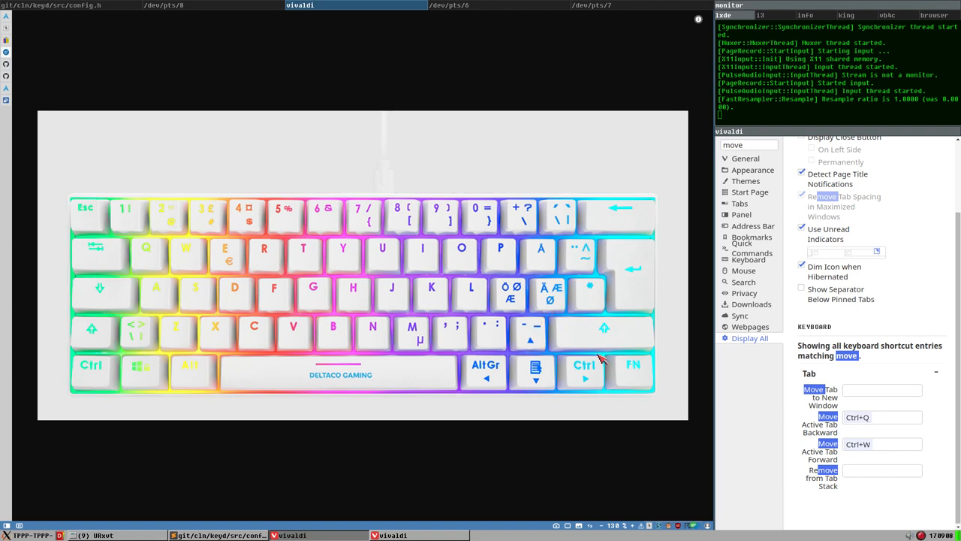
pyautogui.moveTo(631, 335)
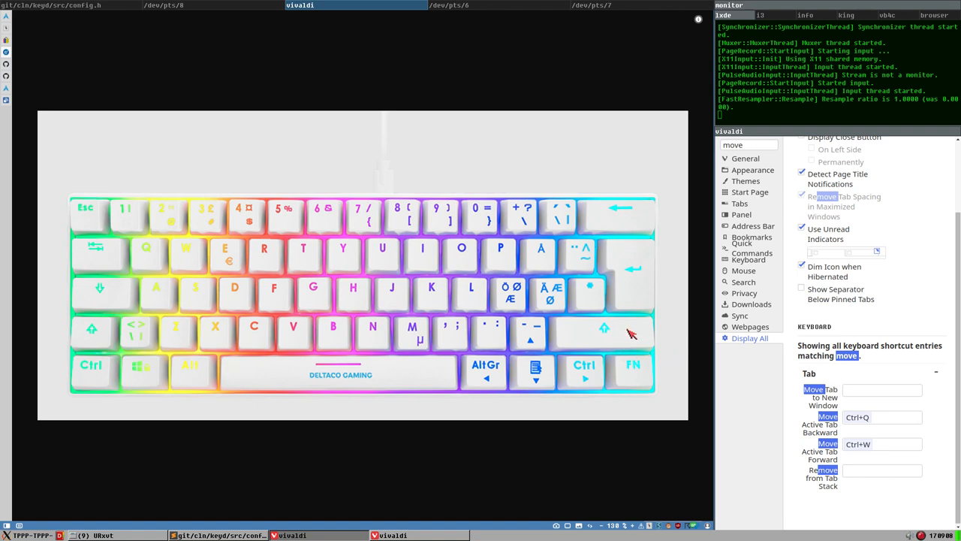
pyautogui.moveTo(154, 331)
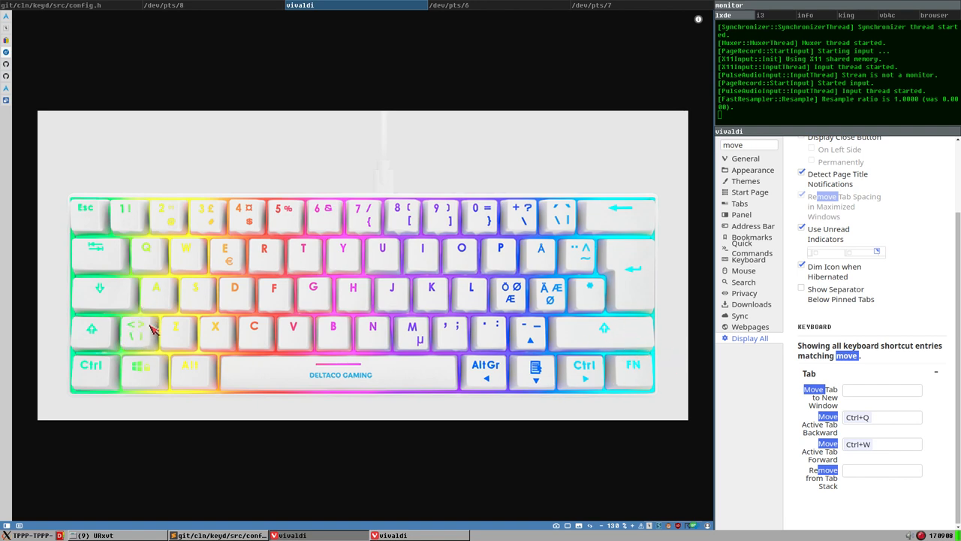
pyautogui.moveTo(152, 316)
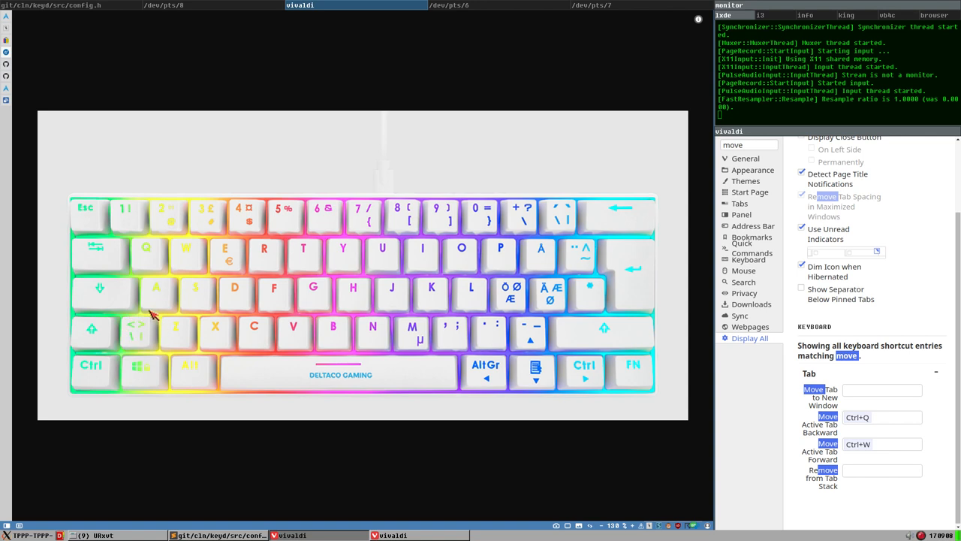
pyautogui.moveTo(9, 43)
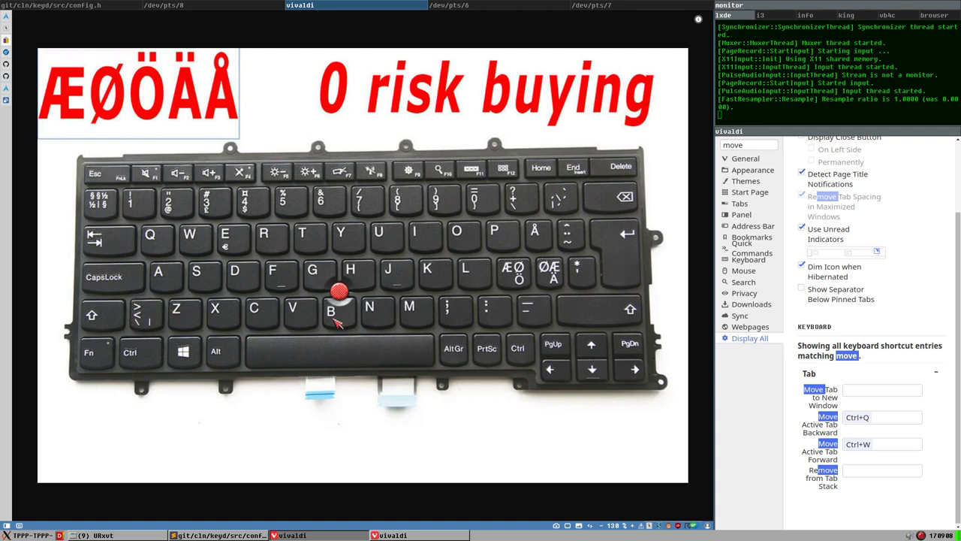
pyautogui.moveTo(418, 319)
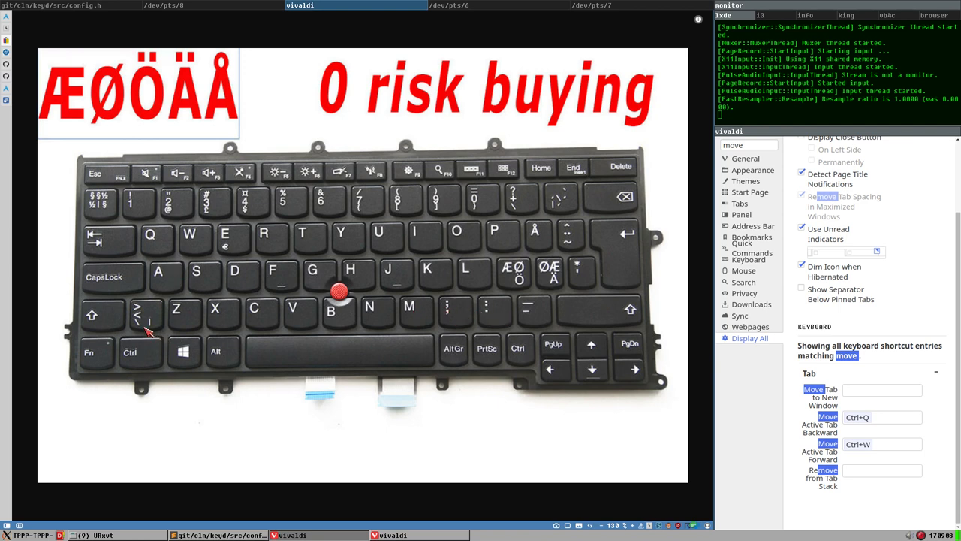
pyautogui.moveTo(171, 304)
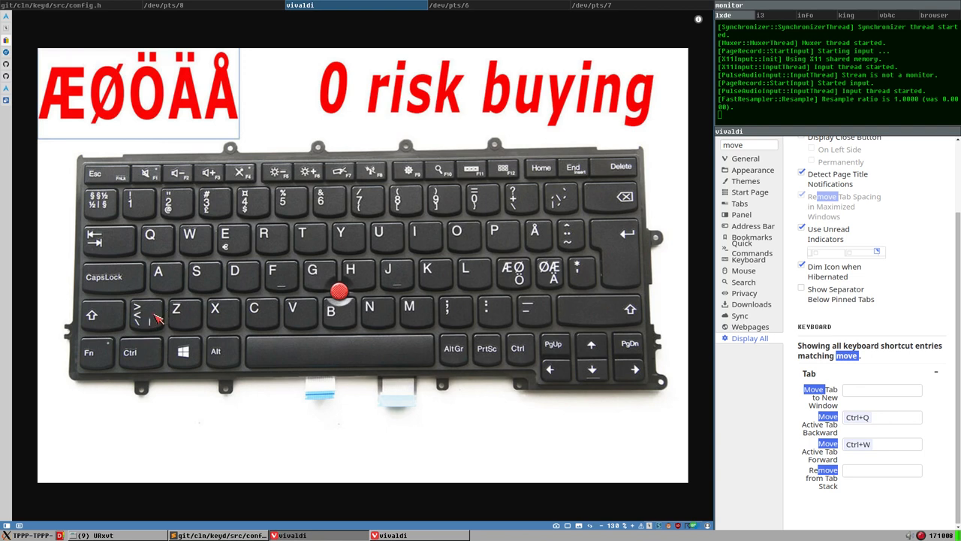
pyautogui.moveTo(364, 276)
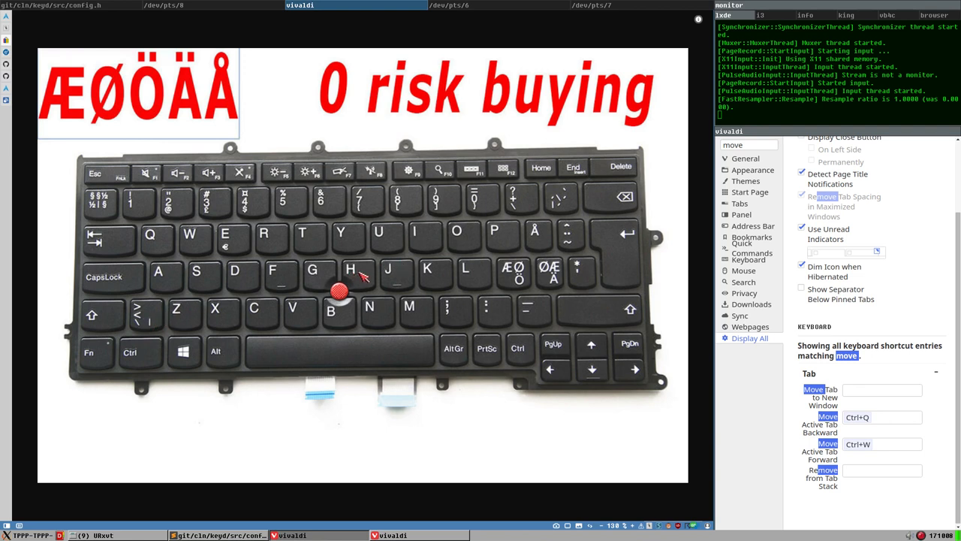
pyautogui.moveTo(593, 367)
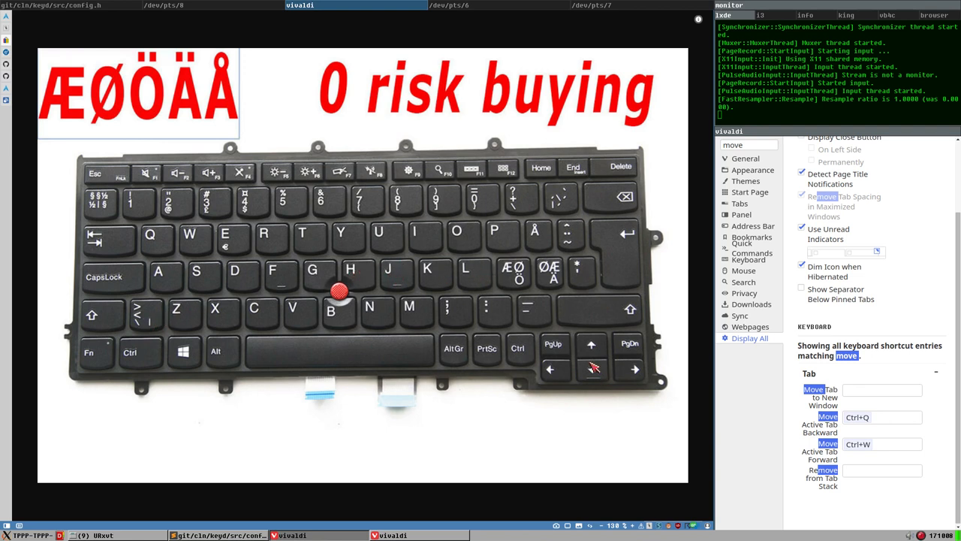
pyautogui.moveTo(447, 308)
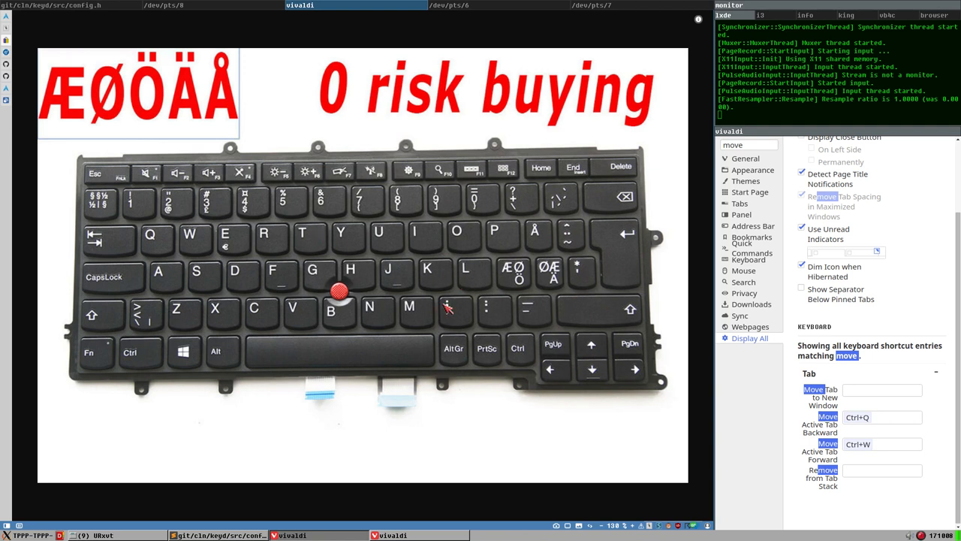
pyautogui.moveTo(310, 284)
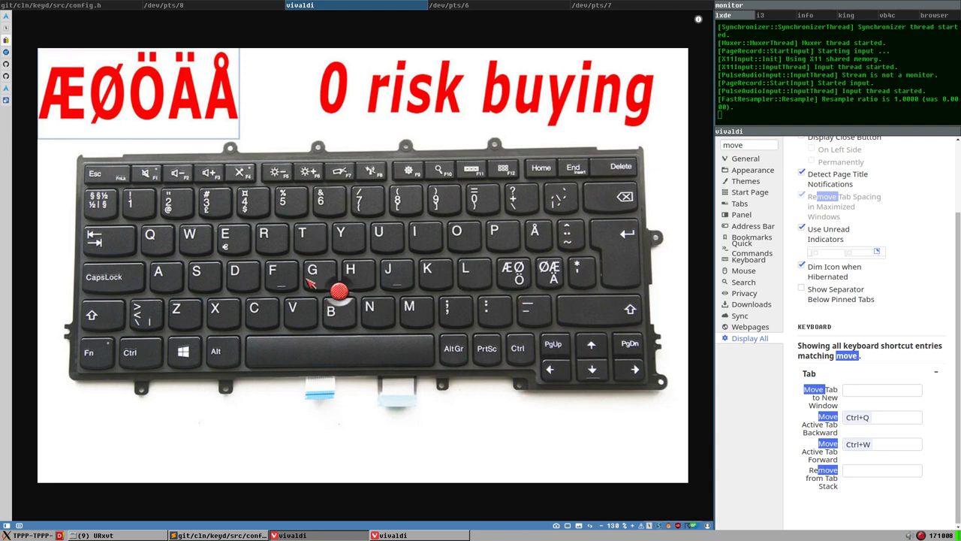
pyautogui.moveTo(432, 268)
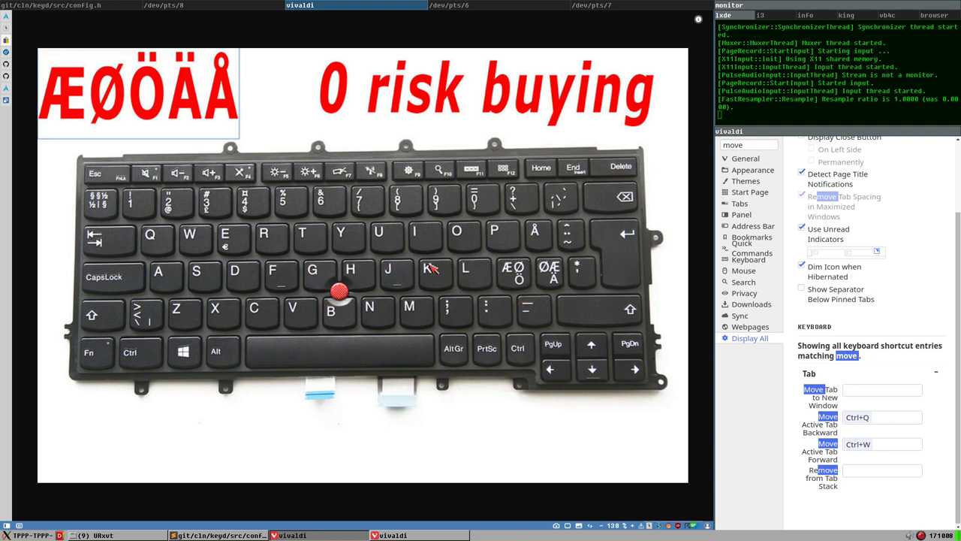
pyautogui.moveTo(491, 283)
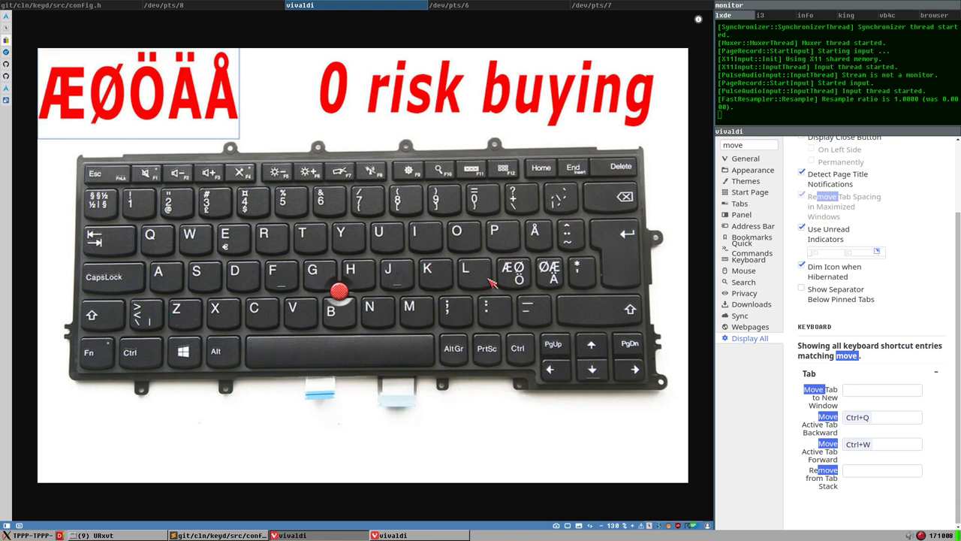
pyautogui.moveTo(422, 280)
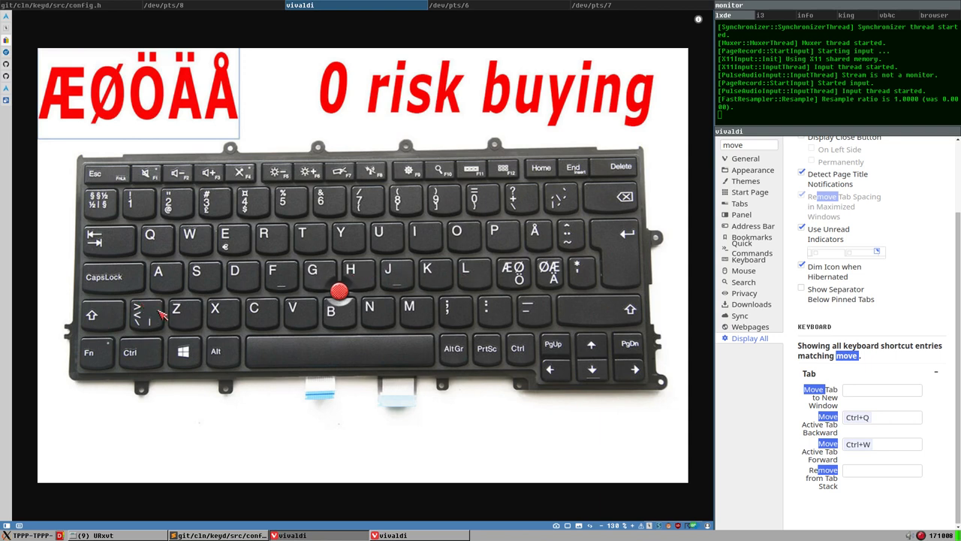
pyautogui.moveTo(154, 315)
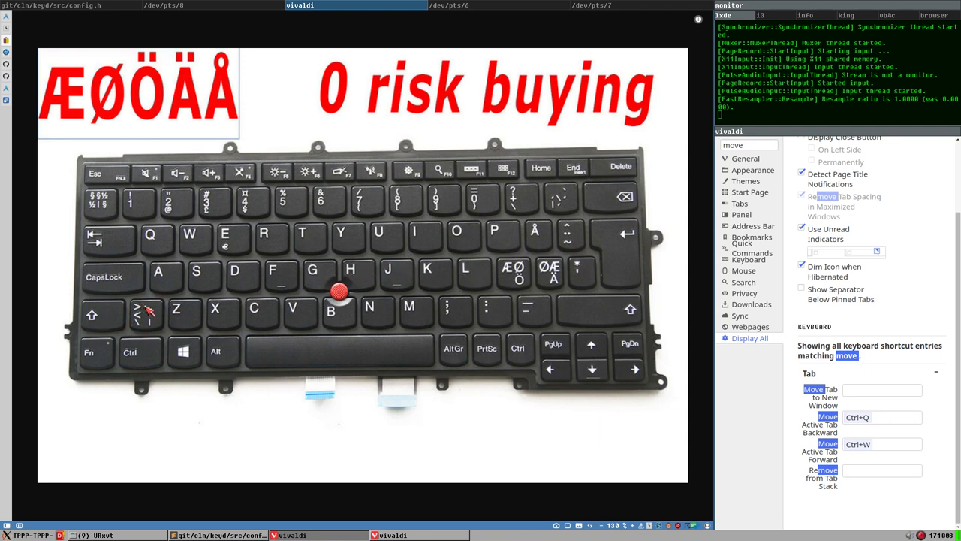
pyautogui.moveTo(601, 344)
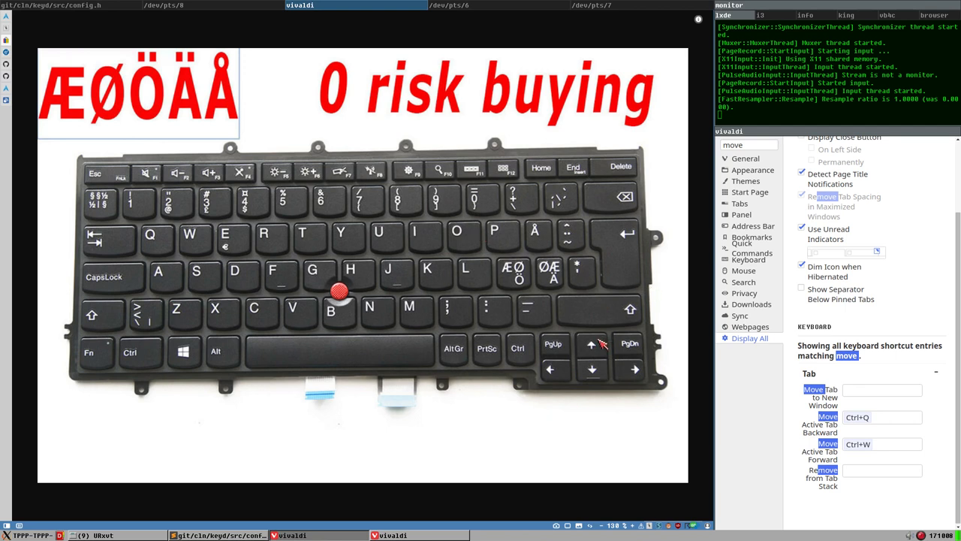
pyautogui.moveTo(182, 324)
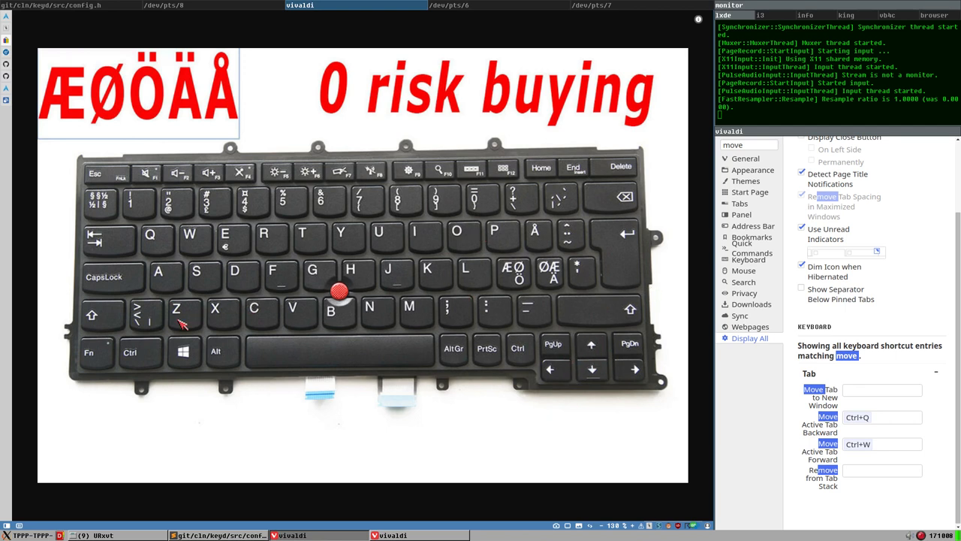
pyautogui.moveTo(396, 299)
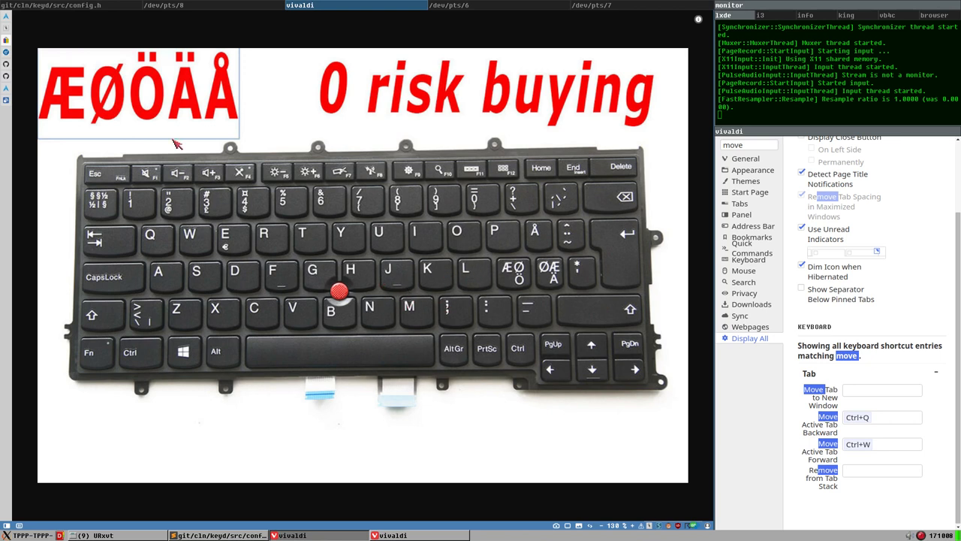
pyautogui.moveTo(7, 57)
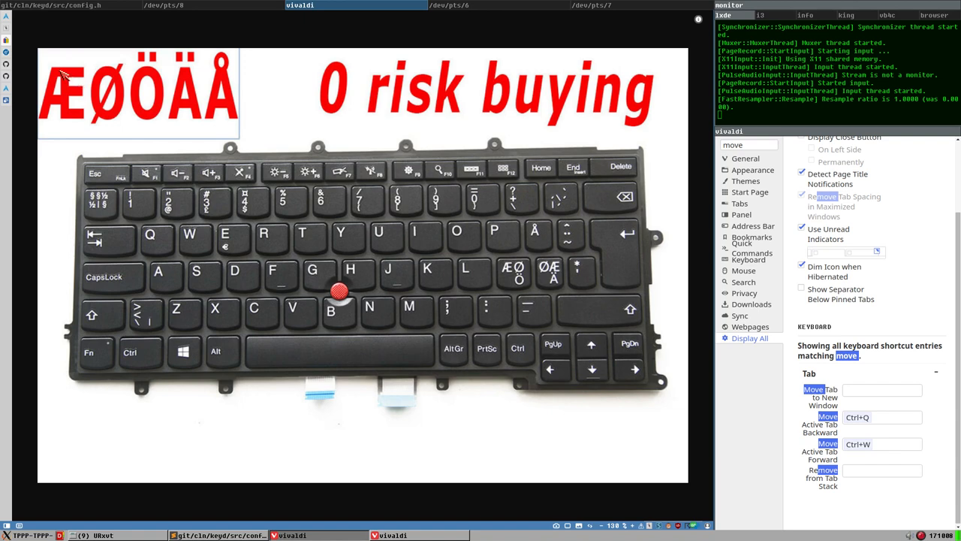
pyautogui.moveTo(6, 55)
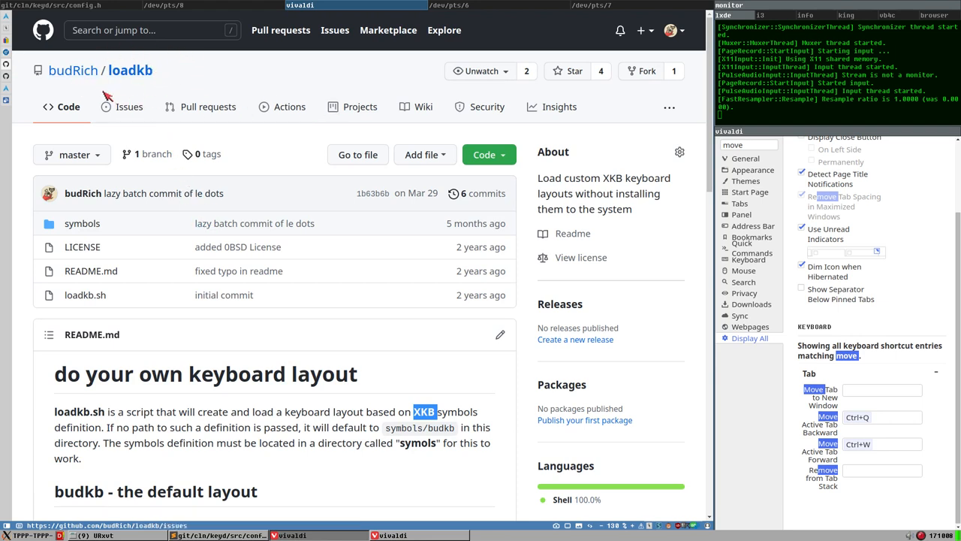
pyautogui.moveTo(129, 70)
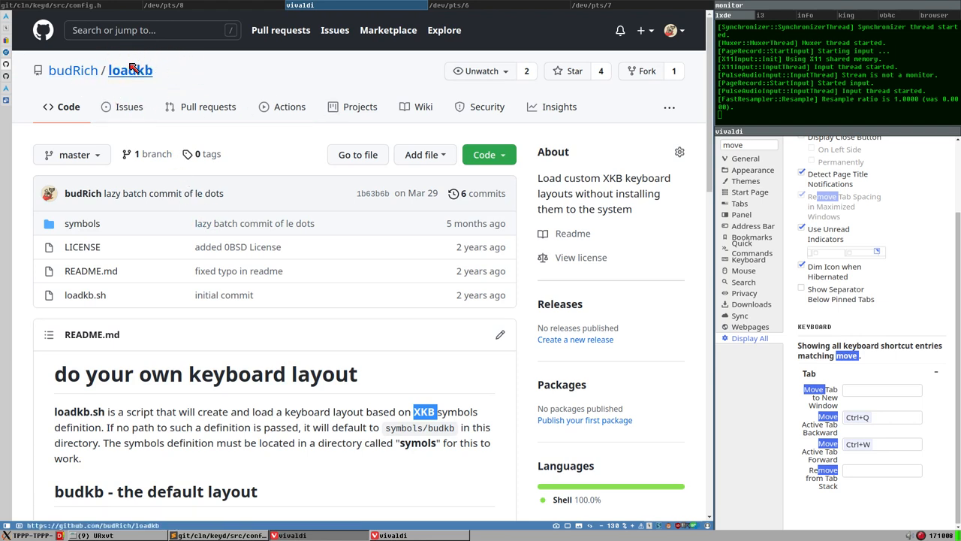
# Scroll through the loadkb README, then open the repository's symbols folder.
pyautogui.scroll(-3)
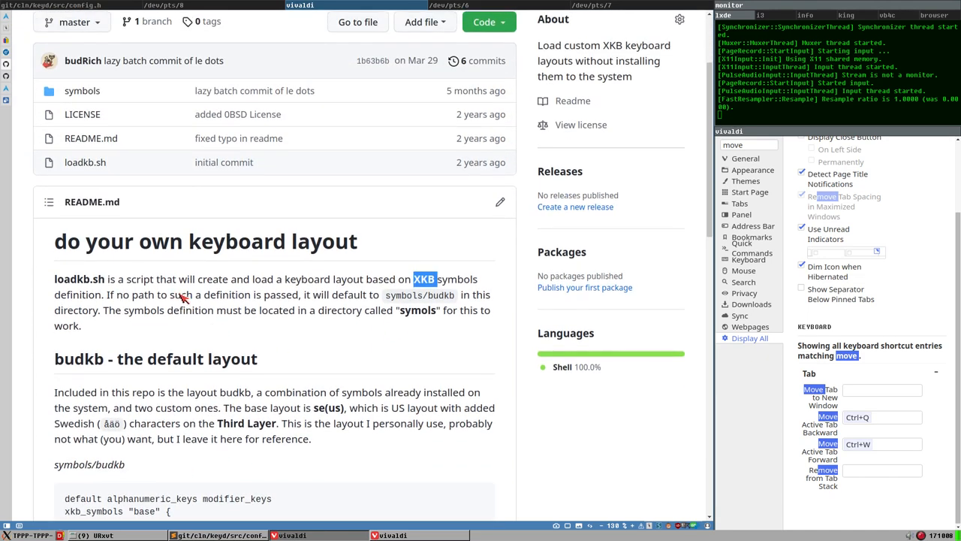
pyautogui.scroll(3)
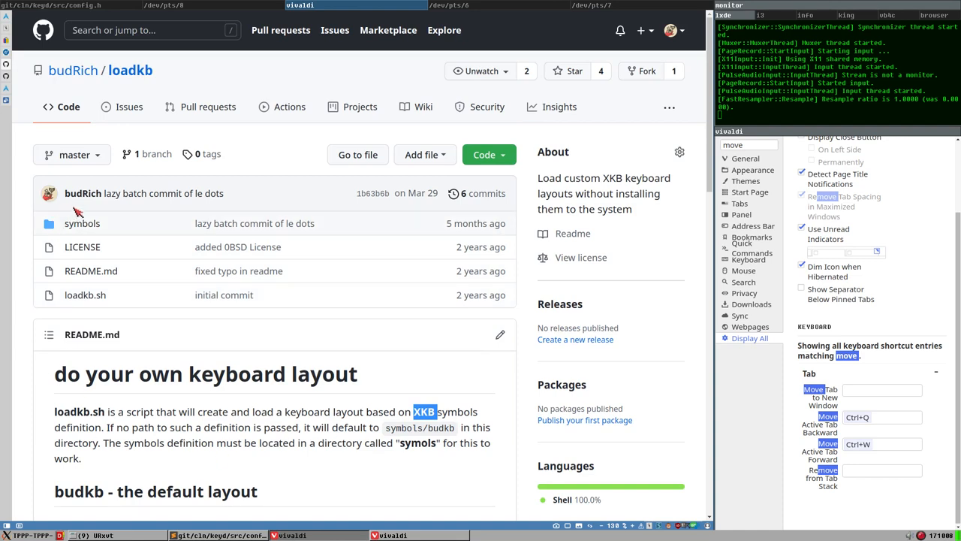
pyautogui.click(82, 223)
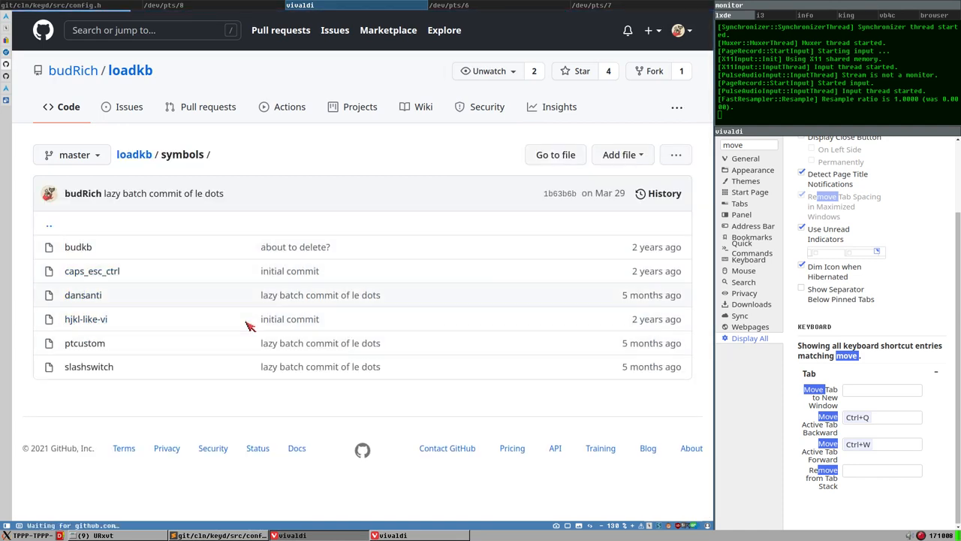
# View the hjkl-like-vi and caps_esc_ctrl layout files, then return to the loadkb front page.
pyautogui.click(86, 319)
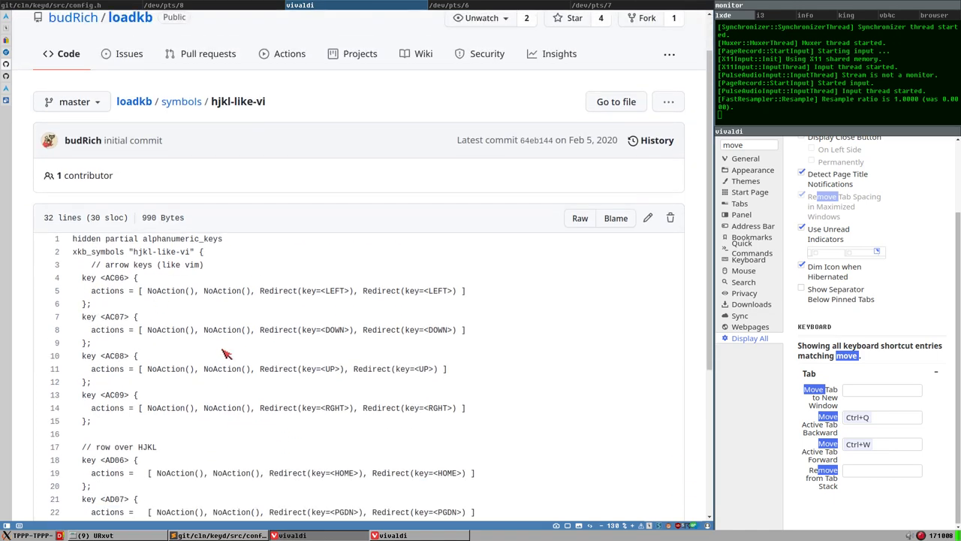
pyautogui.click(181, 101)
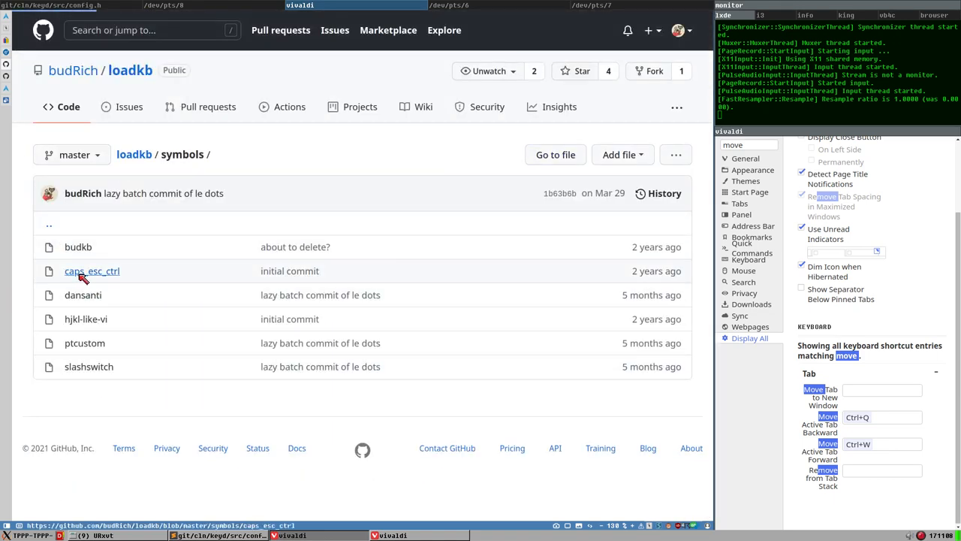
pyautogui.click(92, 270)
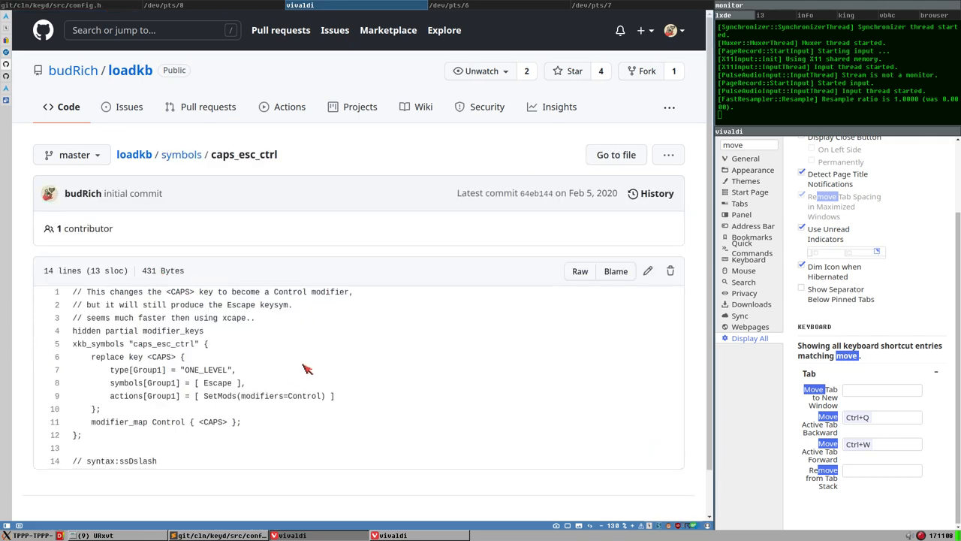
pyautogui.click(181, 154)
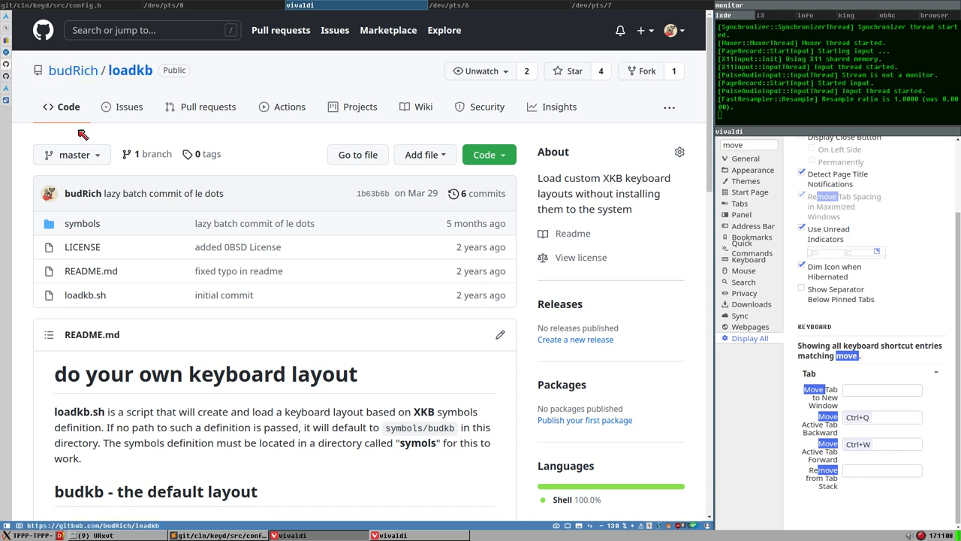
pyautogui.moveTo(10, 59)
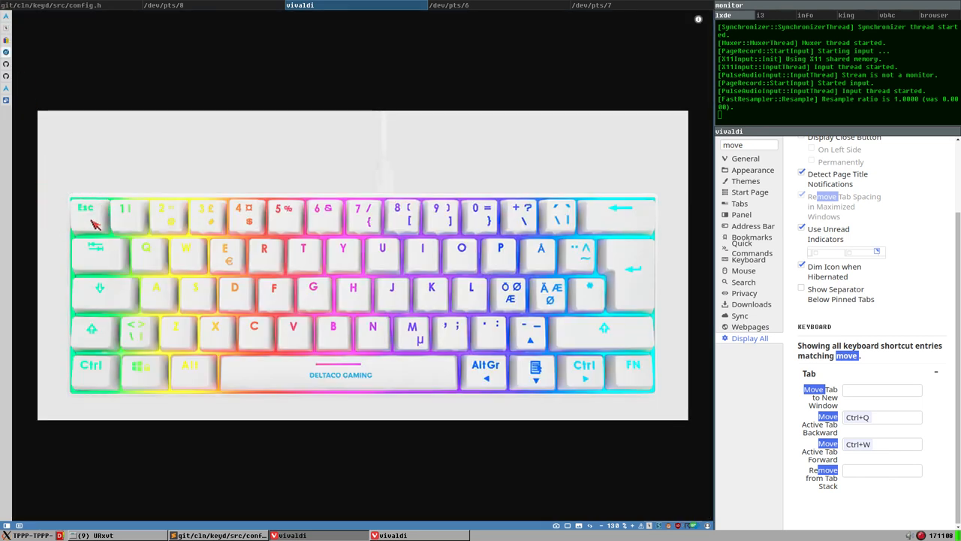
pyautogui.moveTo(597, 366)
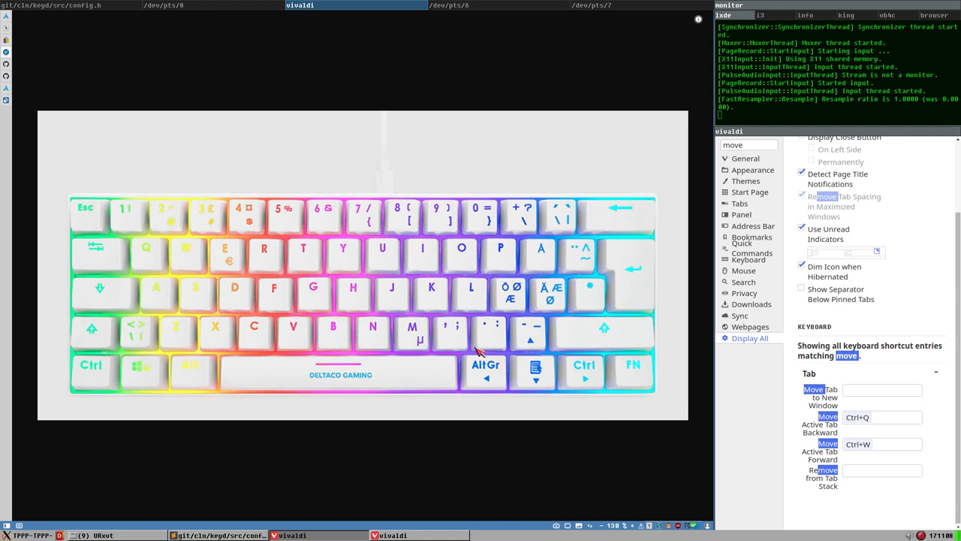
pyautogui.moveTo(94, 295)
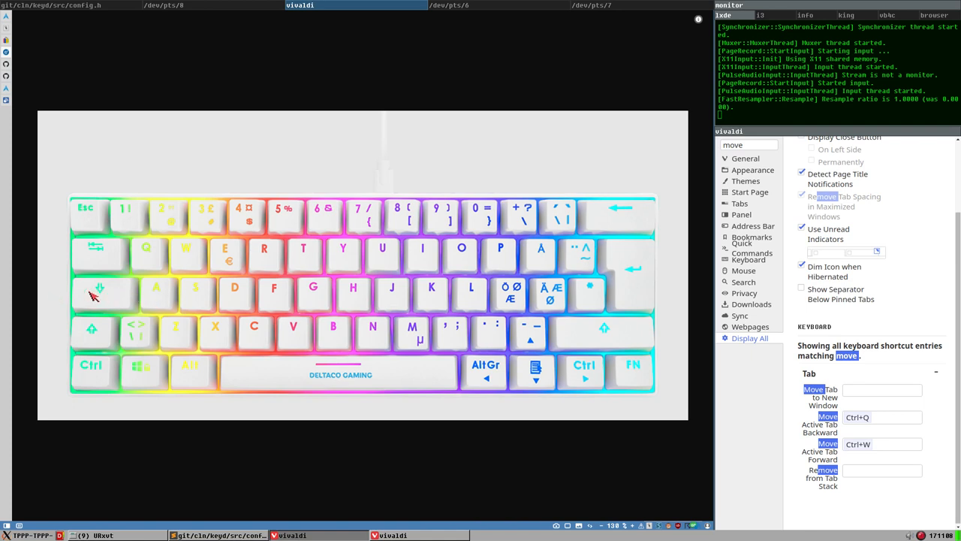
pyautogui.moveTo(163, 279)
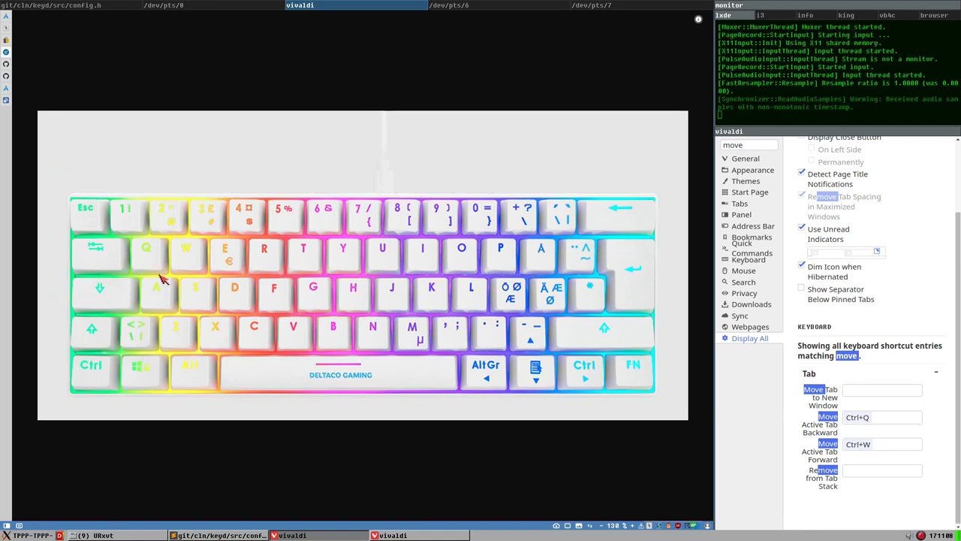
pyautogui.moveTo(187, 264)
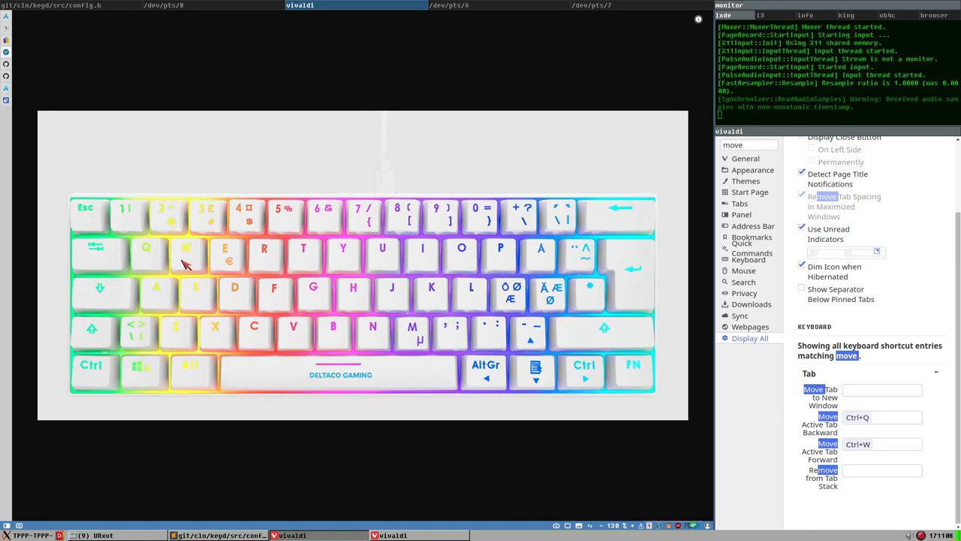
pyautogui.moveTo(578, 329)
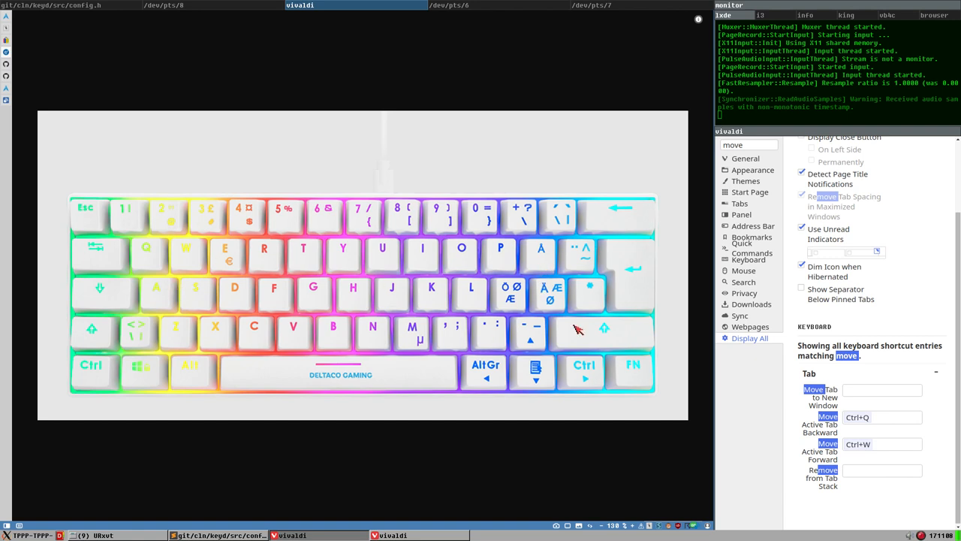
pyautogui.moveTo(319, 325)
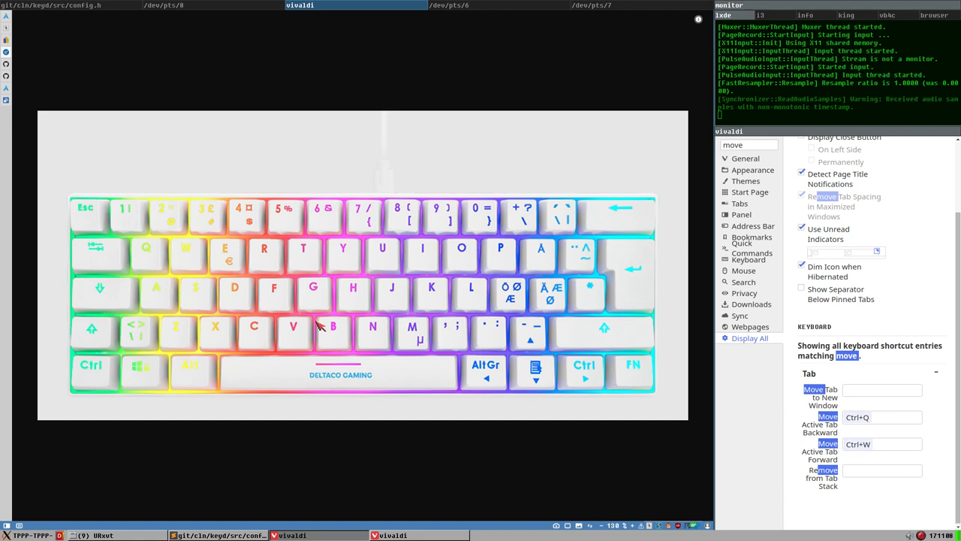
pyautogui.moveTo(307, 277)
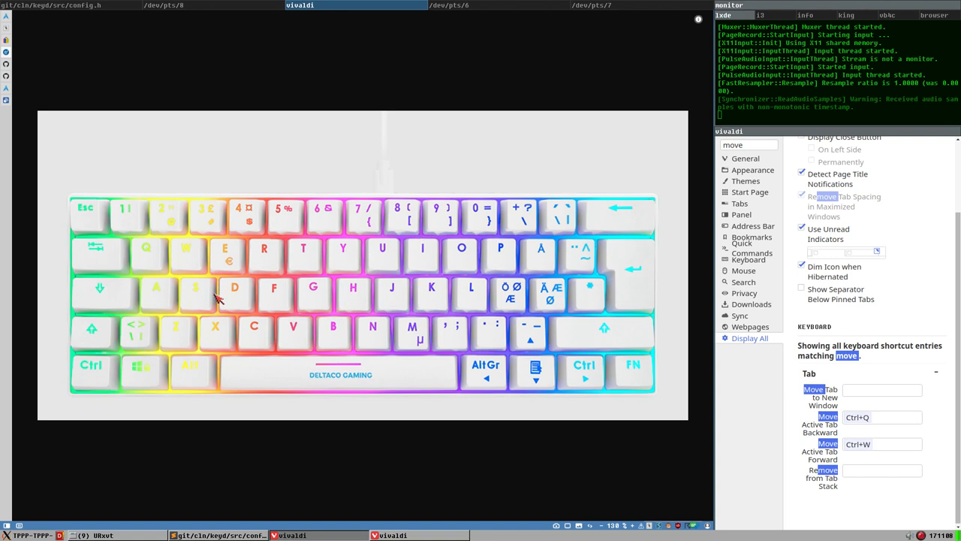
pyautogui.moveTo(516, 205)
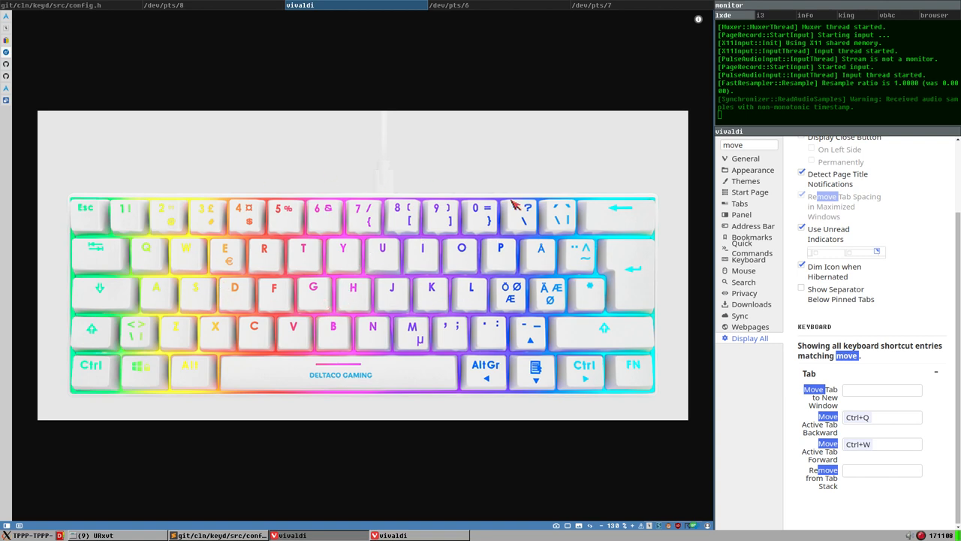
pyautogui.moveTo(290, 185)
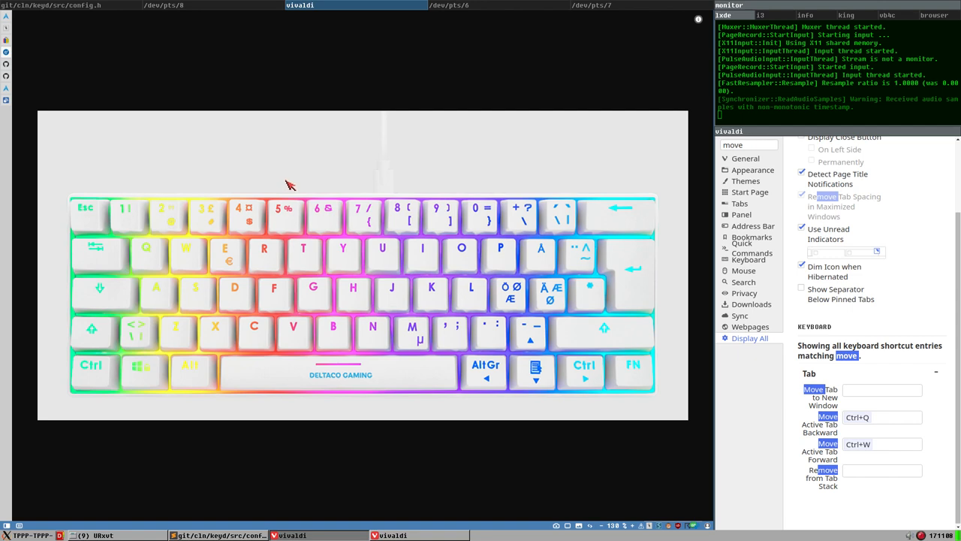
pyautogui.moveTo(150, 248)
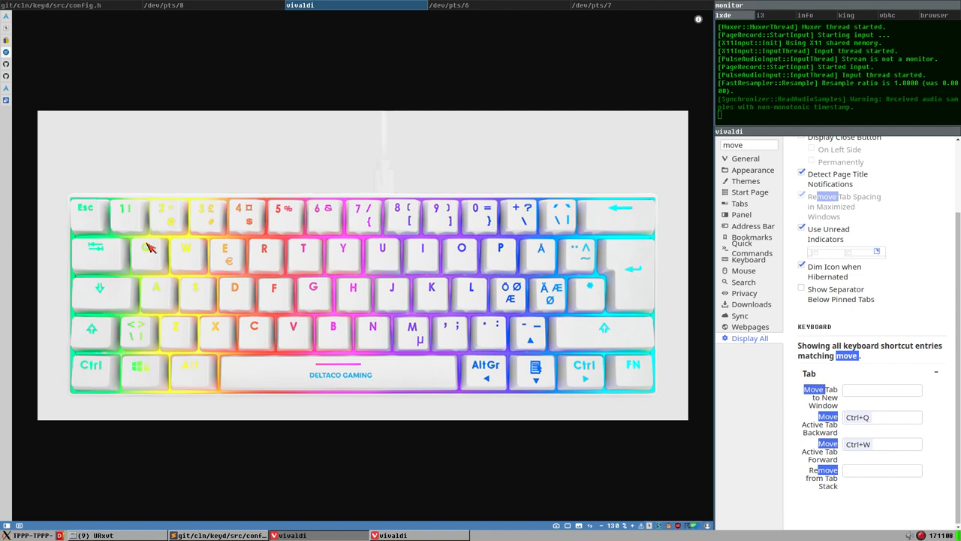
pyautogui.moveTo(104, 254)
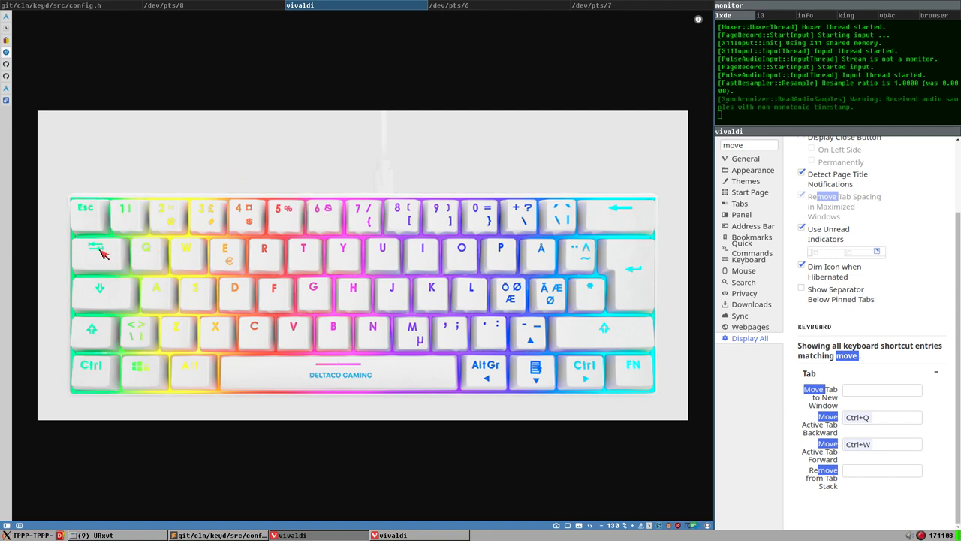
pyautogui.moveTo(190, 156)
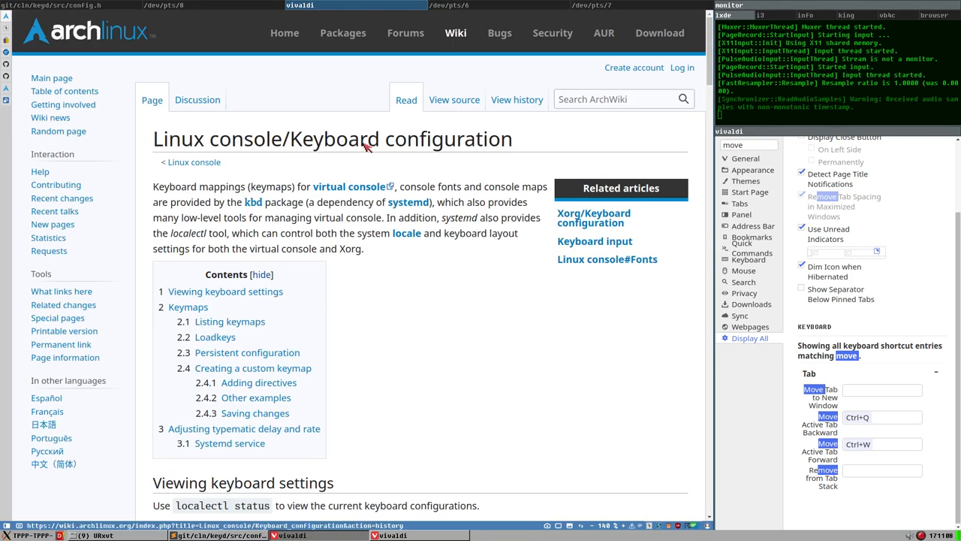
# Scroll the ArchWiki Keyboard configuration page down to the CapsLock remapping examples.
pyautogui.scroll(-3)
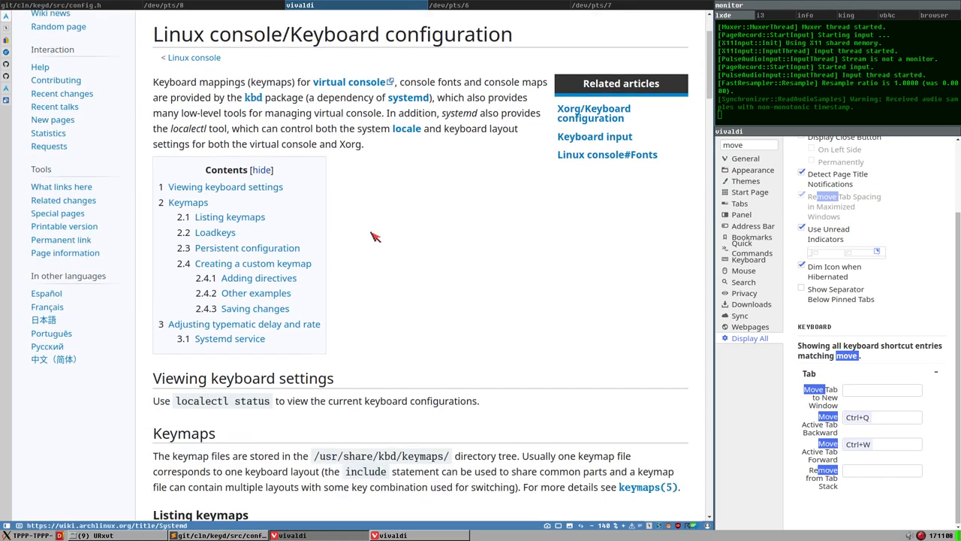
pyautogui.scroll(-3)
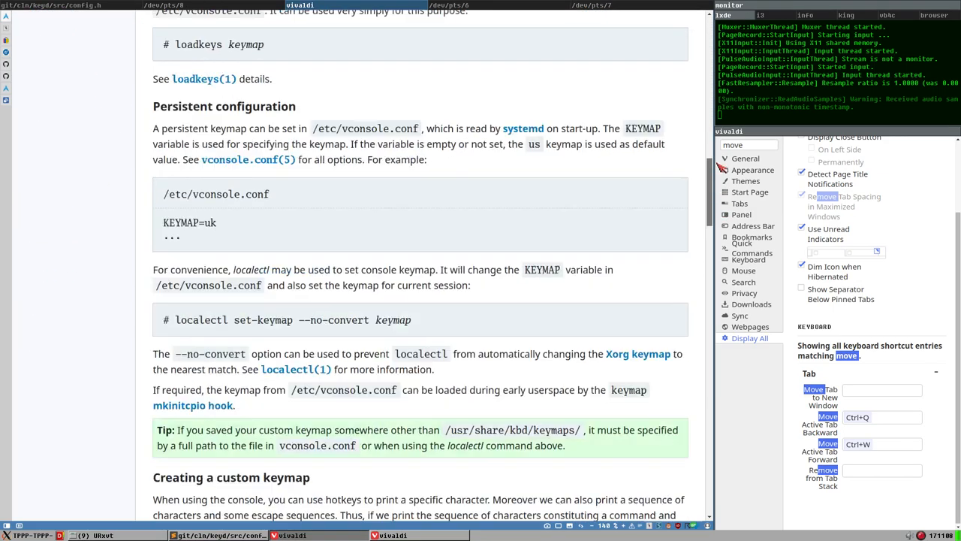
pyautogui.scroll(-3)
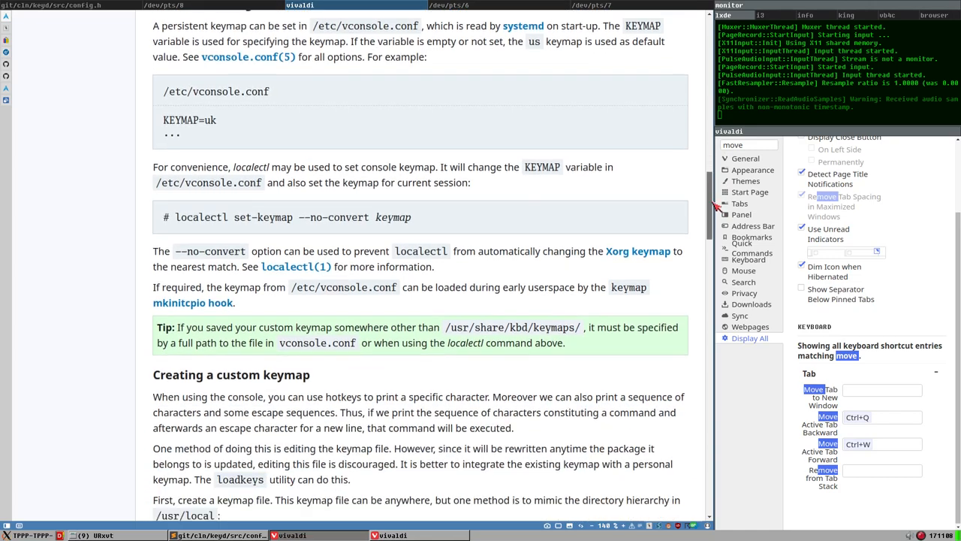
pyautogui.scroll(-3)
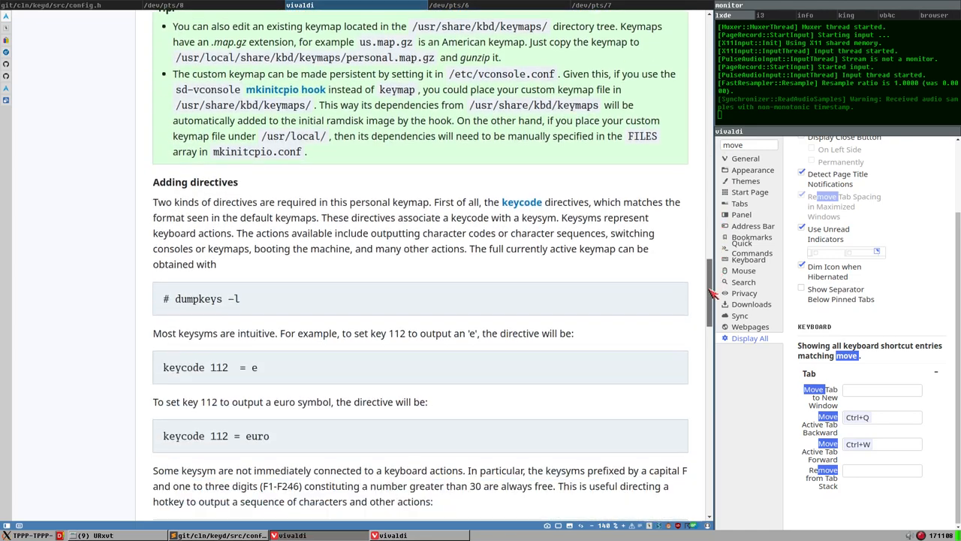
pyautogui.scroll(-3)
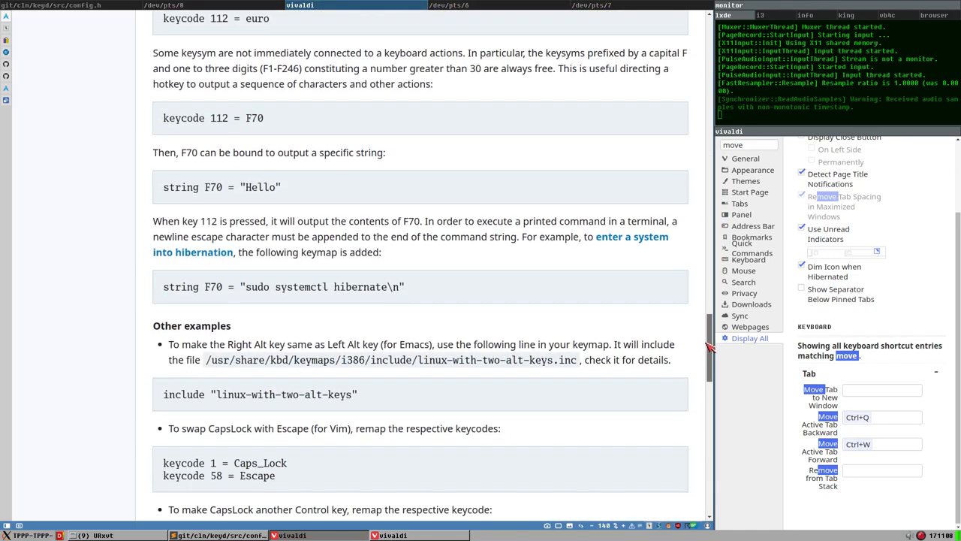
pyautogui.scroll(-3)
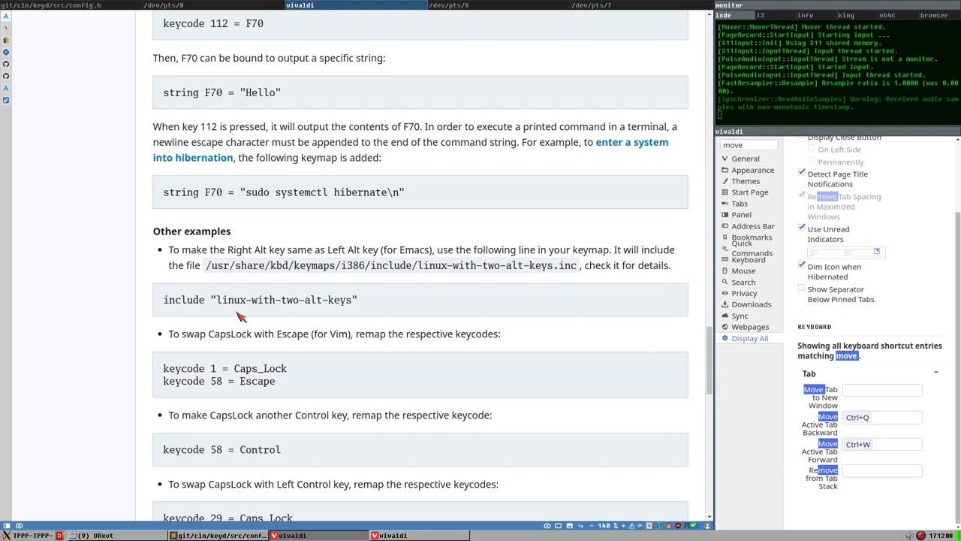
pyautogui.scroll(-3)
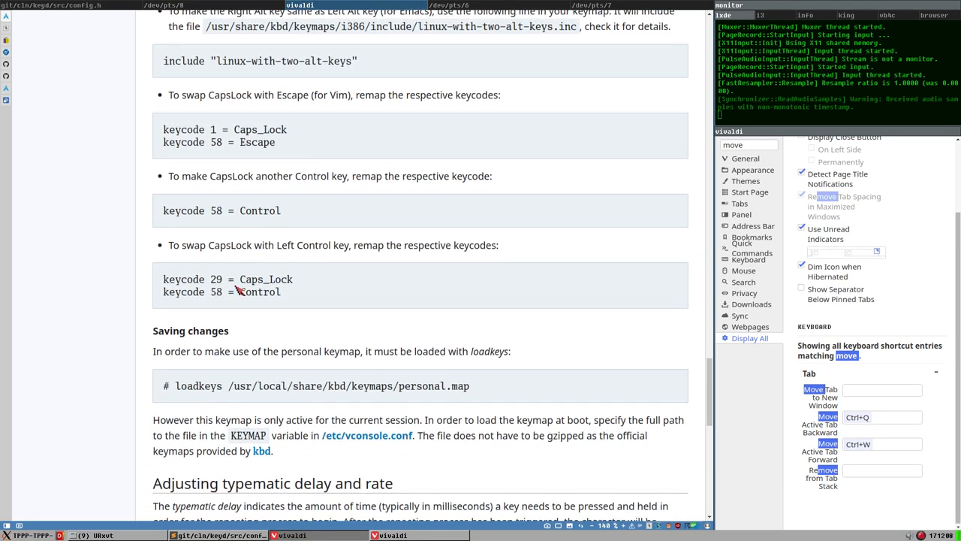
pyautogui.scroll(3)
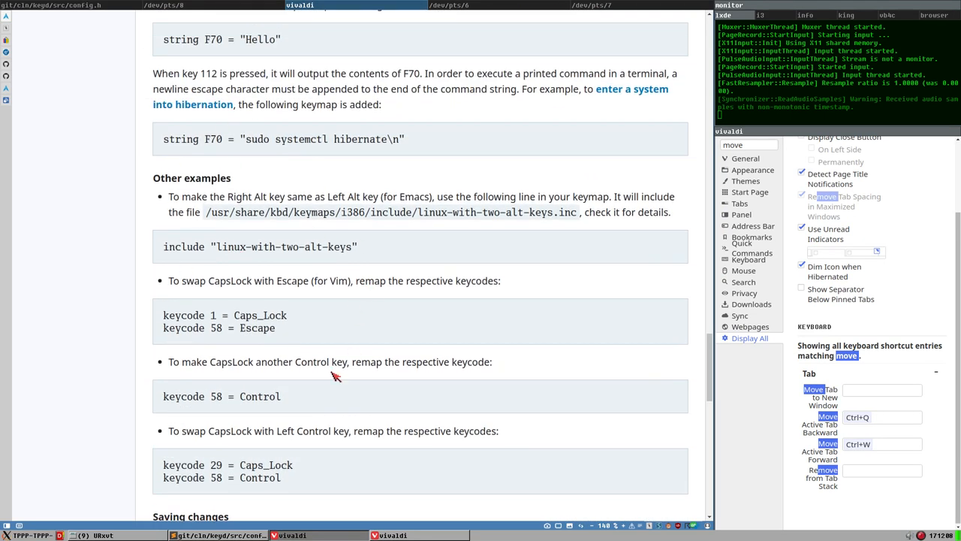
pyautogui.scroll(3)
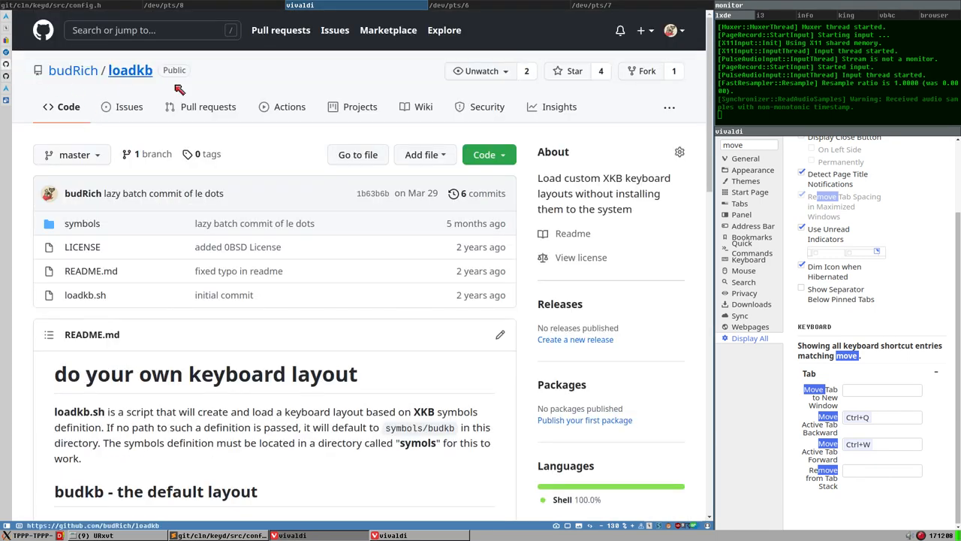
pyautogui.moveTo(279, 459)
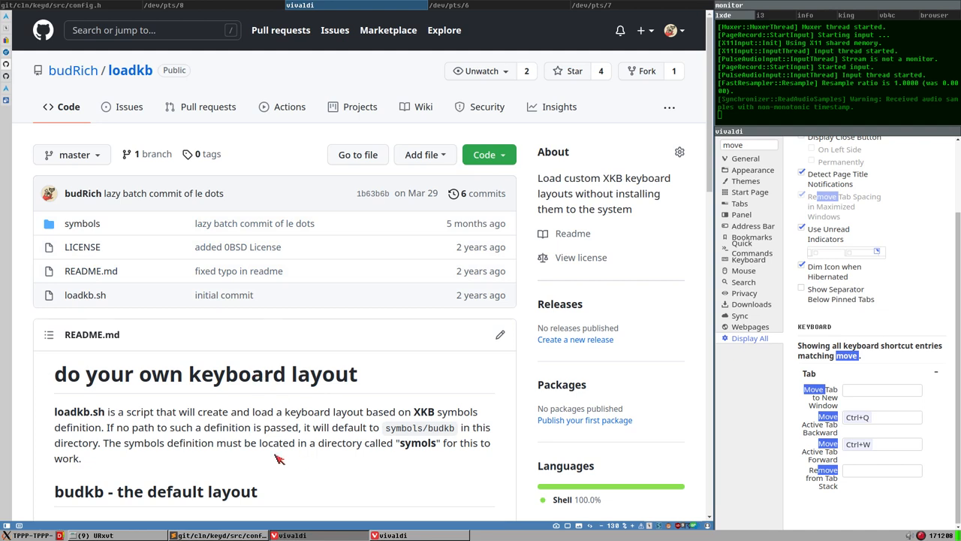
pyautogui.moveTo(207, 362)
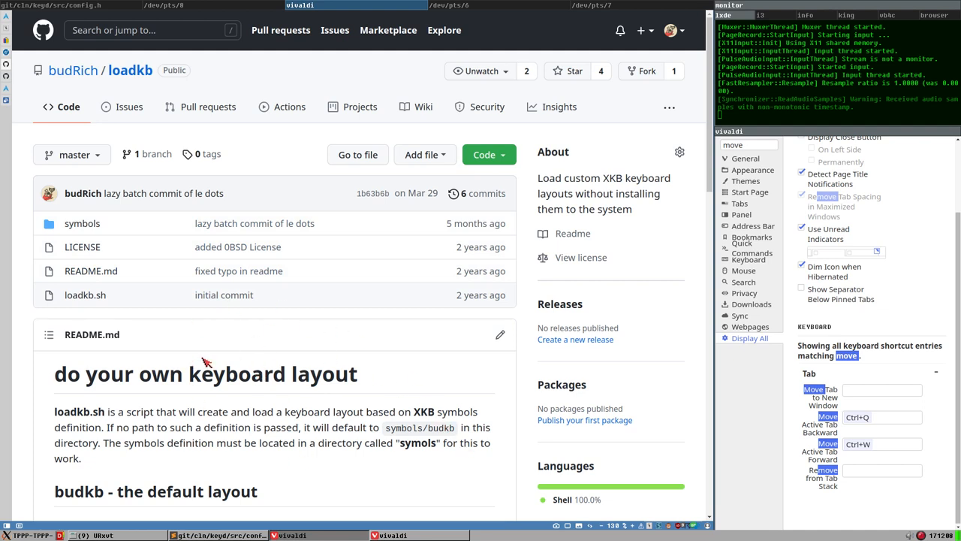
pyautogui.moveTo(293, 351)
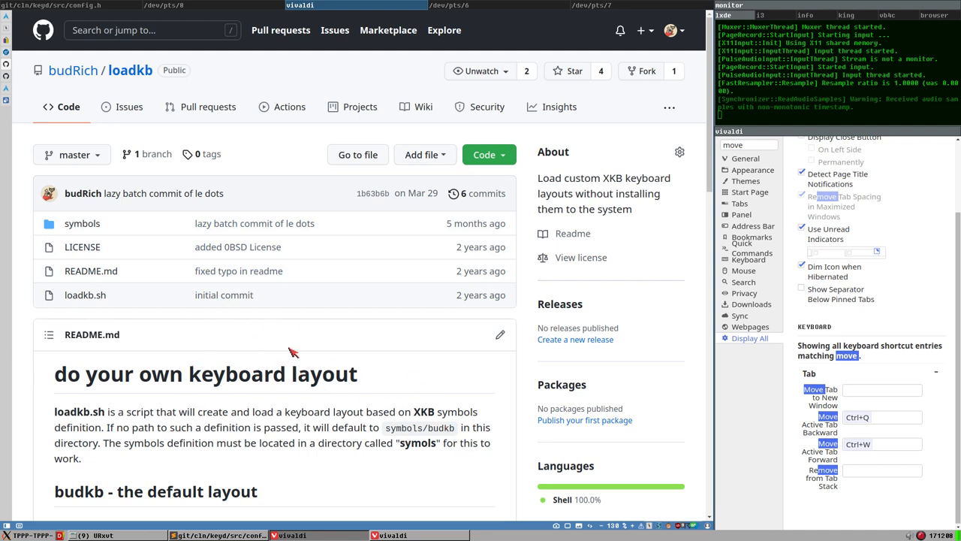
pyautogui.moveTo(349, 279)
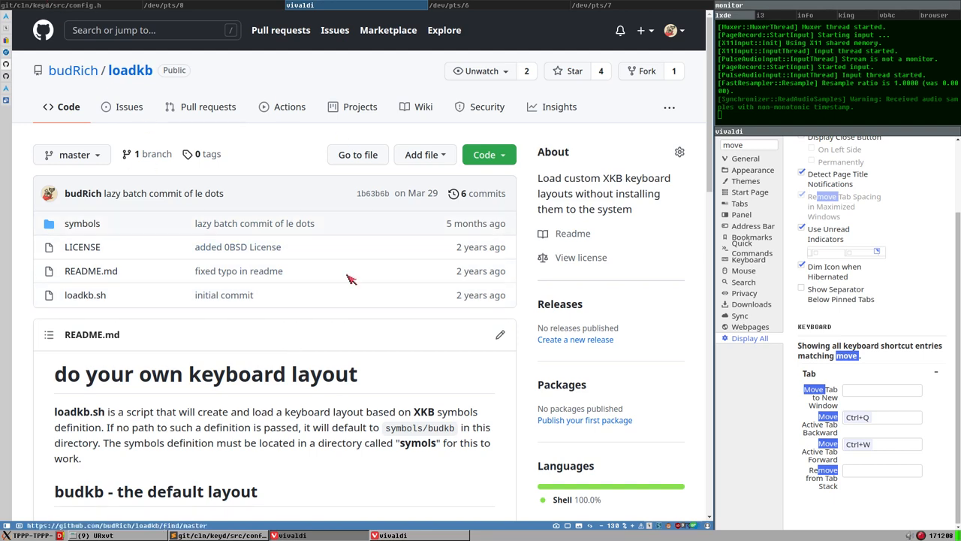
pyautogui.moveTo(282, 403)
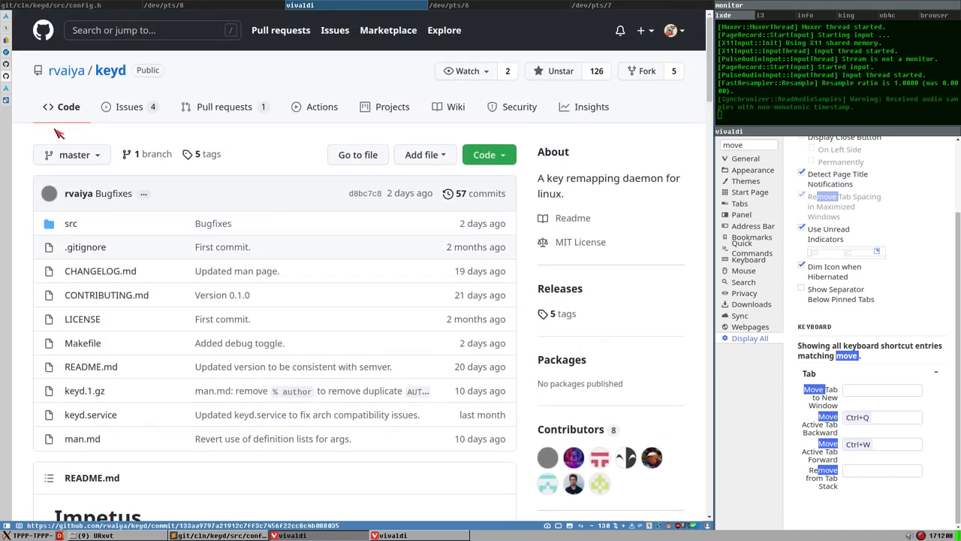
# Scroll the keyd README down to the Impetus, Update and Features sections.
pyautogui.scroll(-3)
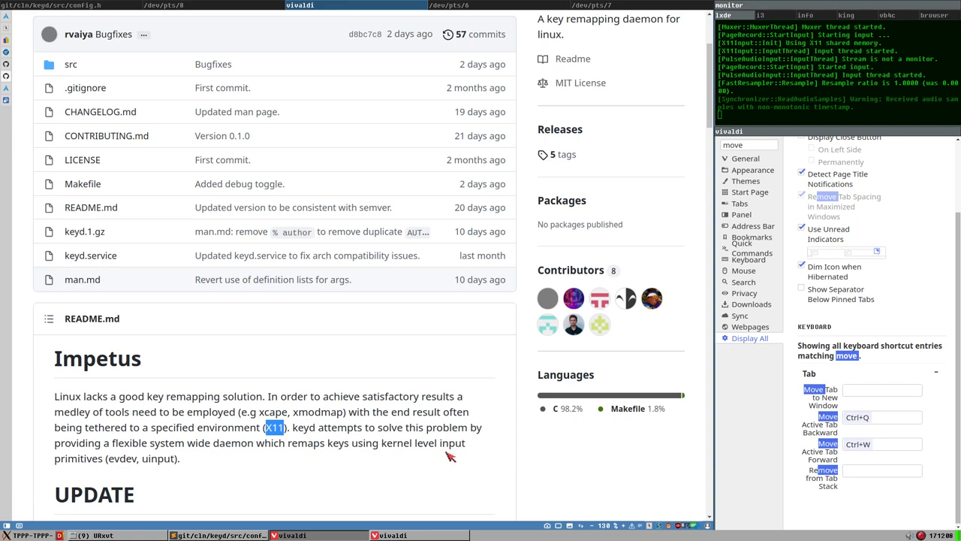
pyautogui.scroll(-3)
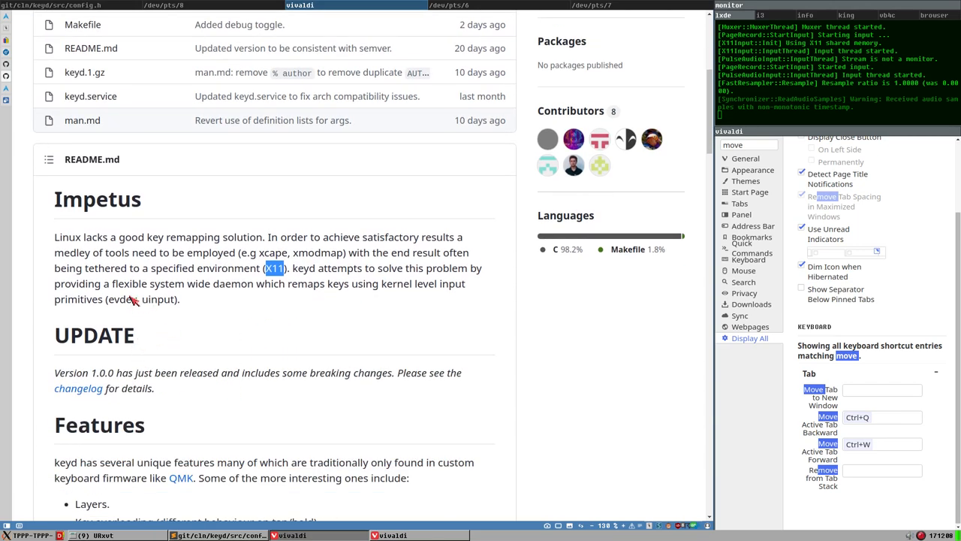
pyautogui.moveTo(150, 300)
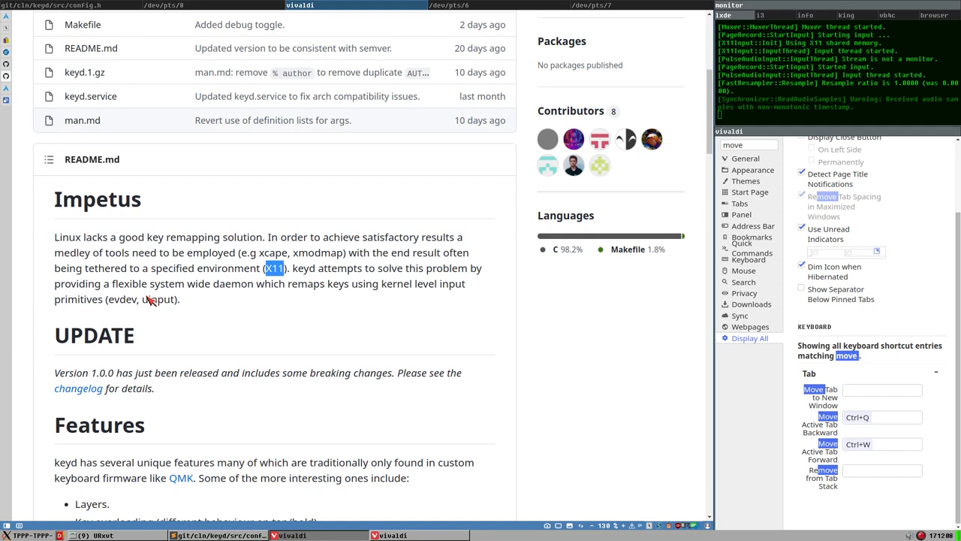
pyautogui.moveTo(108, 189)
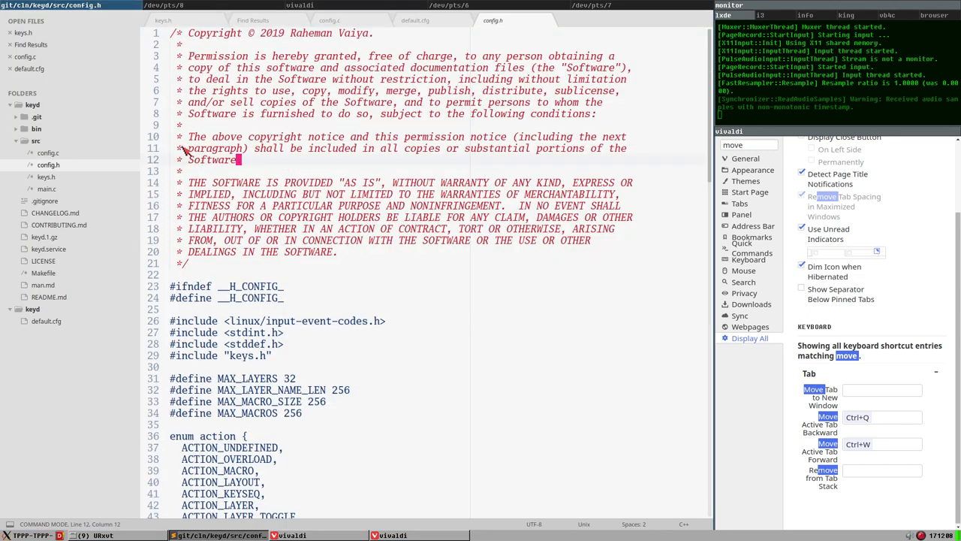
# Show default.cfg and highlight esc in capslock overload(C, esc) and the esc = grave remap.
pyautogui.click(415, 20)
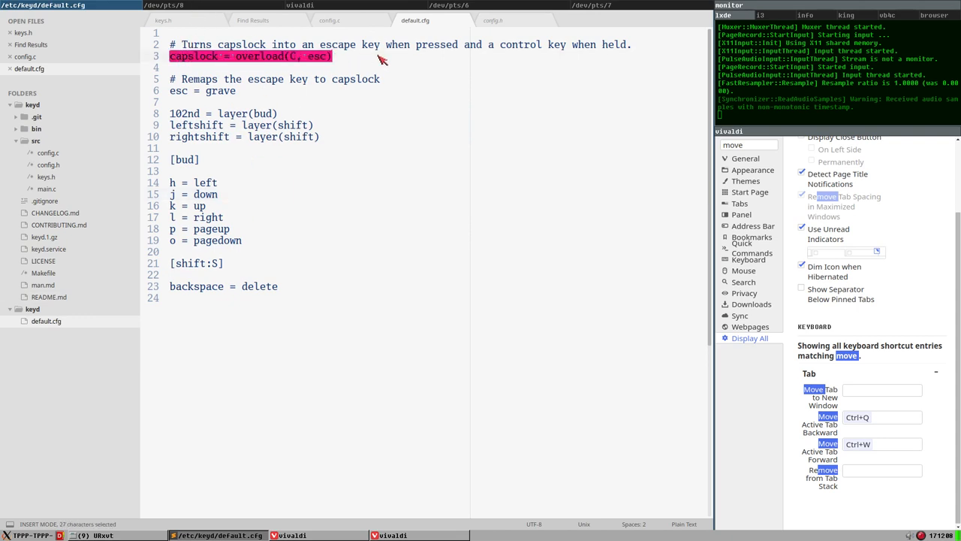
pyautogui.click(242, 56)
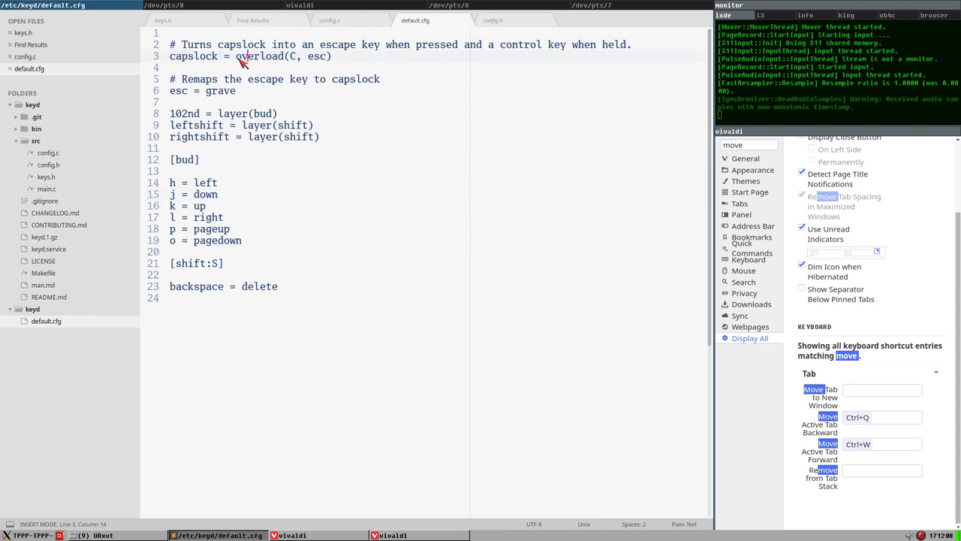
pyautogui.doubleClick(259, 56)
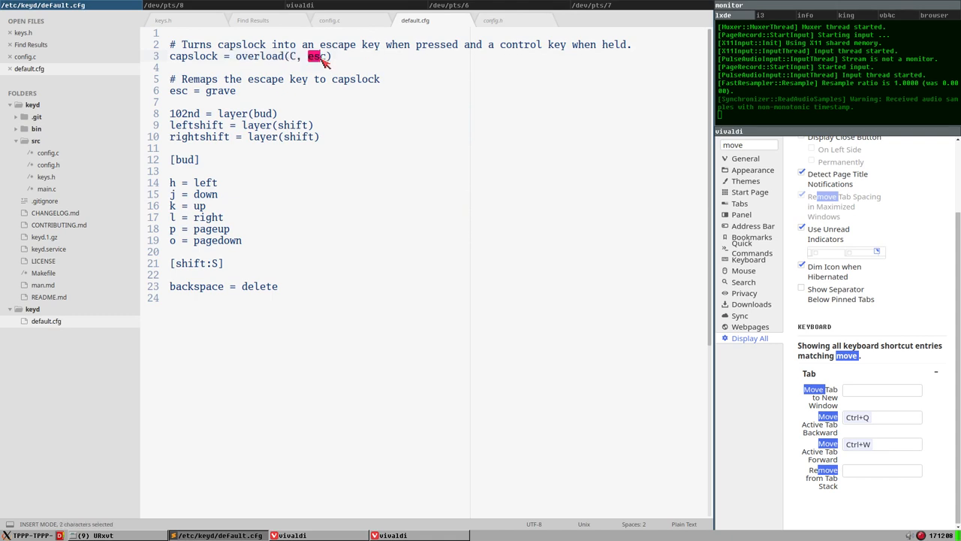
pyautogui.click(315, 57)
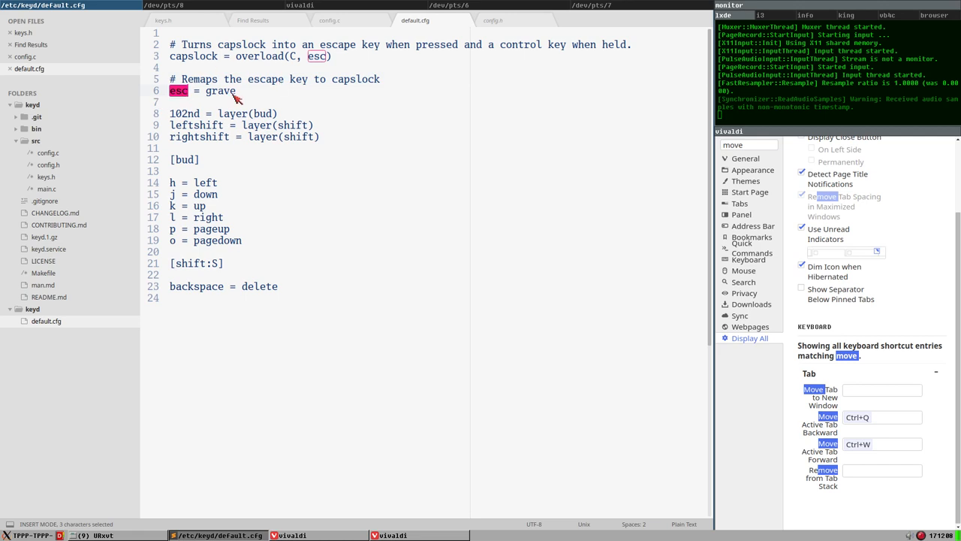
pyautogui.moveTo(174, 120)
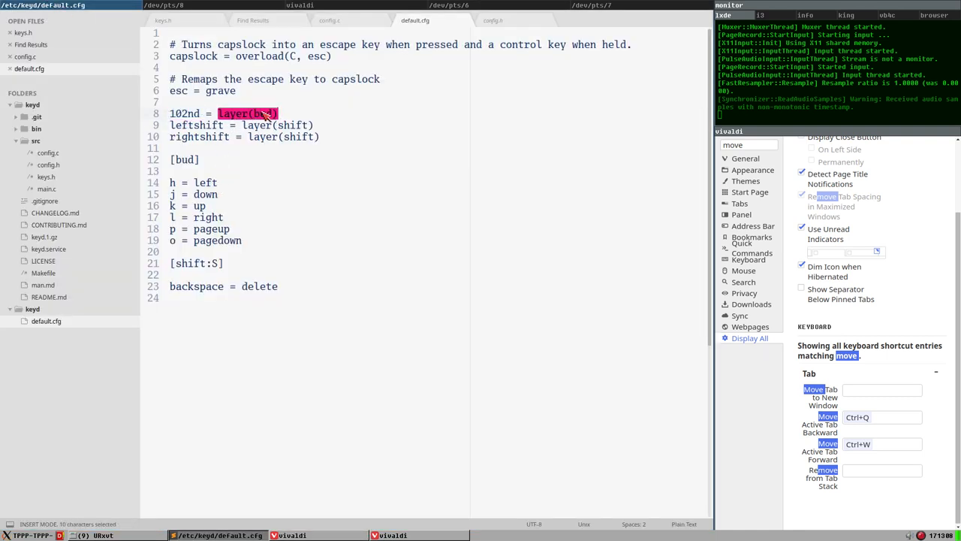
pyautogui.click(173, 183)
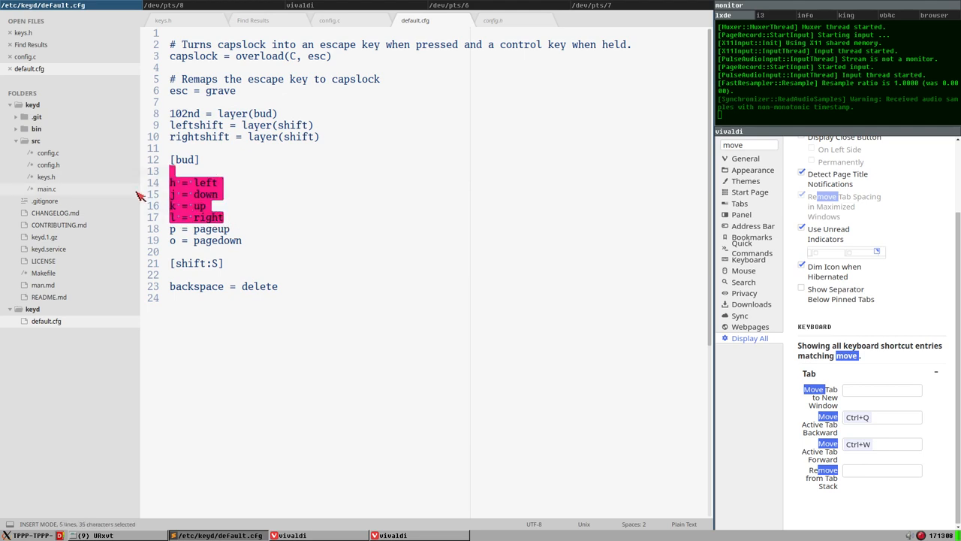
pyautogui.click(171, 229)
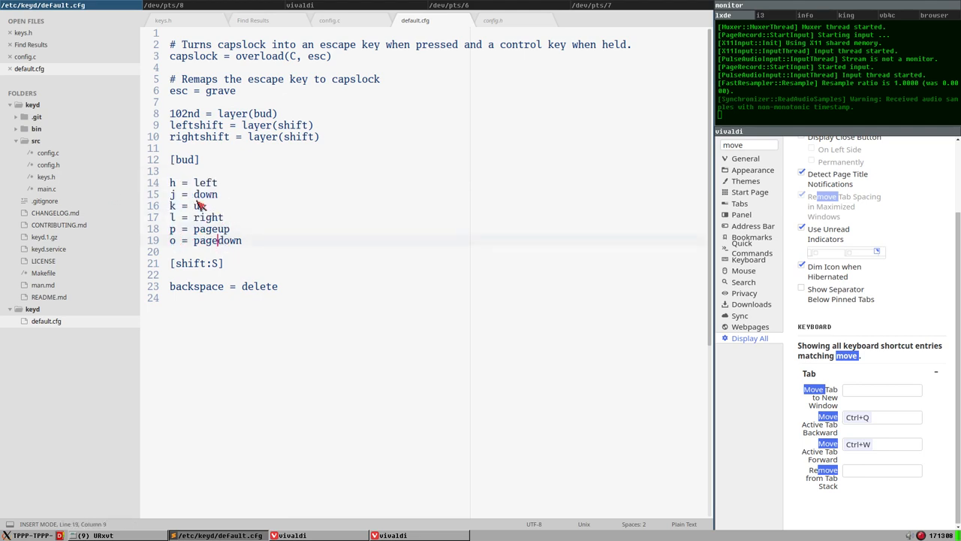
pyautogui.moveTo(218, 120)
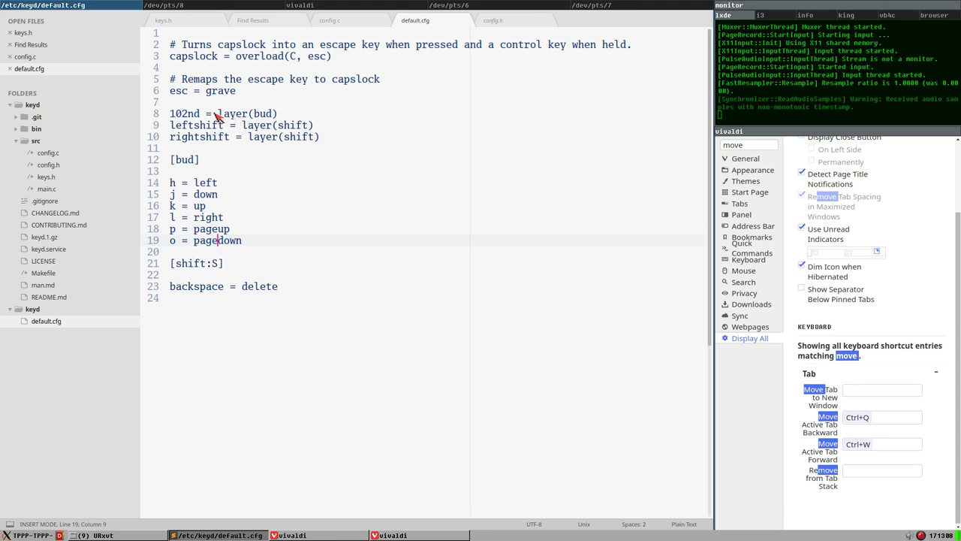
pyautogui.moveTo(196, 150)
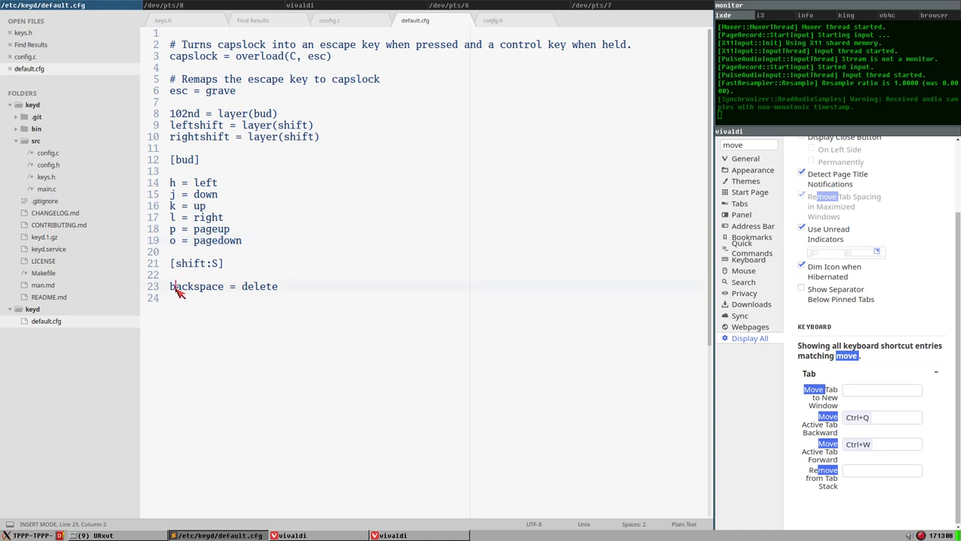
pyautogui.doubleClick(196, 287)
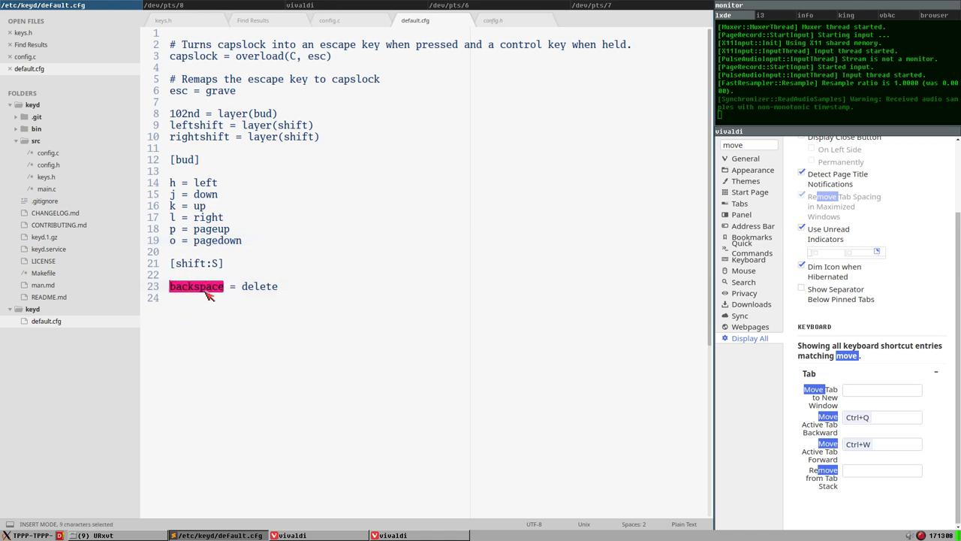
pyautogui.moveTo(247, 318)
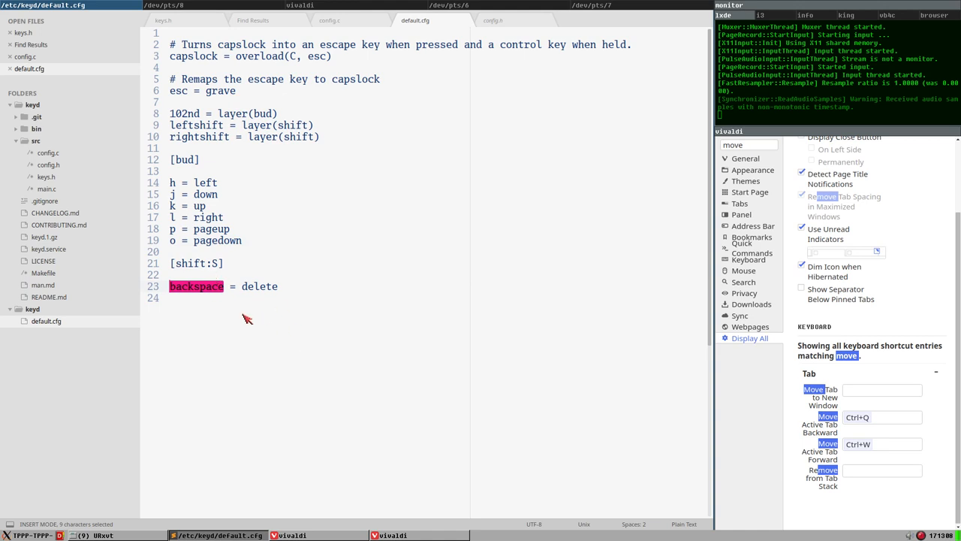
pyautogui.moveTo(248, 317)
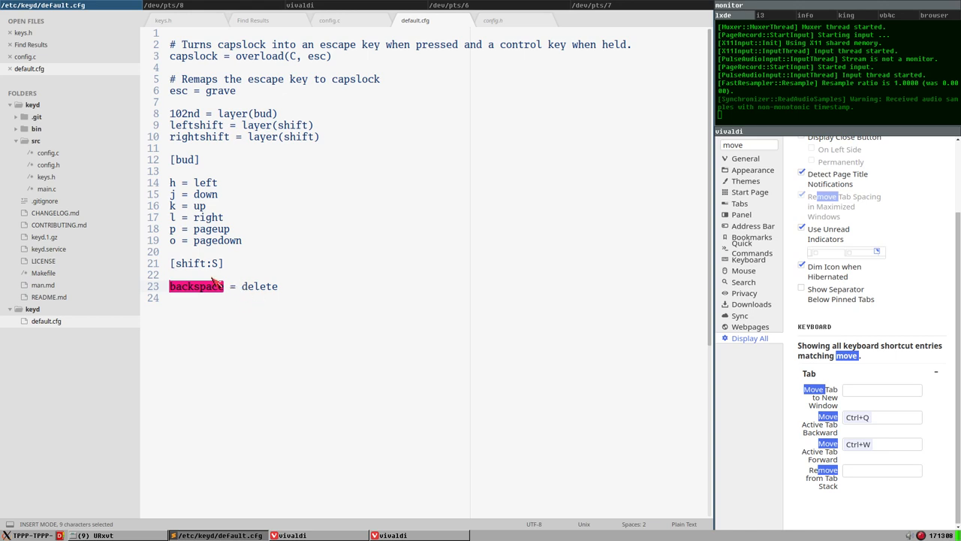
pyautogui.moveTo(236, 304)
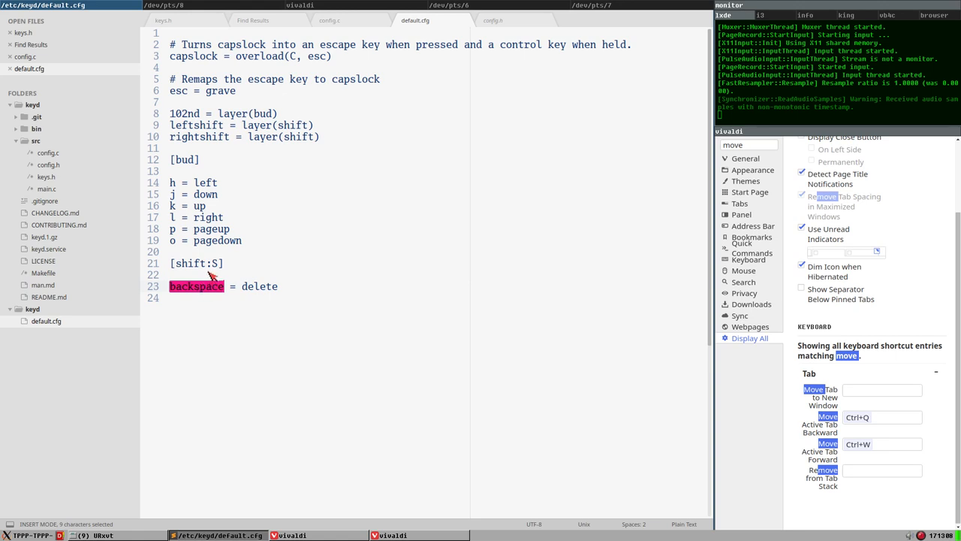
pyautogui.moveTo(255, 296)
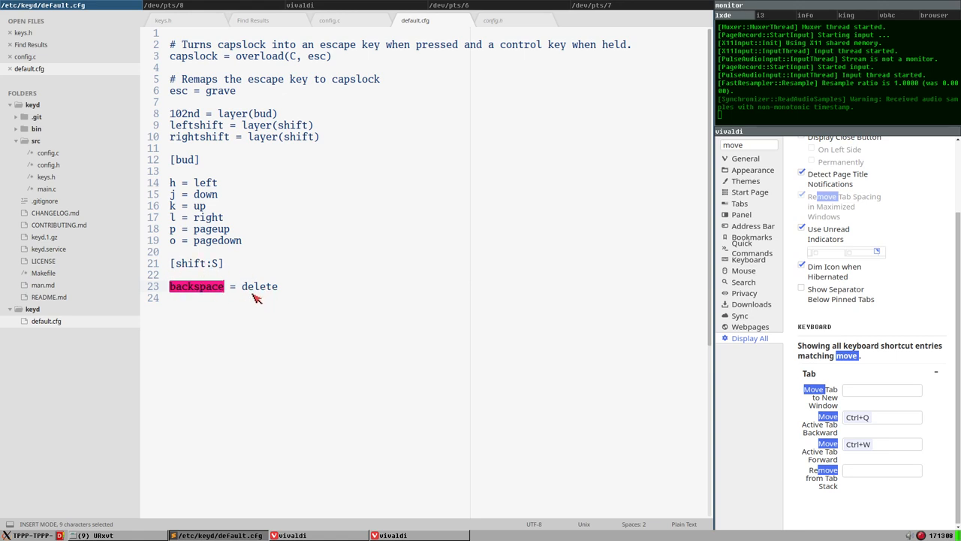
pyautogui.click(336, 136)
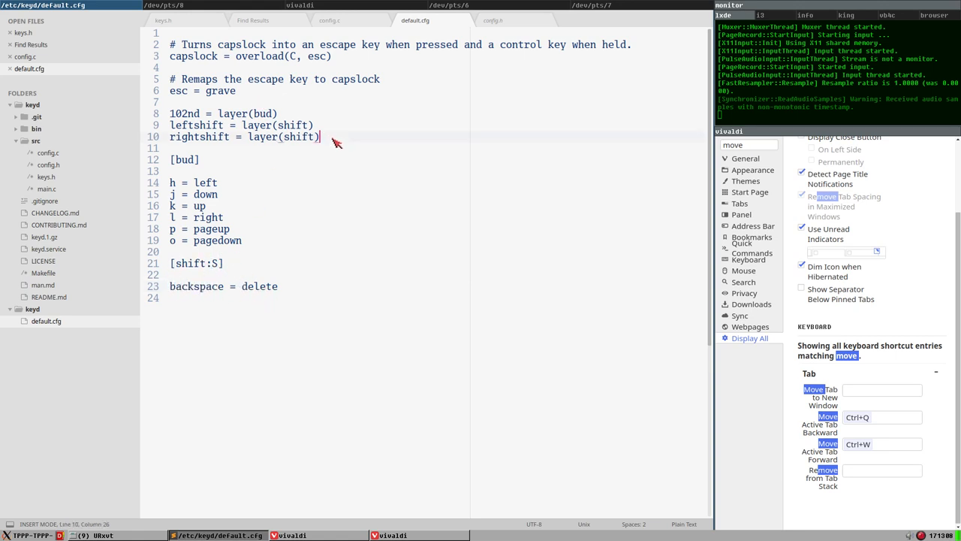
pyautogui.moveTo(170, 125); pyautogui.dragTo(320, 137)
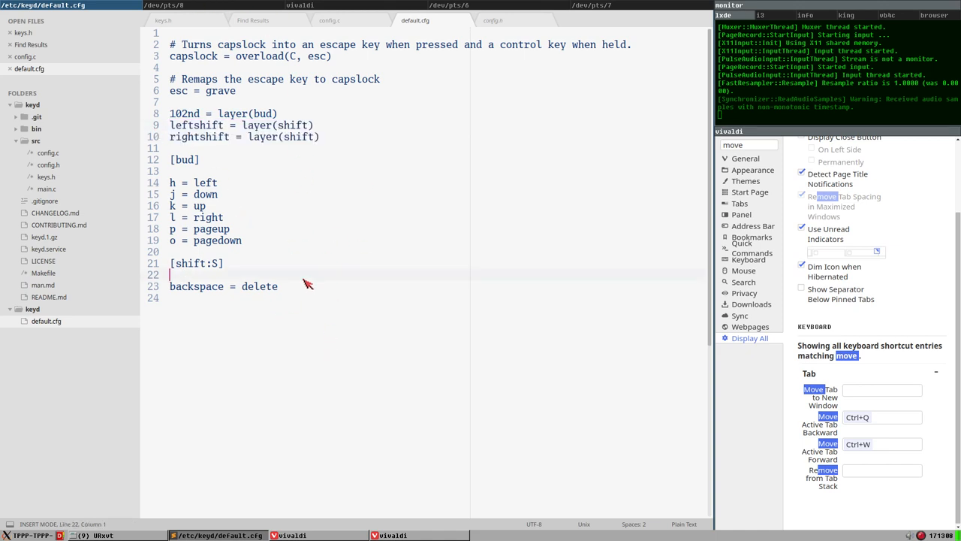
pyautogui.press('ctrl+a')
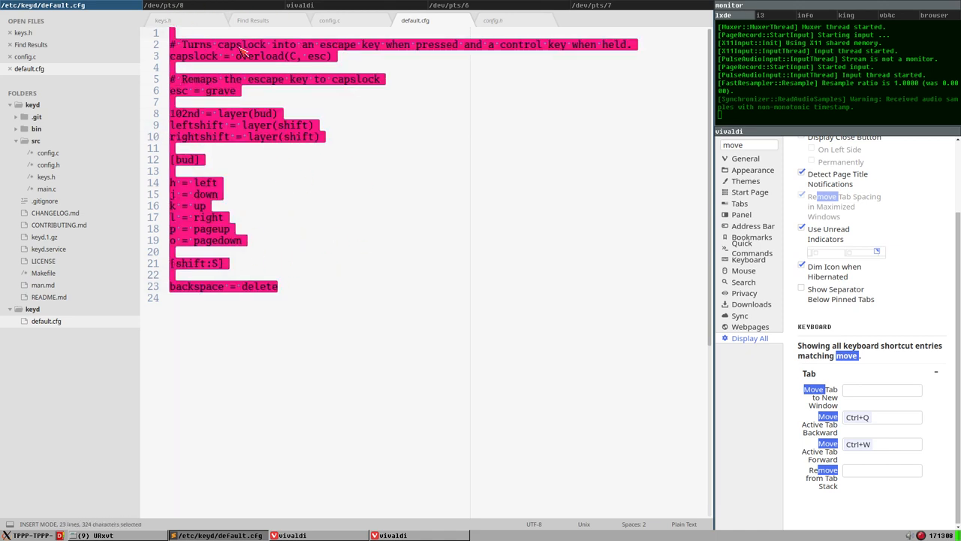
pyautogui.click(171, 147)
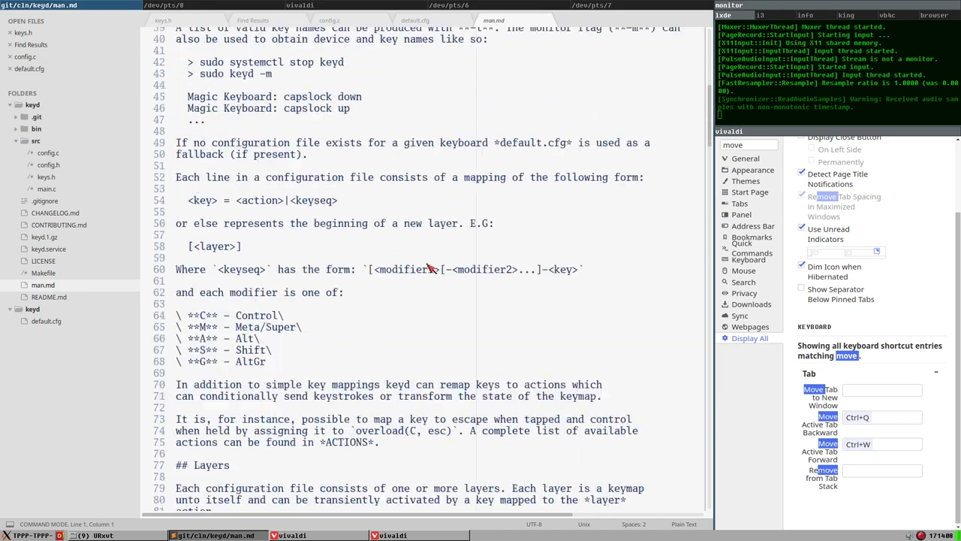
# Scroll down through the keyd man.md section on mapping syntax, modifiers and layers.
pyautogui.scroll(-3)
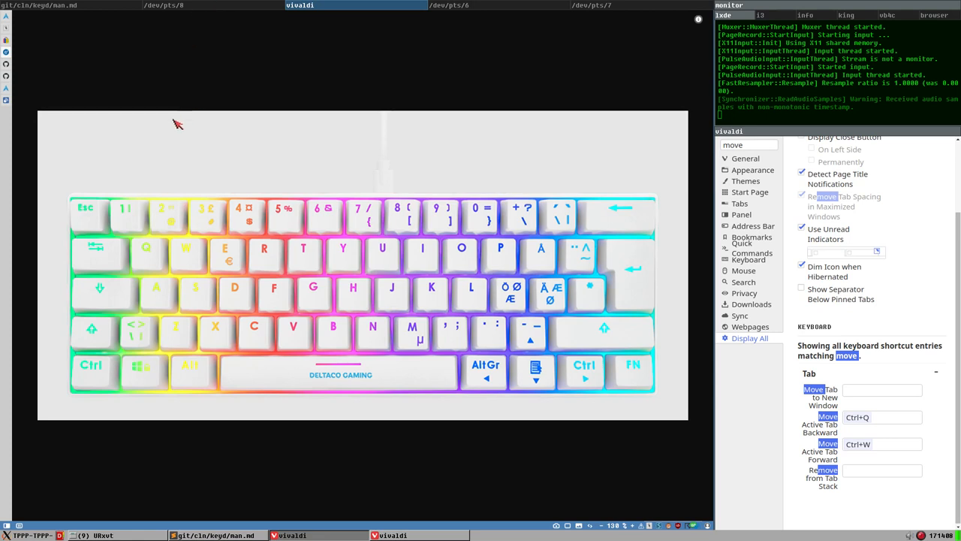
pyautogui.moveTo(66, 91)
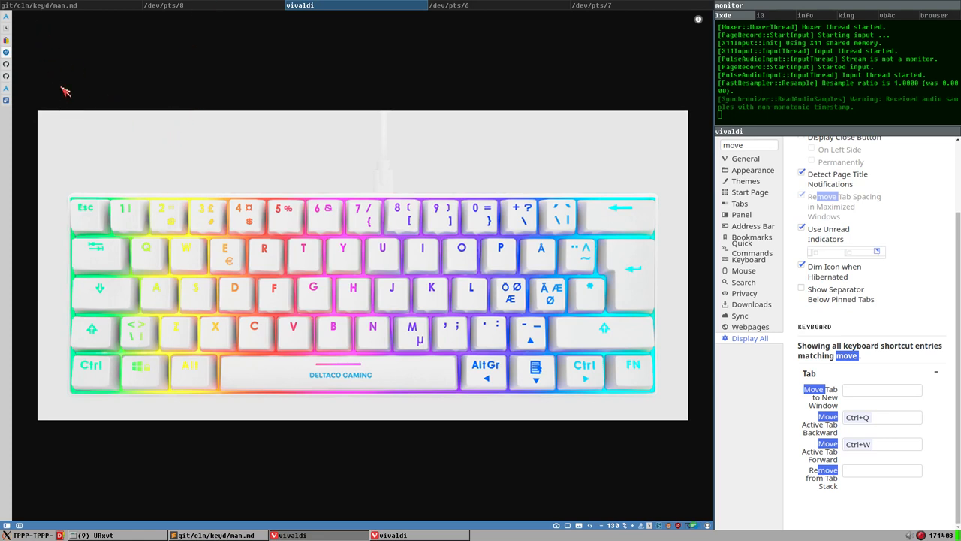
pyautogui.moveTo(512, 284)
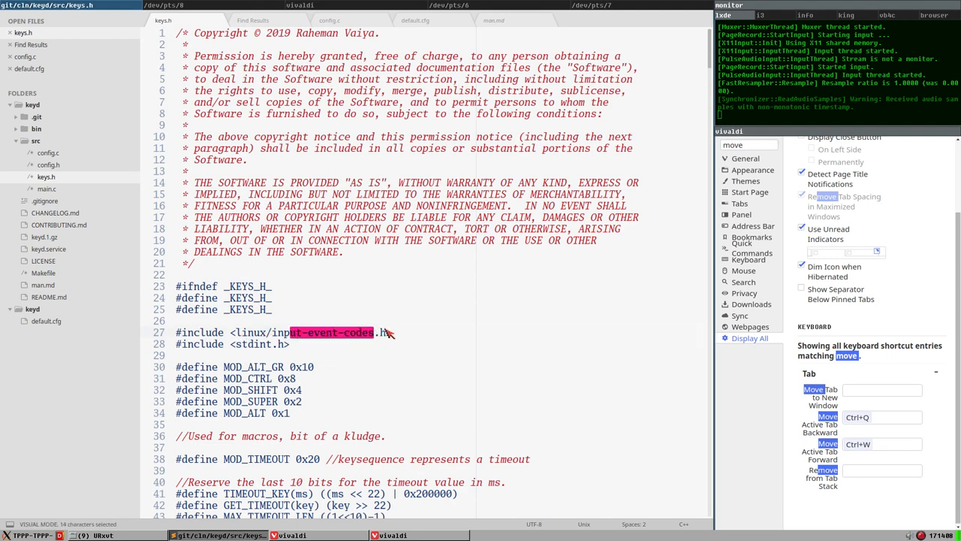
# Scroll through keys.h keycode_table[] down to the KEY_MAX entry and closing brace at line 487.
pyautogui.scroll(-3)
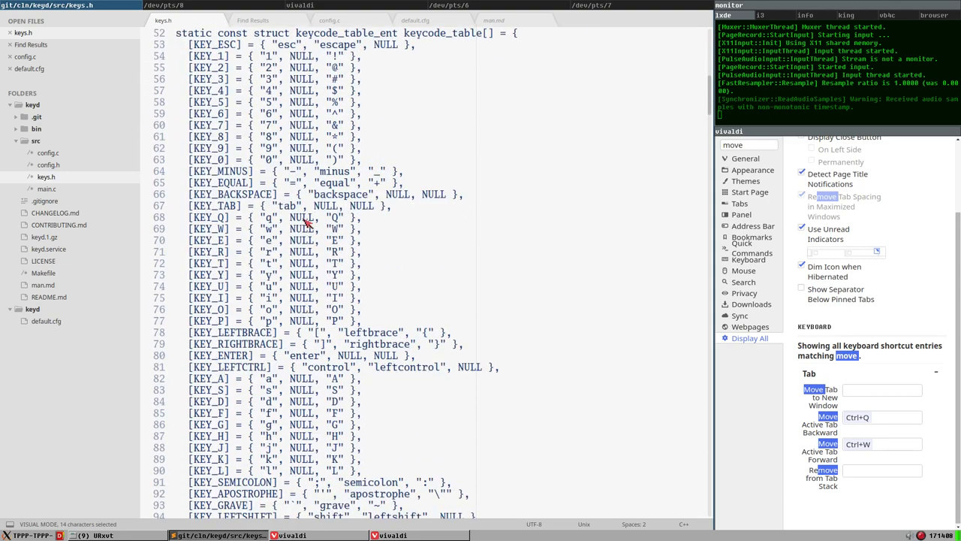
pyautogui.scroll(3)
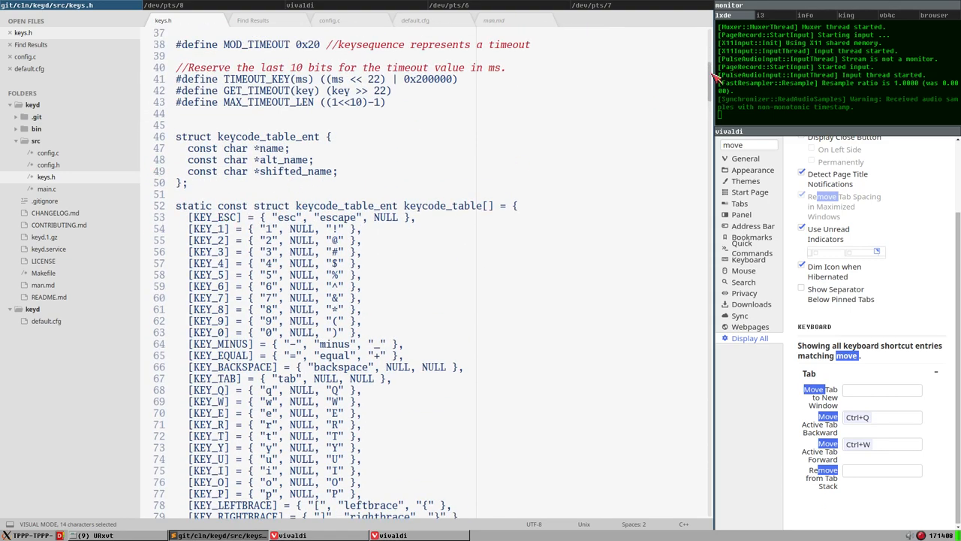
pyautogui.scroll(-3)
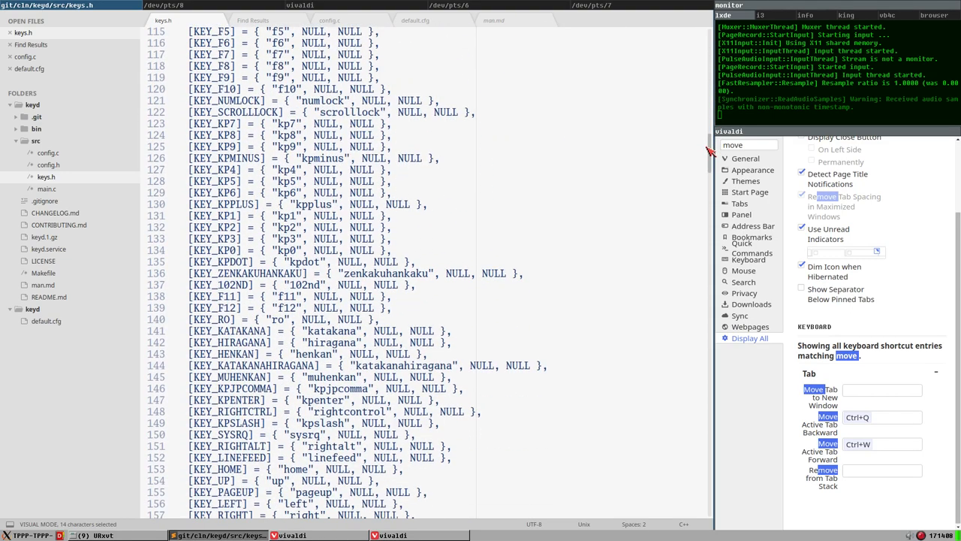
pyautogui.scroll(-3)
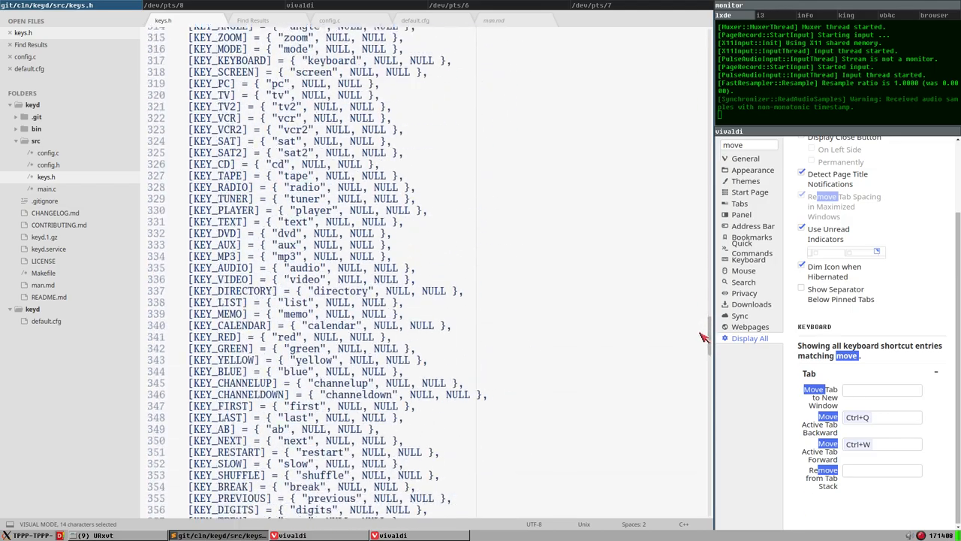
pyautogui.scroll(-3)
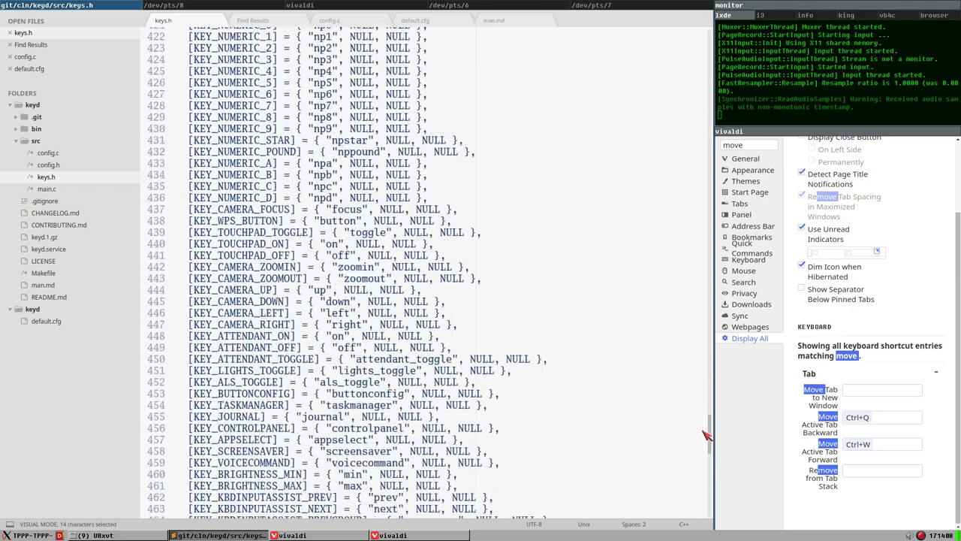
pyautogui.scroll(-3)
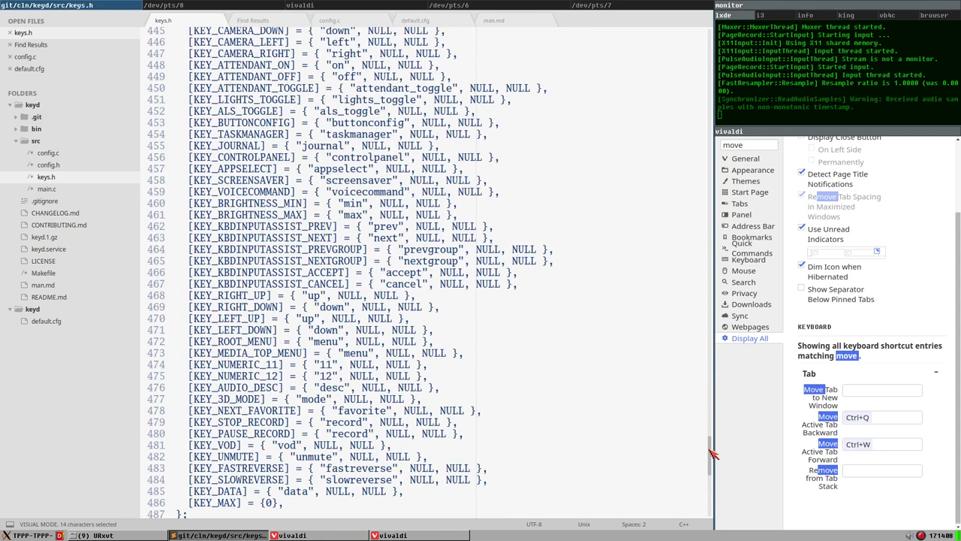
pyautogui.scroll(3)
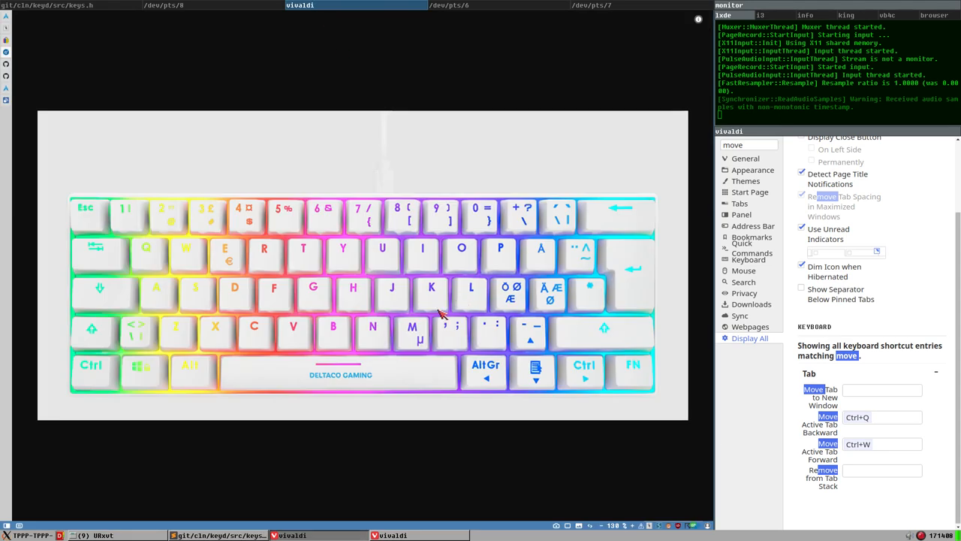
pyautogui.moveTo(168, 319)
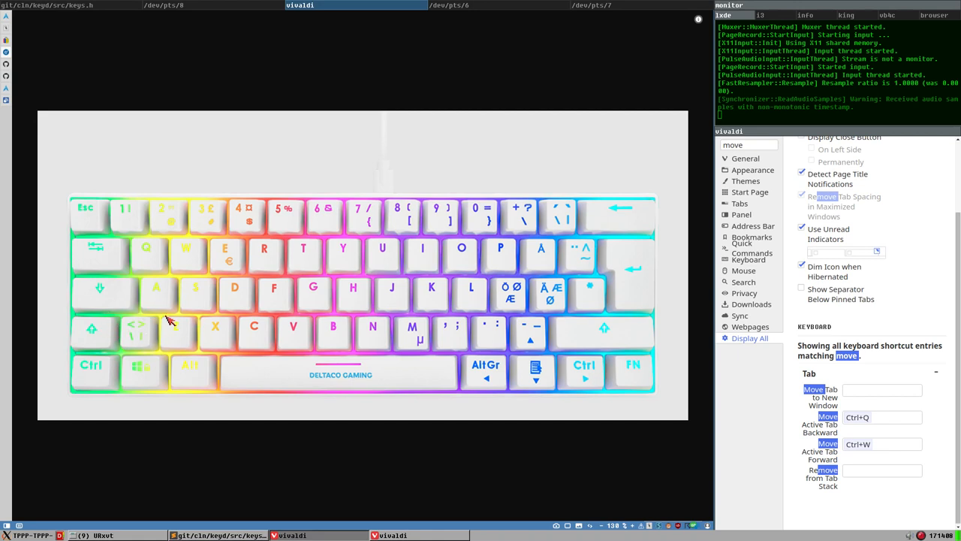
pyautogui.moveTo(537, 250)
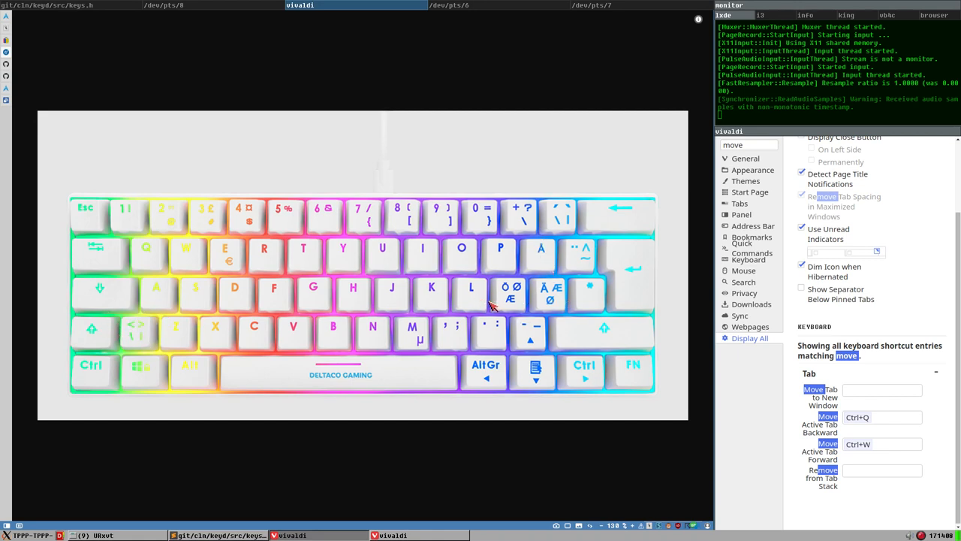
pyautogui.moveTo(344, 156)
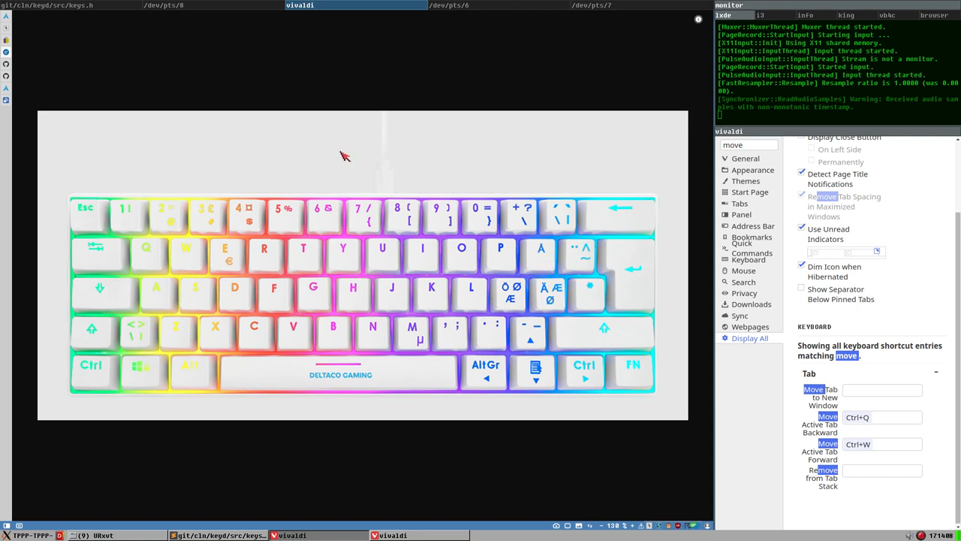
pyautogui.moveTo(501, 301)
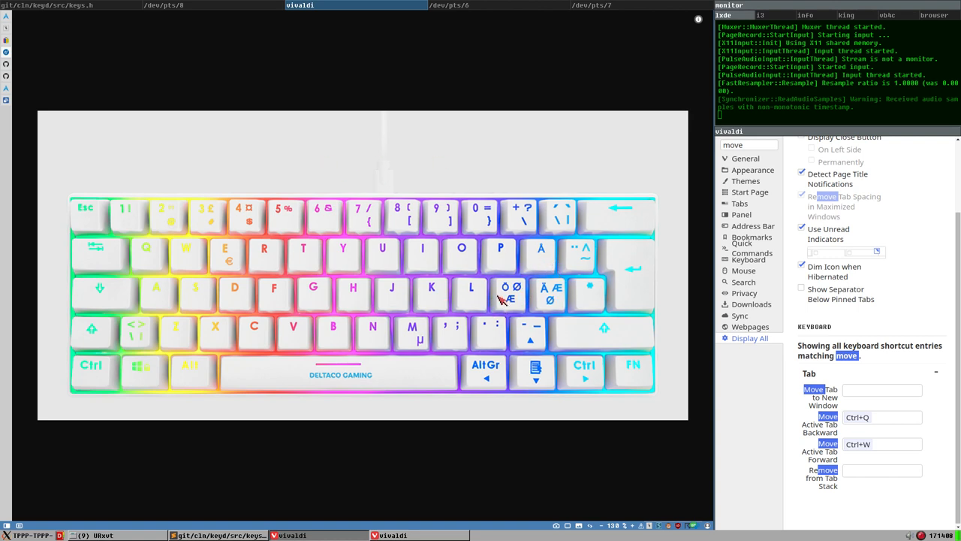
pyautogui.moveTo(582, 300)
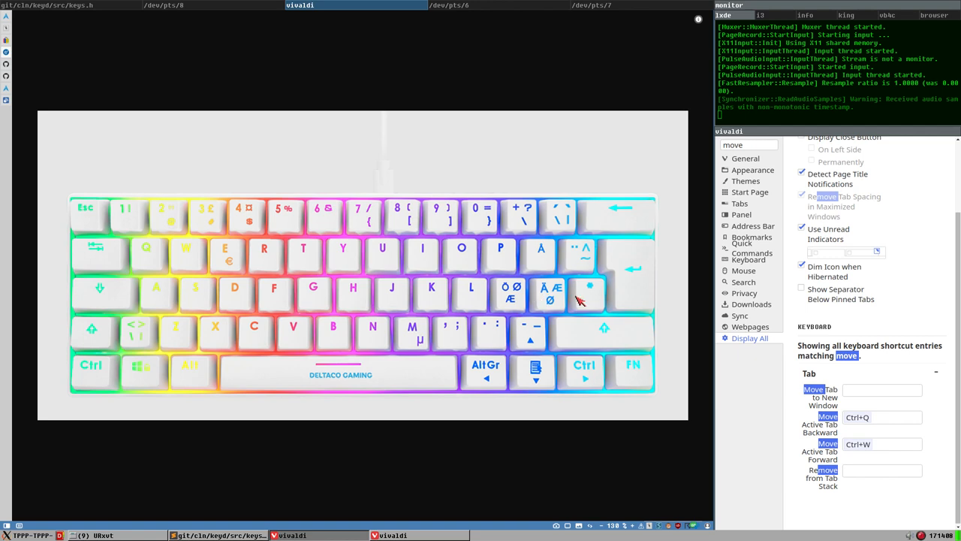
pyautogui.moveTo(570, 258)
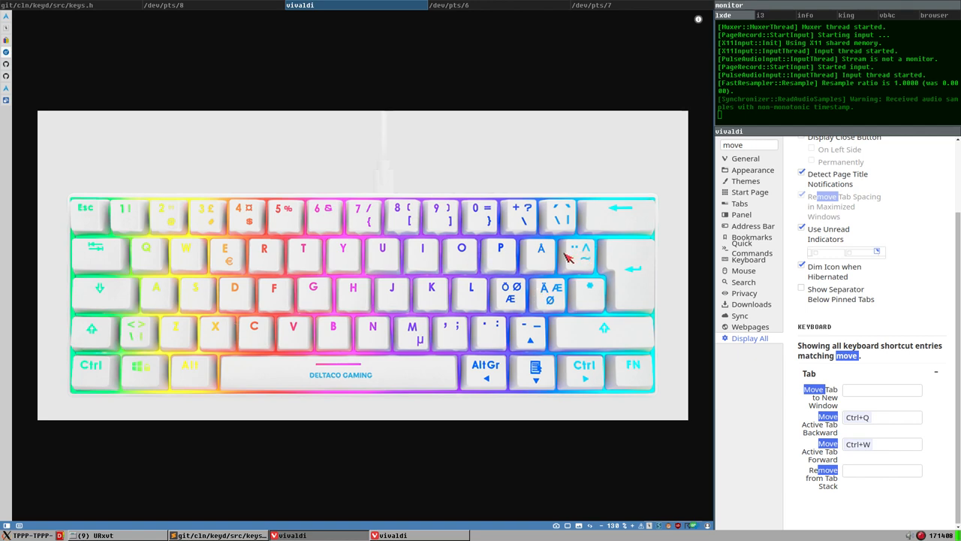
pyautogui.moveTo(295, 287)
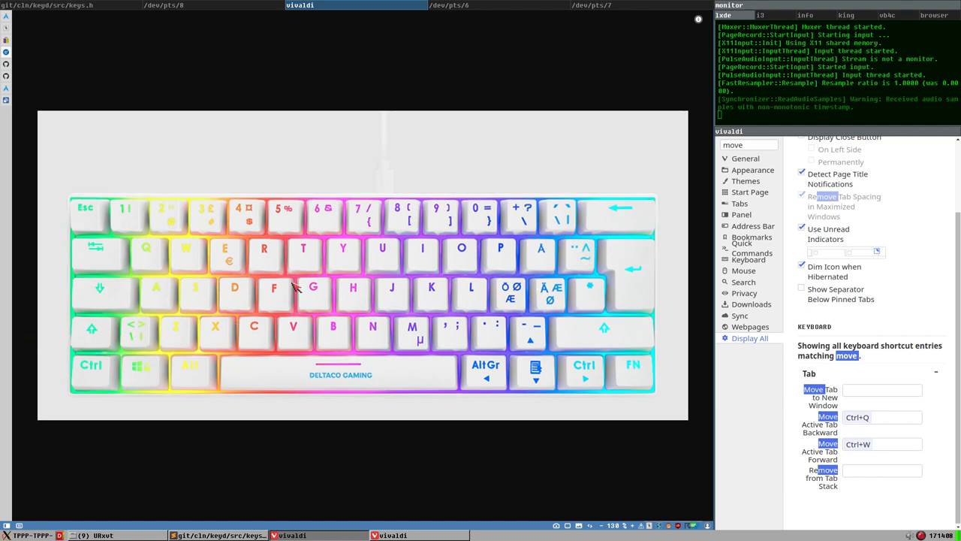
pyautogui.moveTo(461, 294)
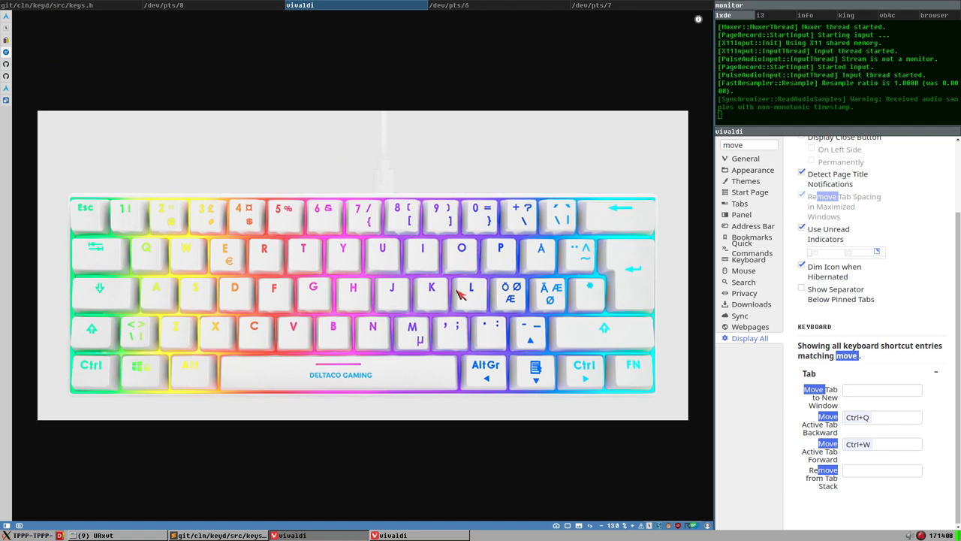
pyautogui.moveTo(293, 287)
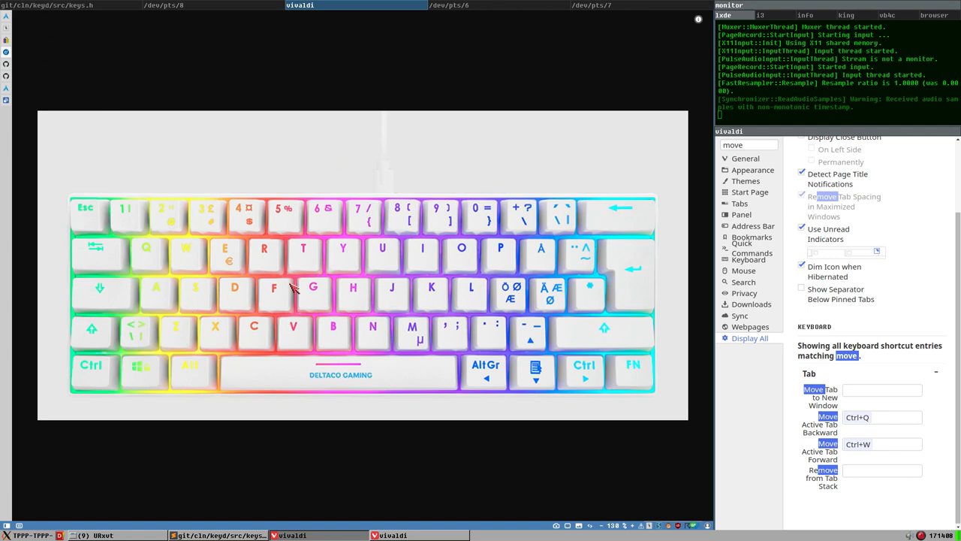
pyautogui.moveTo(443, 285)
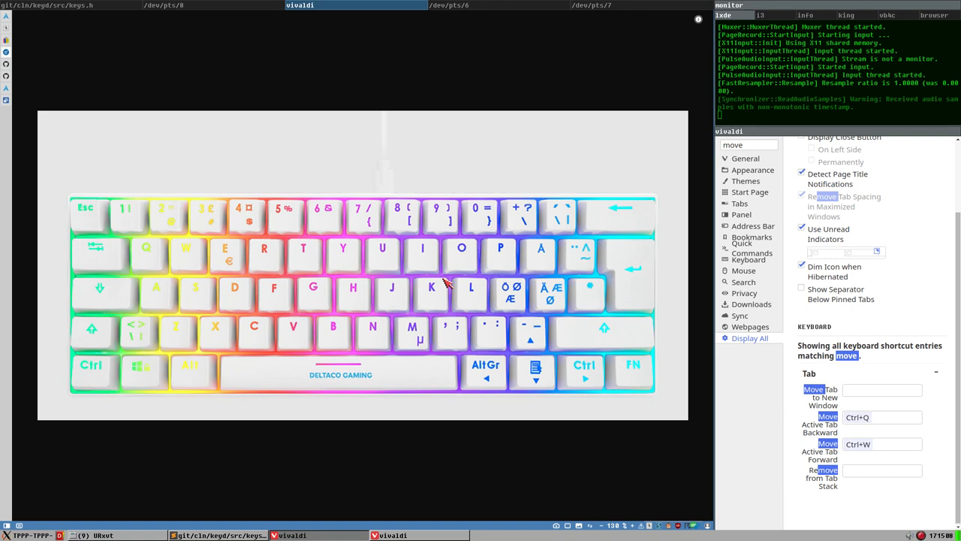
pyautogui.moveTo(563, 331)
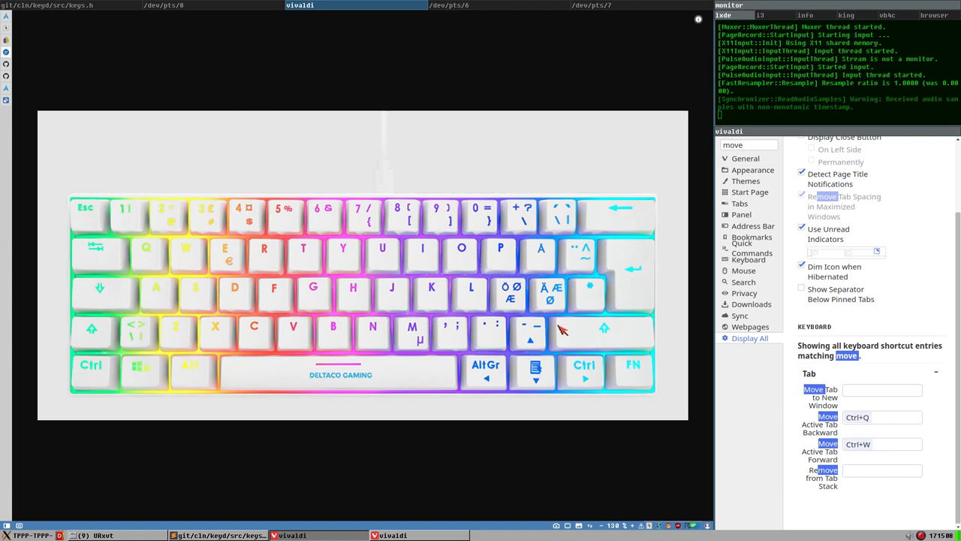
pyautogui.moveTo(511, 315)
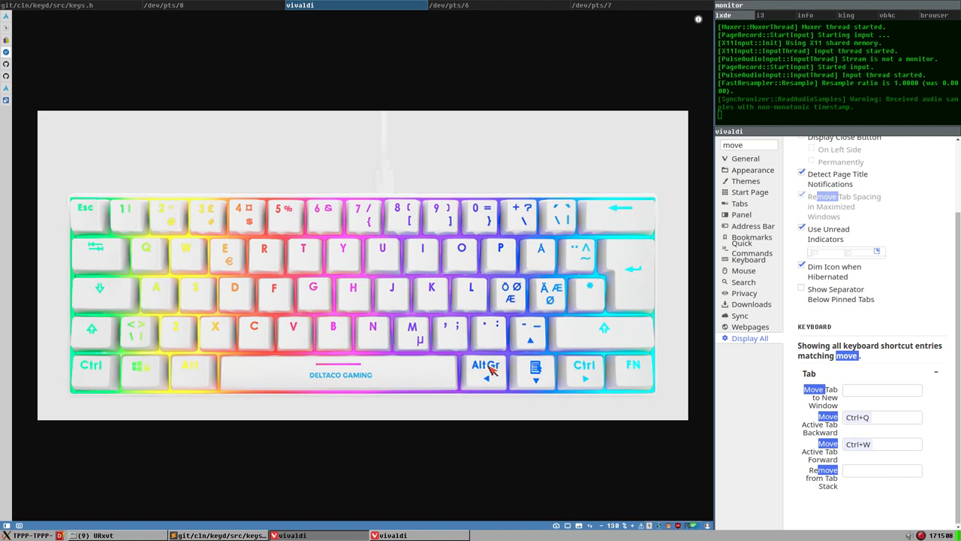
pyautogui.moveTo(526, 317)
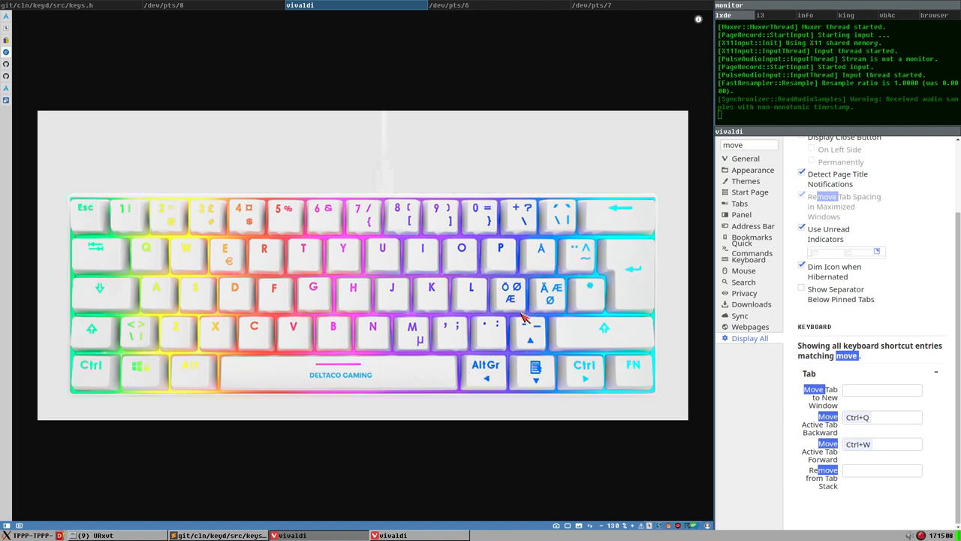
pyautogui.moveTo(486, 368)
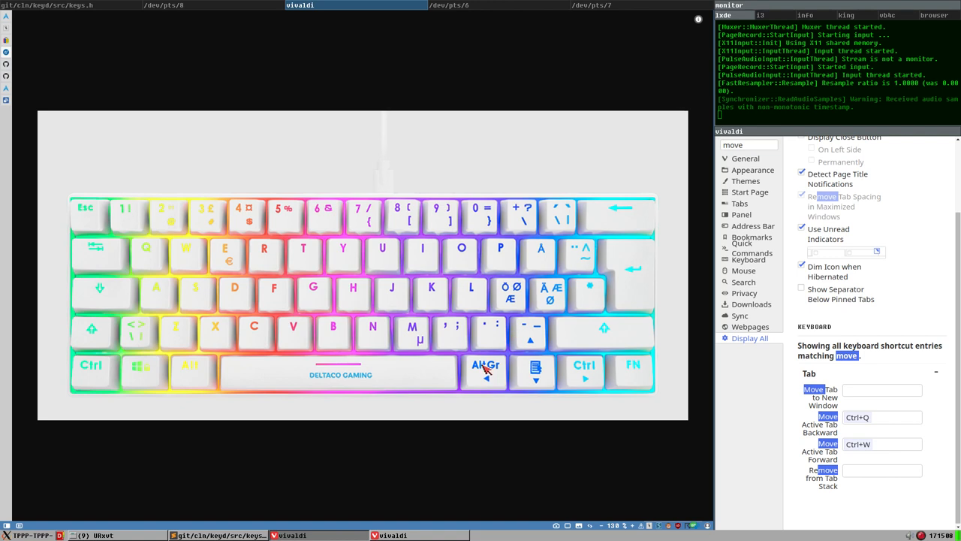
pyautogui.moveTo(542, 314)
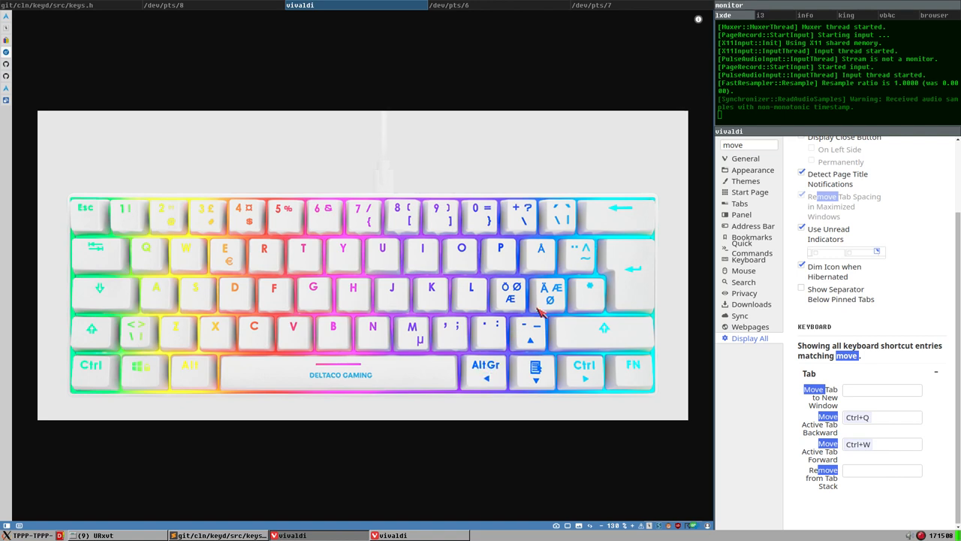
pyautogui.moveTo(559, 293)
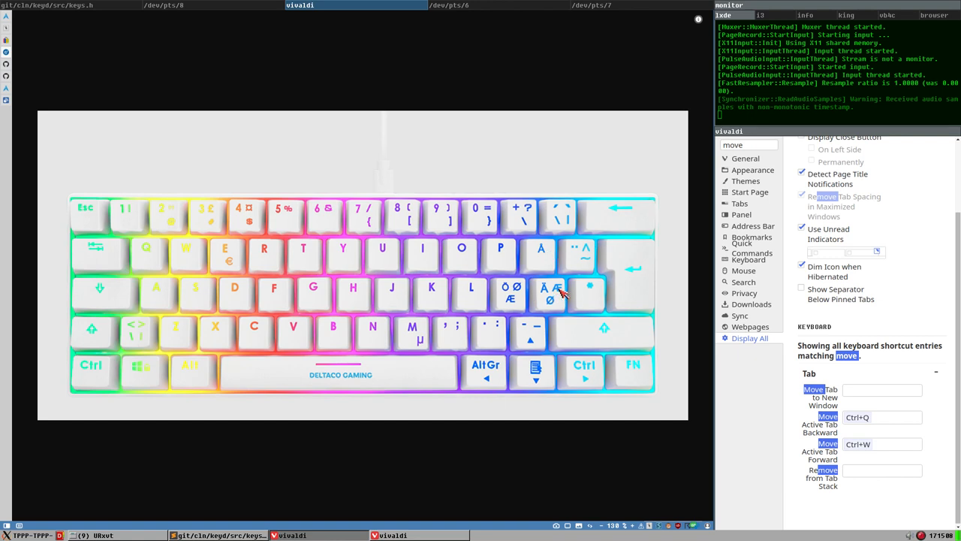
pyautogui.moveTo(546, 261)
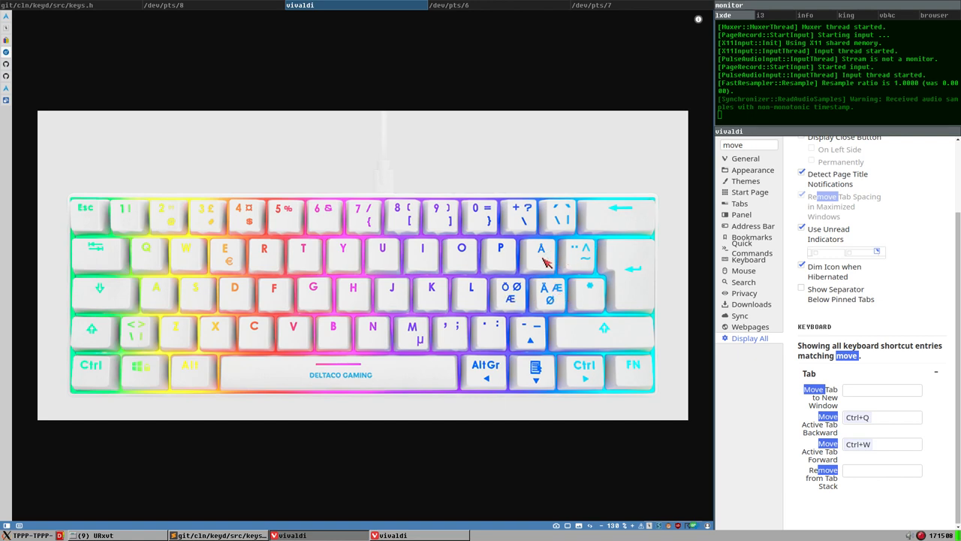
pyautogui.moveTo(503, 264)
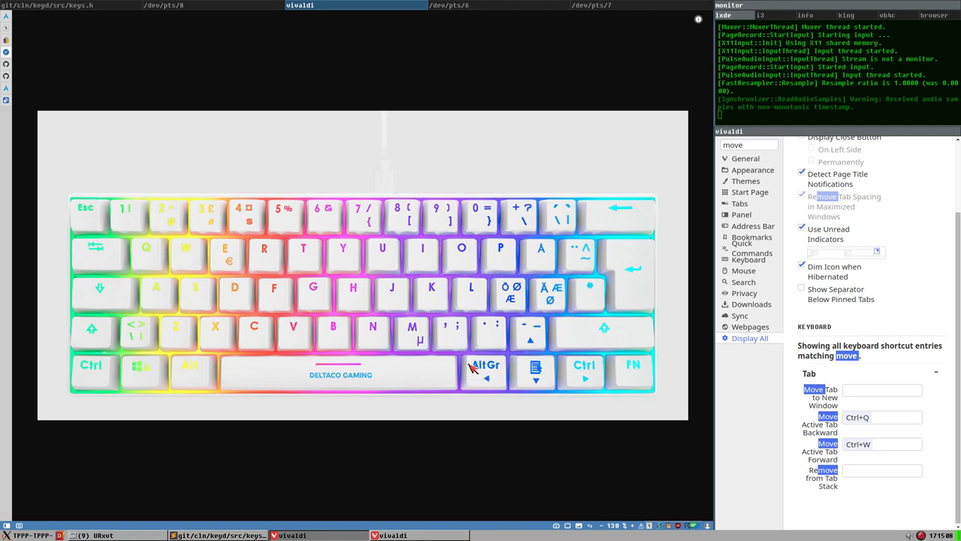
pyautogui.moveTo(465, 366)
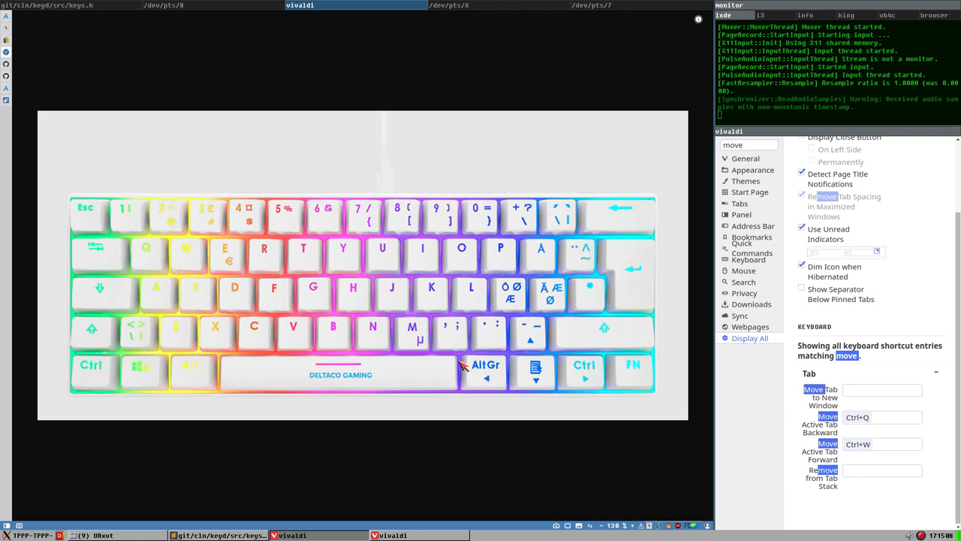
pyautogui.moveTo(391, 292)
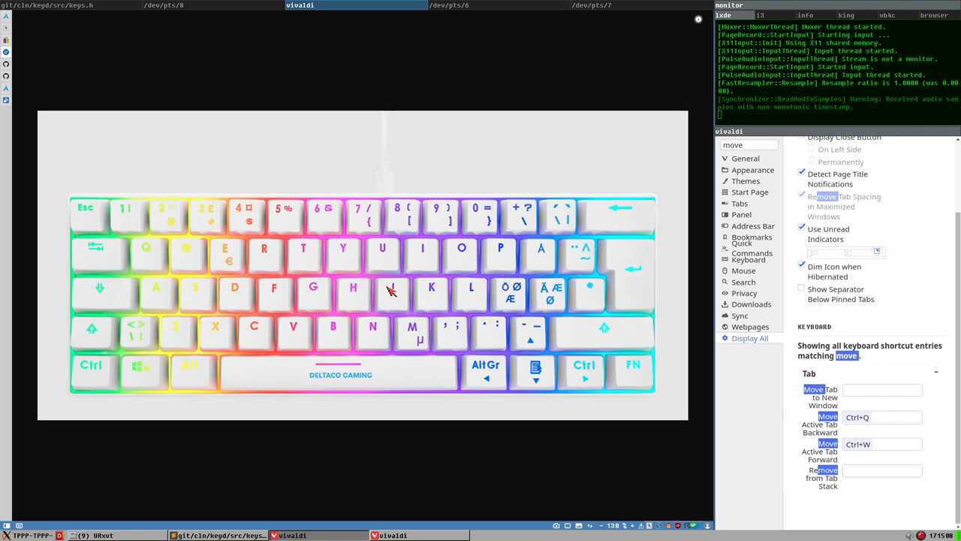
pyautogui.moveTo(75, 293)
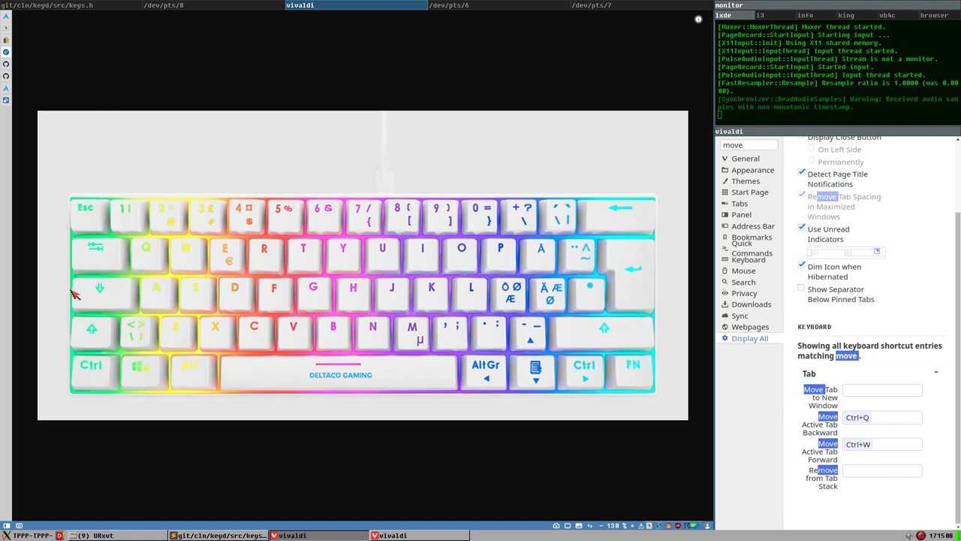
pyautogui.moveTo(184, 185)
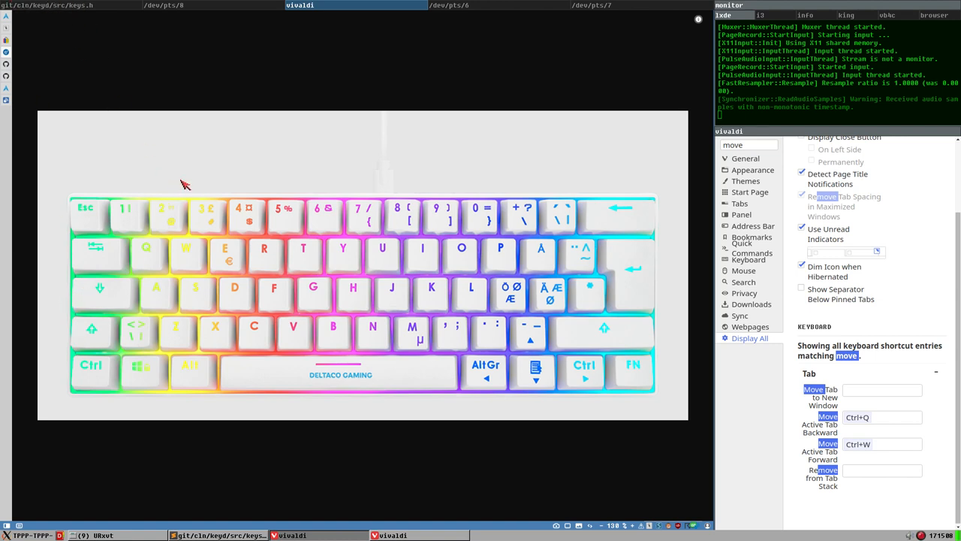
pyautogui.moveTo(193, 257)
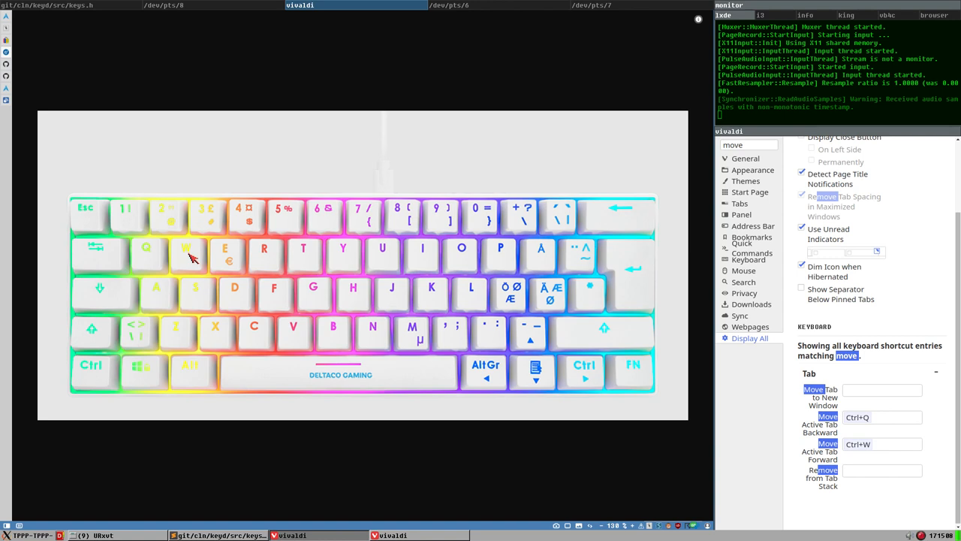
pyautogui.moveTo(342, 251)
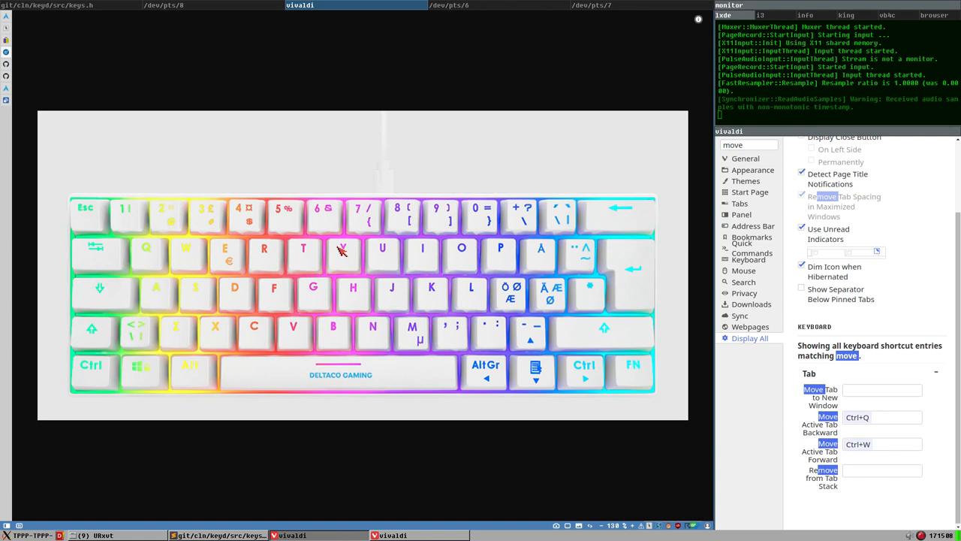
pyautogui.moveTo(509, 295)
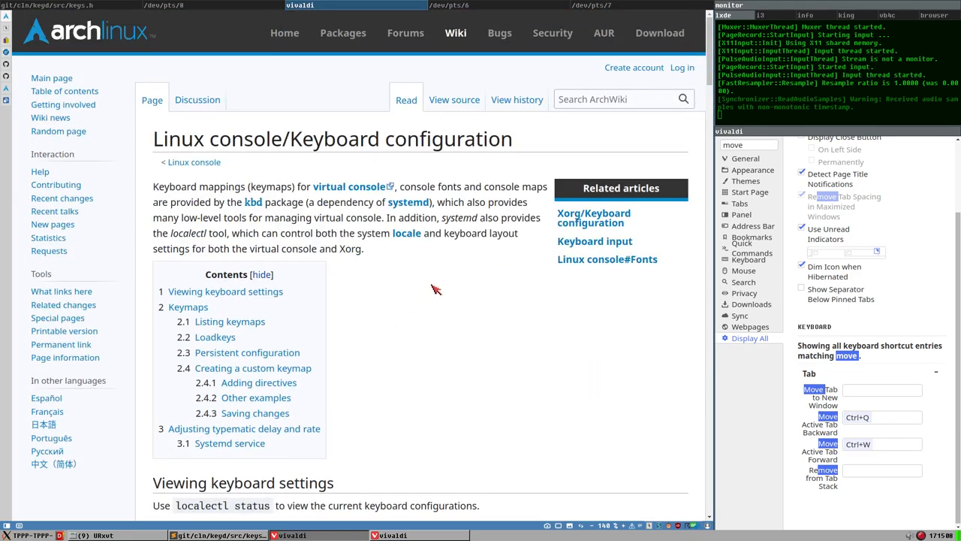
# Scroll the ArchWiki keyboard page and highlight the 'localectl set-keymap' command under Persistent configuration.
pyautogui.scroll(-3)
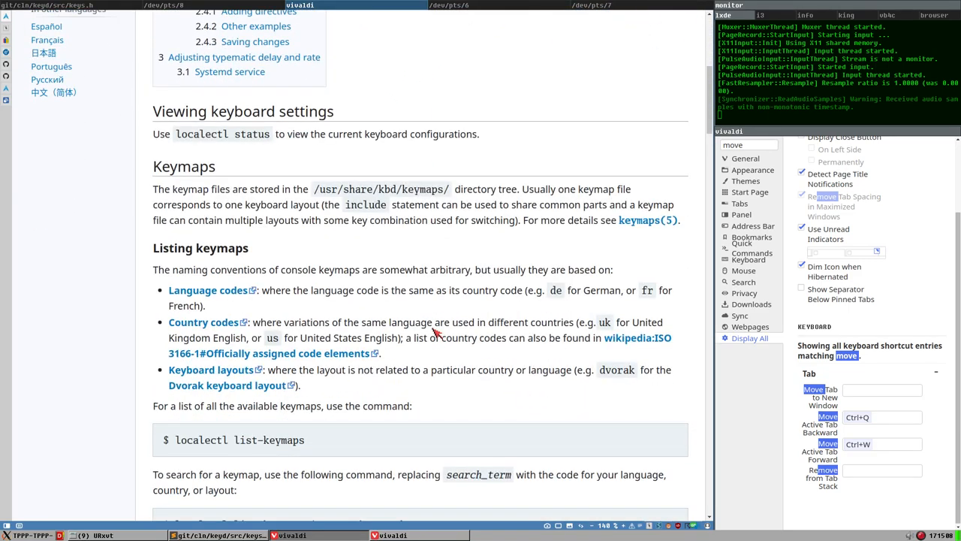
pyautogui.scroll(-3)
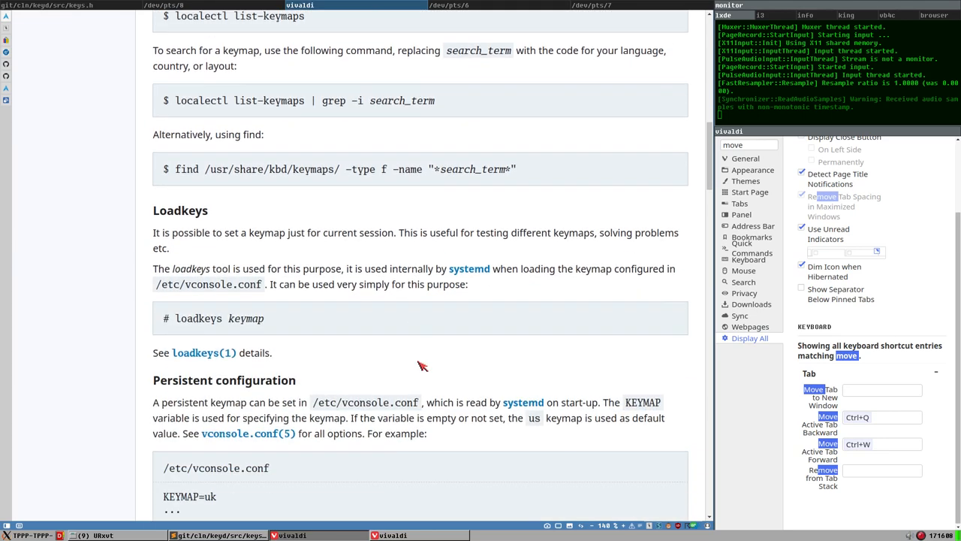
pyautogui.scroll(-3)
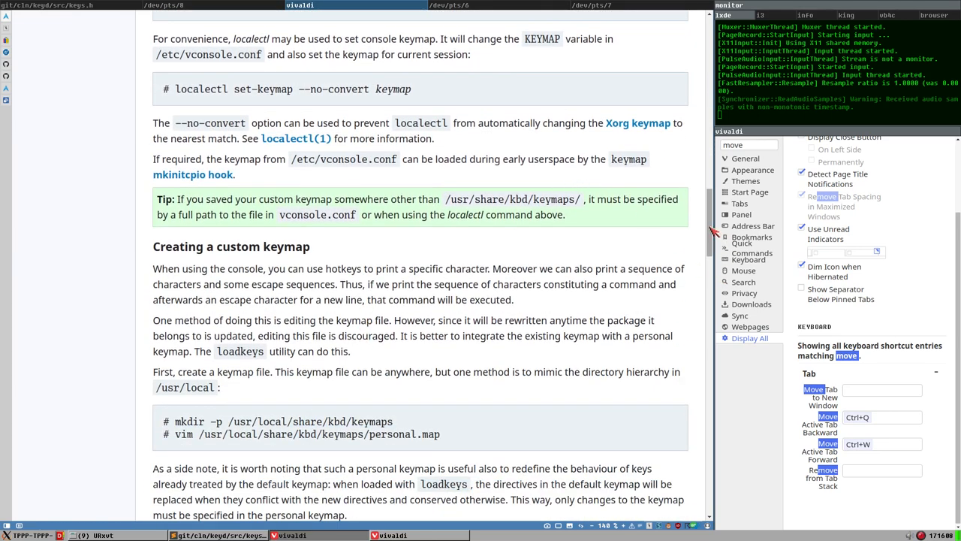
pyautogui.scroll(-3)
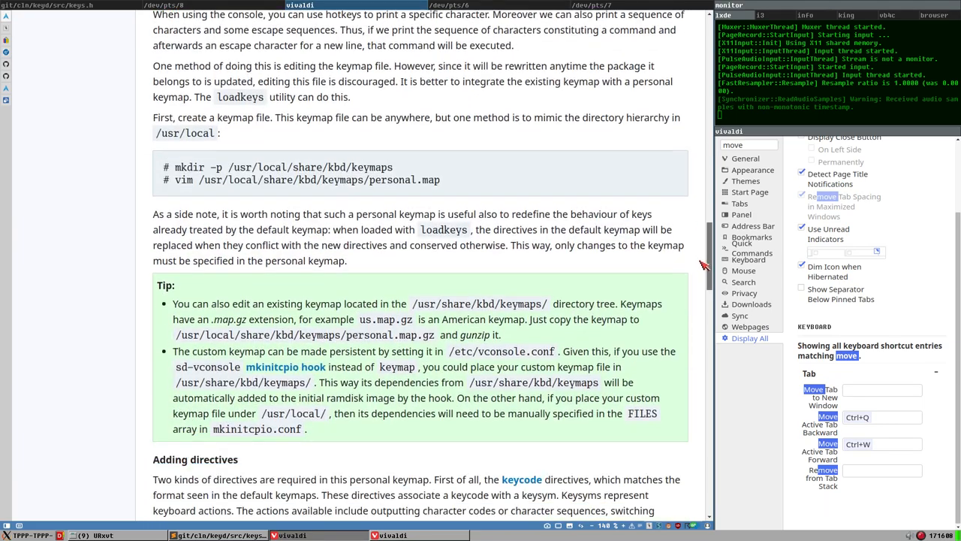
pyautogui.scroll(-3)
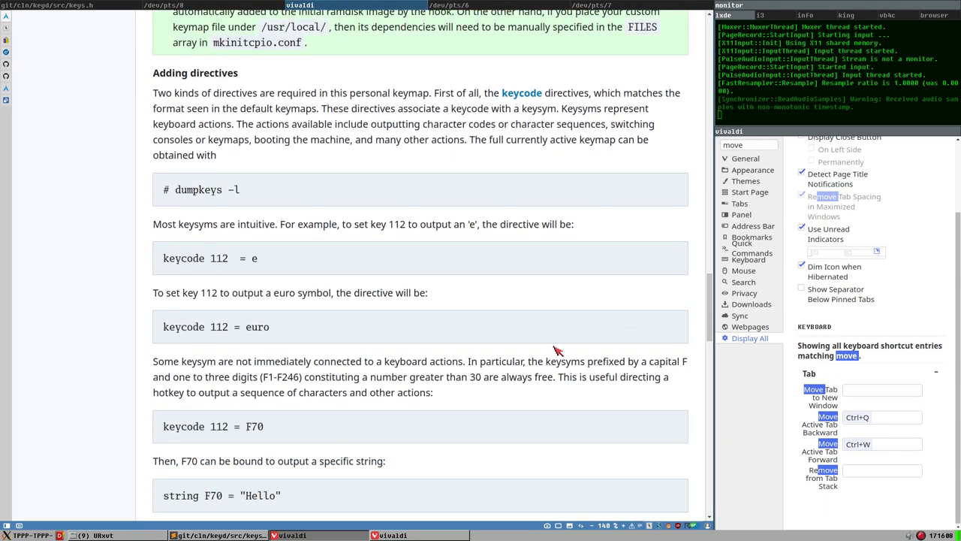
pyautogui.scroll(3)
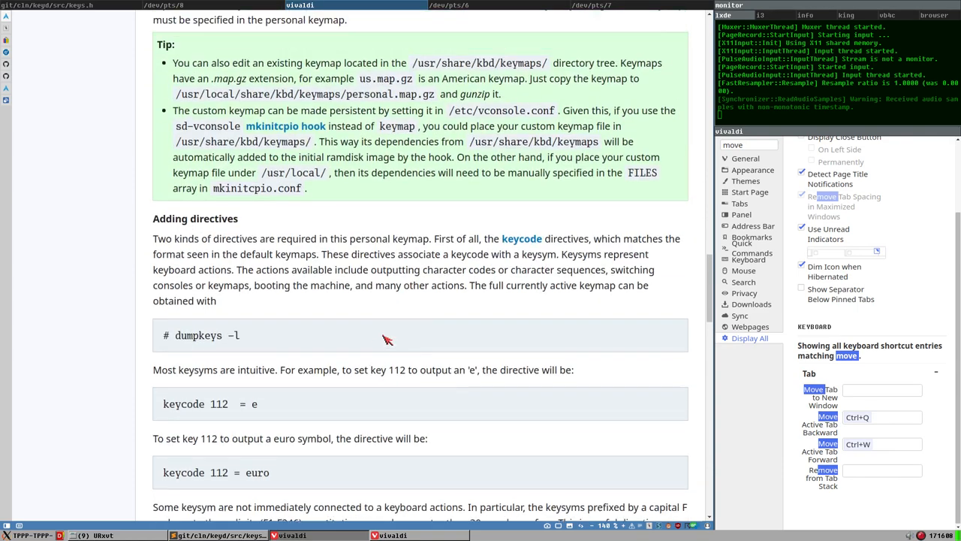
pyautogui.scroll(3)
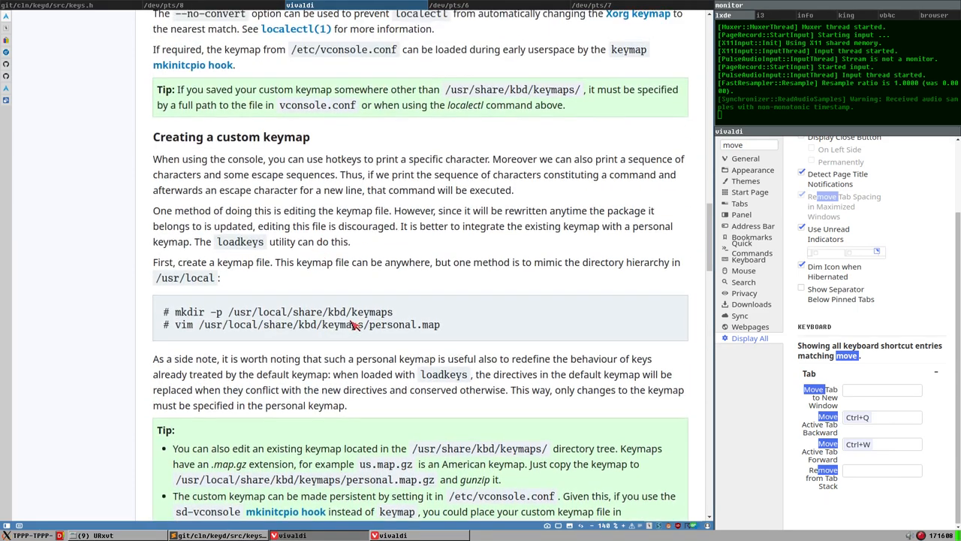
pyautogui.scroll(3)
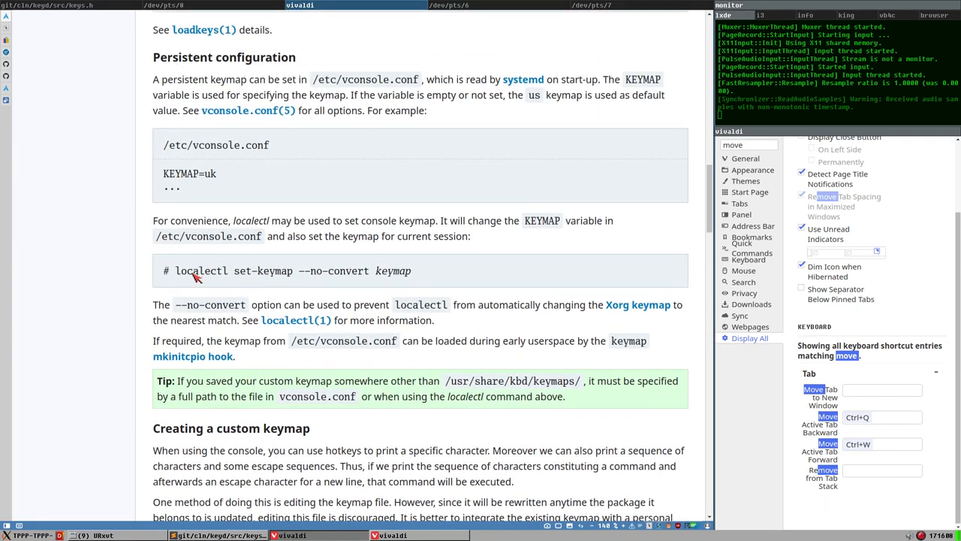
pyautogui.doubleClick(201, 270)
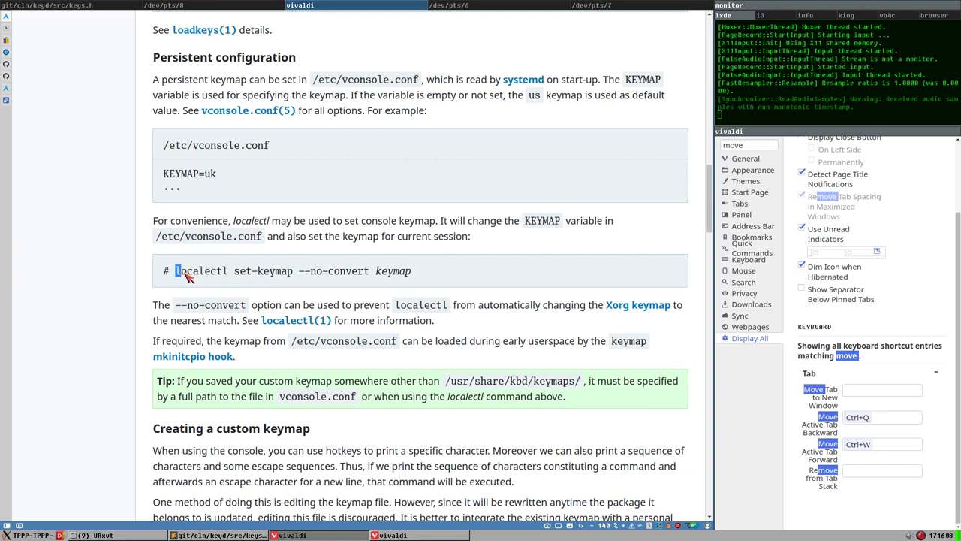
pyautogui.doubleClick(265, 271)
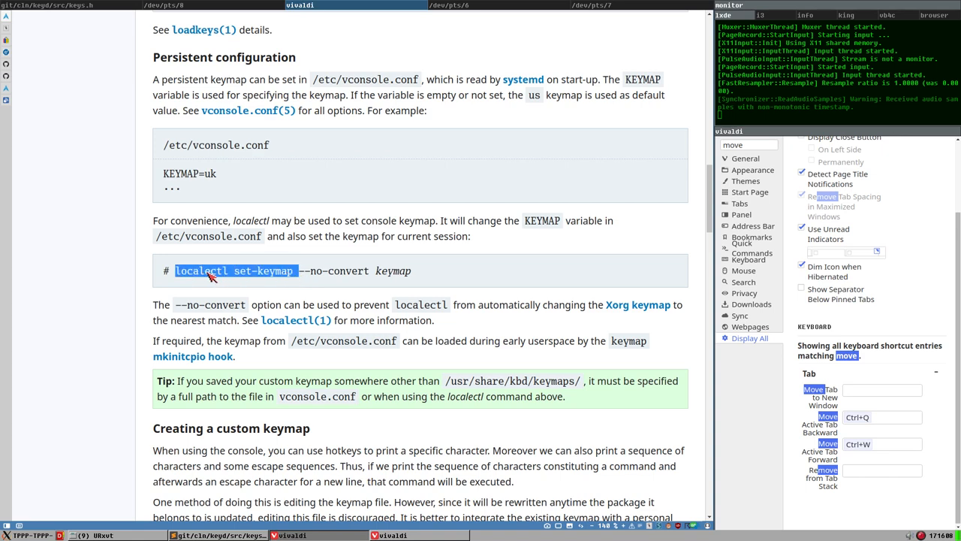
pyautogui.moveTo(218, 8)
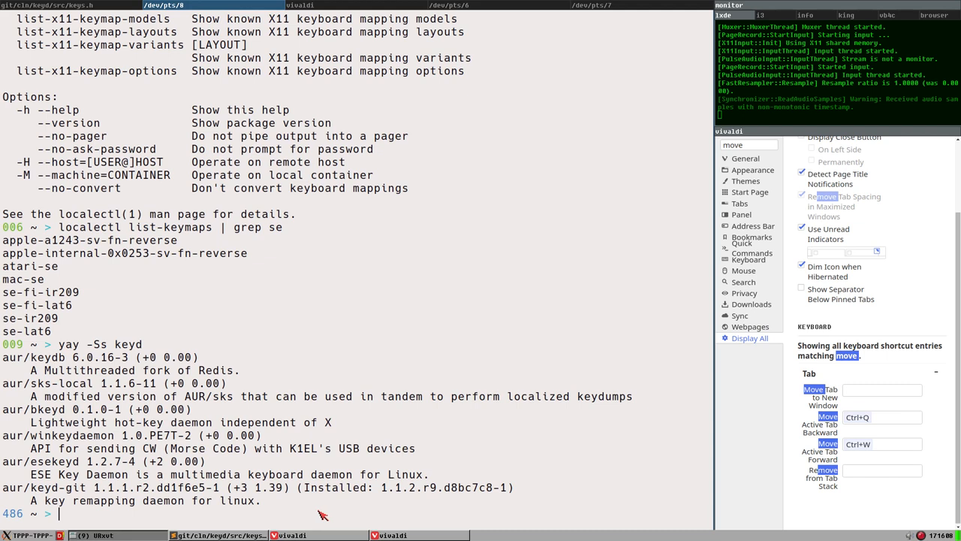
# Replace 'set-keymap' with --help to show localectl's help, then select list-keymaps.
pyautogui.write('localectl set-keymap')
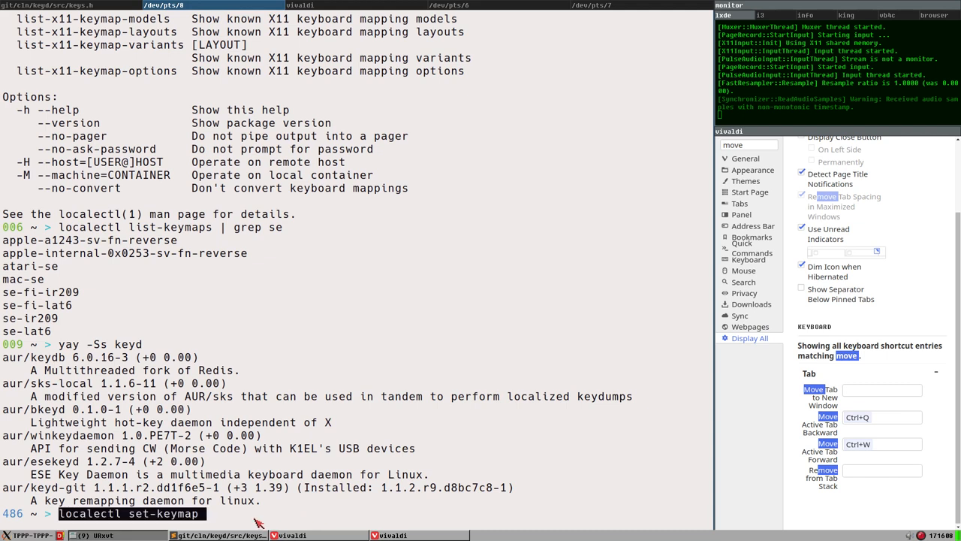
pyautogui.moveTo(248, 522)
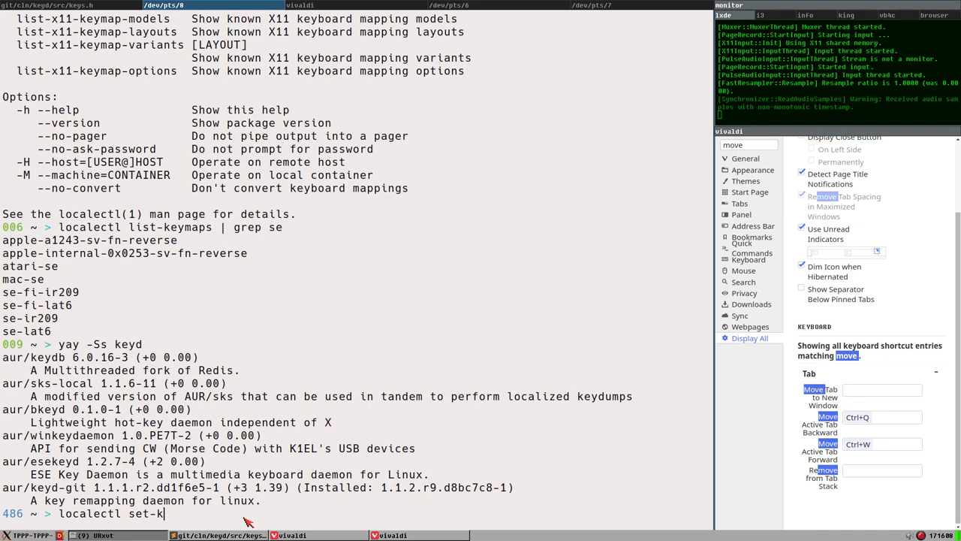
pyautogui.press('BackSpace')
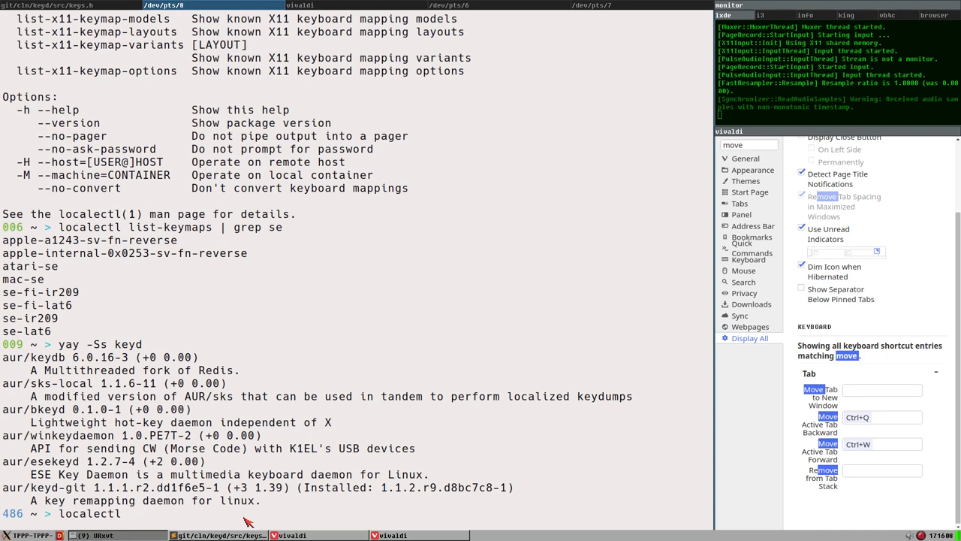
pyautogui.write('--help')
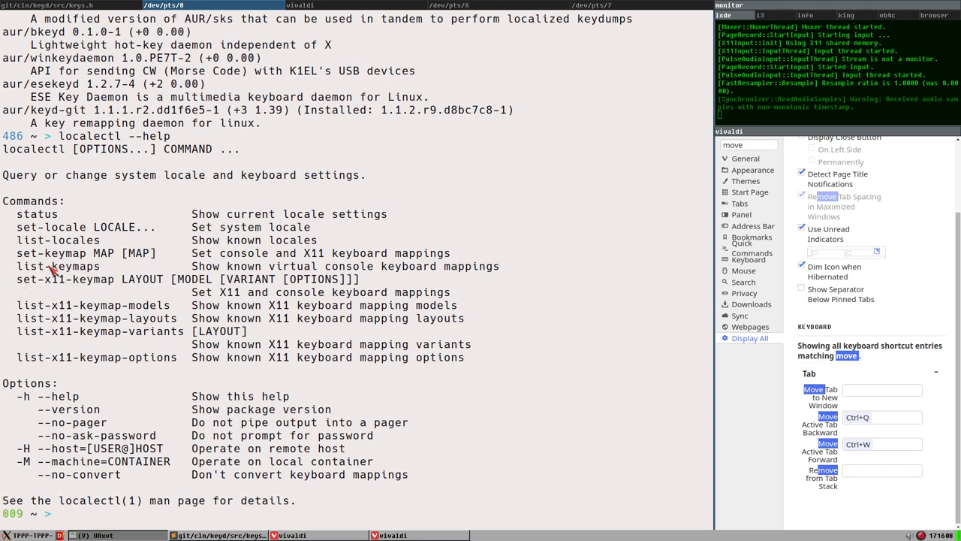
pyautogui.doubleClick(57, 266)
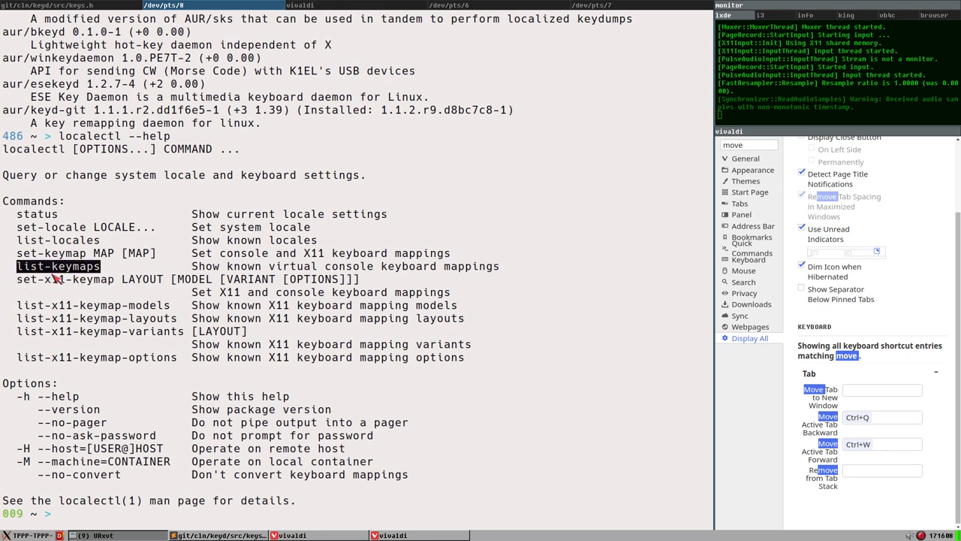
pyautogui.moveTo(100, 347)
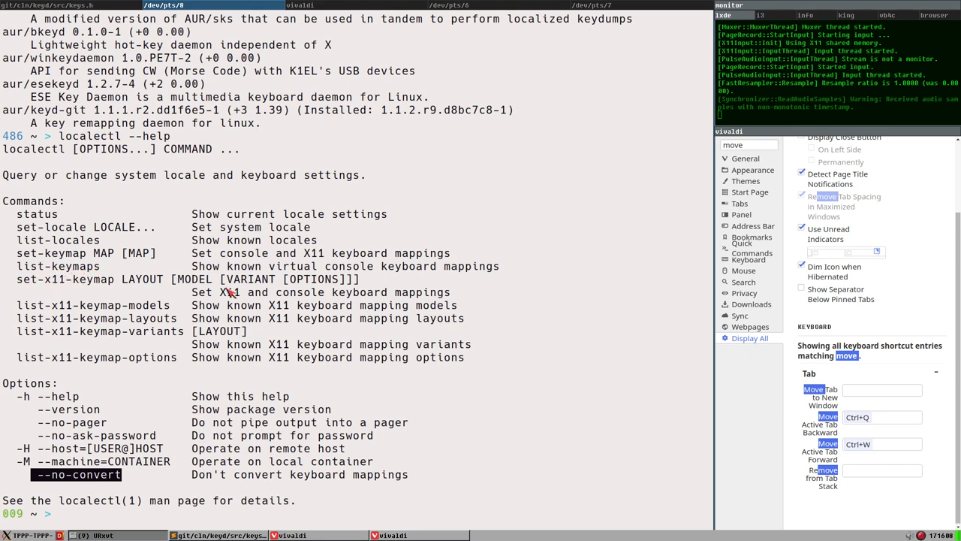
pyautogui.moveTo(113, 282)
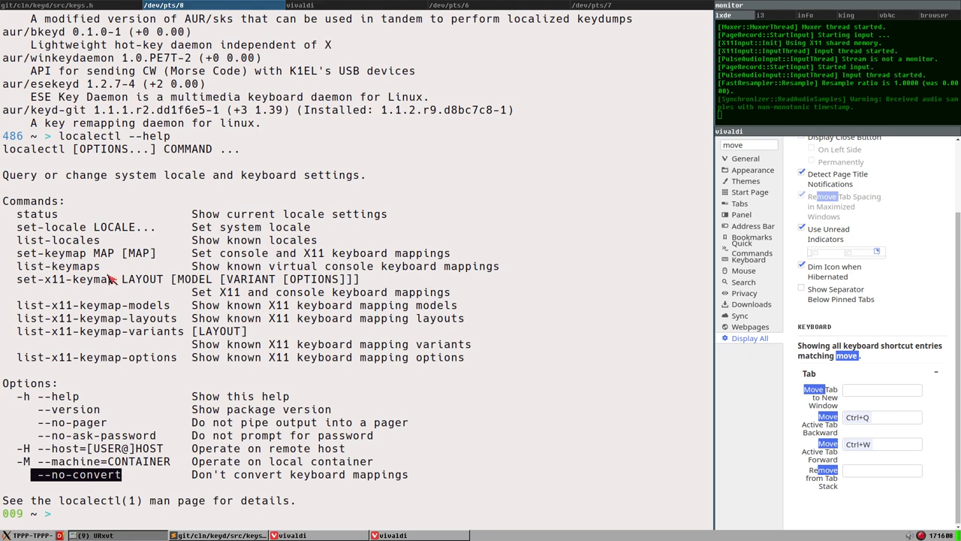
pyautogui.moveTo(209, 293)
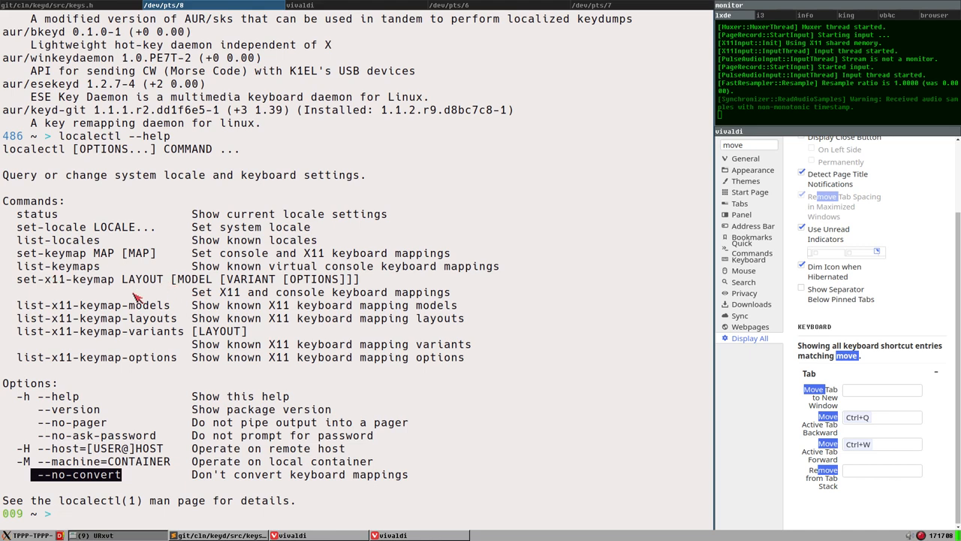
pyautogui.moveTo(233, 513)
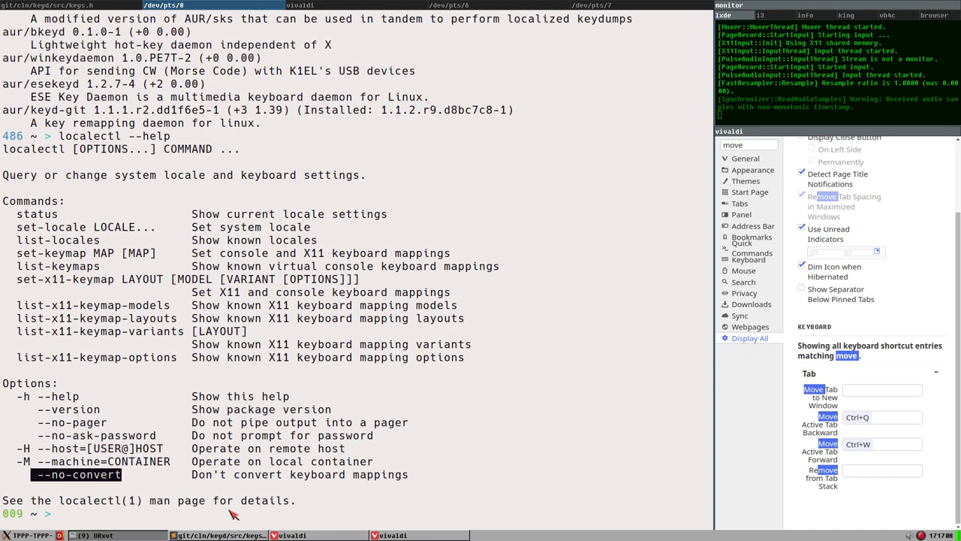
pyautogui.moveTo(488, 346)
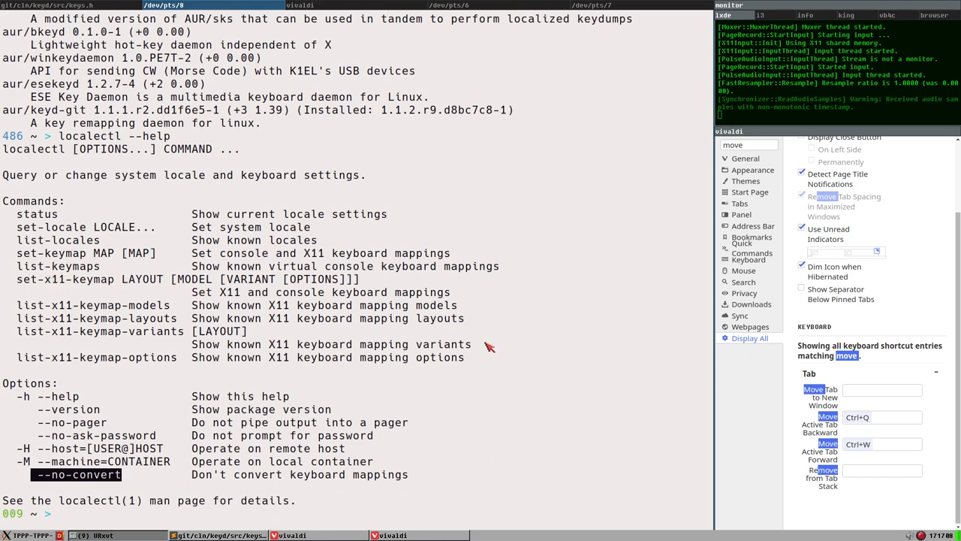
pyautogui.moveTo(160, 415)
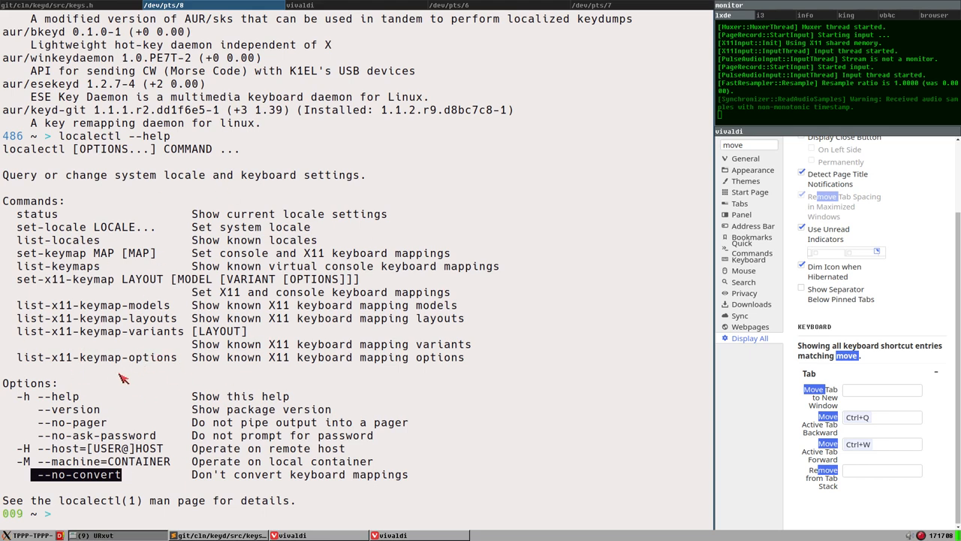
pyautogui.moveTo(23, 274)
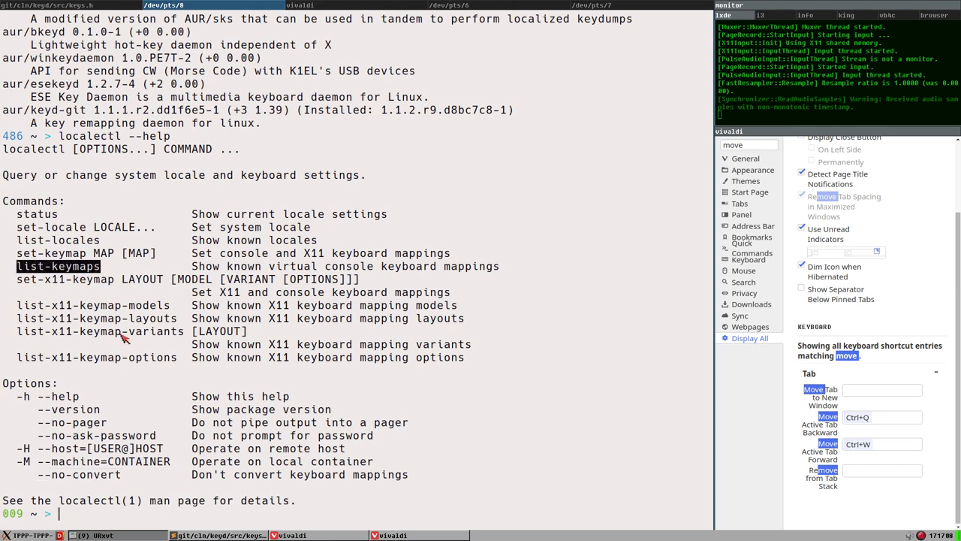
# Run localectl list-keymaps and scroll through the paged keymap list.
pyautogui.write('localectl --help')
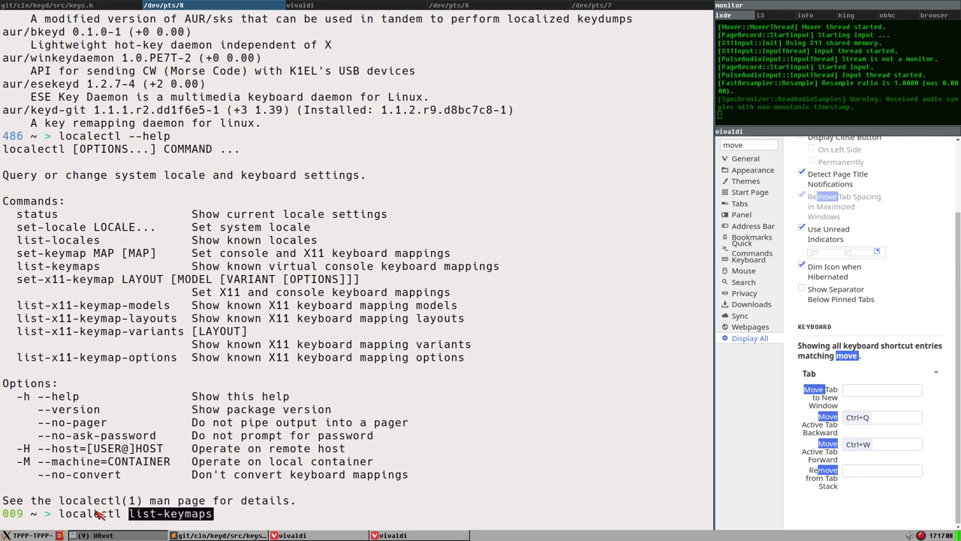
pyautogui.press('Return')
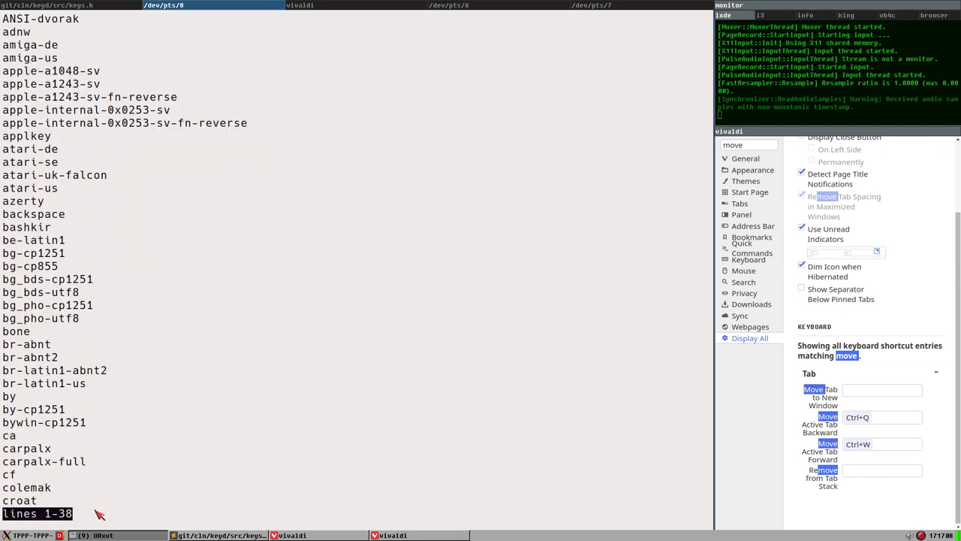
pyautogui.scroll(-3)
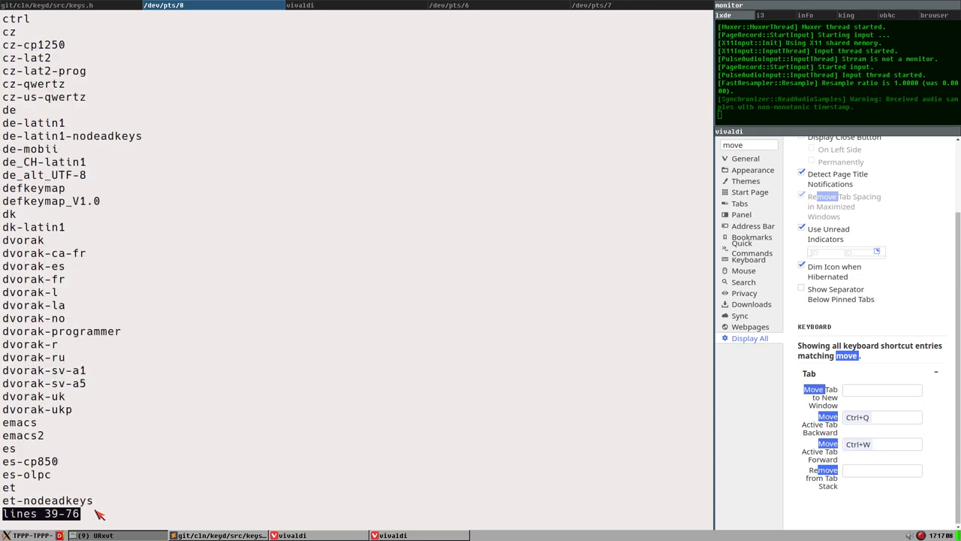
pyautogui.scroll(-3)
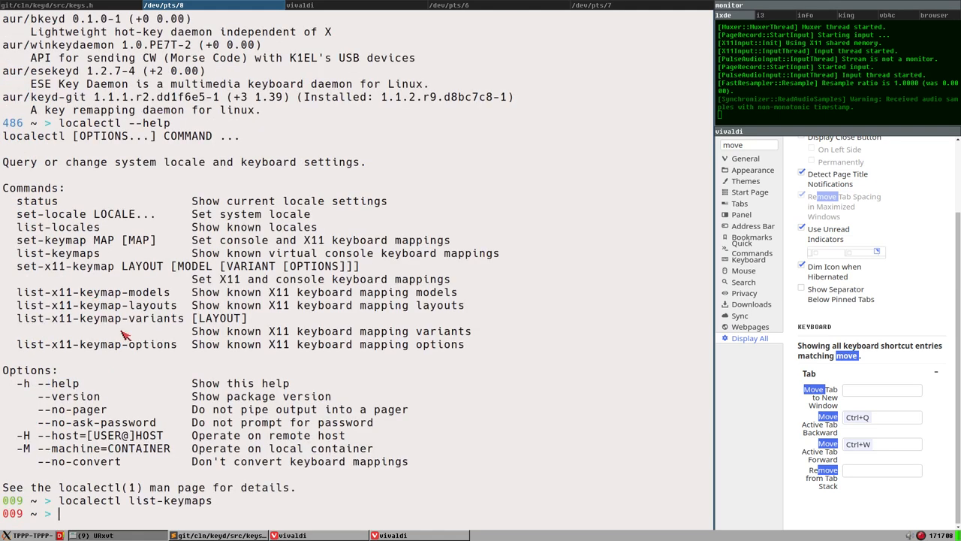
# Pipe the keymap list through grep and select the se-ir209 keymap name.
pyautogui.write('| grep se')
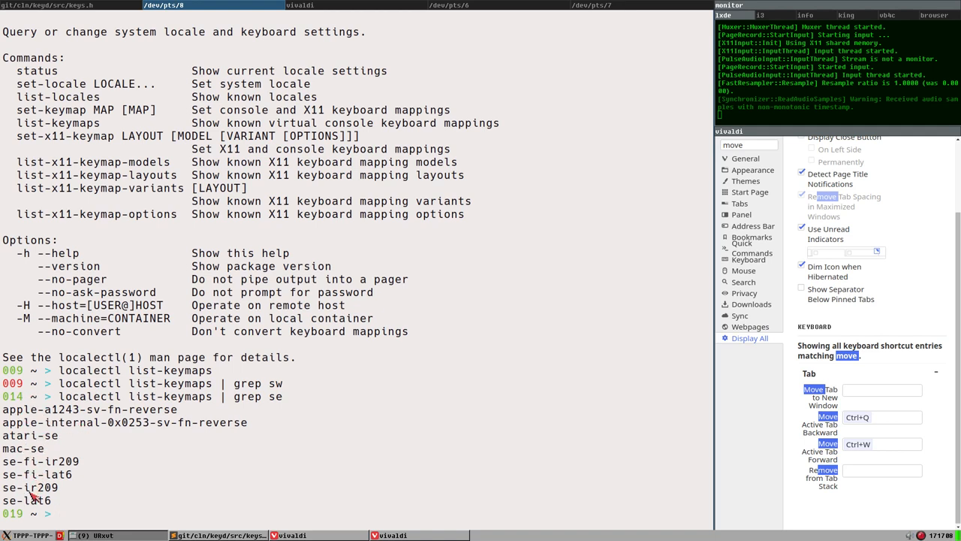
pyautogui.doubleClick(27, 500)
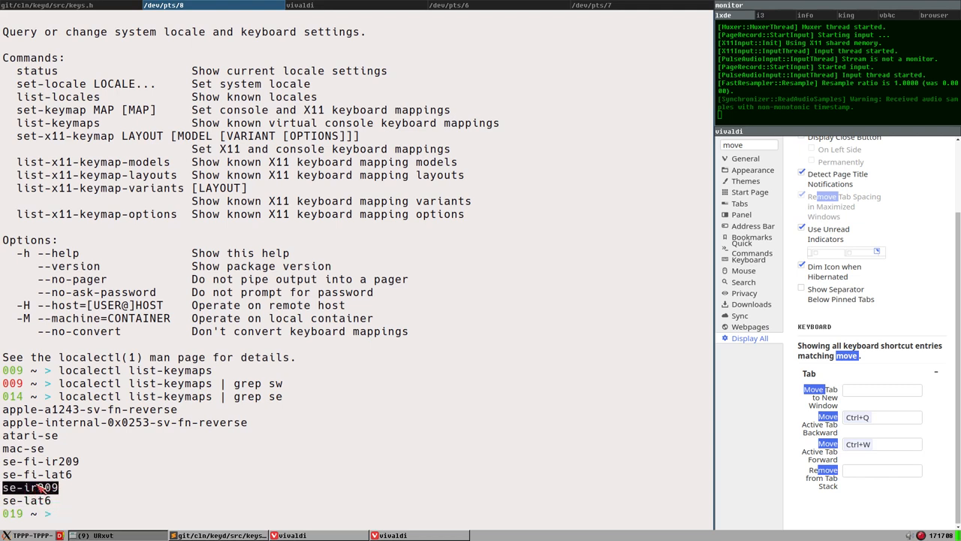
pyautogui.moveTo(101, 497)
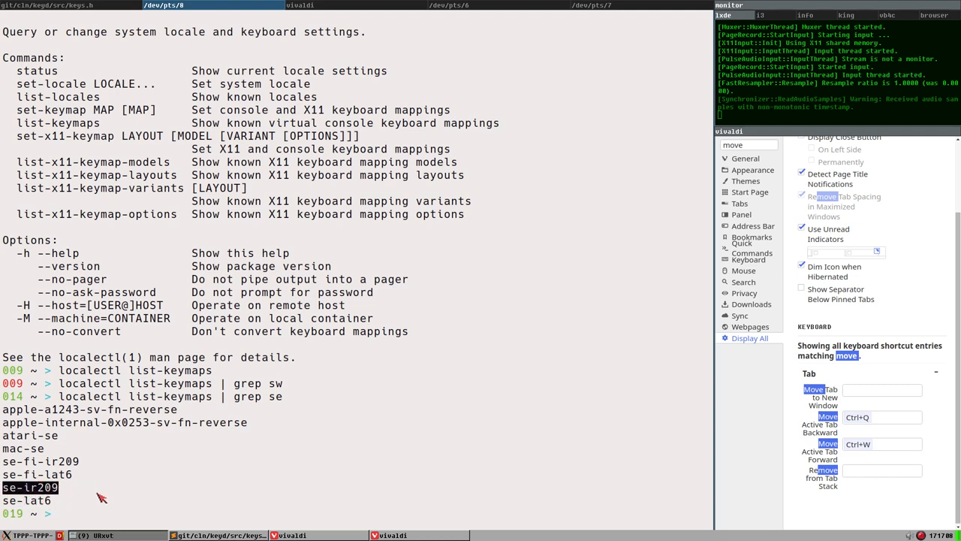
pyautogui.moveTo(306, 506)
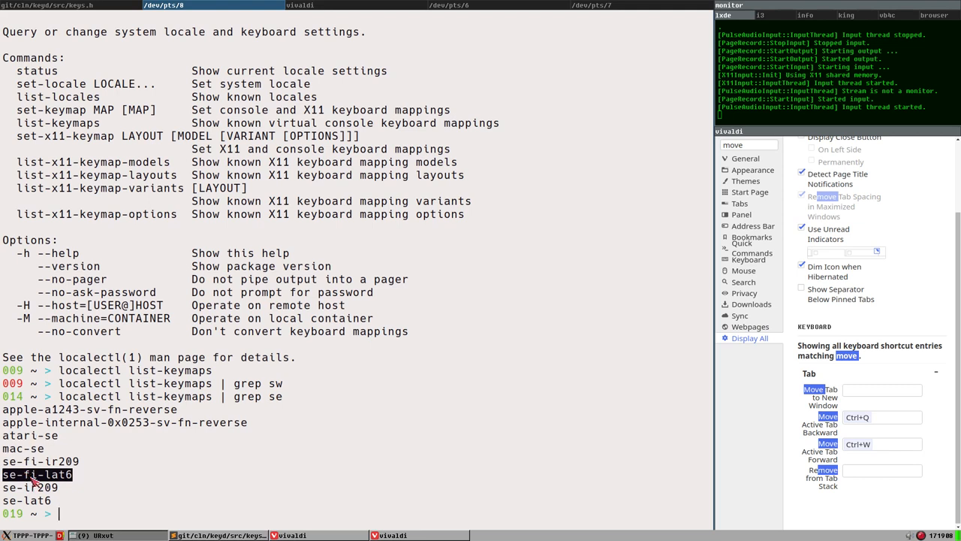
pyautogui.moveTo(88, 489)
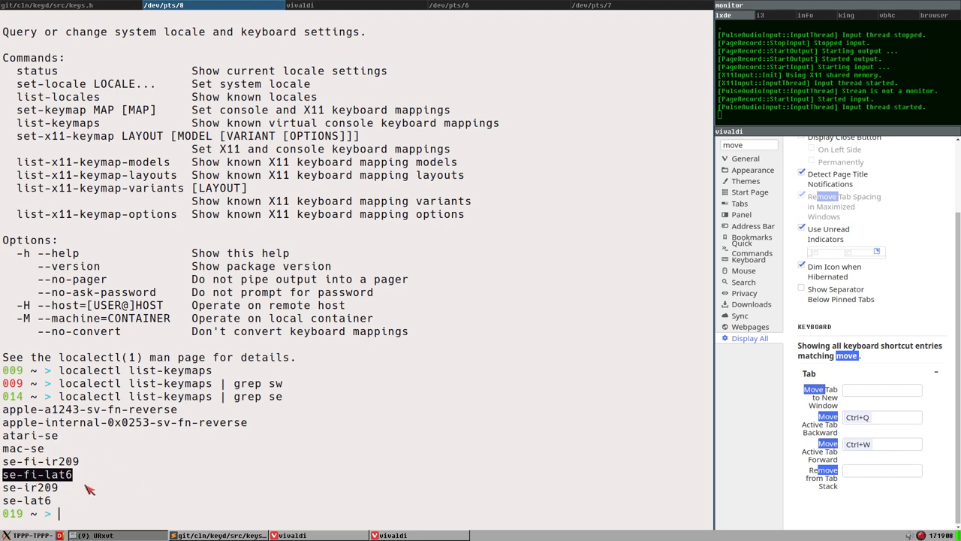
pyautogui.moveTo(100, 497)
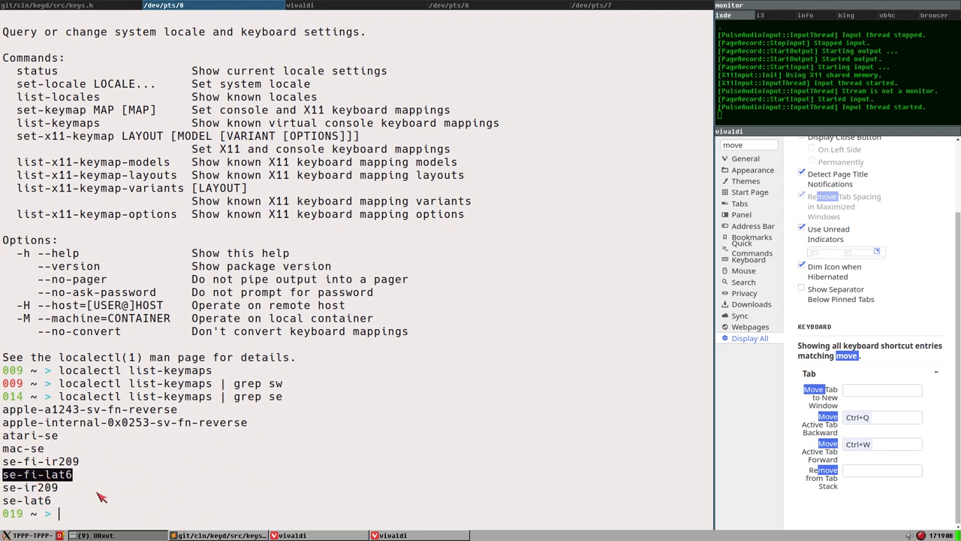
pyautogui.moveTo(22, 448)
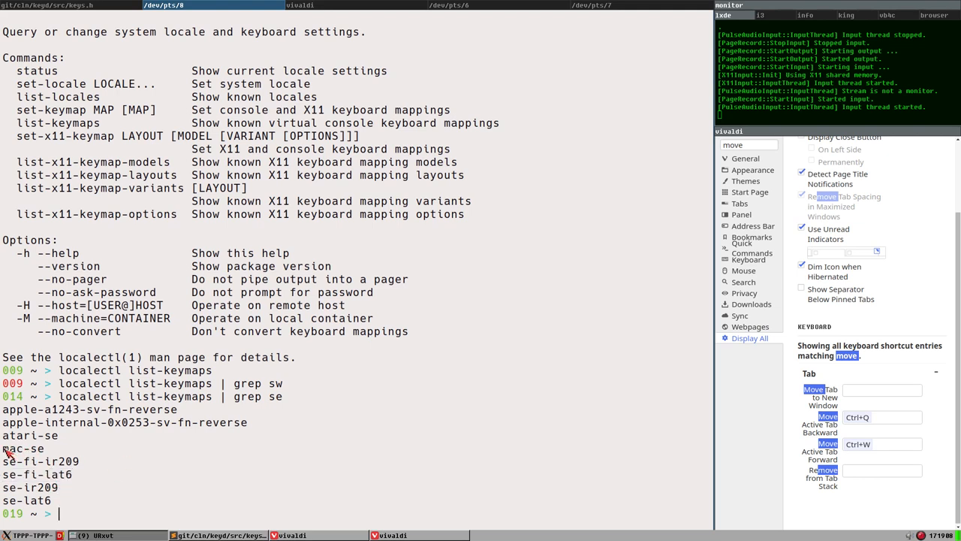
pyautogui.doubleClick(23, 448)
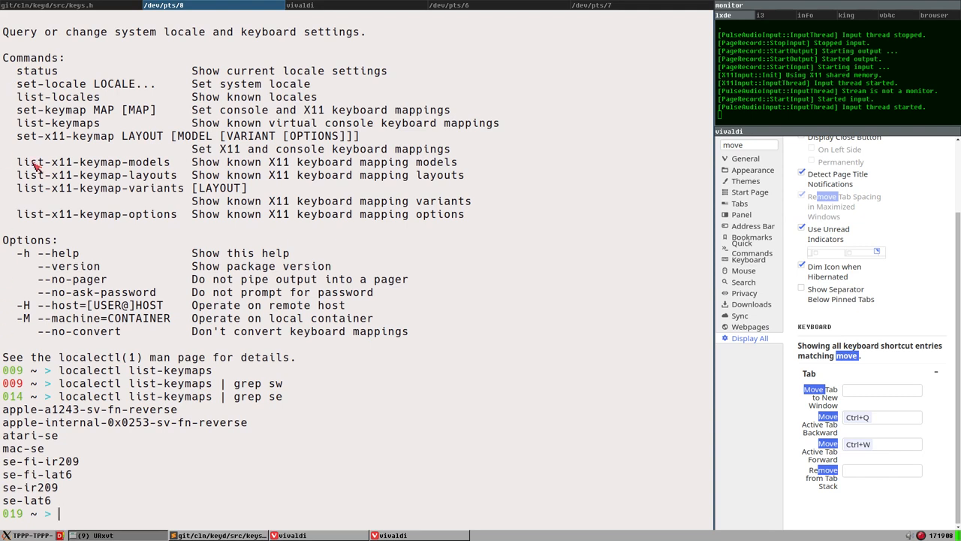
pyautogui.moveTo(15, 491)
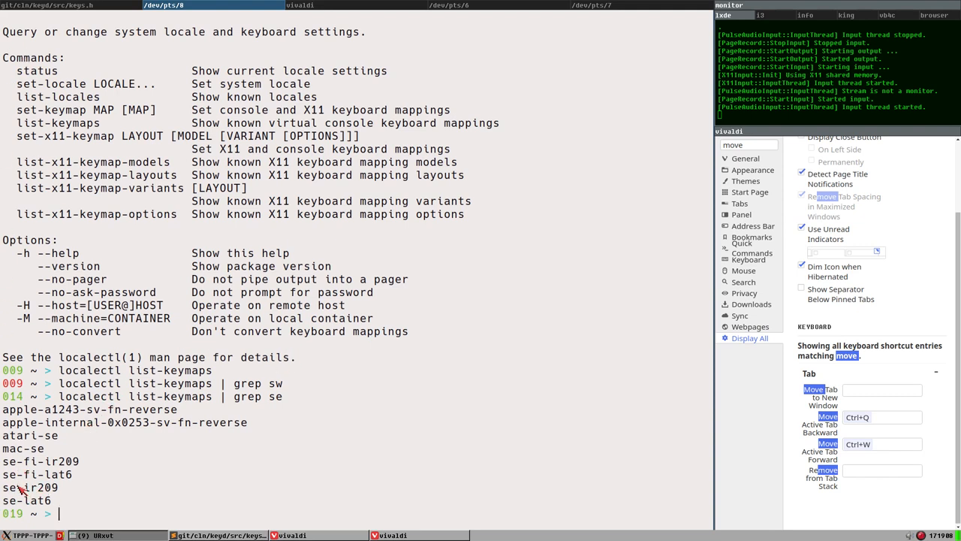
pyautogui.moveTo(61, 443)
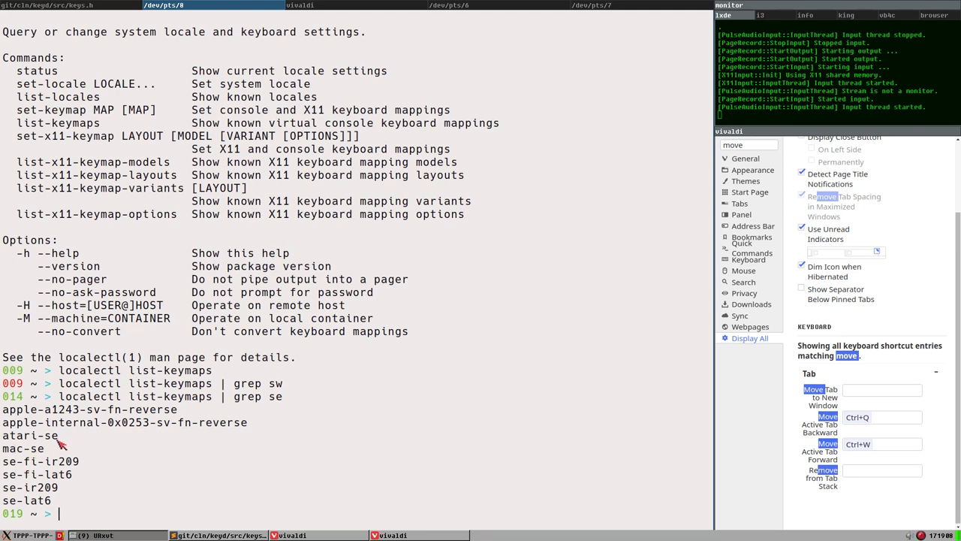
pyautogui.moveTo(61, 445)
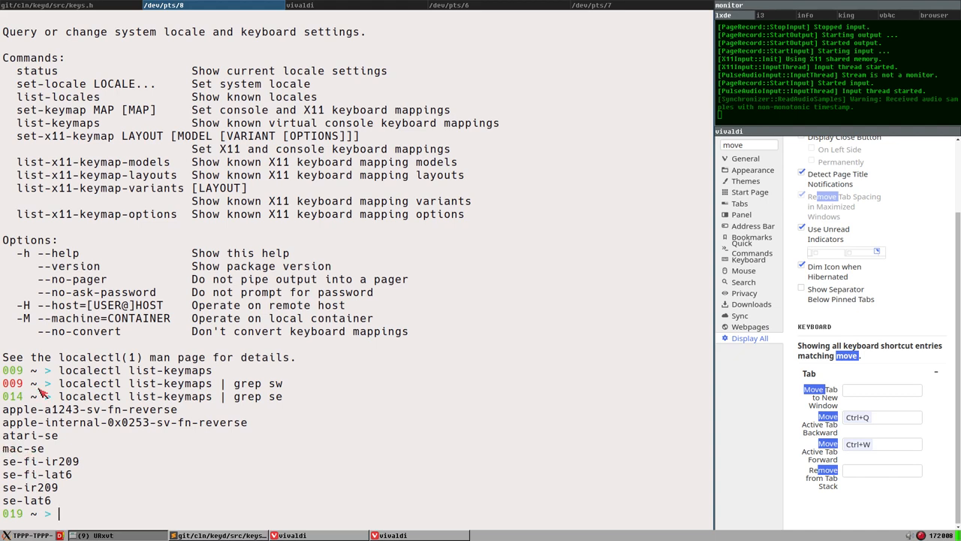
pyautogui.moveTo(79, 368)
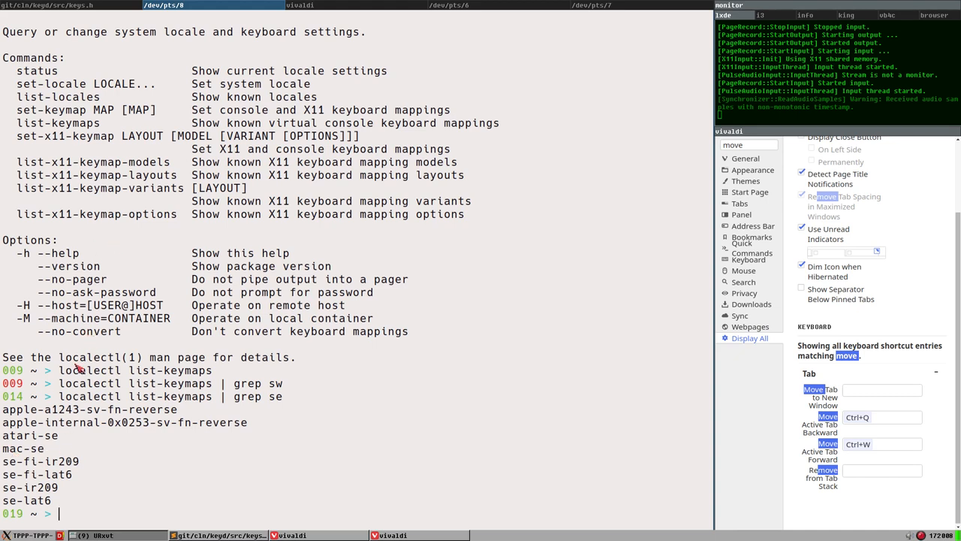
pyautogui.moveTo(19, 451)
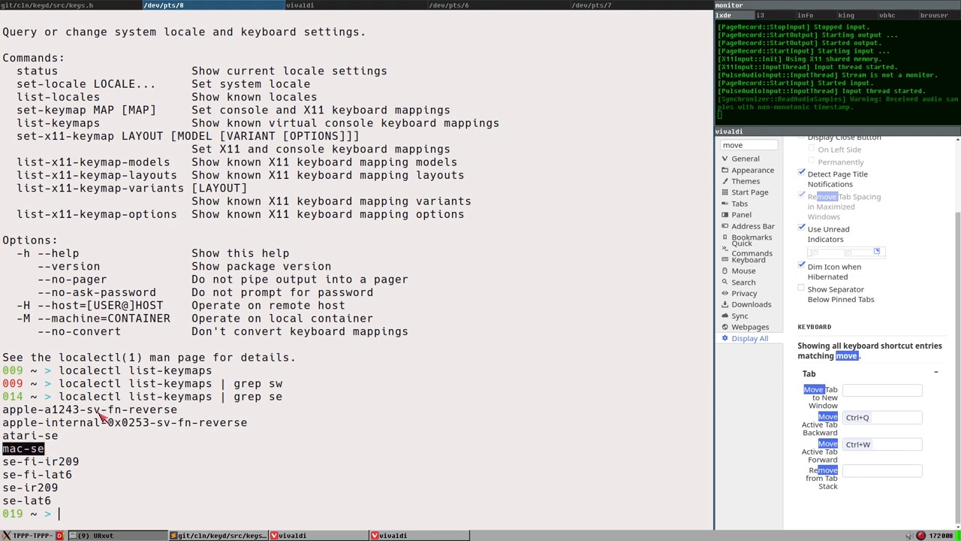
pyautogui.moveTo(96, 430)
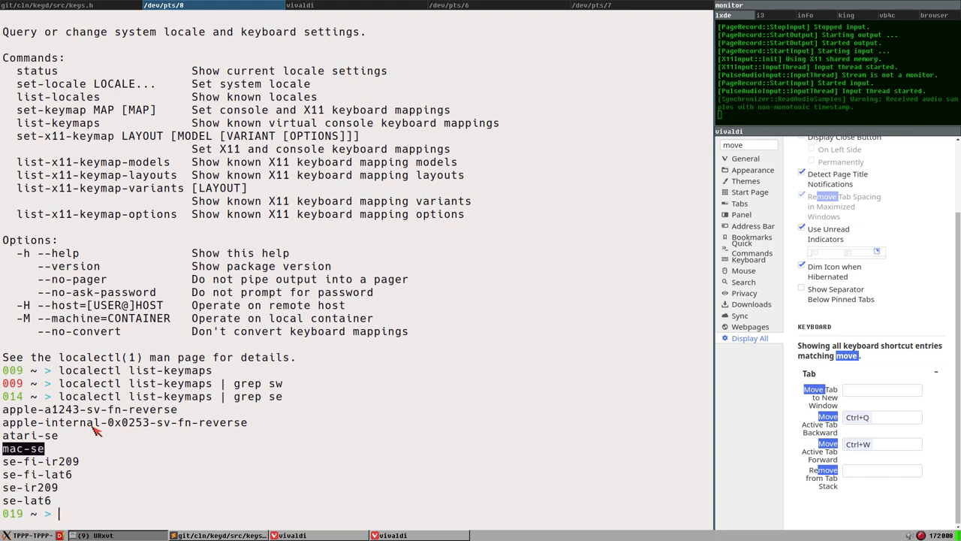
pyautogui.moveTo(41, 462)
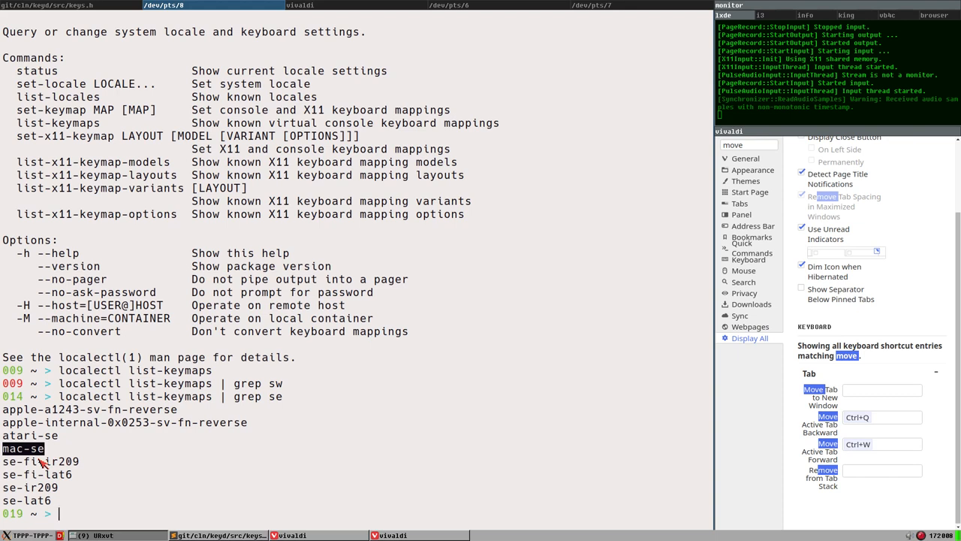
pyautogui.moveTo(318, 523)
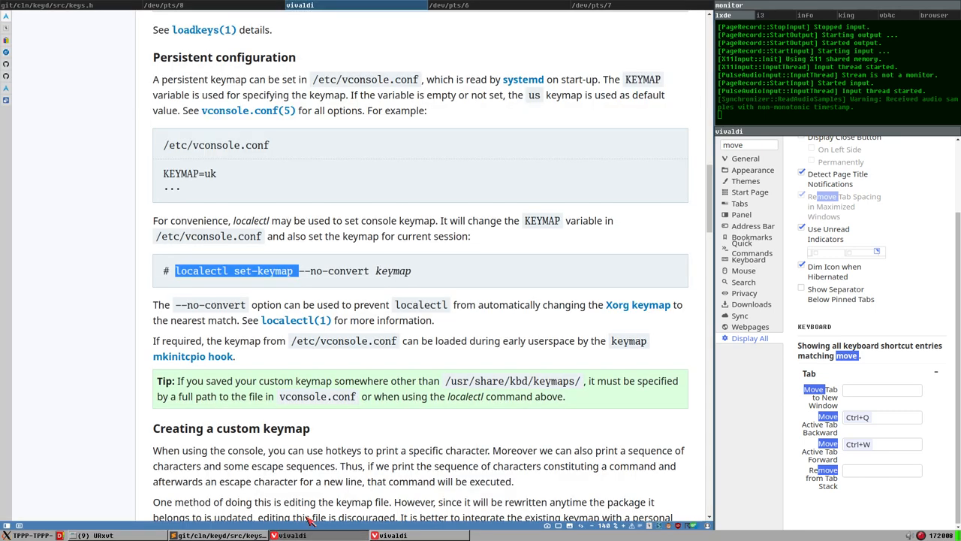
# Return to the white Deltaco keyboard photo tab and examine its Nordic Å/Ö/Ä keys.
pyautogui.scroll(3)
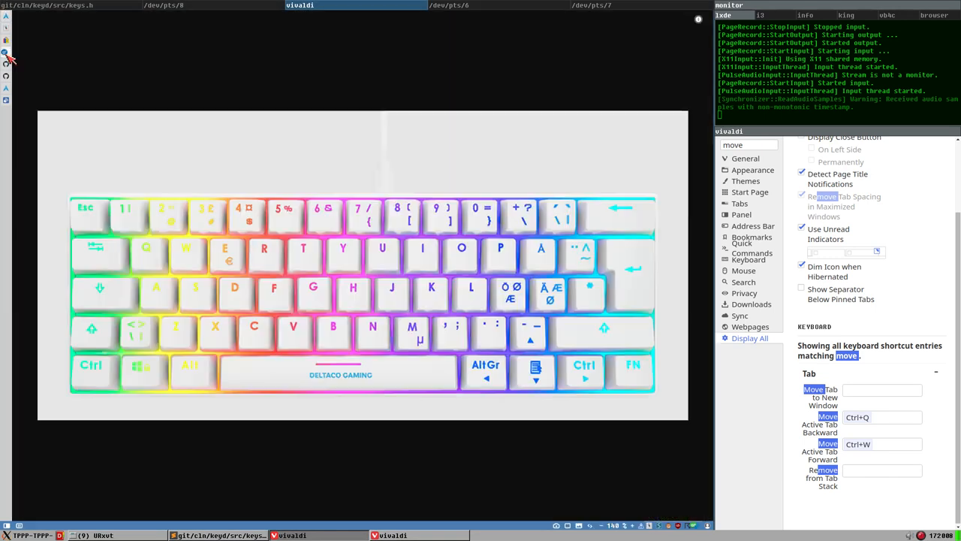
pyautogui.moveTo(529, 300)
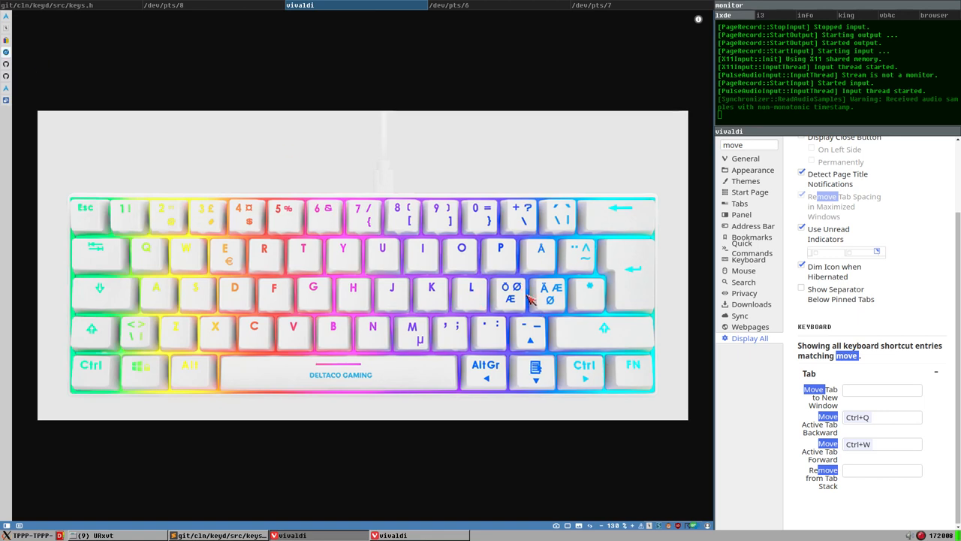
pyautogui.moveTo(545, 267)
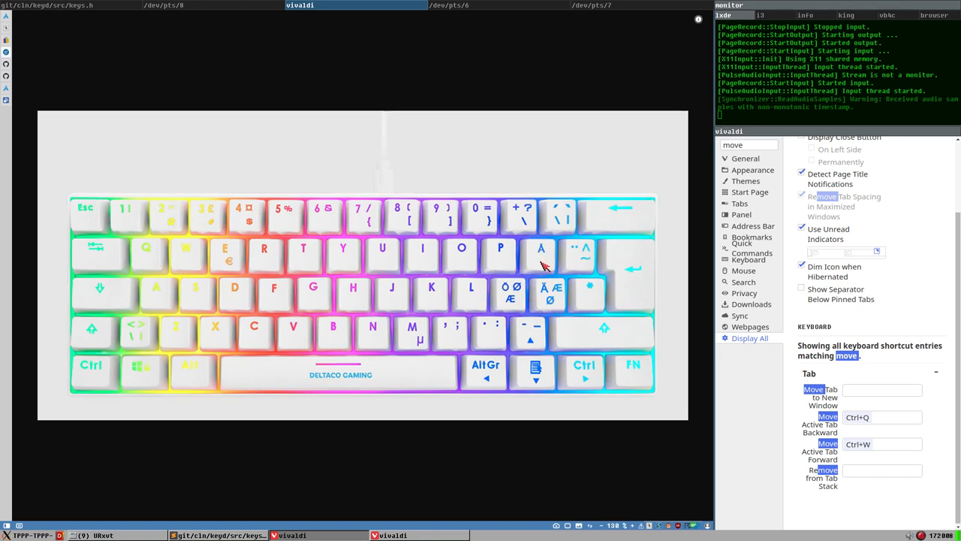
pyautogui.moveTo(548, 295)
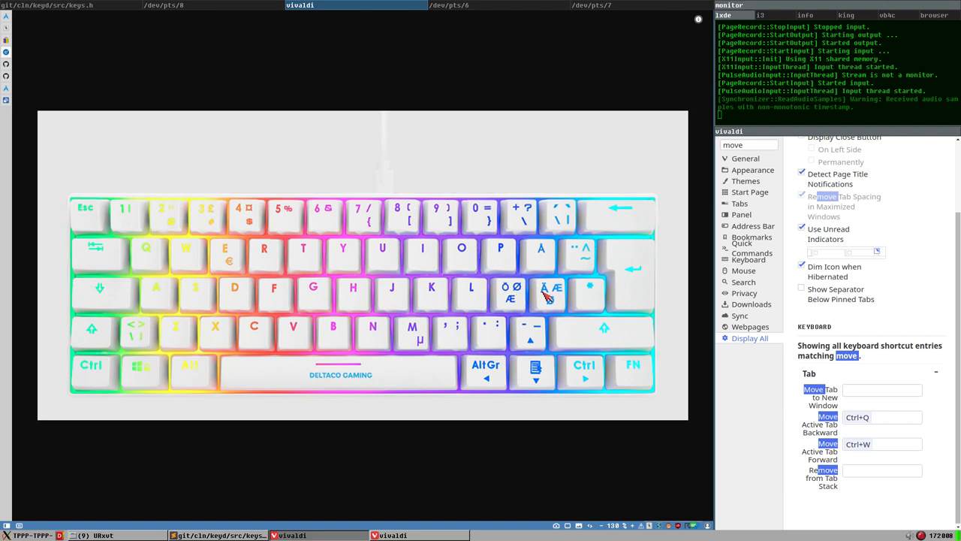
pyautogui.moveTo(545, 297)
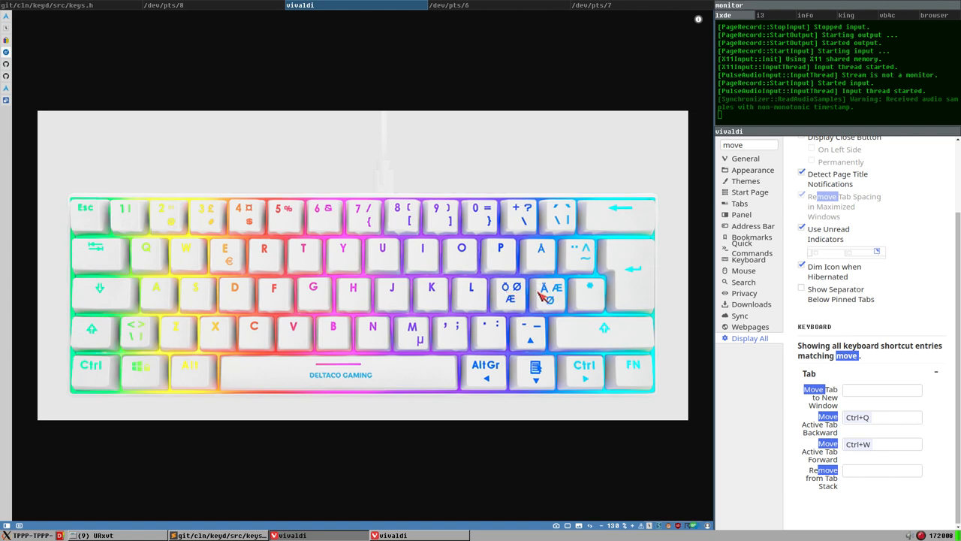
pyautogui.moveTo(530, 292)
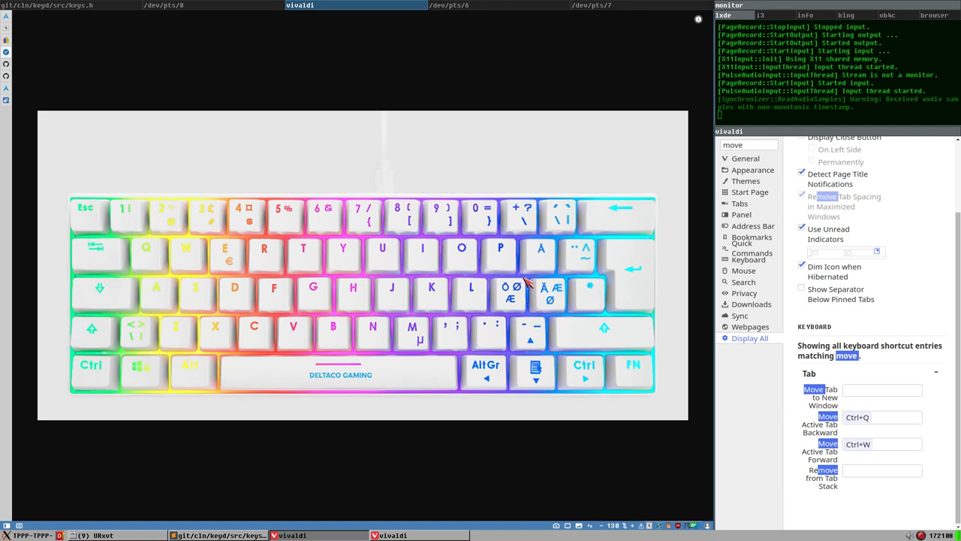
pyautogui.moveTo(510, 297)
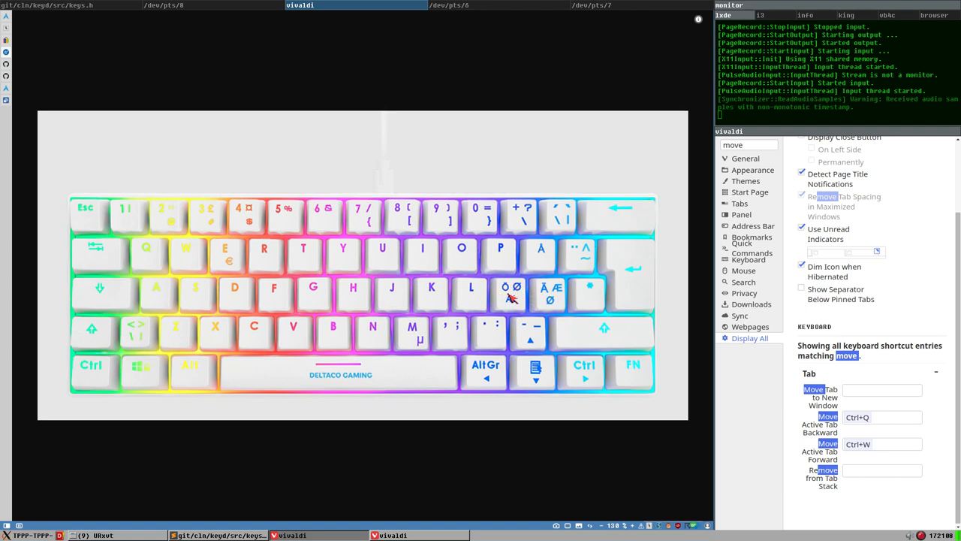
pyautogui.moveTo(522, 289)
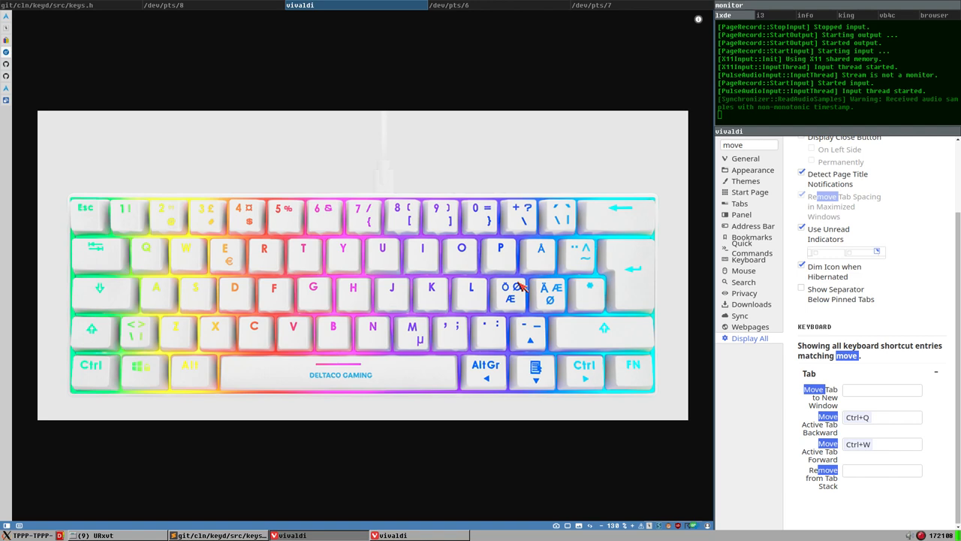
pyautogui.moveTo(601, 216)
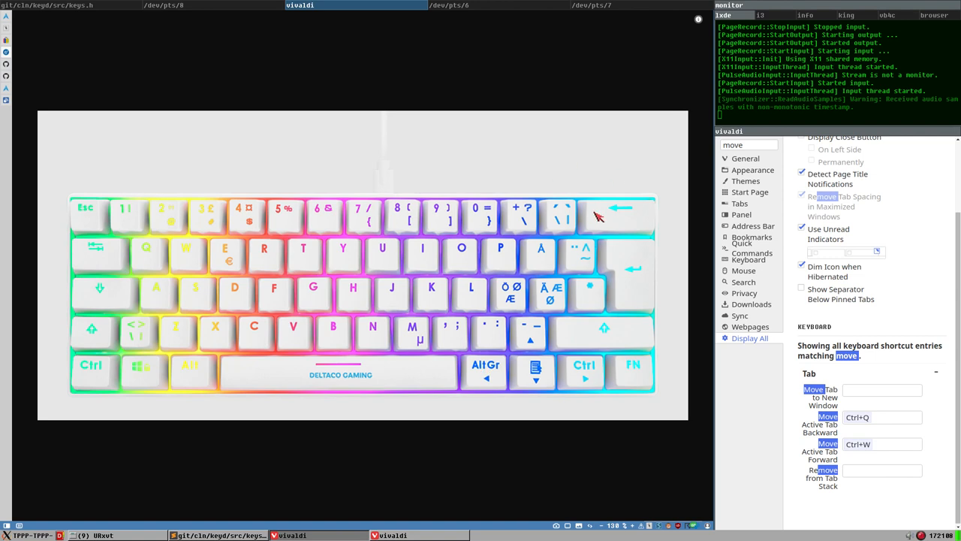
pyautogui.moveTo(528, 283)
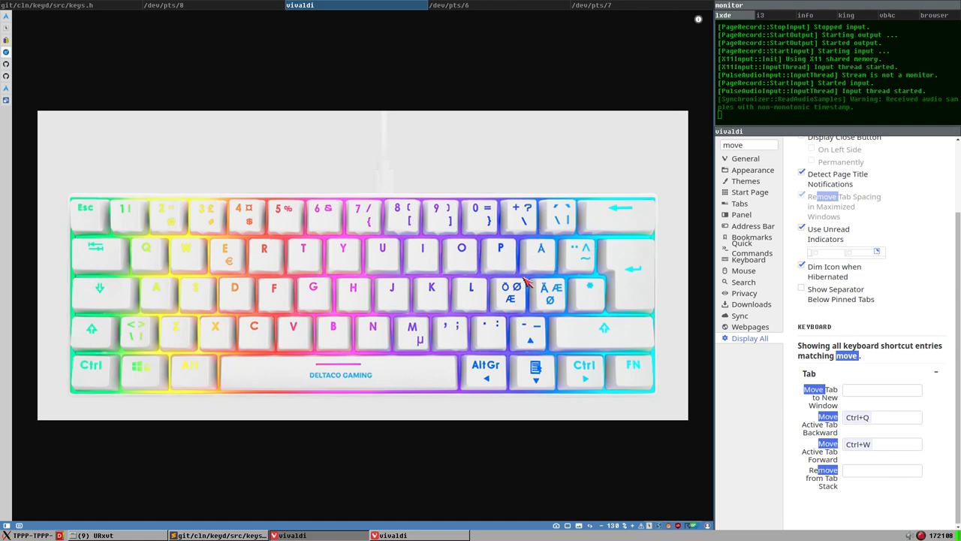
pyautogui.moveTo(533, 287)
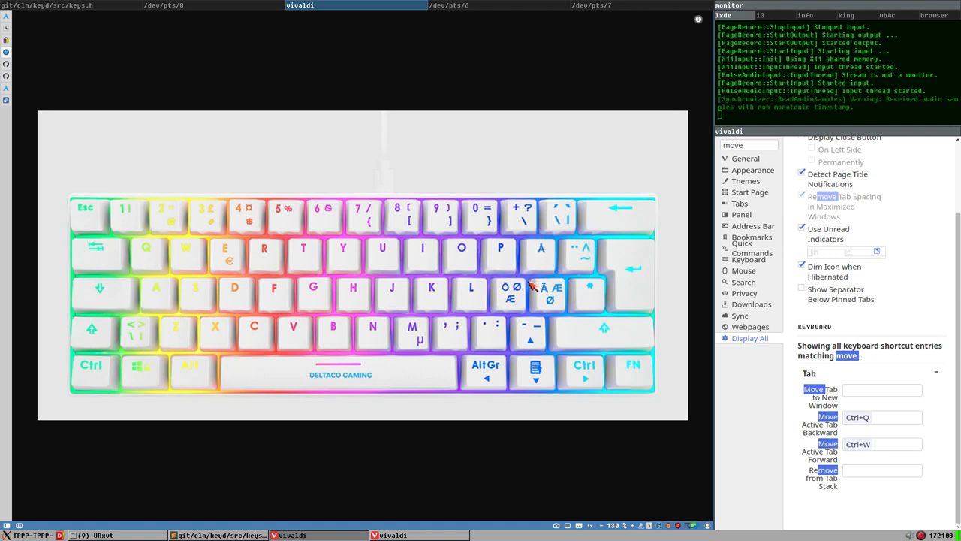
pyautogui.moveTo(428, 258)
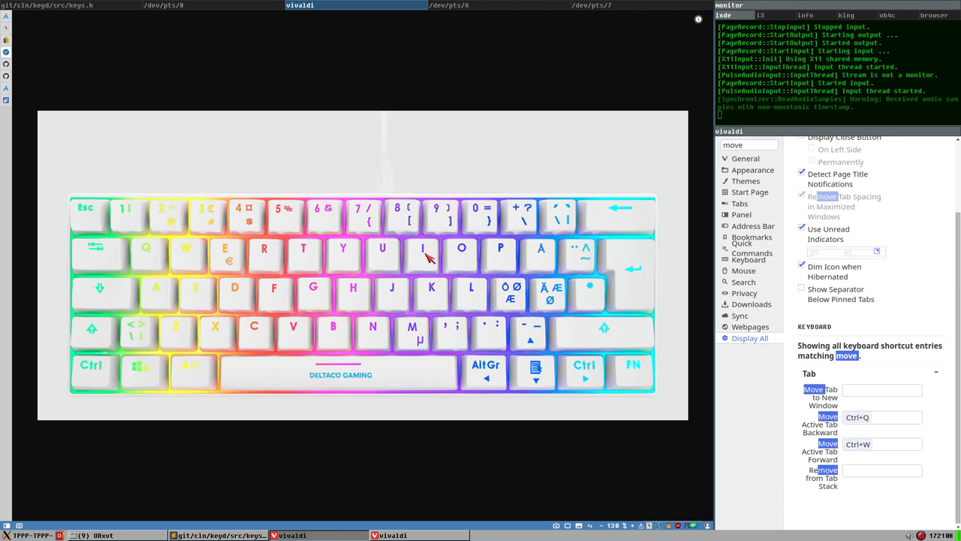
pyautogui.moveTo(84, 51)
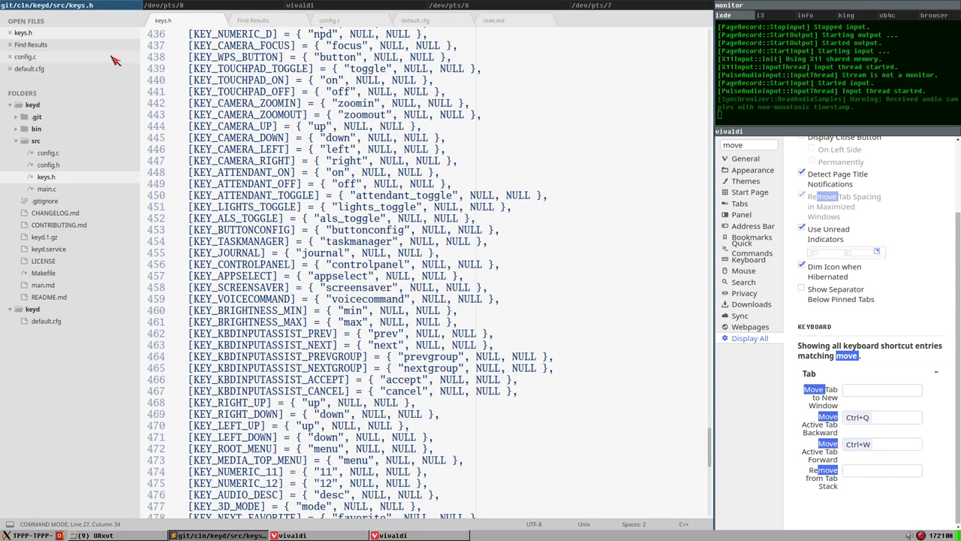
pyautogui.click(415, 21)
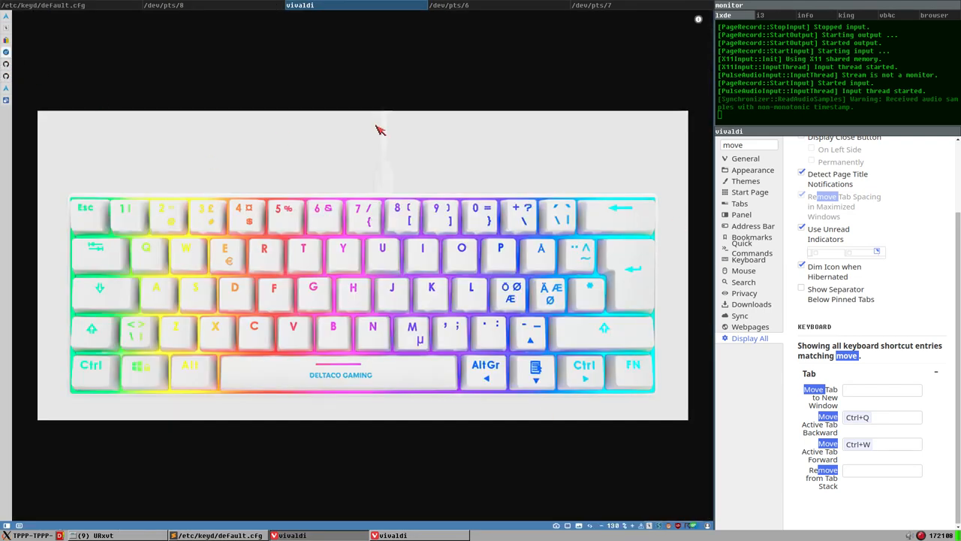
pyautogui.moveTo(229, 279)
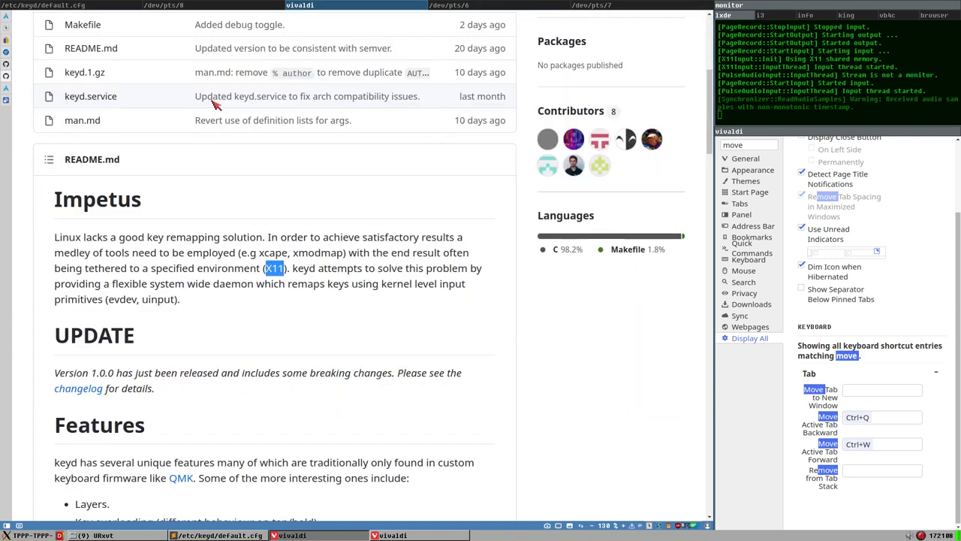
# Scroll through the keyd README's Impetus, Update and Features sections.
pyautogui.scroll(3)
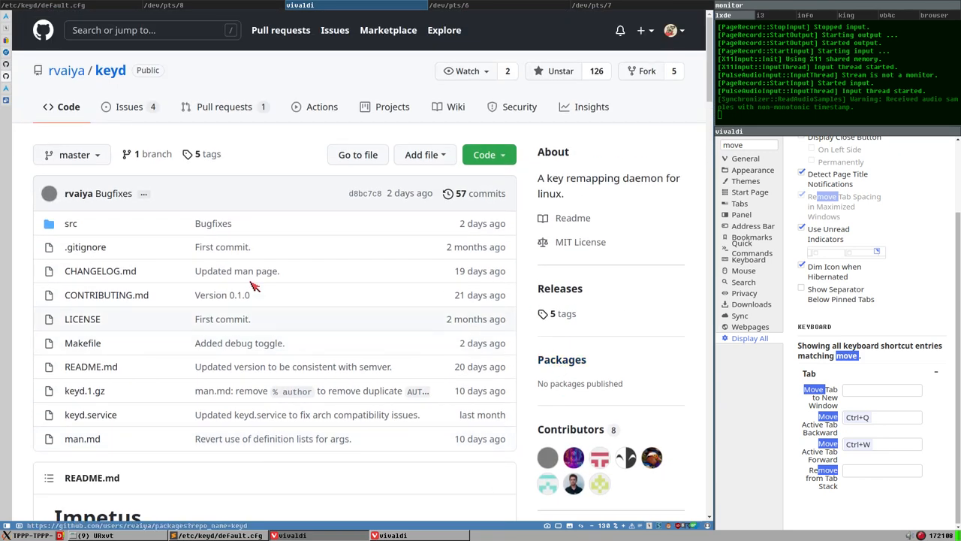
pyautogui.moveTo(208, 154)
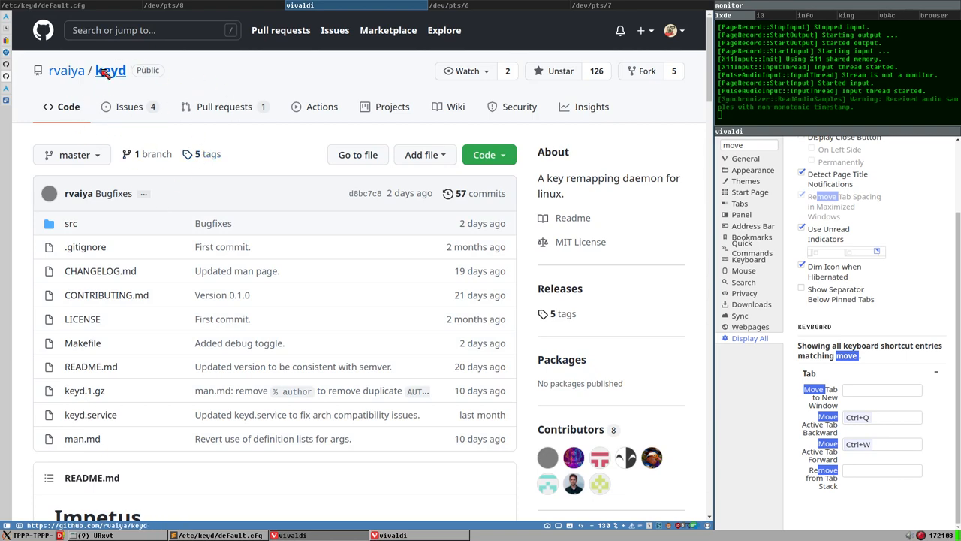
pyautogui.scroll(-3)
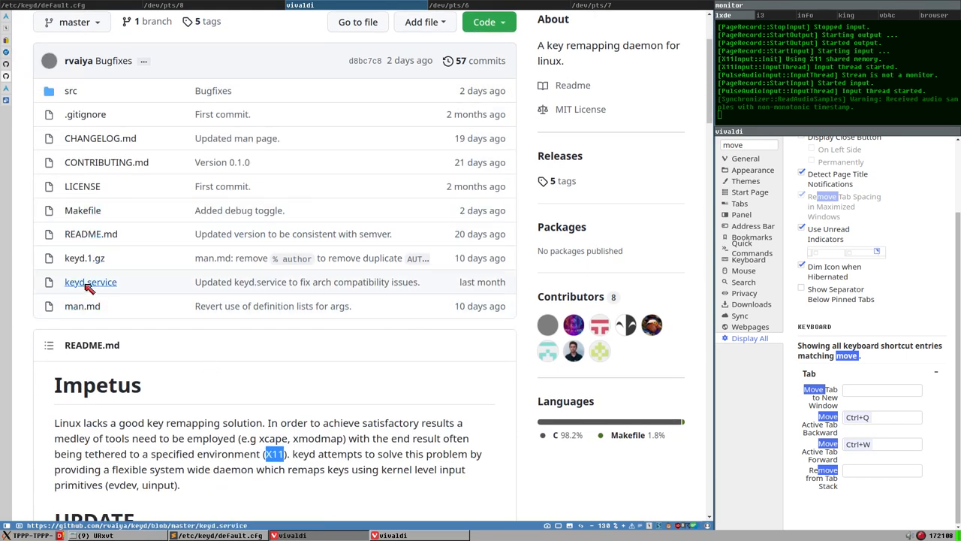
pyautogui.moveTo(180, 477)
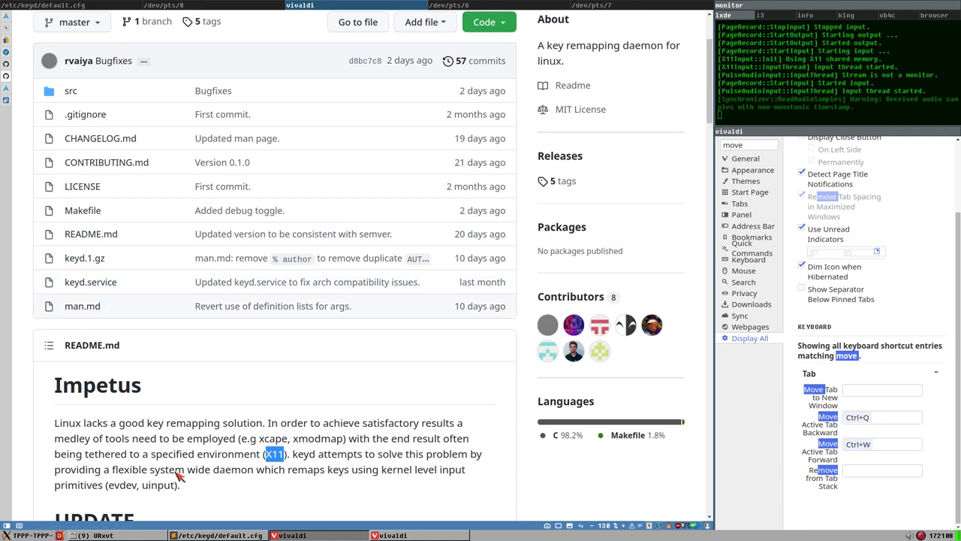
pyautogui.scroll(-3)
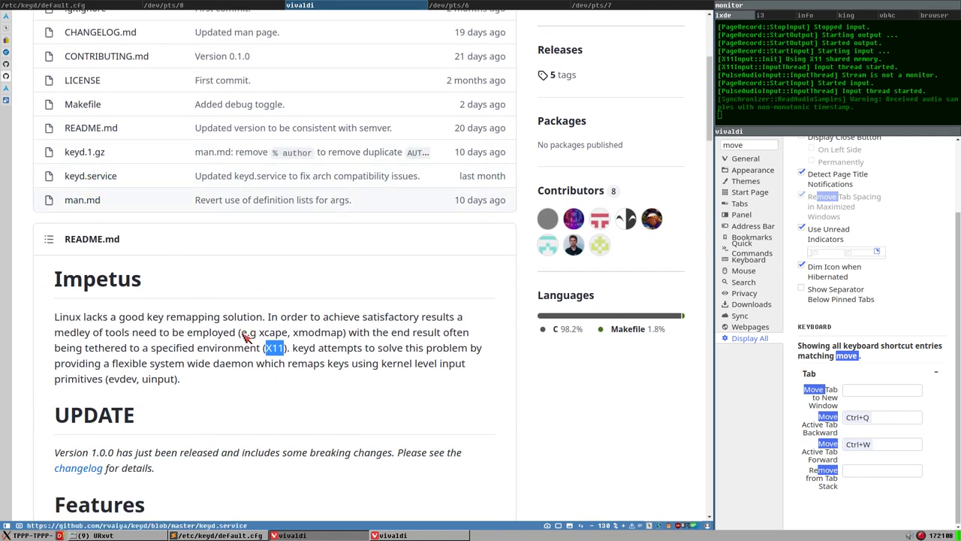
pyautogui.scroll(3)
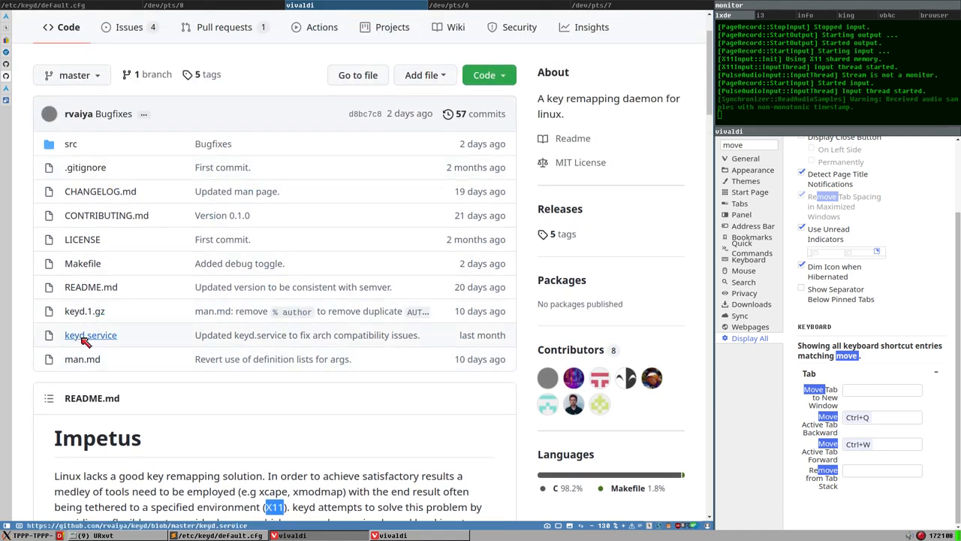
pyautogui.scroll(-3)
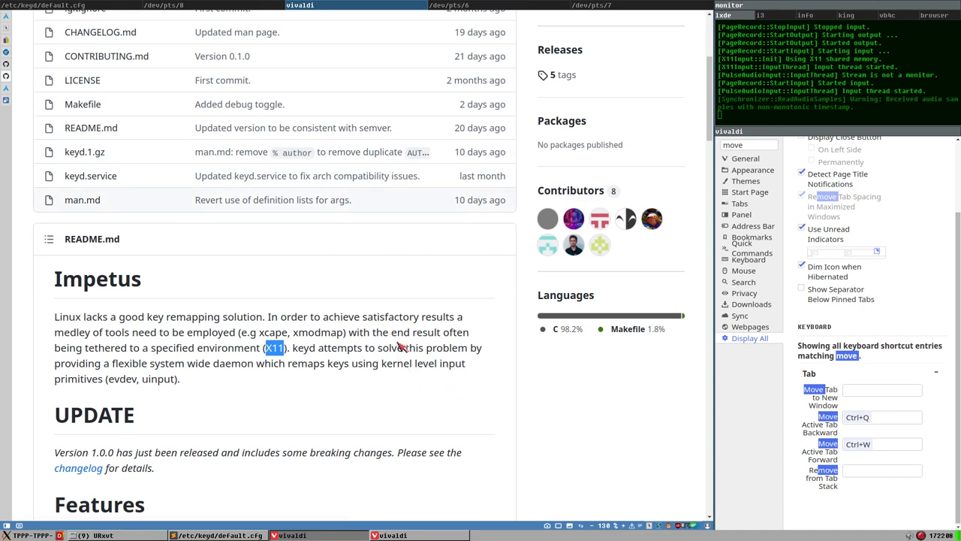
pyautogui.moveTo(633, 516)
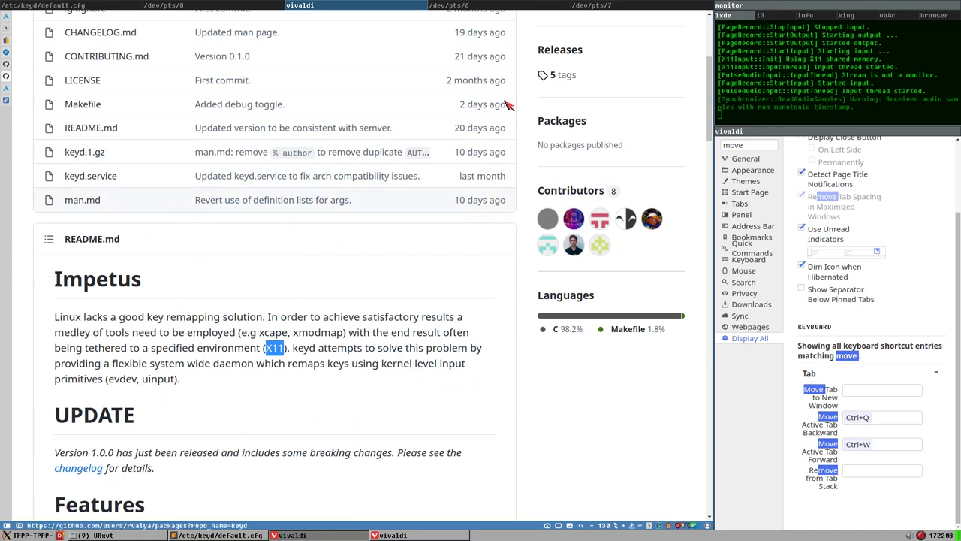
pyautogui.moveTo(659, 238)
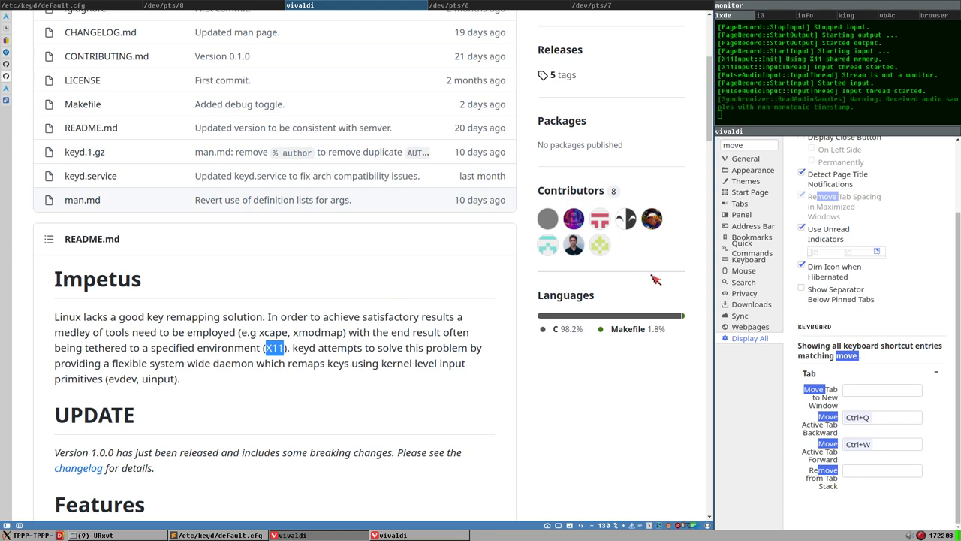
pyautogui.moveTo(190, 347)
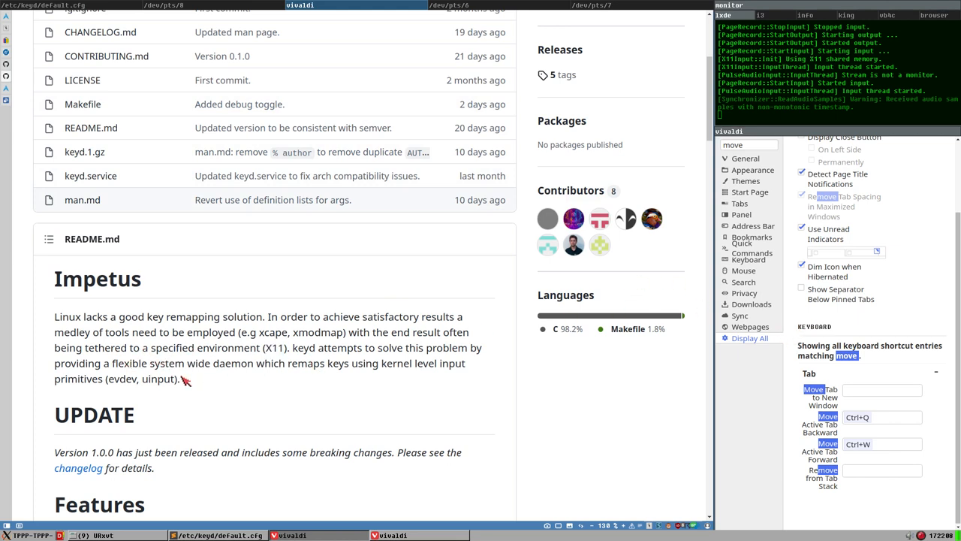
pyautogui.moveTo(291, 355)
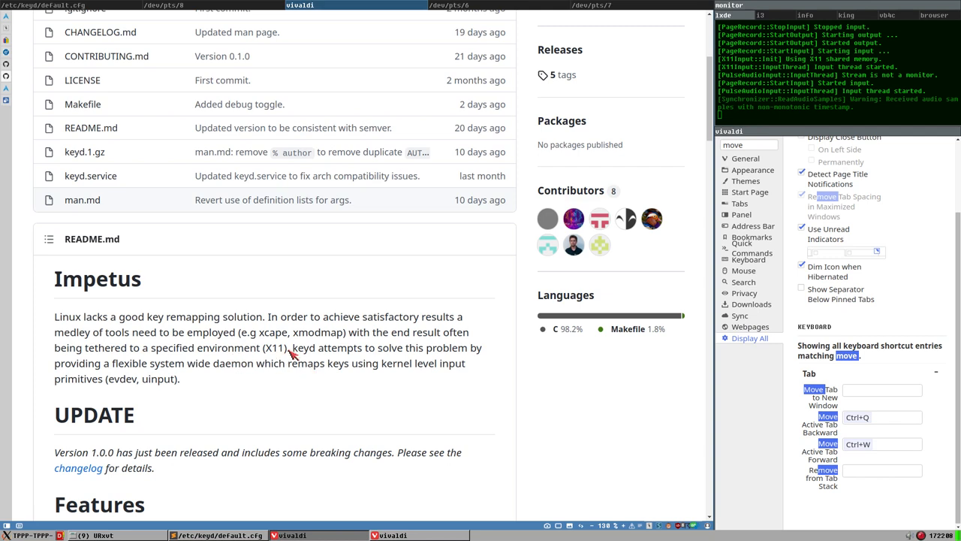
pyautogui.moveTo(92, 367)
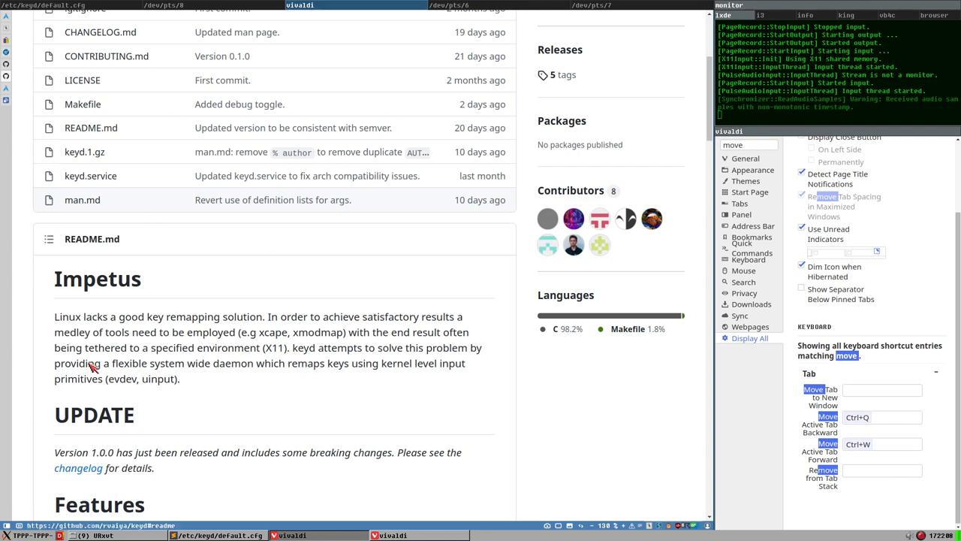
pyautogui.moveTo(136, 342)
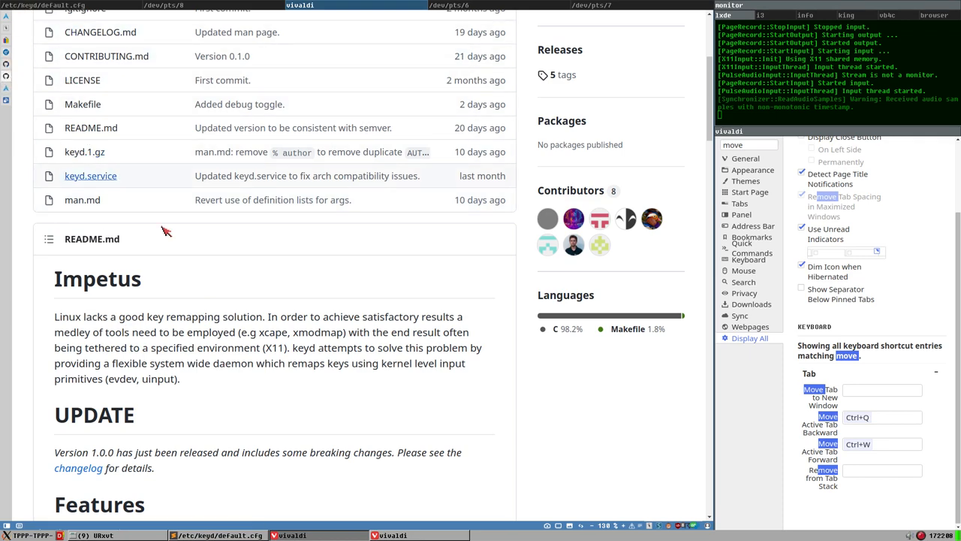
pyautogui.scroll(-3)
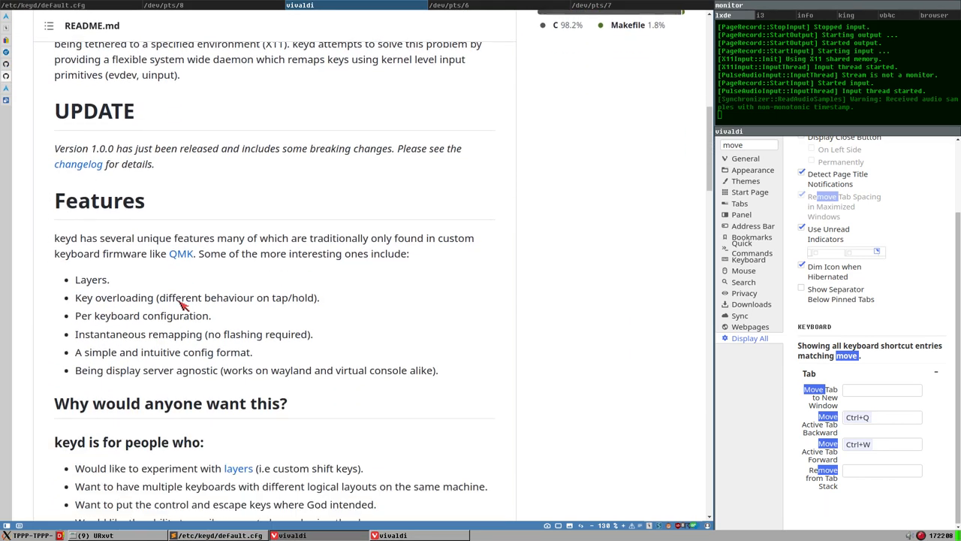
pyautogui.scroll(3)
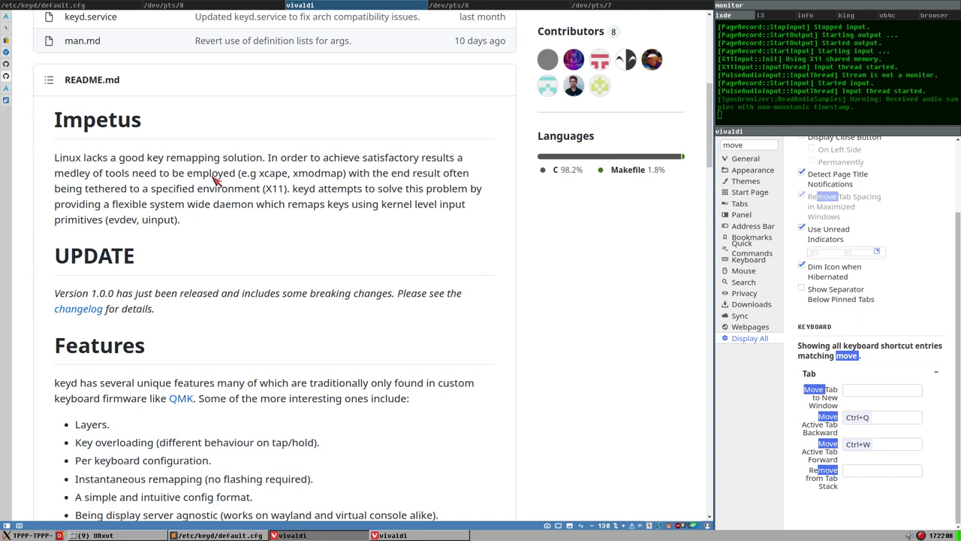
pyautogui.moveTo(313, 328)
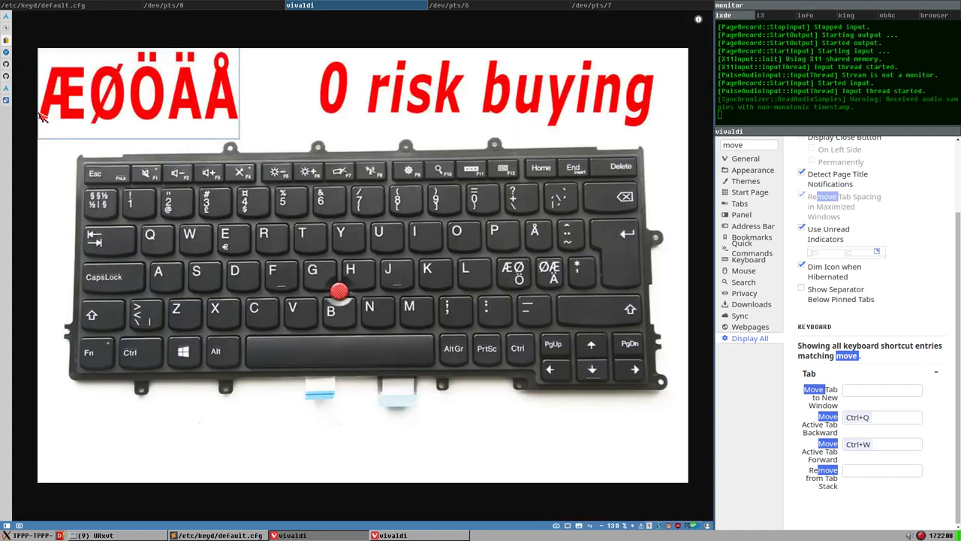
pyautogui.moveTo(139, 186)
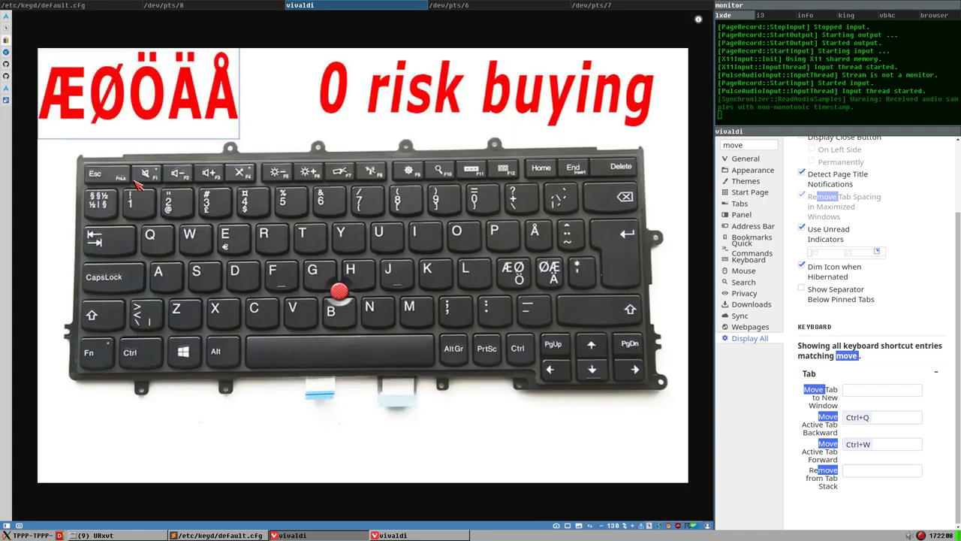
pyautogui.moveTo(135, 169)
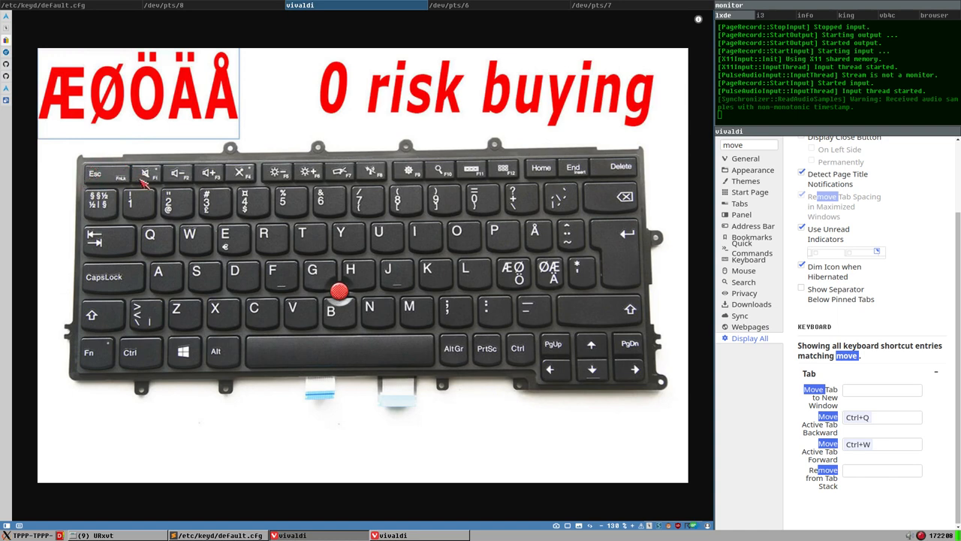
pyautogui.moveTo(94, 171)
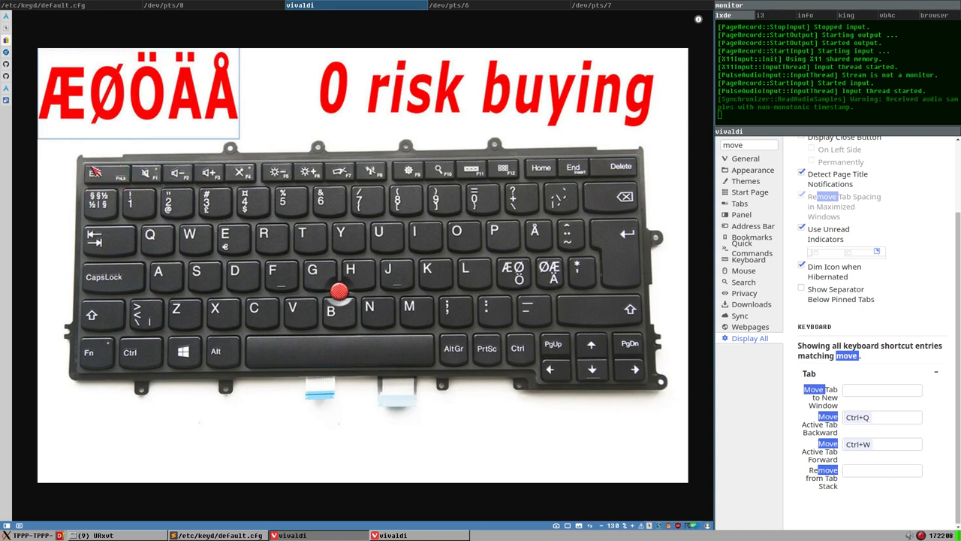
pyautogui.moveTo(137, 186)
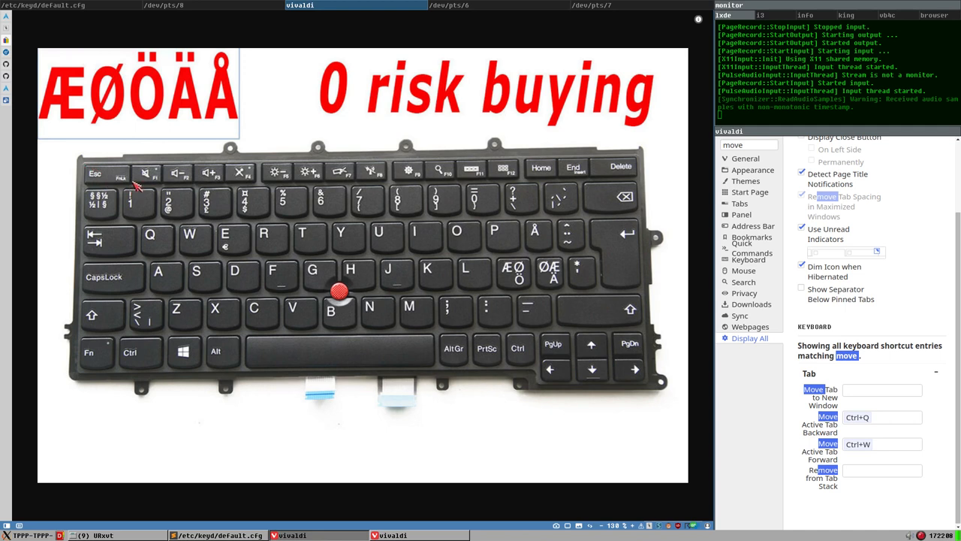
pyautogui.moveTo(114, 167)
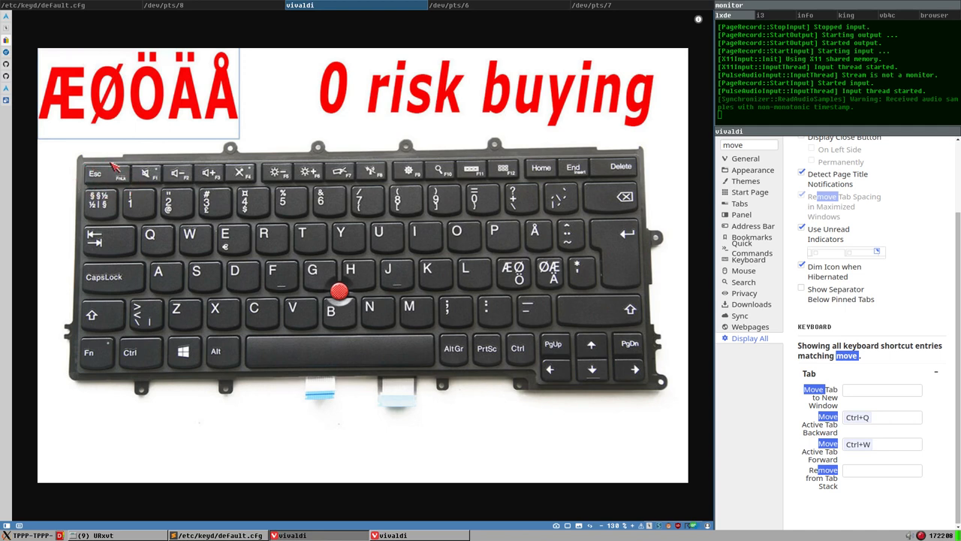
pyautogui.moveTo(118, 191)
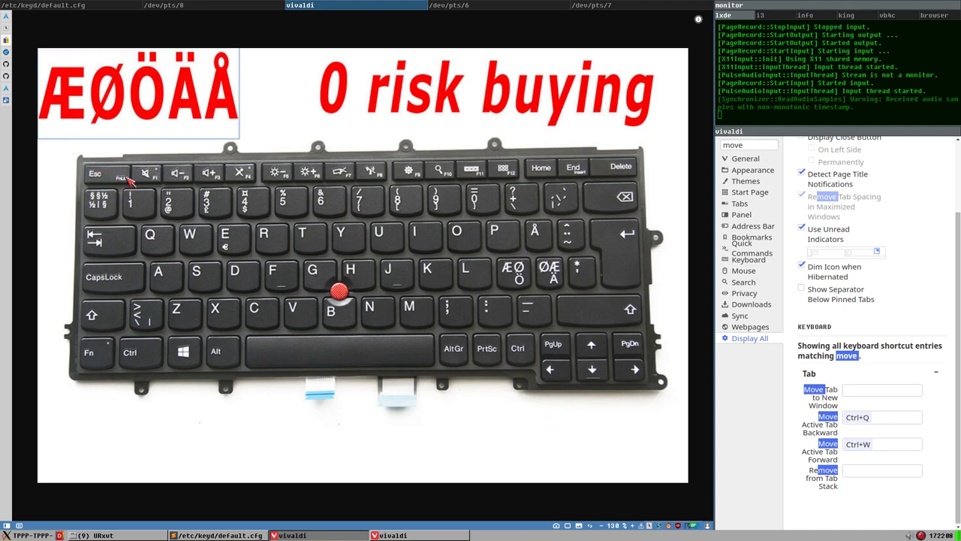
pyautogui.moveTo(118, 186)
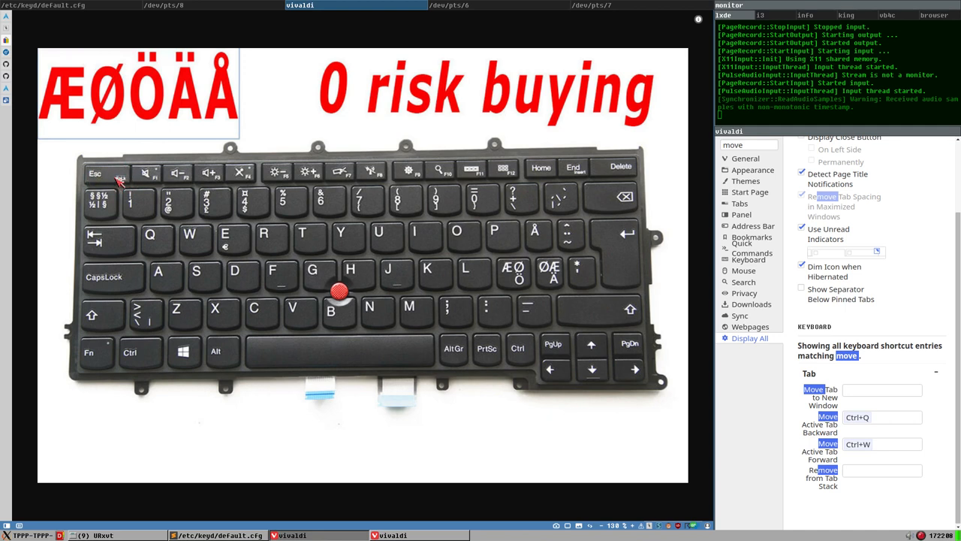
pyautogui.moveTo(90, 213)
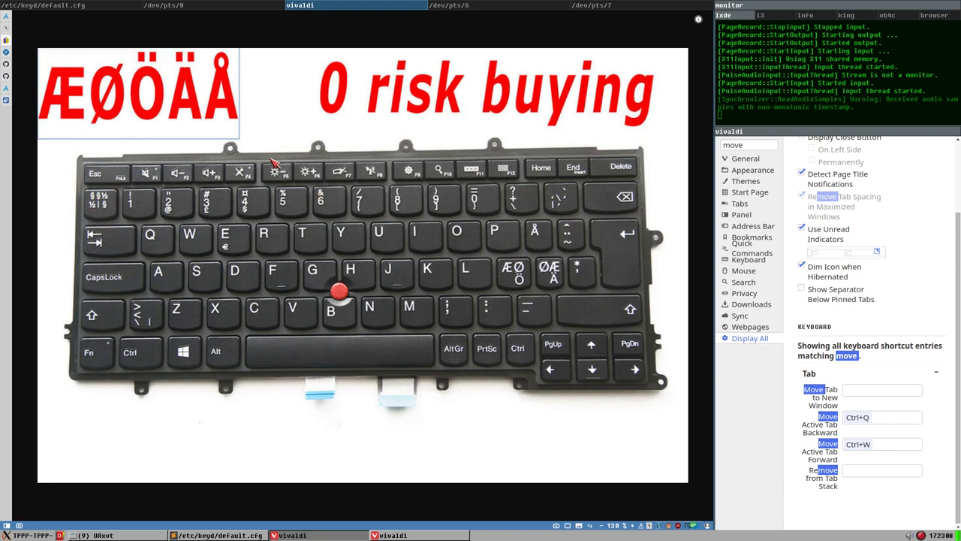
pyautogui.moveTo(11, 34)
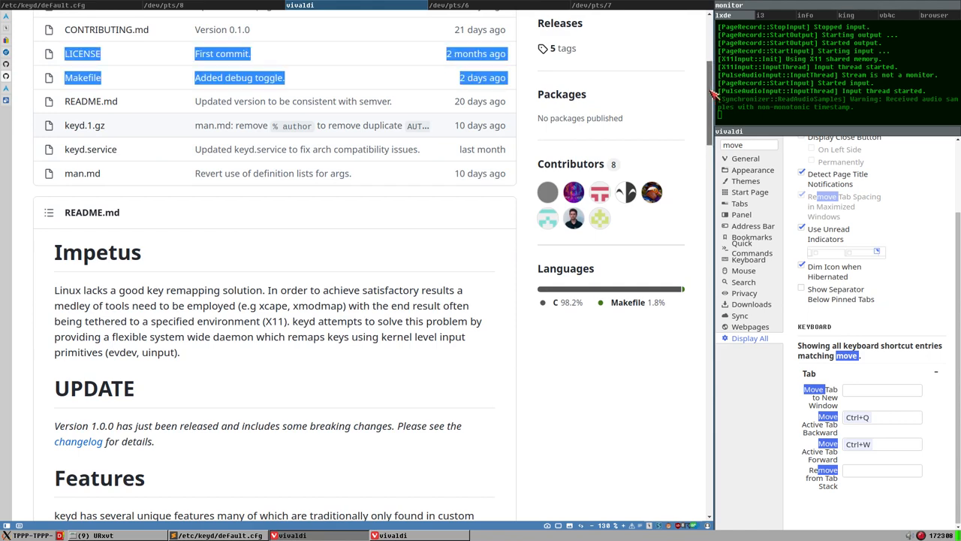
# Scroll to the top of the keyd GitHub repository page.
pyautogui.scroll(3)
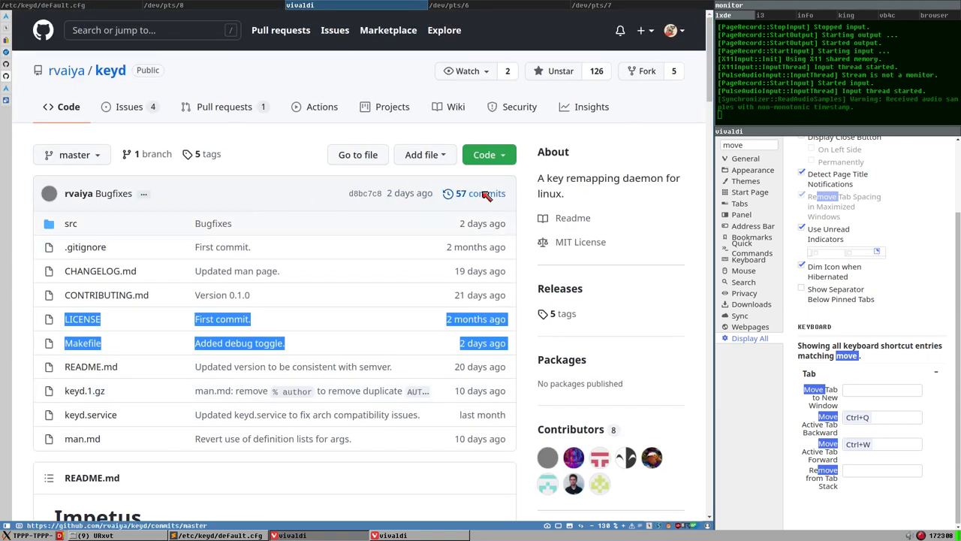
# Open the '57 commits' history and scroll back to the early August 2021 commits.
pyautogui.click(479, 193)
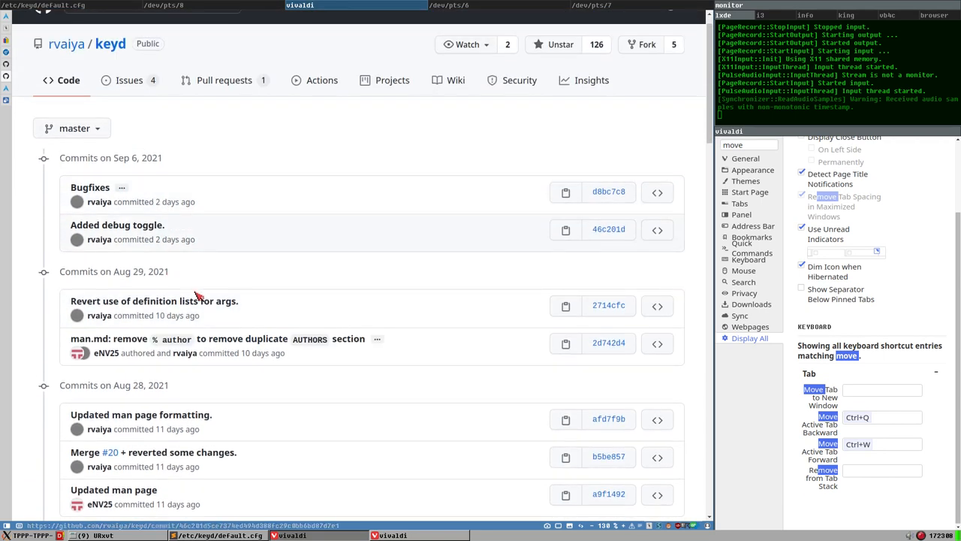
pyautogui.scroll(-3)
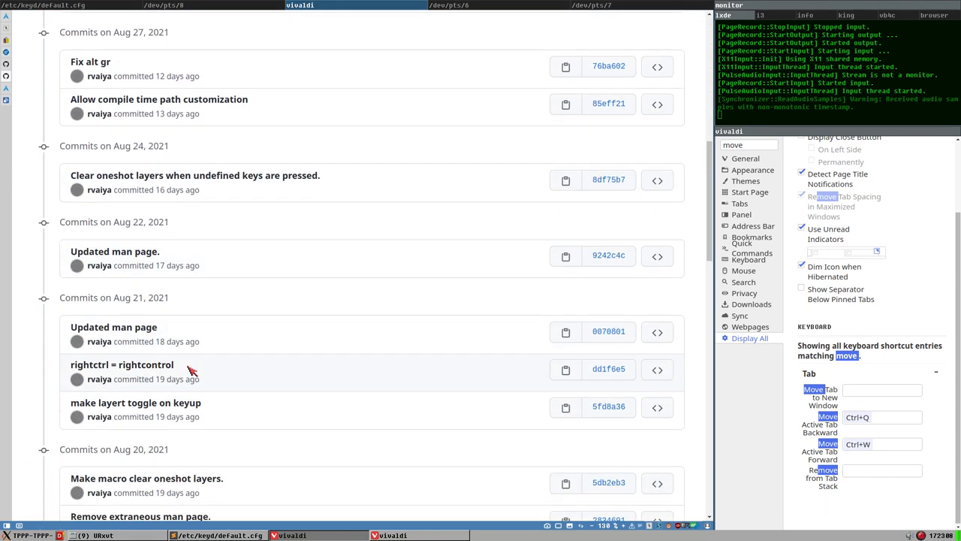
pyautogui.scroll(-3)
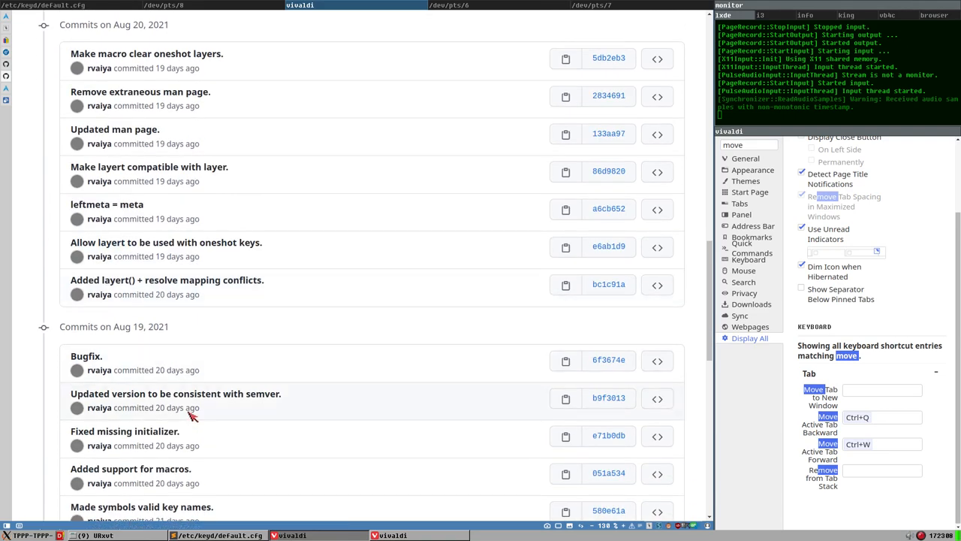
pyautogui.scroll(-3)
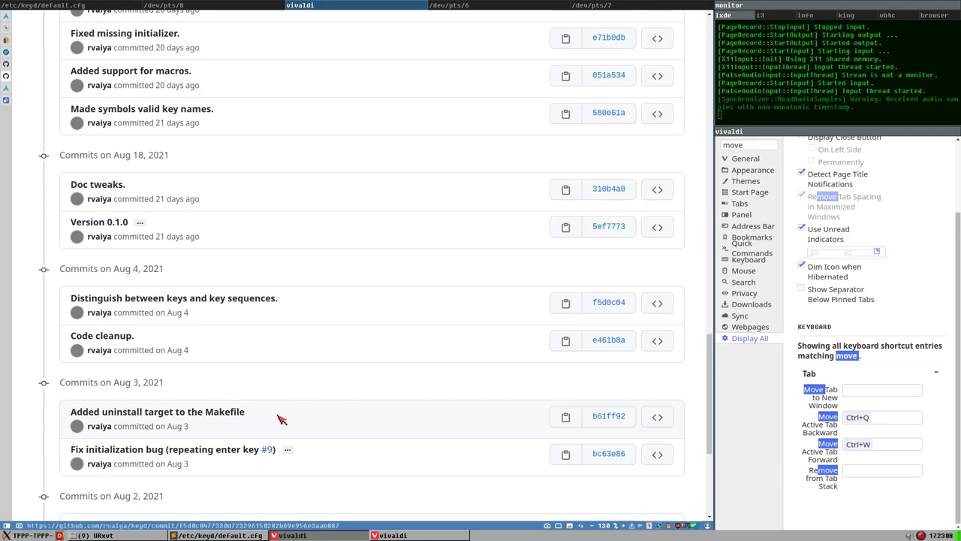
pyautogui.scroll(-3)
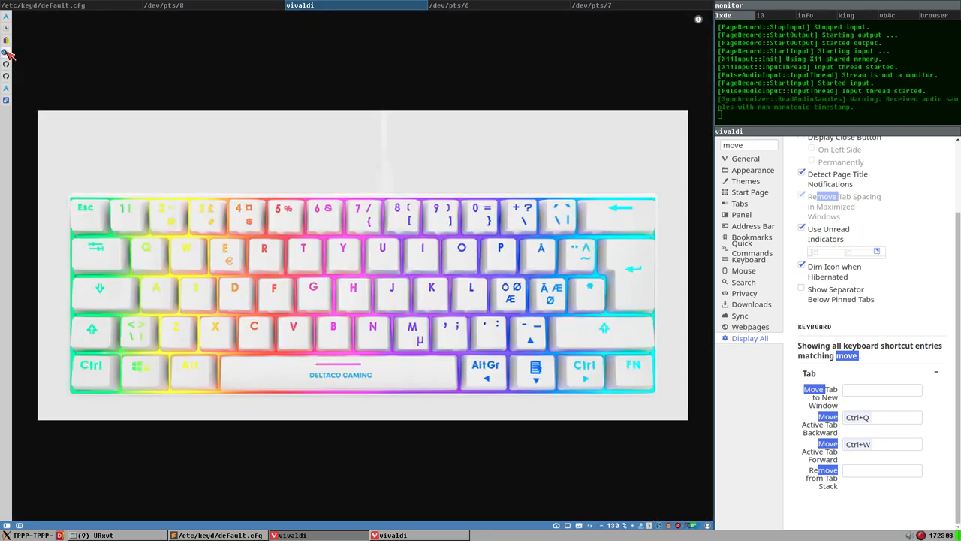
pyautogui.moveTo(59, 351)
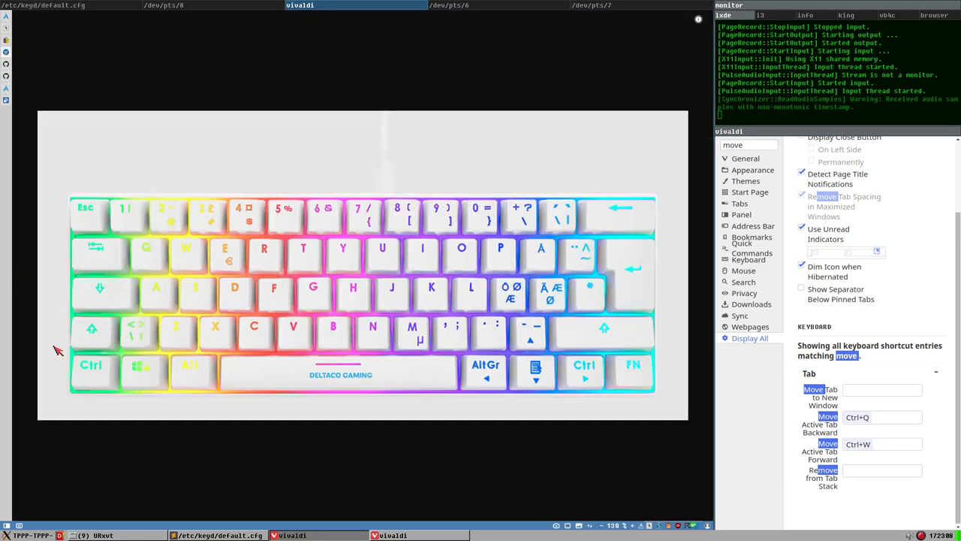
pyautogui.moveTo(197, 393)
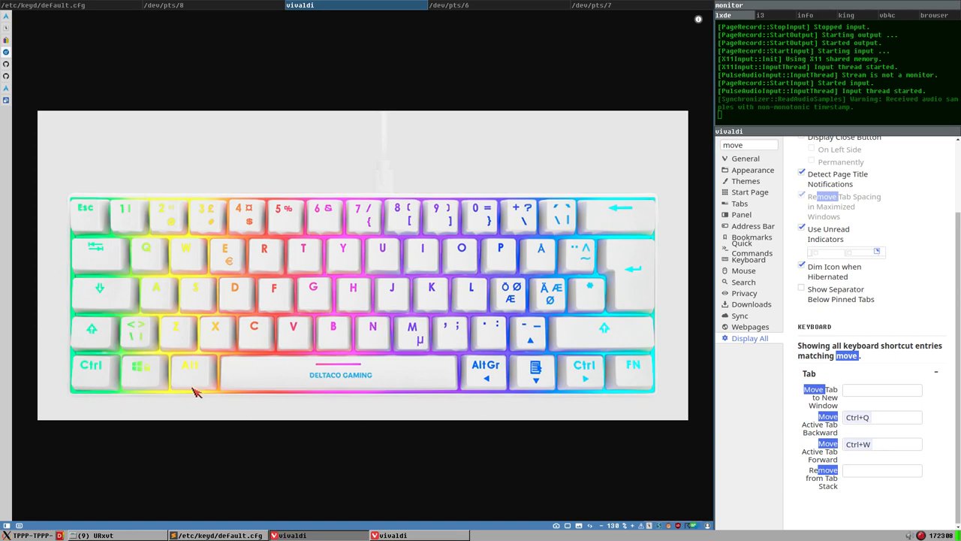
pyautogui.moveTo(150, 338)
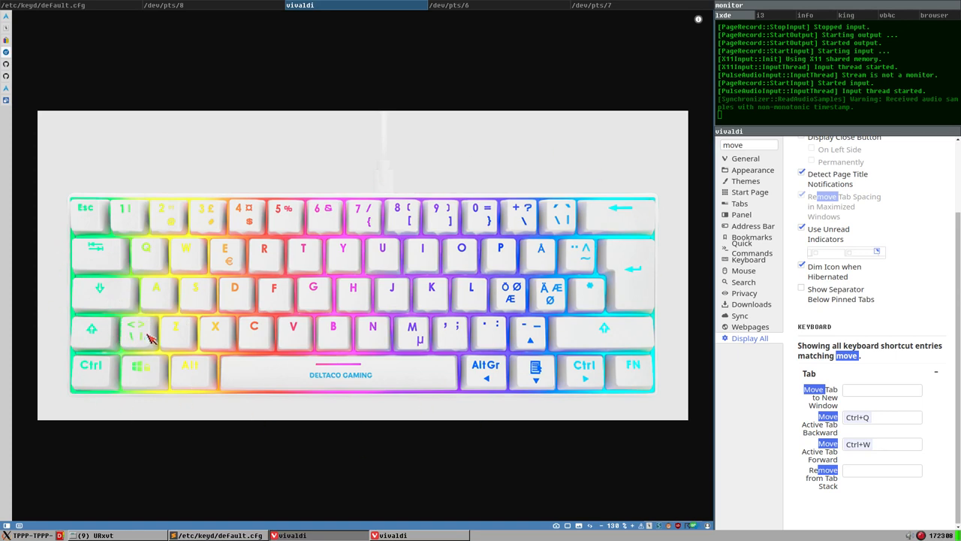
pyautogui.moveTo(396, 294)
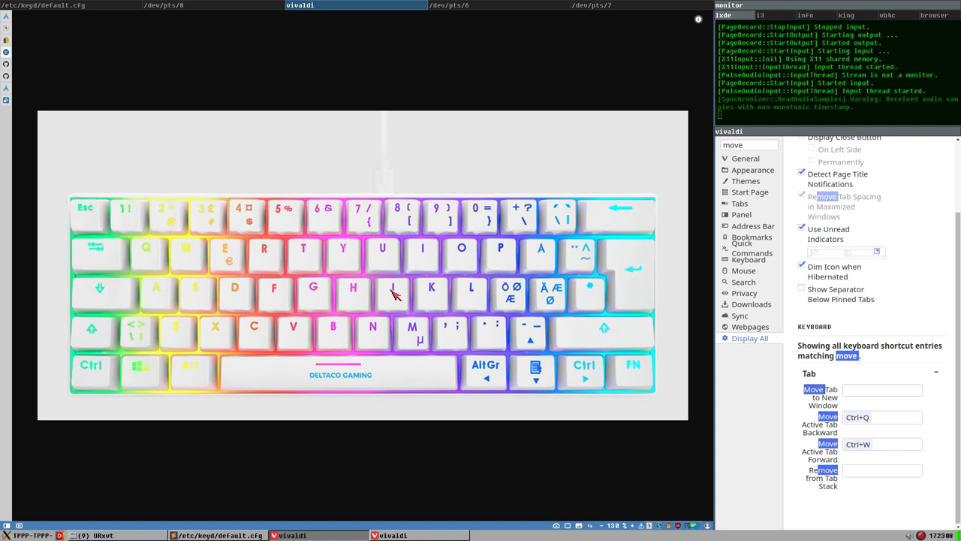
pyautogui.moveTo(417, 303)
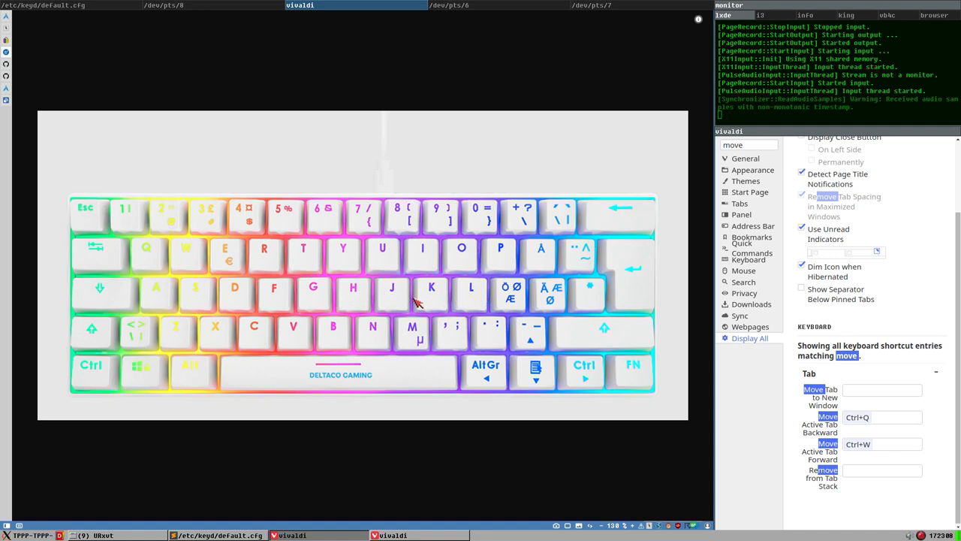
pyautogui.moveTo(353, 299)
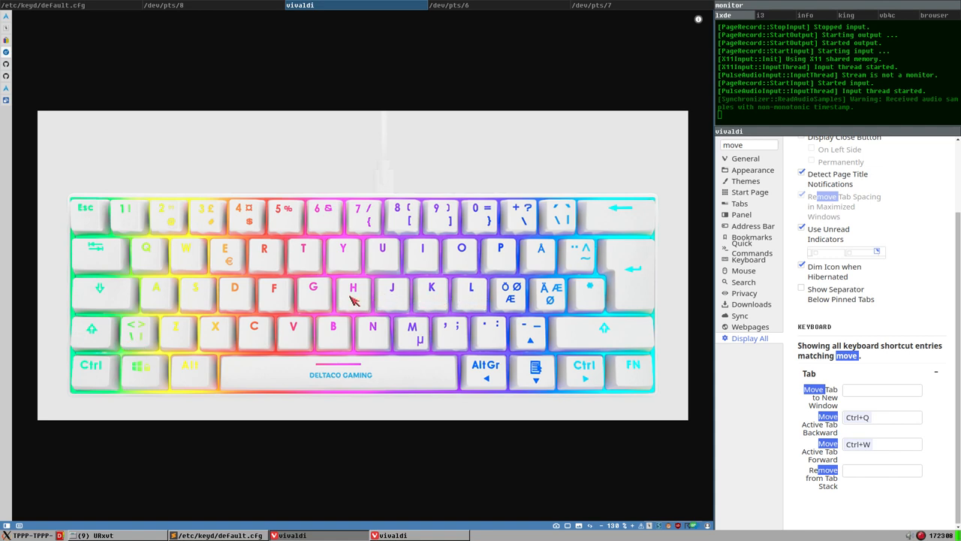
pyautogui.moveTo(431, 304)
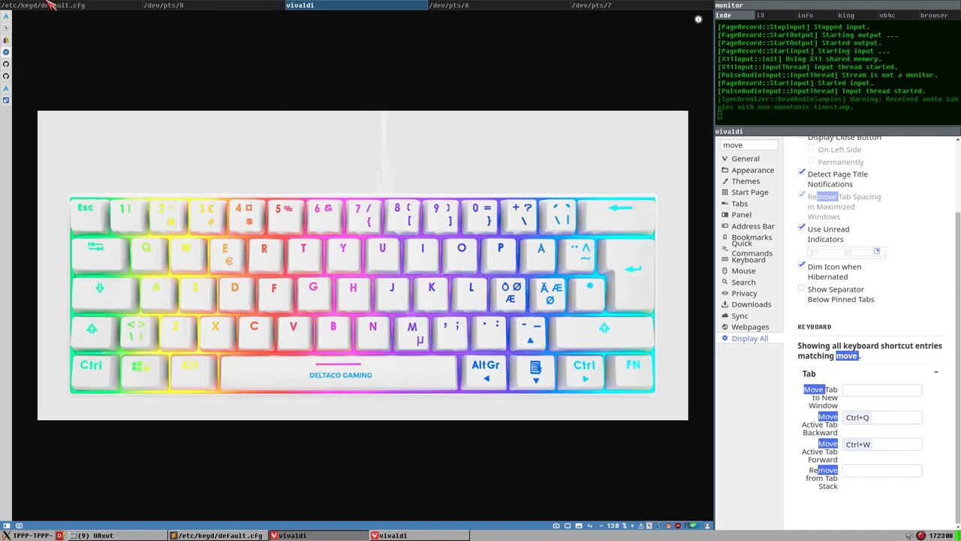
pyautogui.moveTo(33, 38)
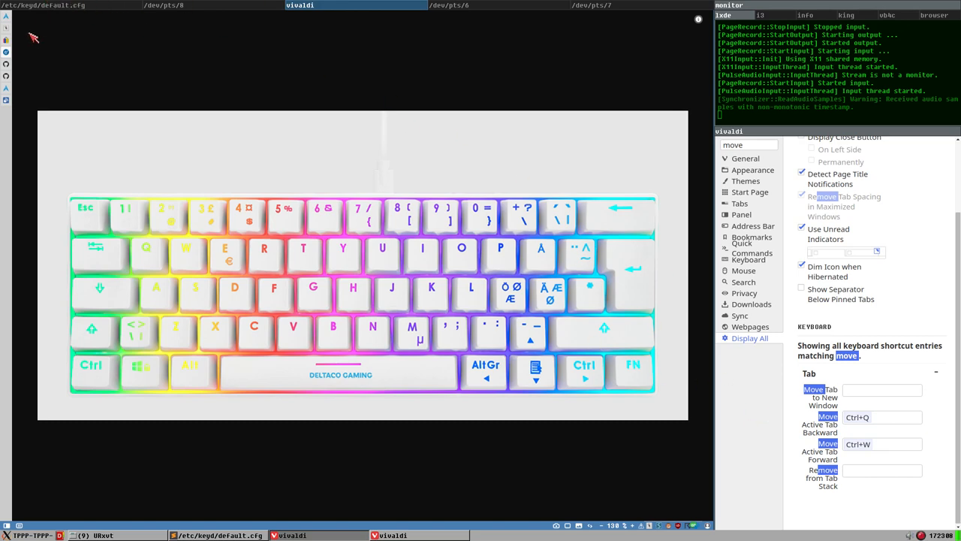
pyautogui.moveTo(40, 47)
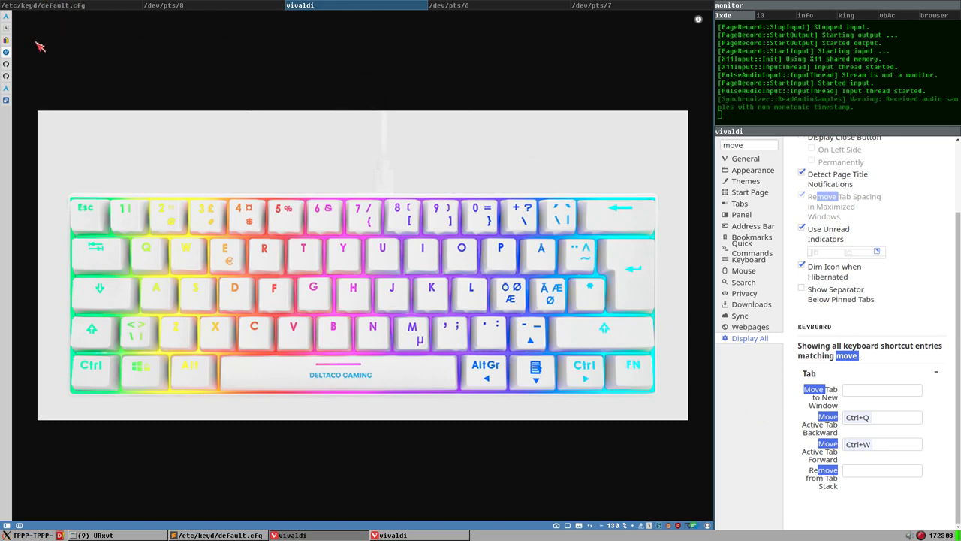